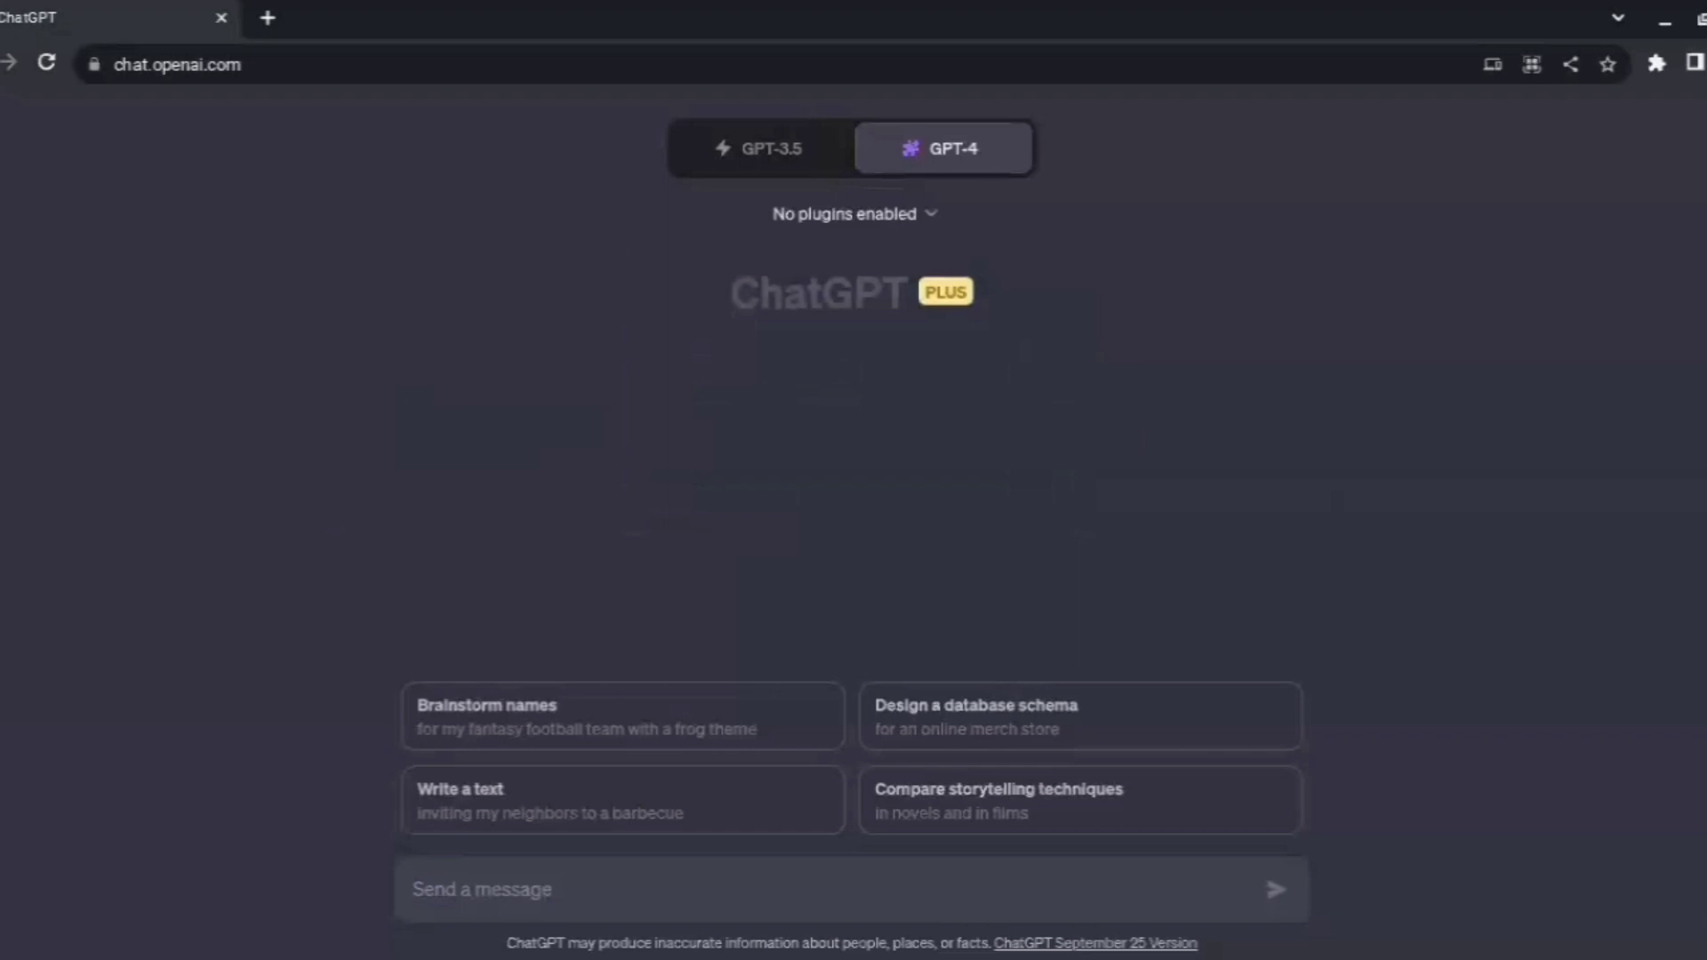
{"action": "mouse_move", "coordinate": [419, 9]}
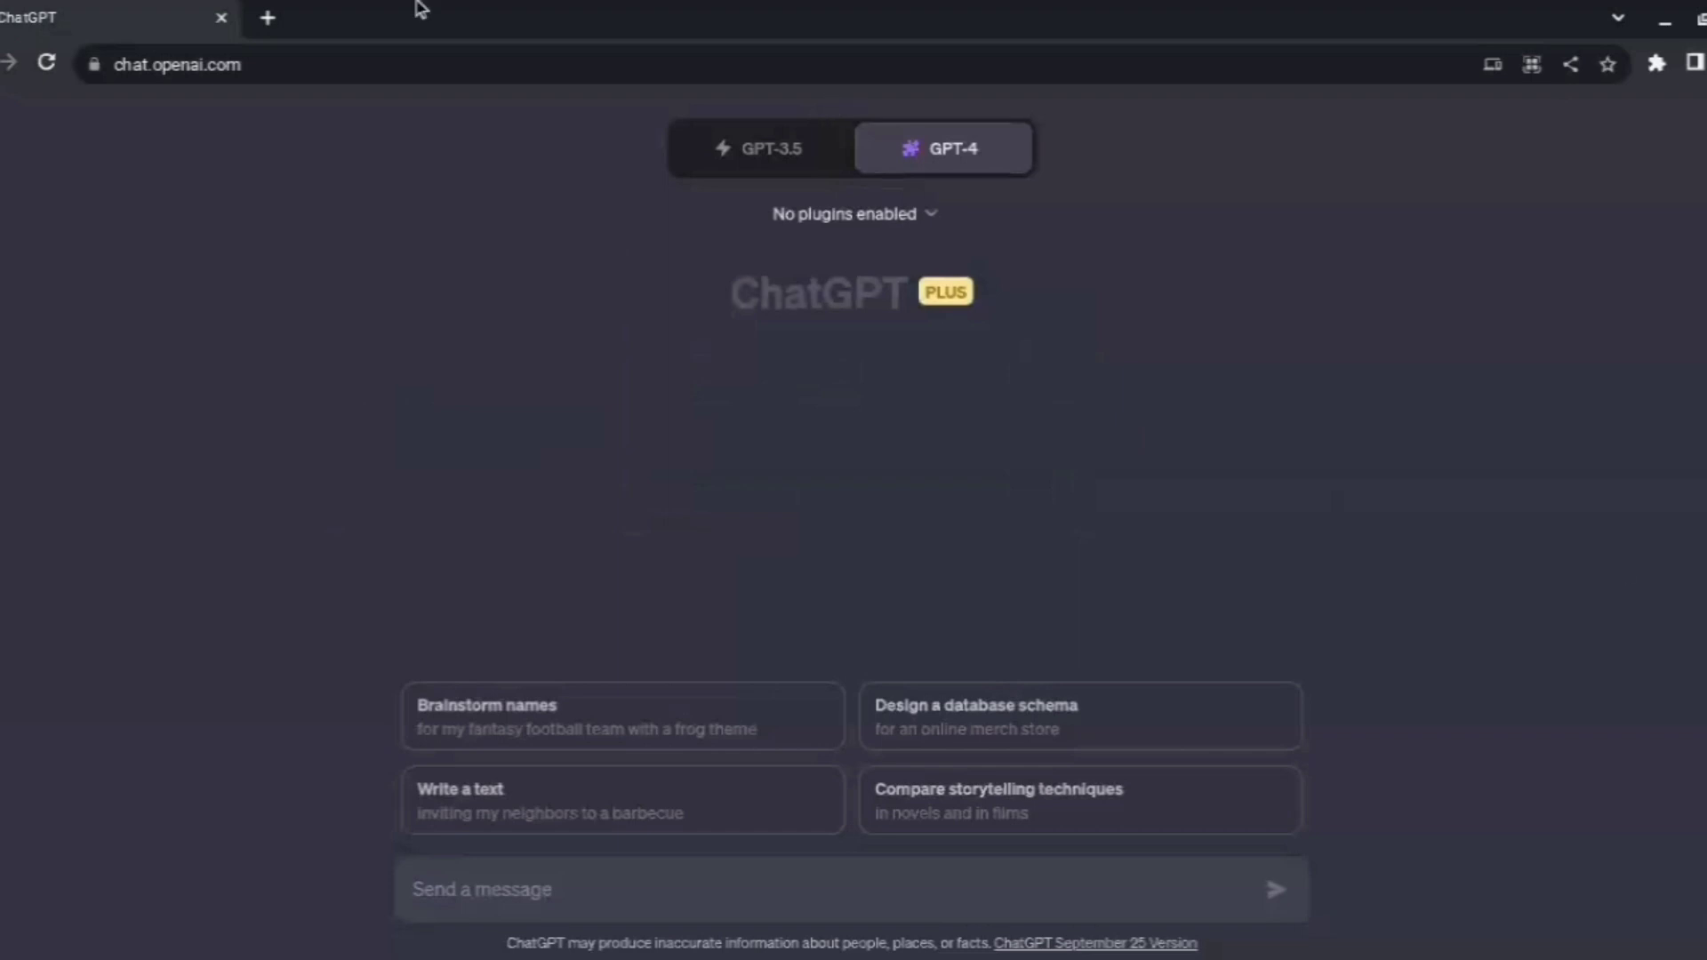
Switch the chat model to GPT-3.5 and then back to GPT-4.
{"action": "left_click", "coordinate": [176, 64]}
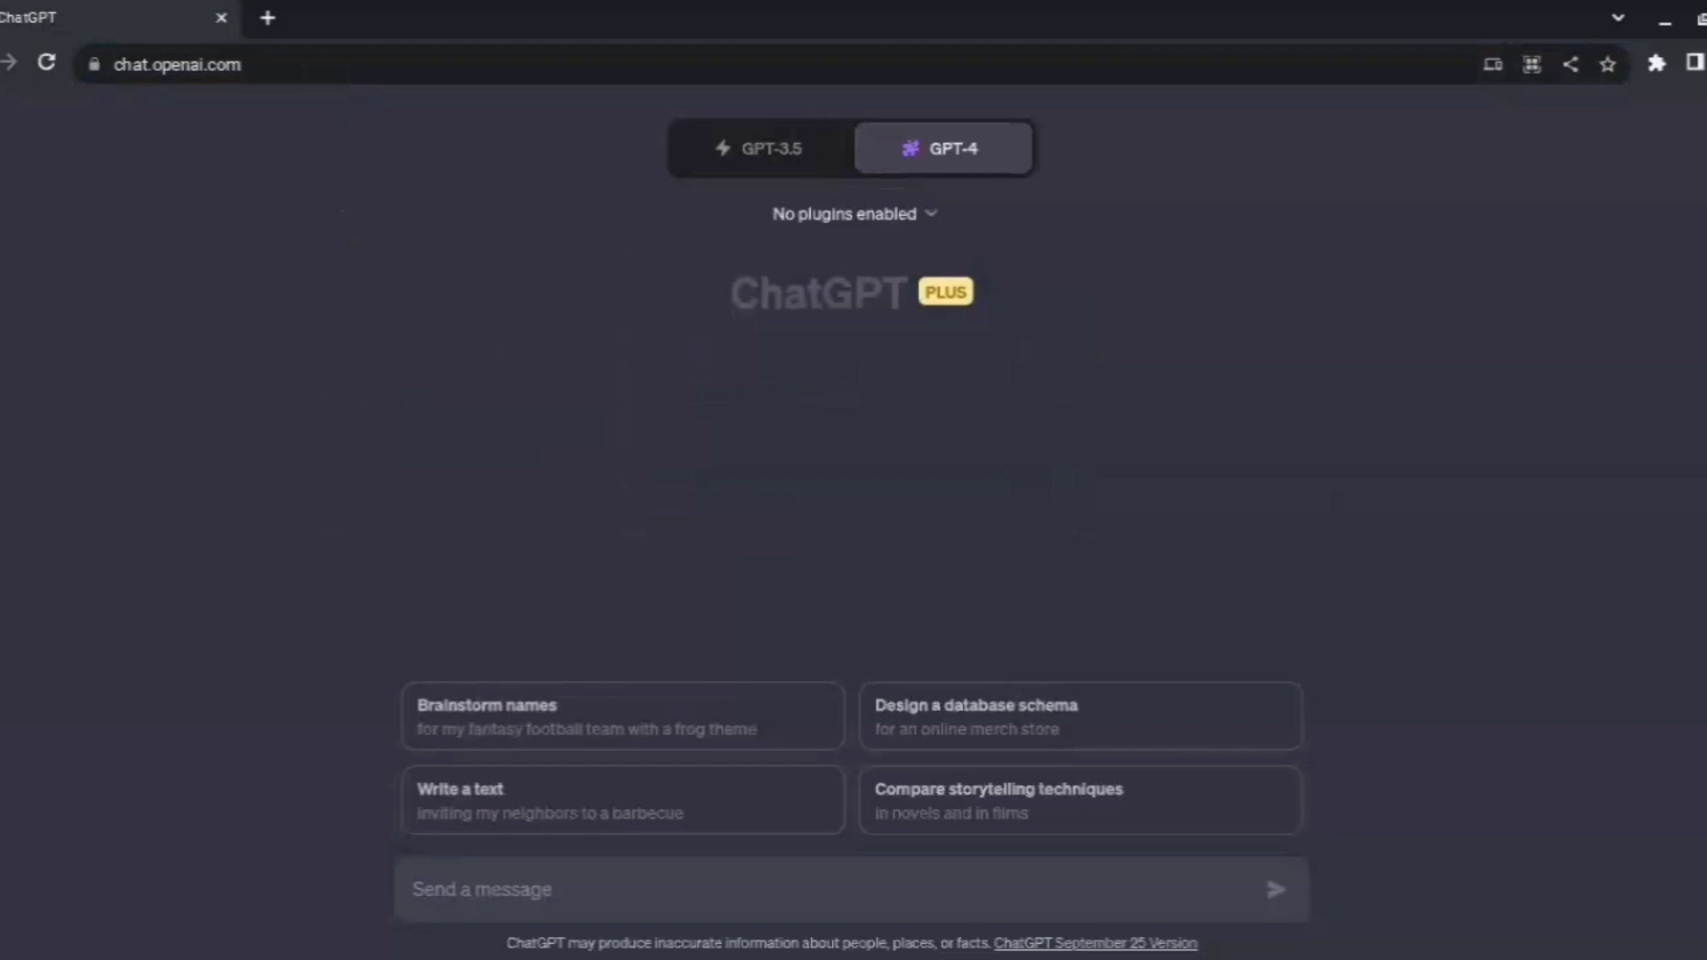
{"action": "mouse_move", "coordinate": [1211, 336]}
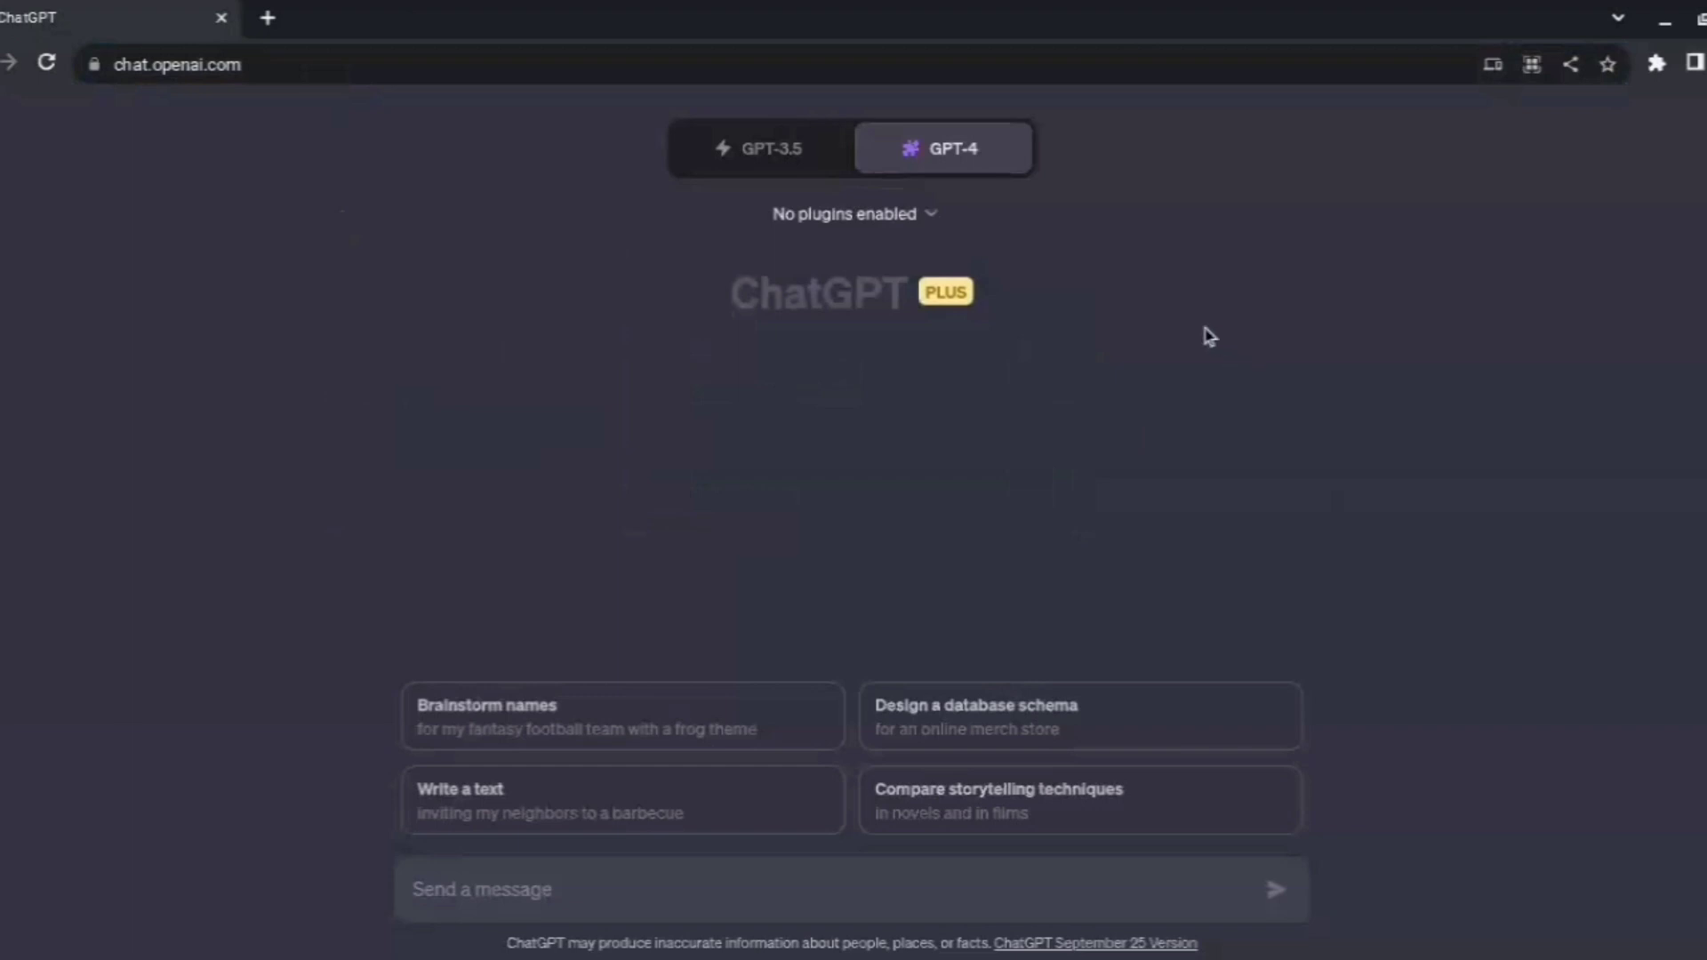
{"action": "mouse_move", "coordinate": [978, 217]}
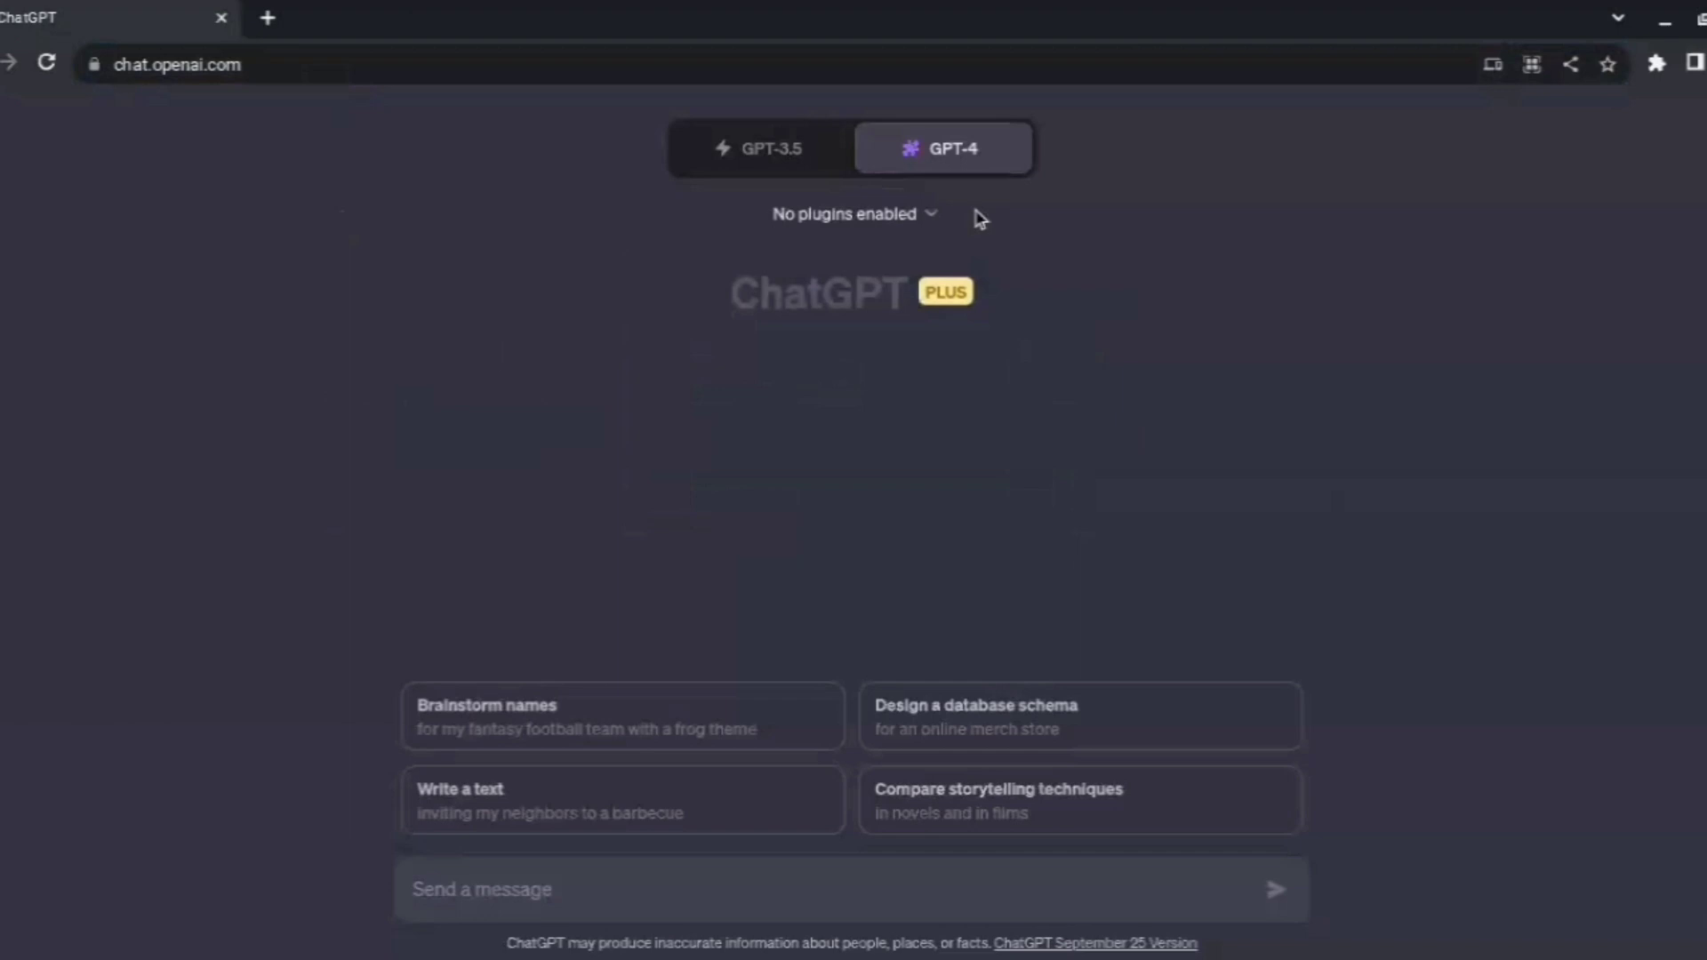
{"action": "mouse_move", "coordinate": [1016, 302]}
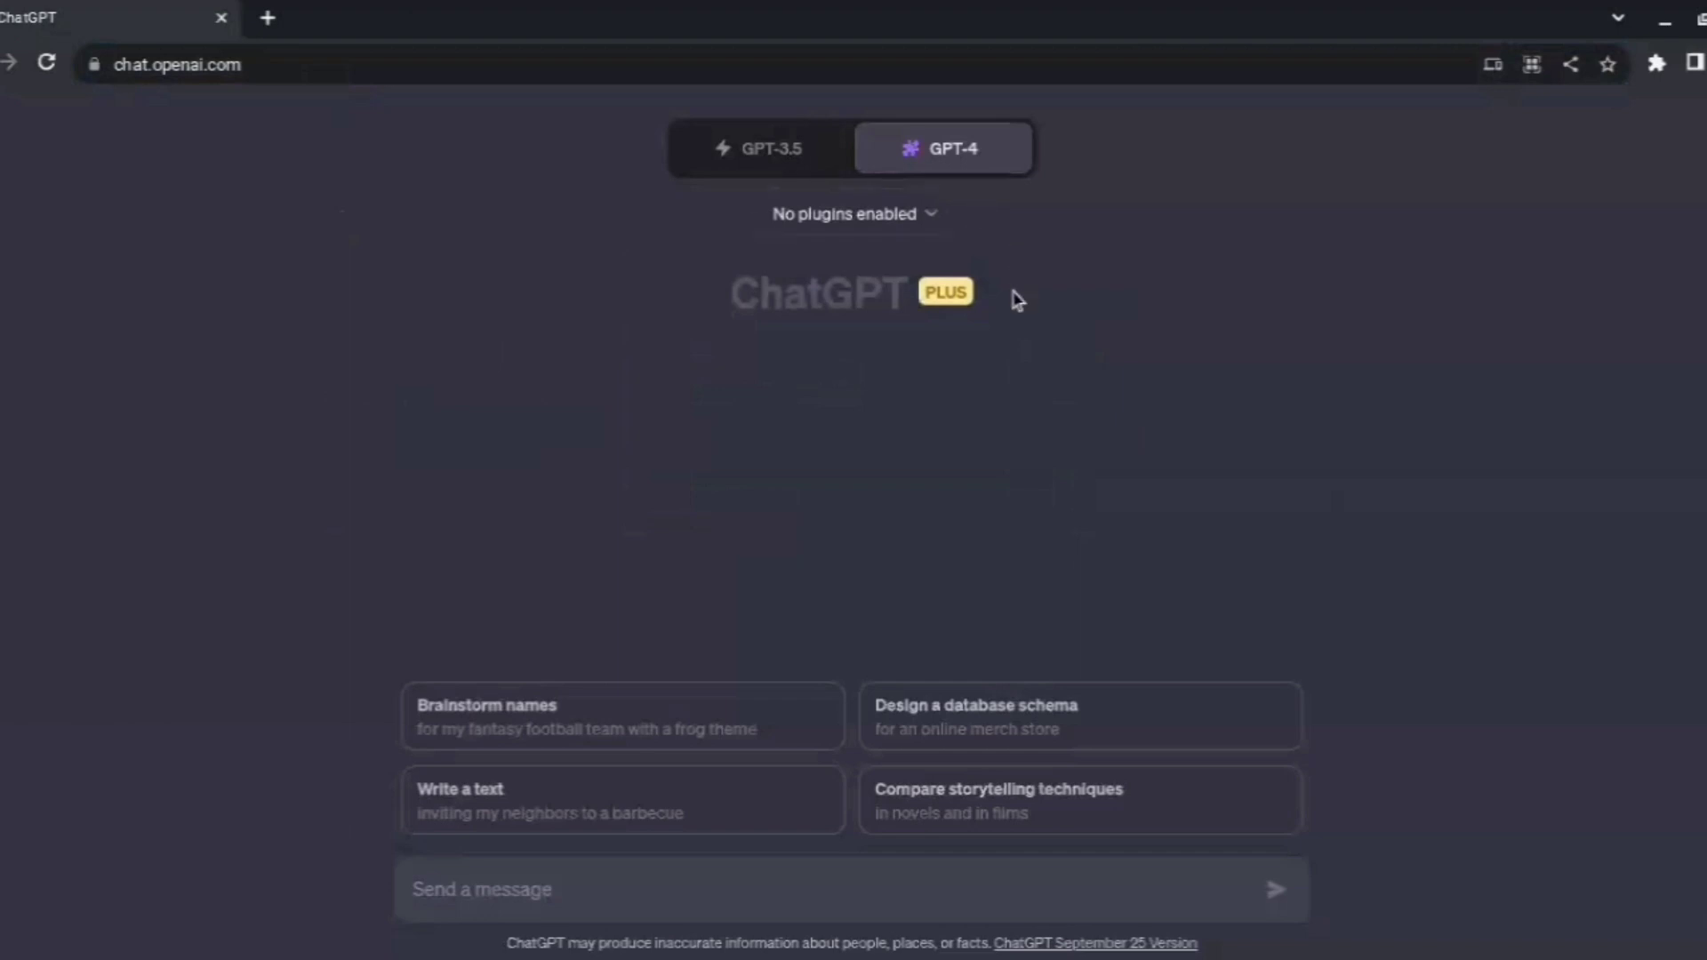
{"action": "left_click", "coordinate": [759, 147]}
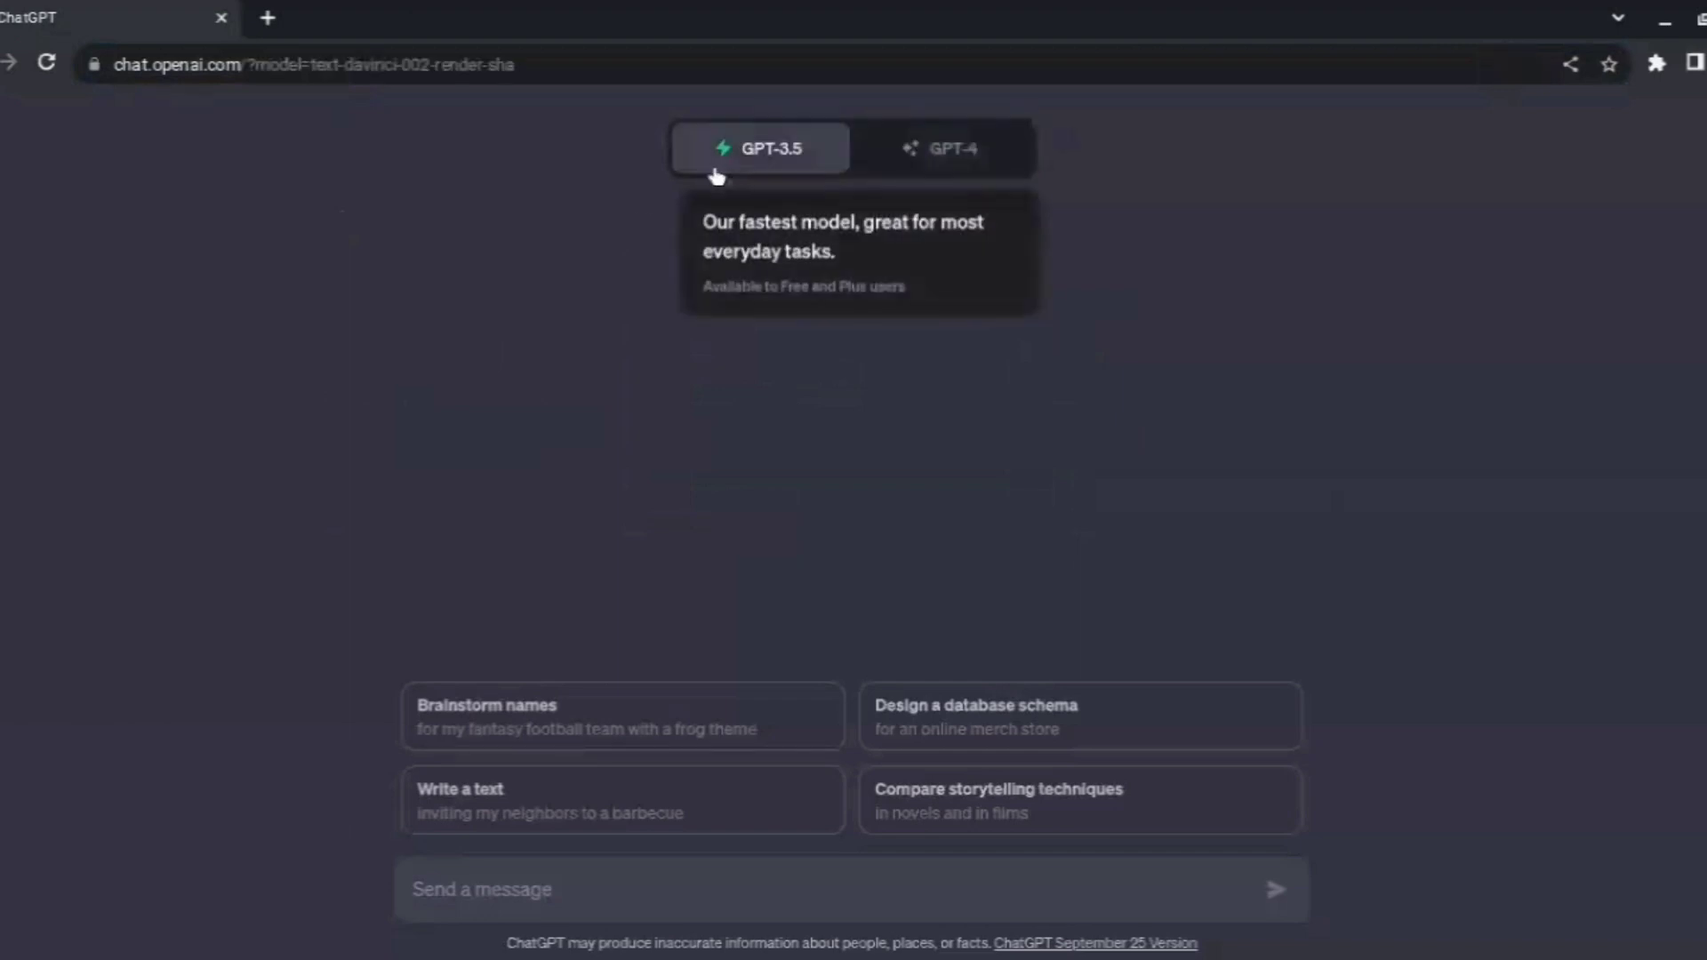
{"action": "mouse_move", "coordinate": [574, 256]}
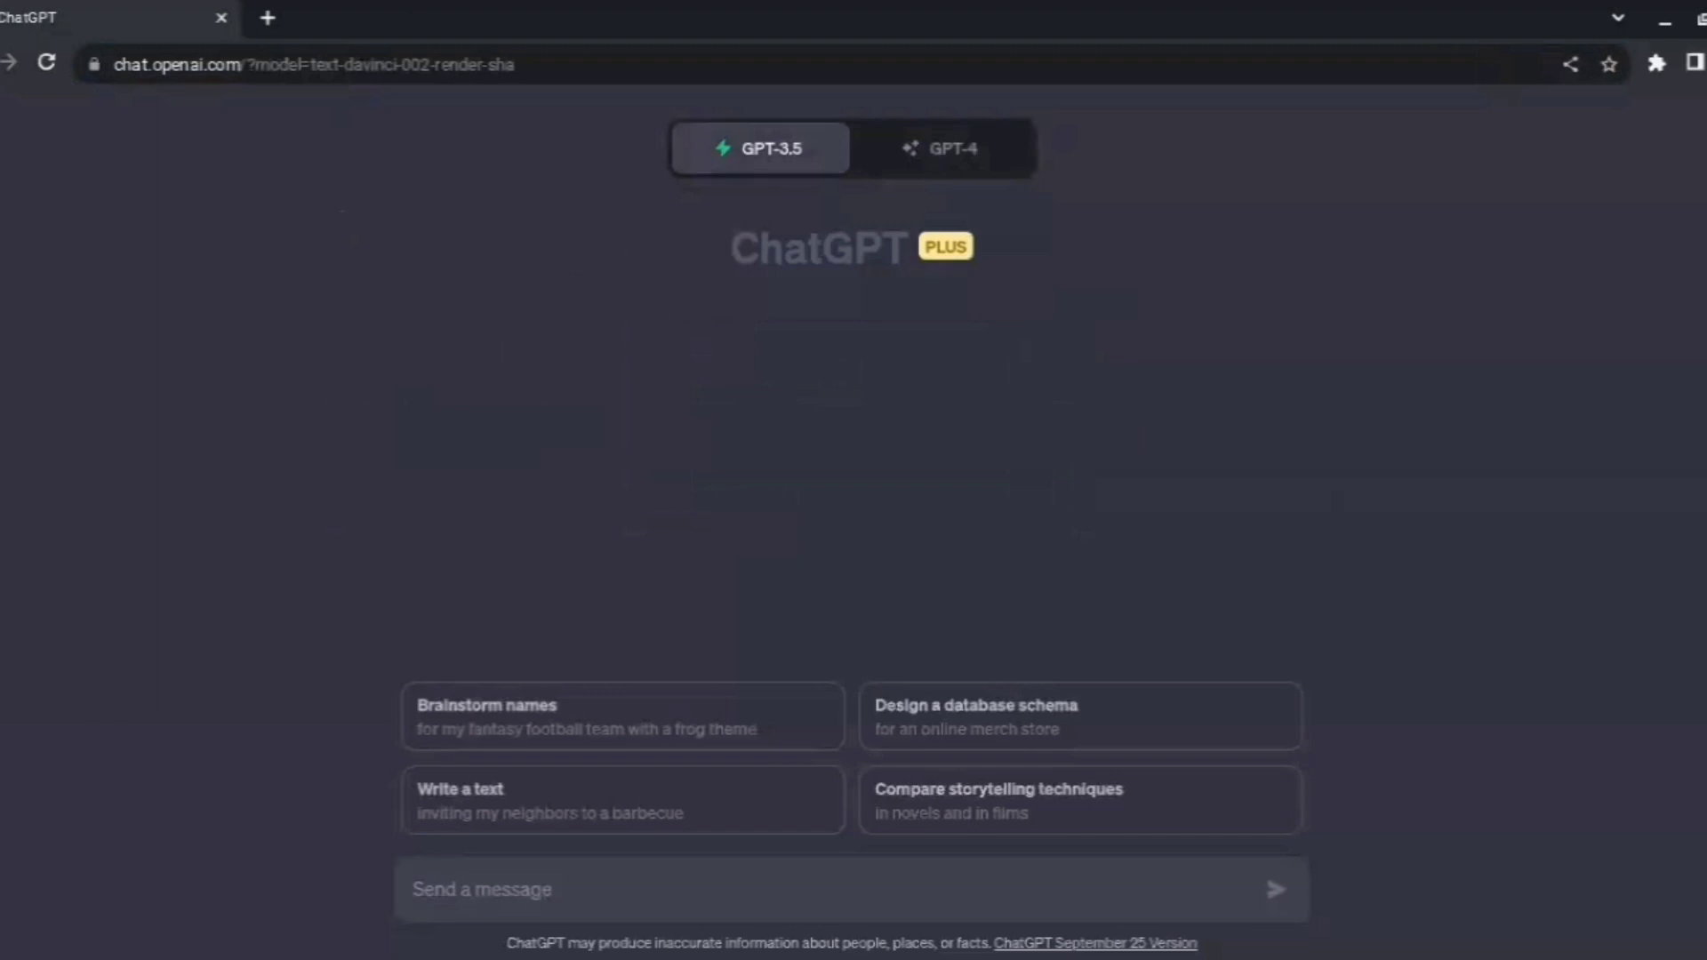
{"action": "mouse_move", "coordinate": [912, 240]}
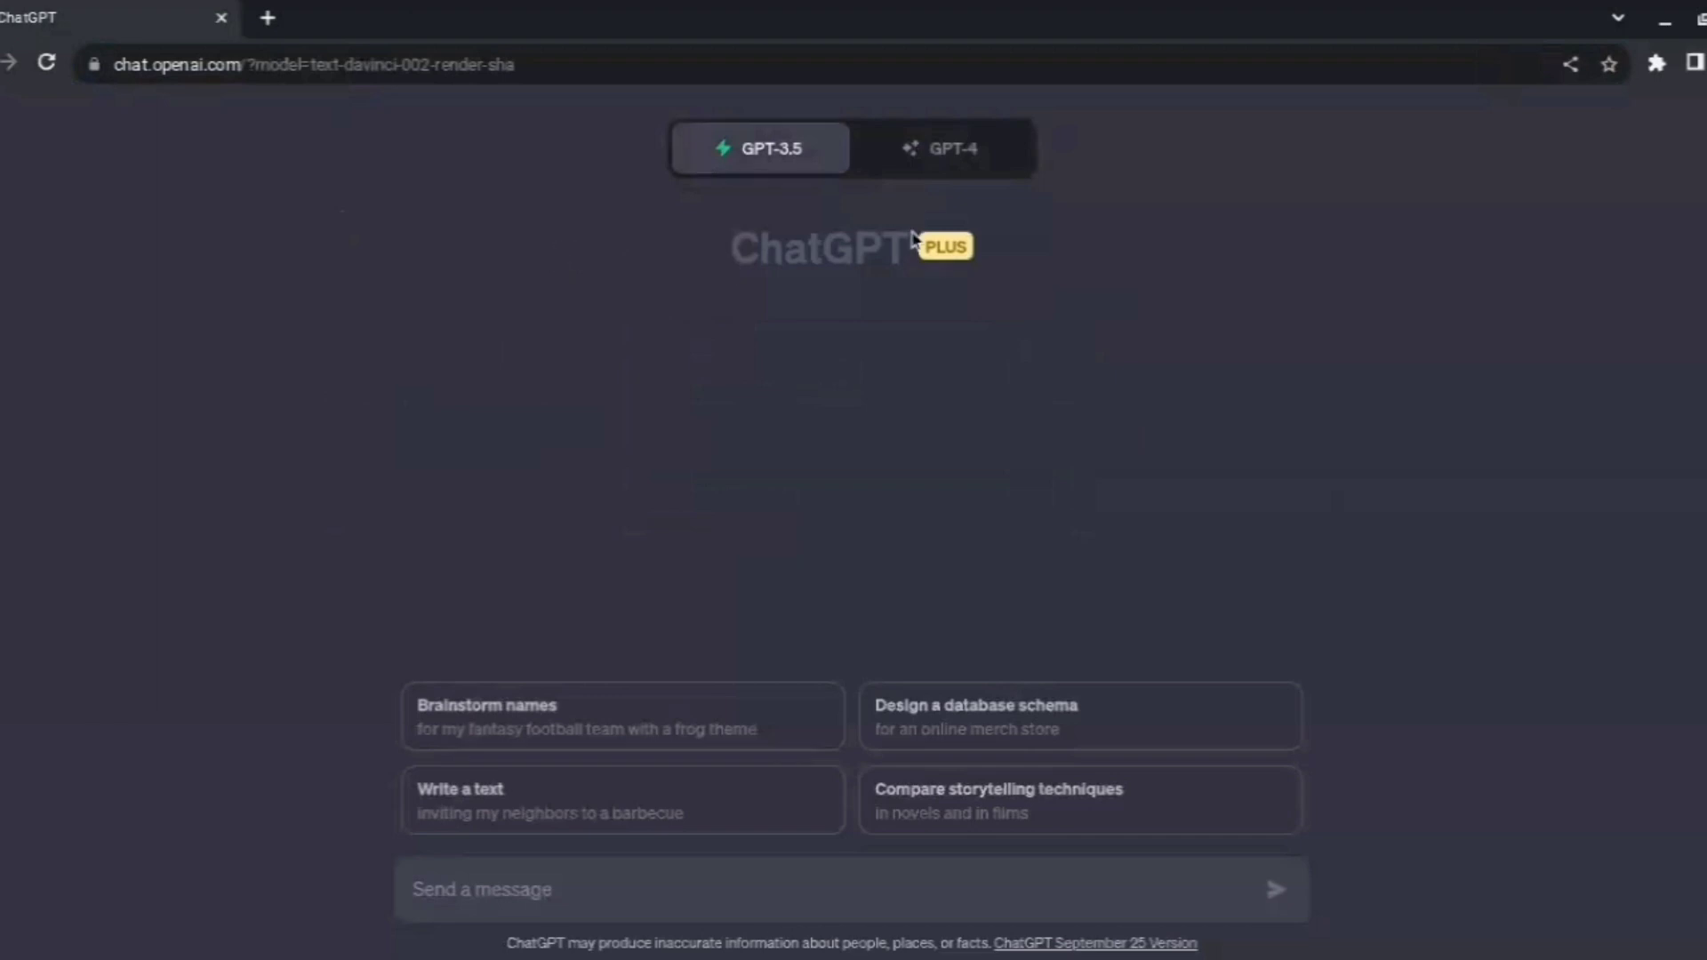
{"action": "mouse_move", "coordinate": [929, 178]}
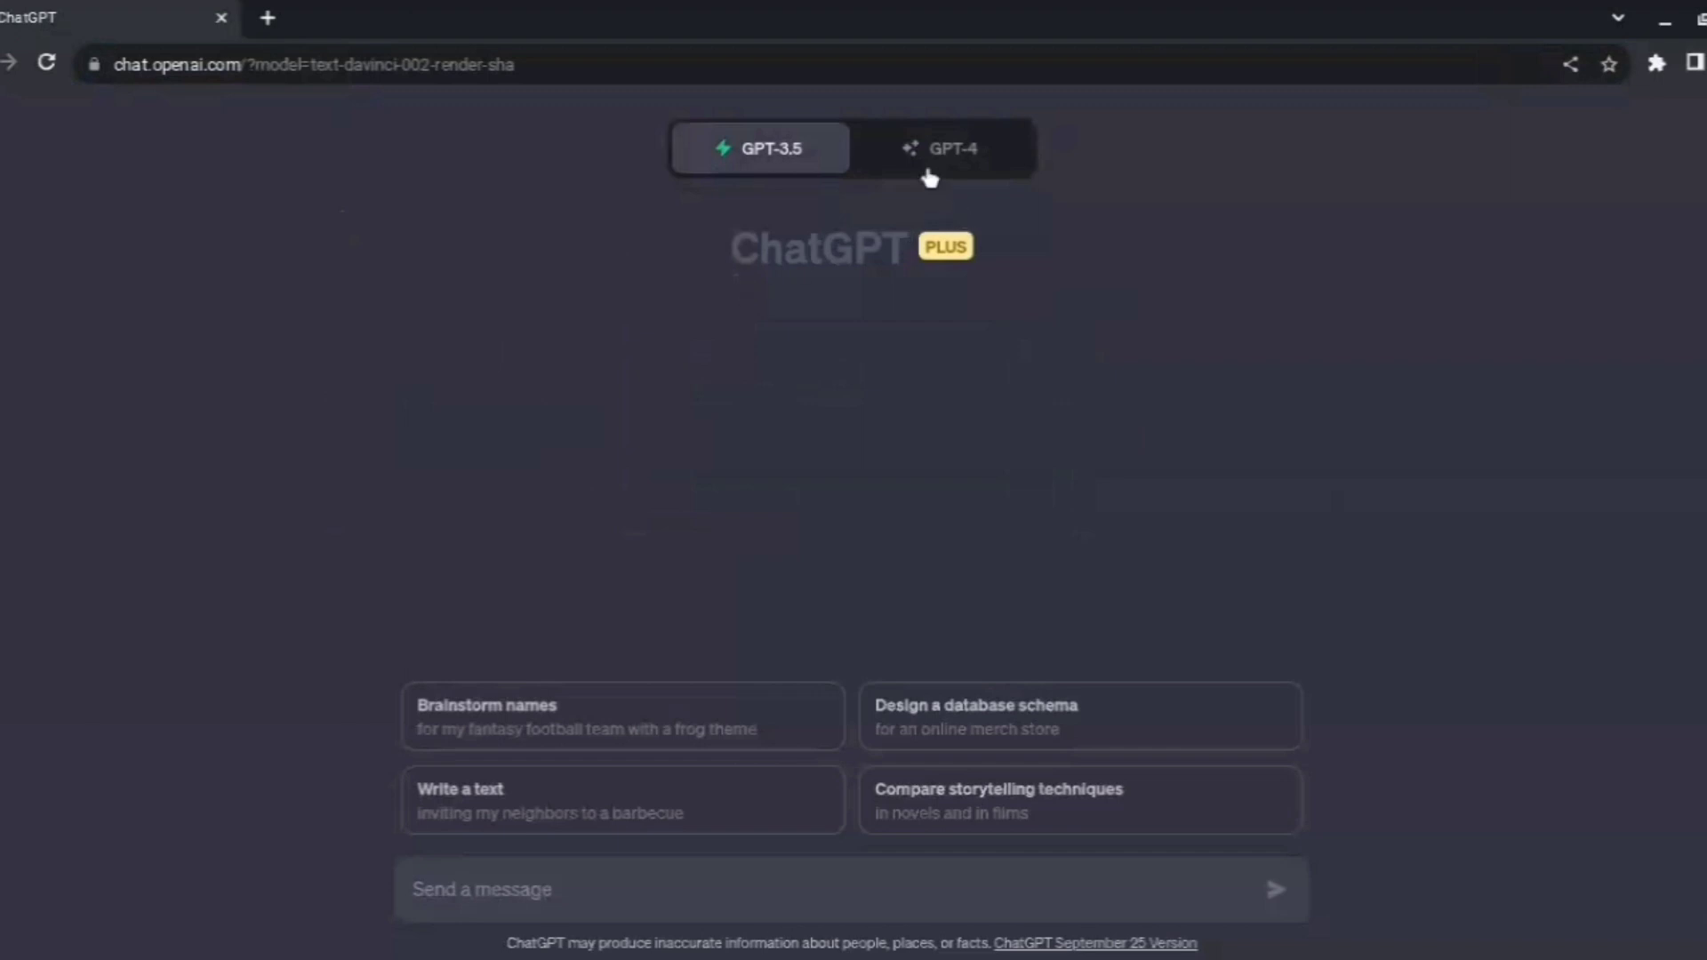
{"action": "left_click", "coordinate": [942, 148]}
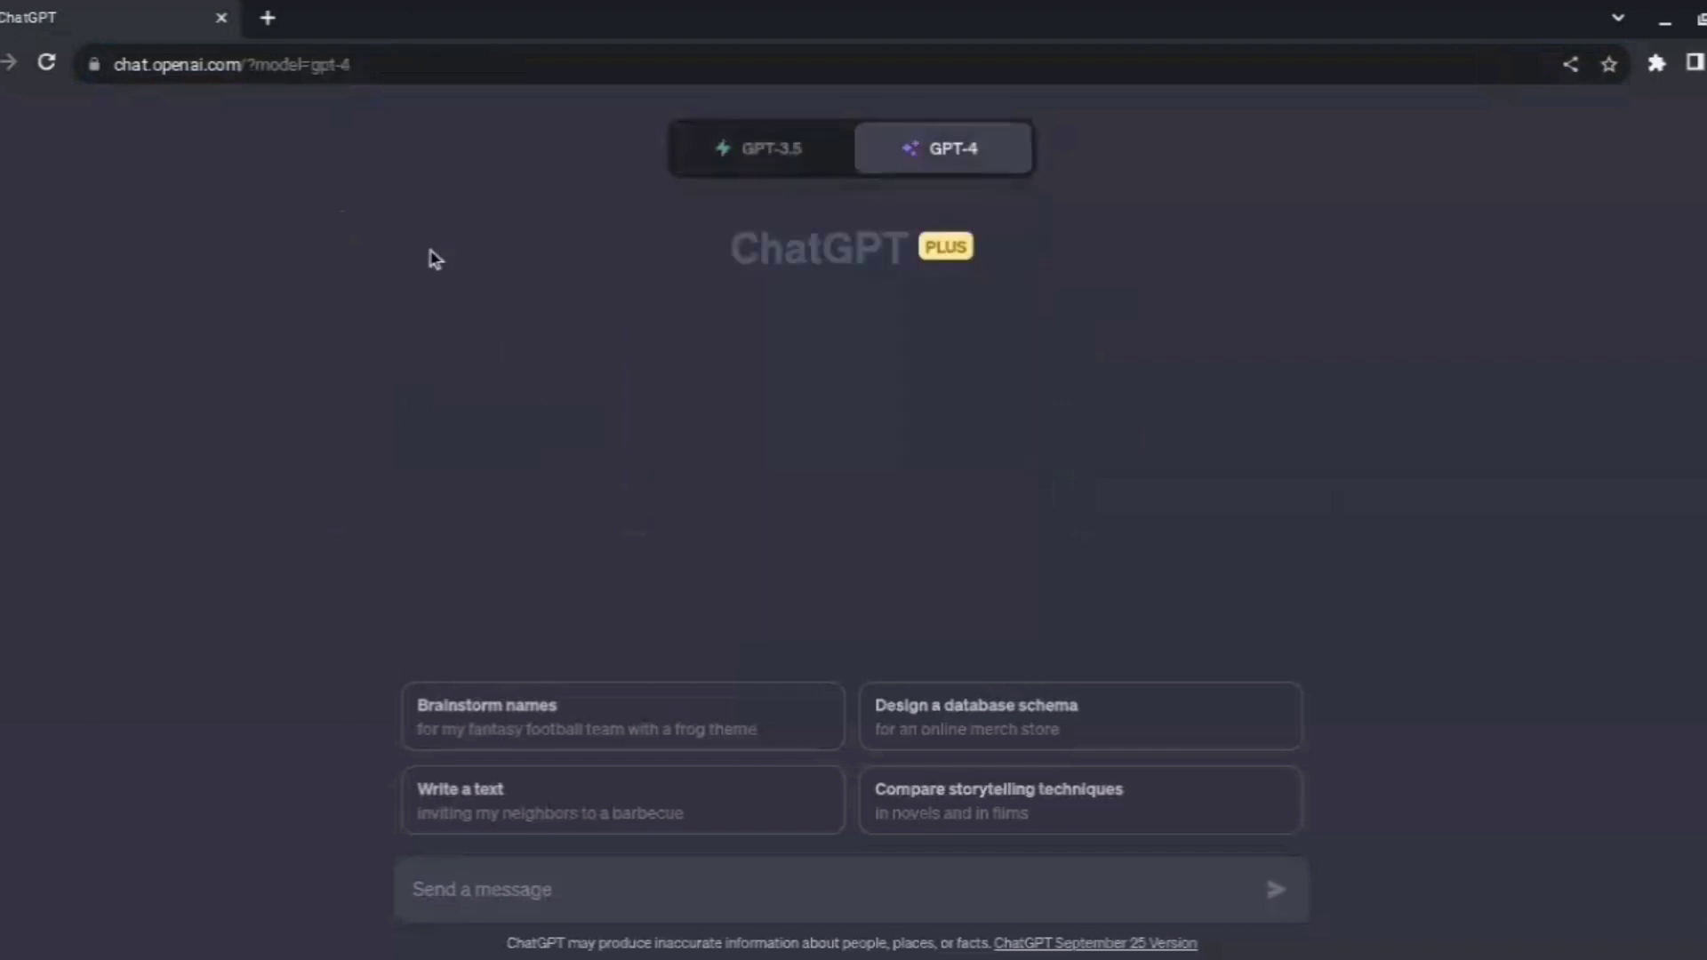
{"action": "mouse_move", "coordinate": [942, 178]}
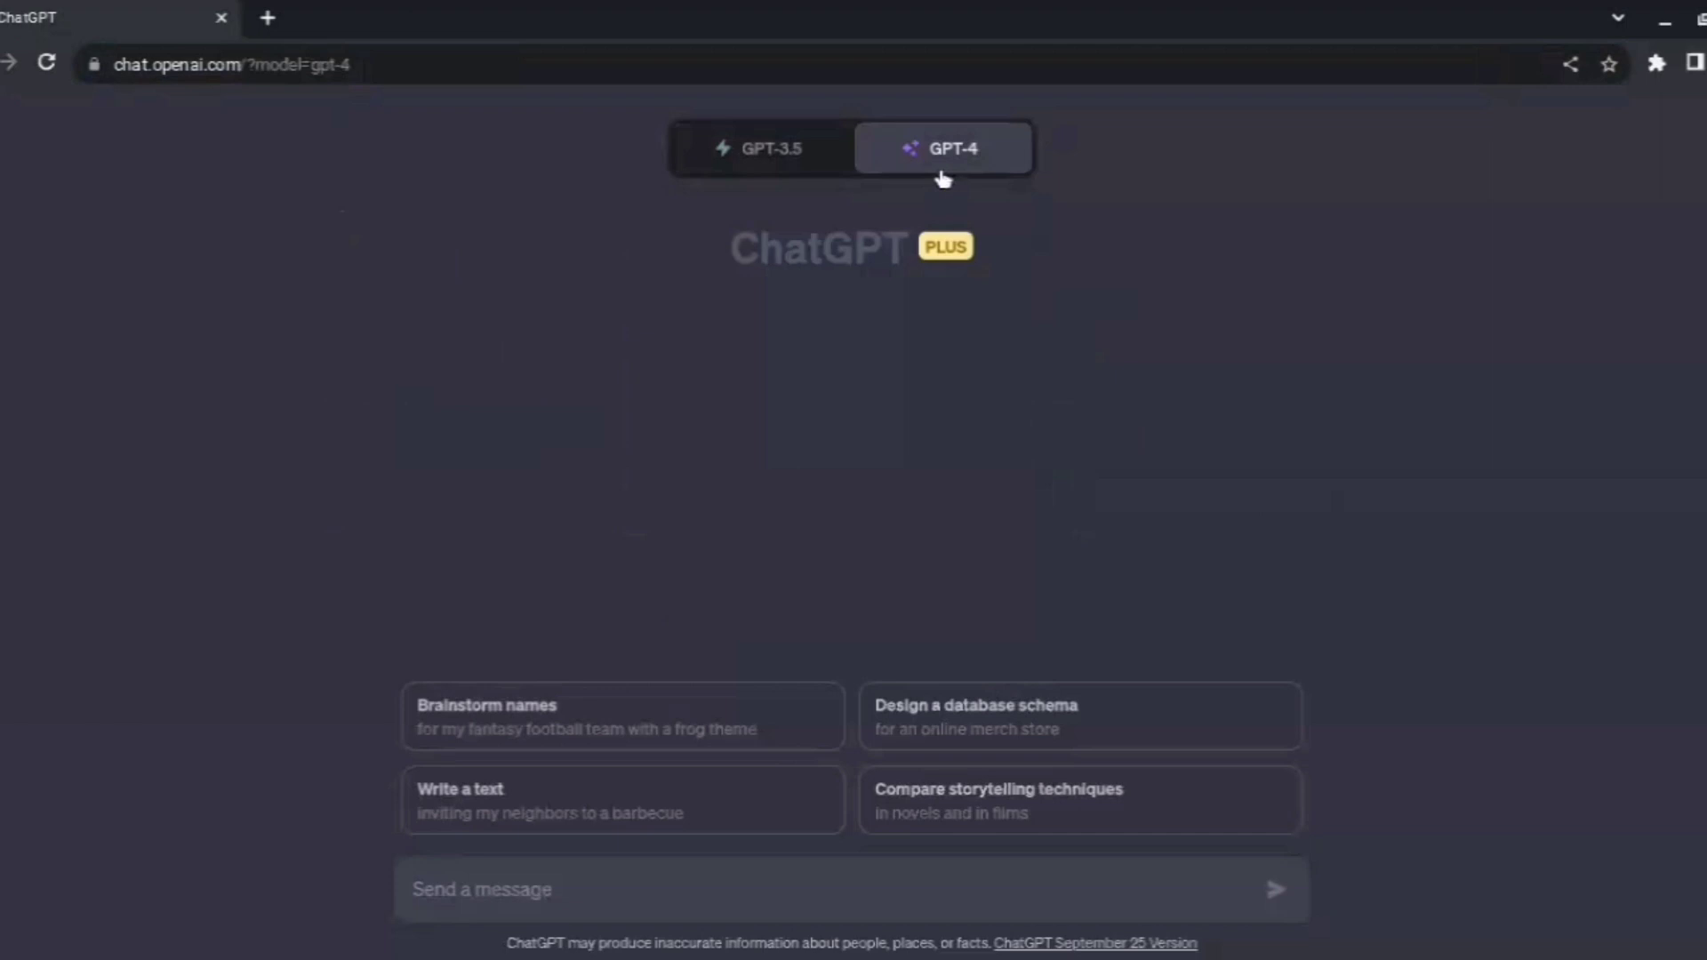
Set GPT-4 to Plugins mode and scroll through the past-chat history in the sidebar.
{"action": "left_click", "coordinate": [942, 148]}
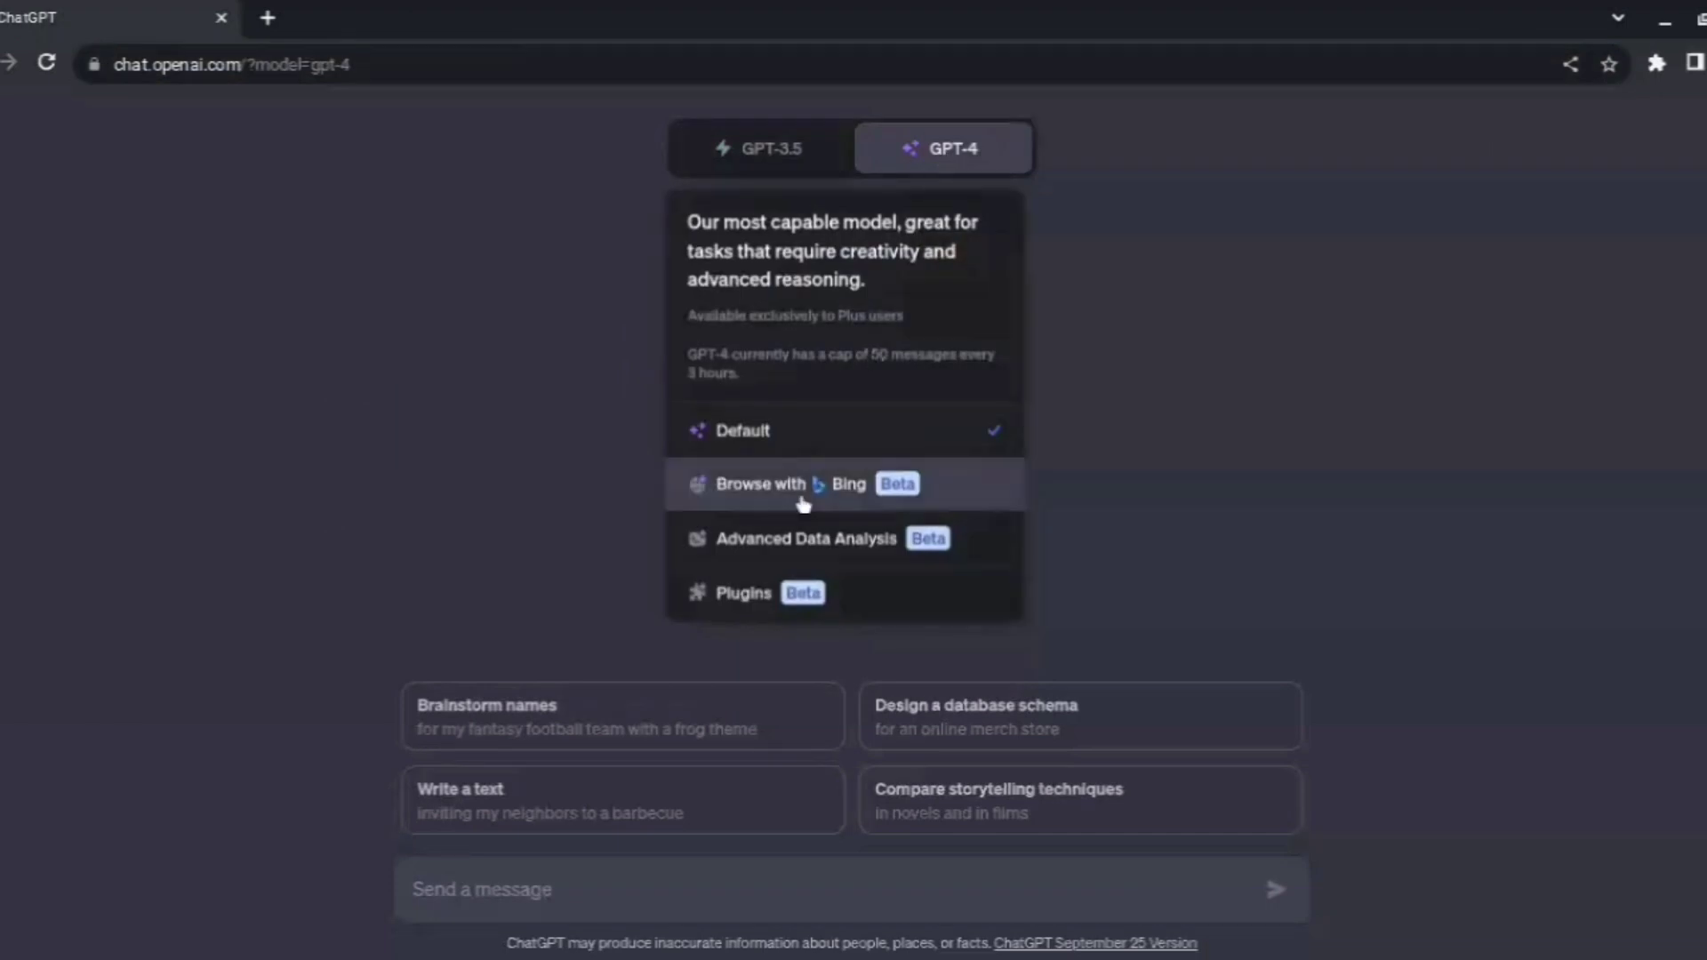
{"action": "left_click", "coordinate": [743, 593]}
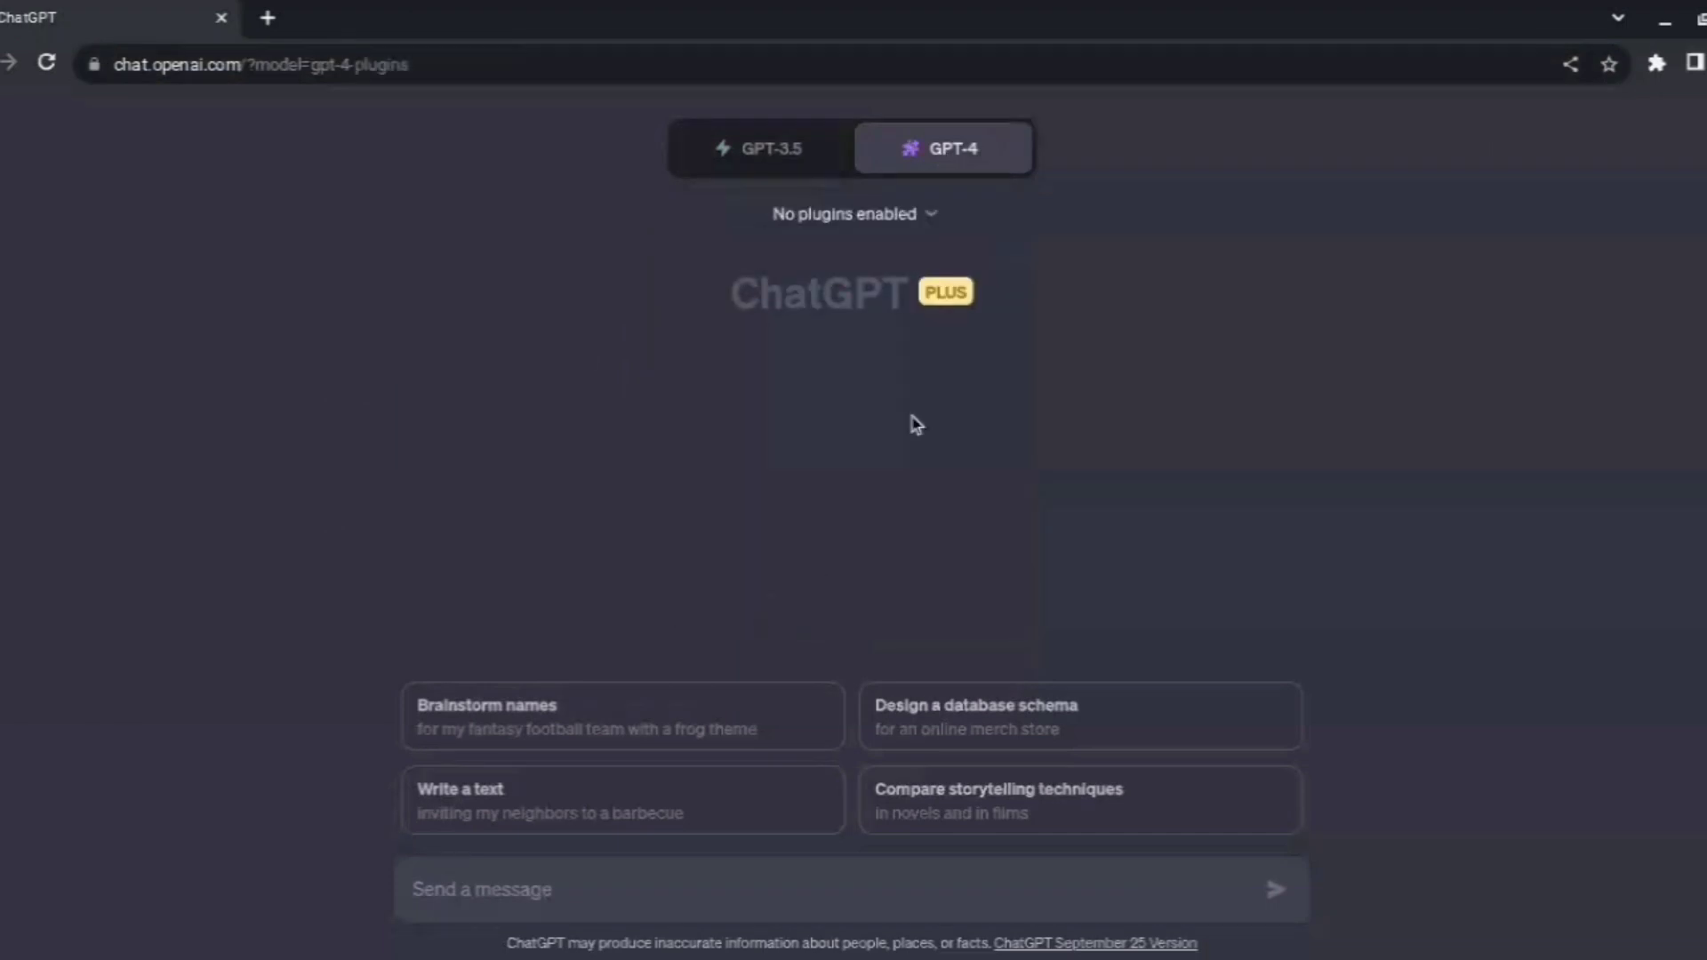
{"action": "mouse_move", "coordinate": [54, 161]}
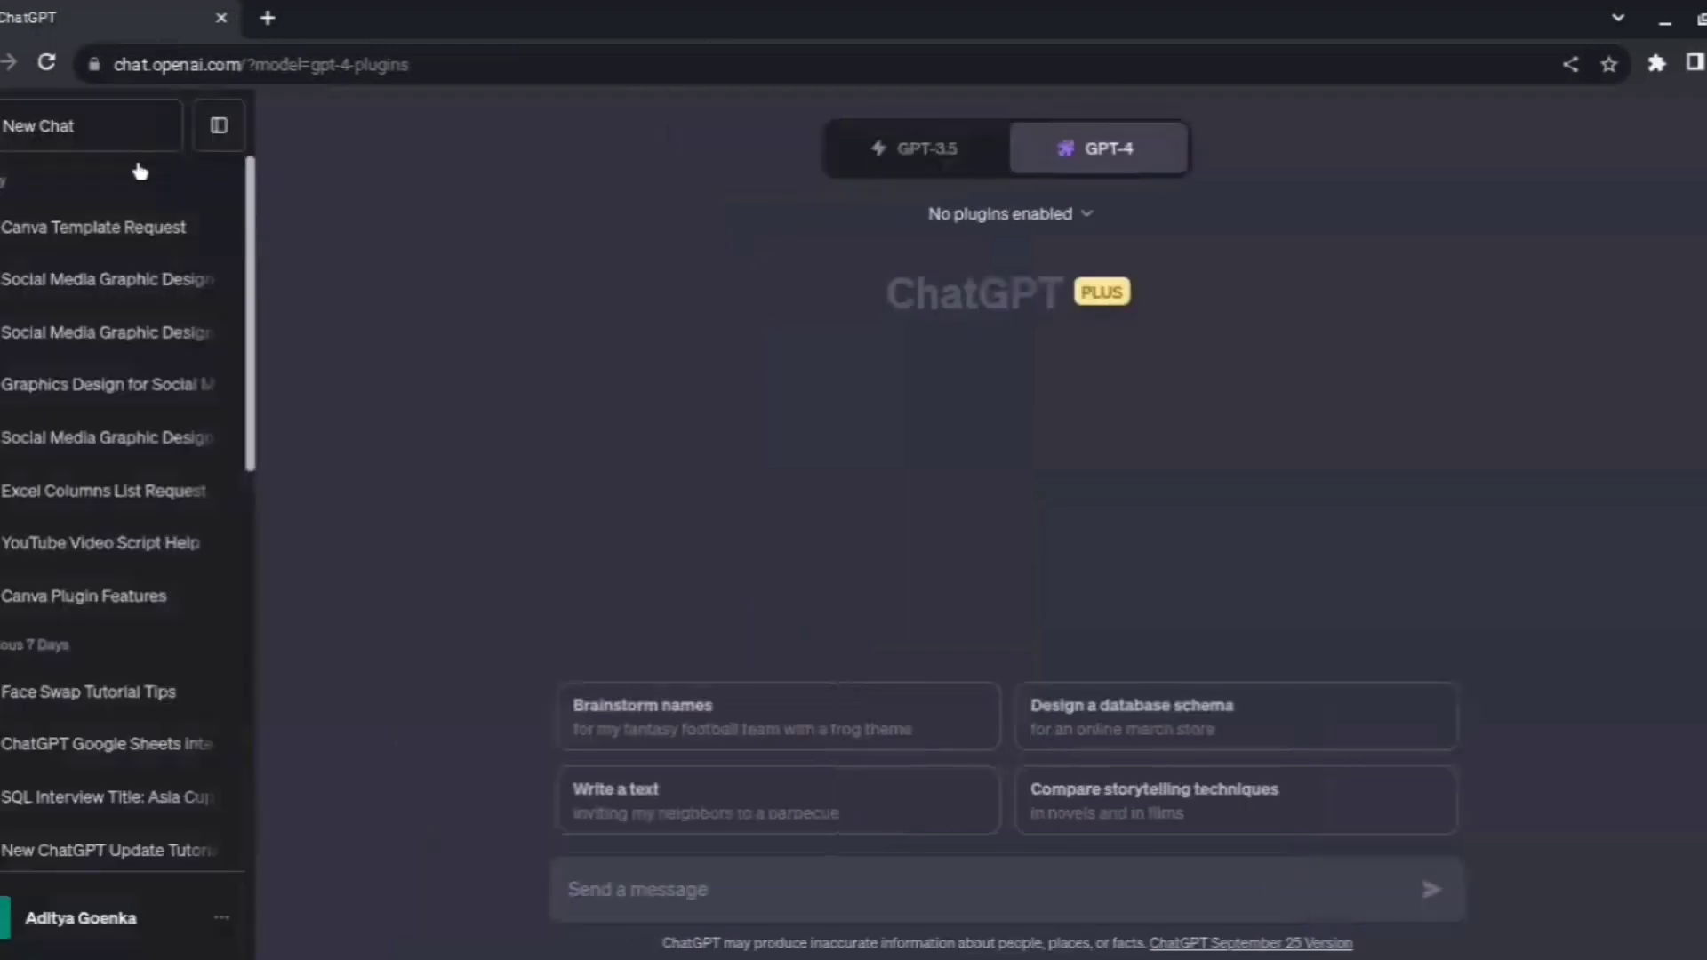
{"action": "scroll", "scroll_direction": "down", "scroll_amount": 3}
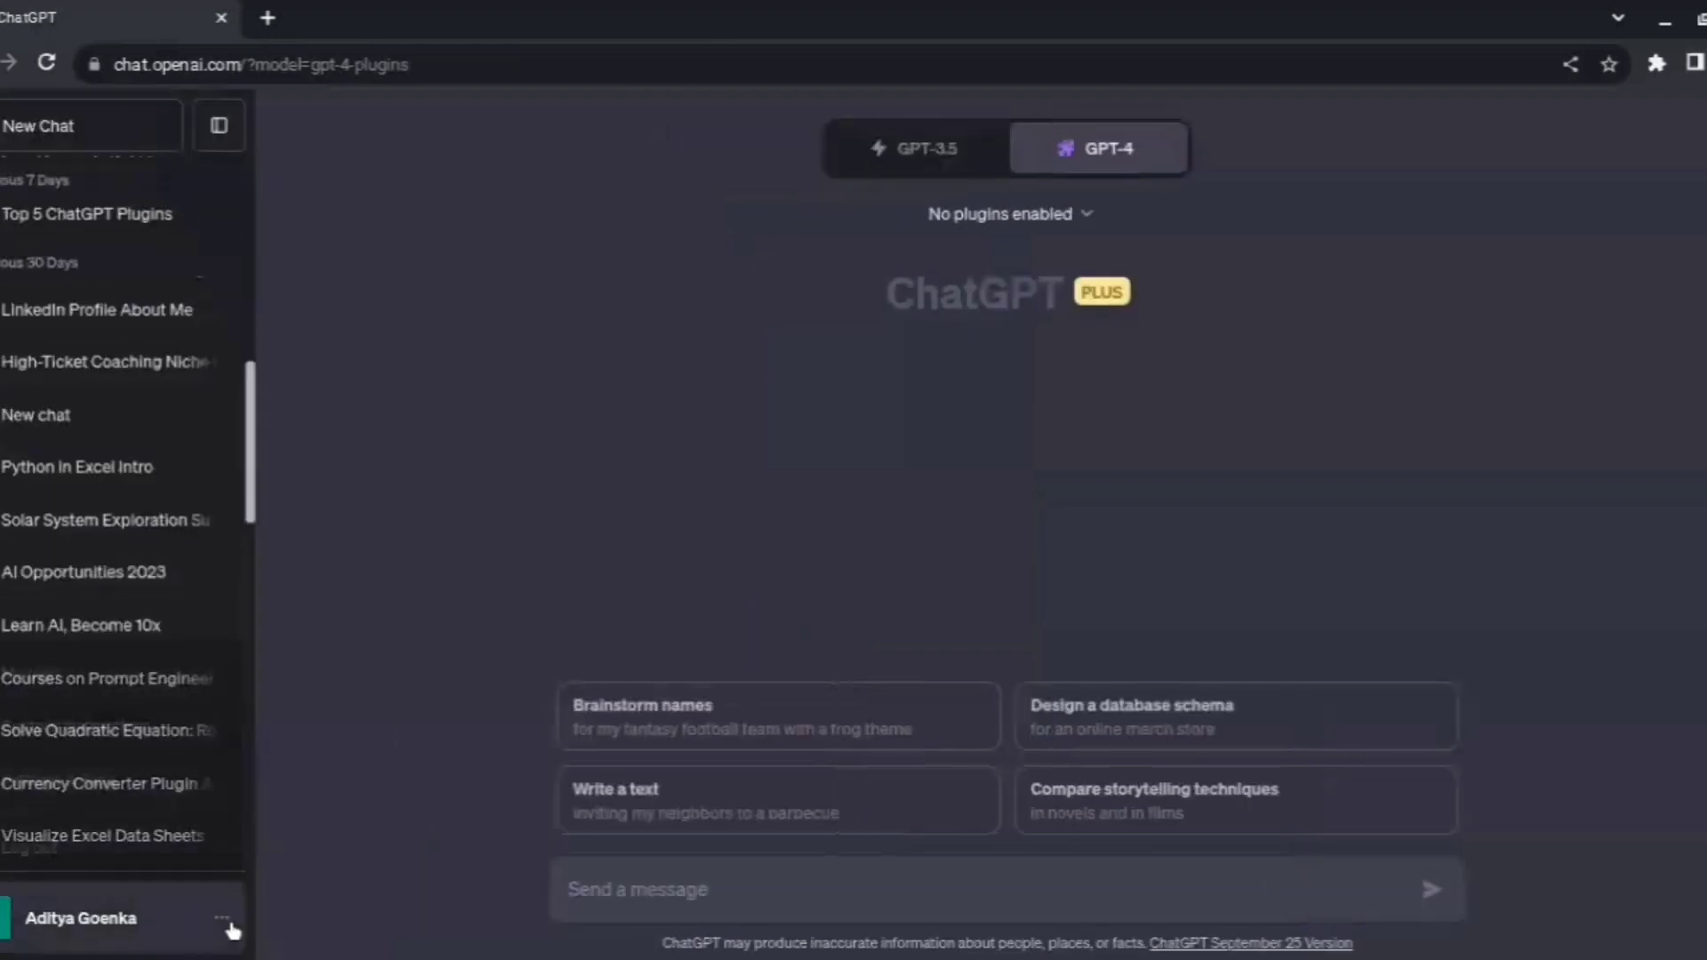
{"action": "left_click", "coordinate": [222, 918]}
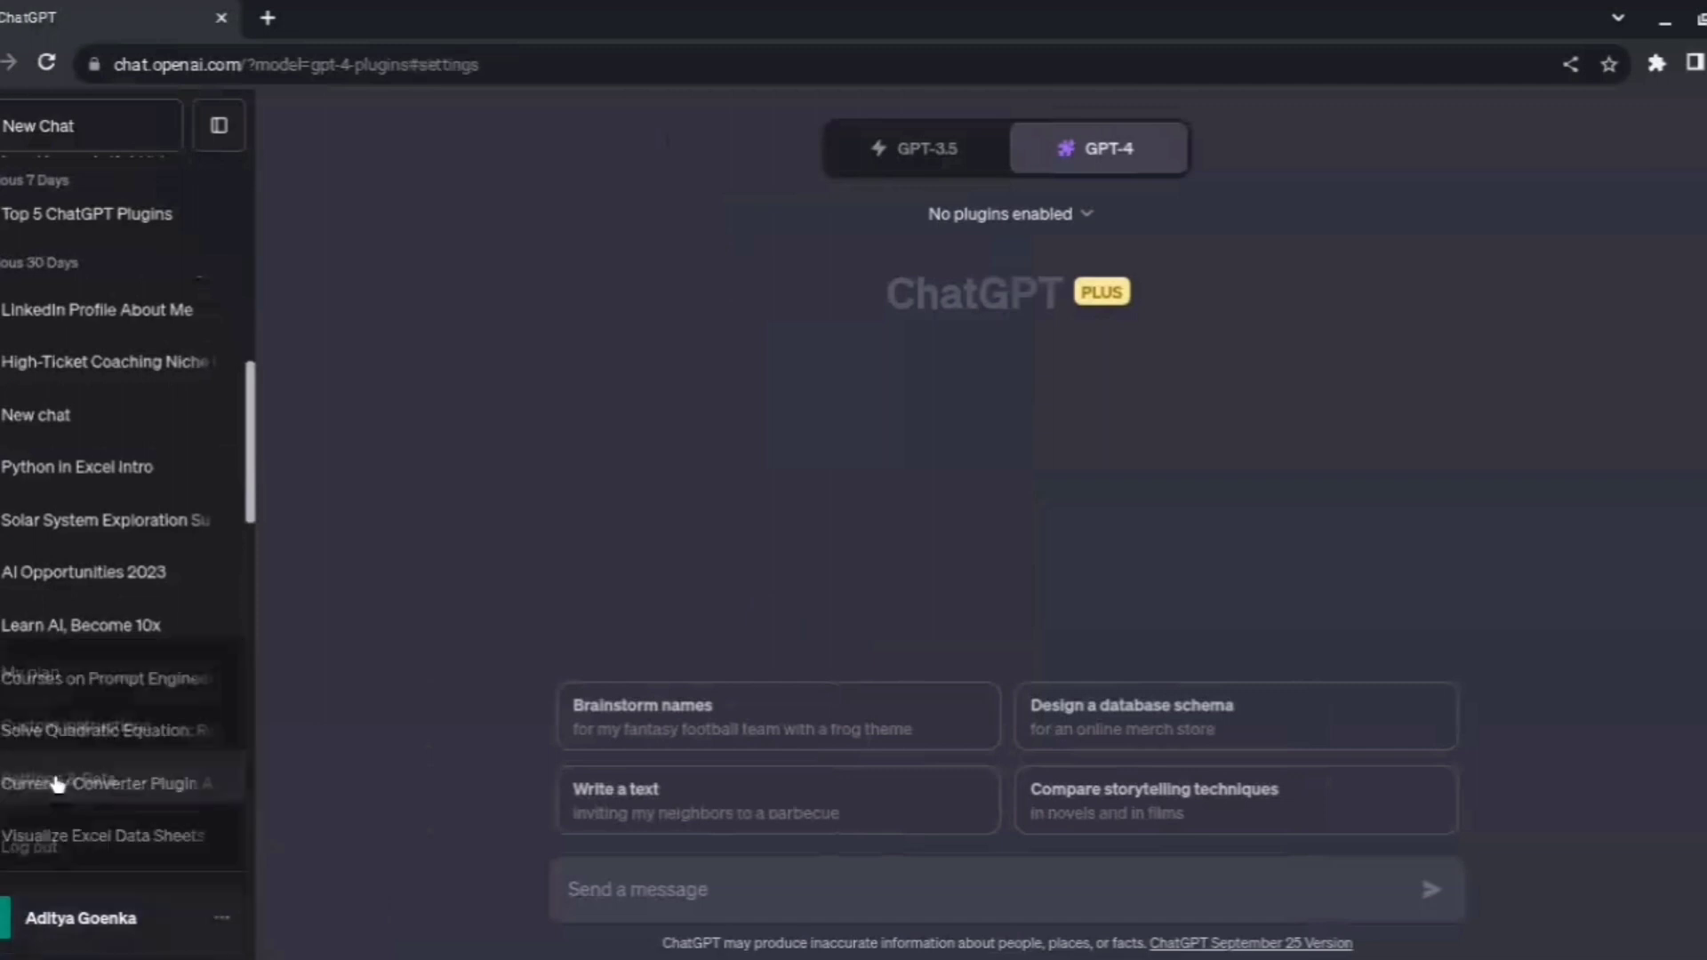
{"action": "left_click", "coordinate": [557, 411]}
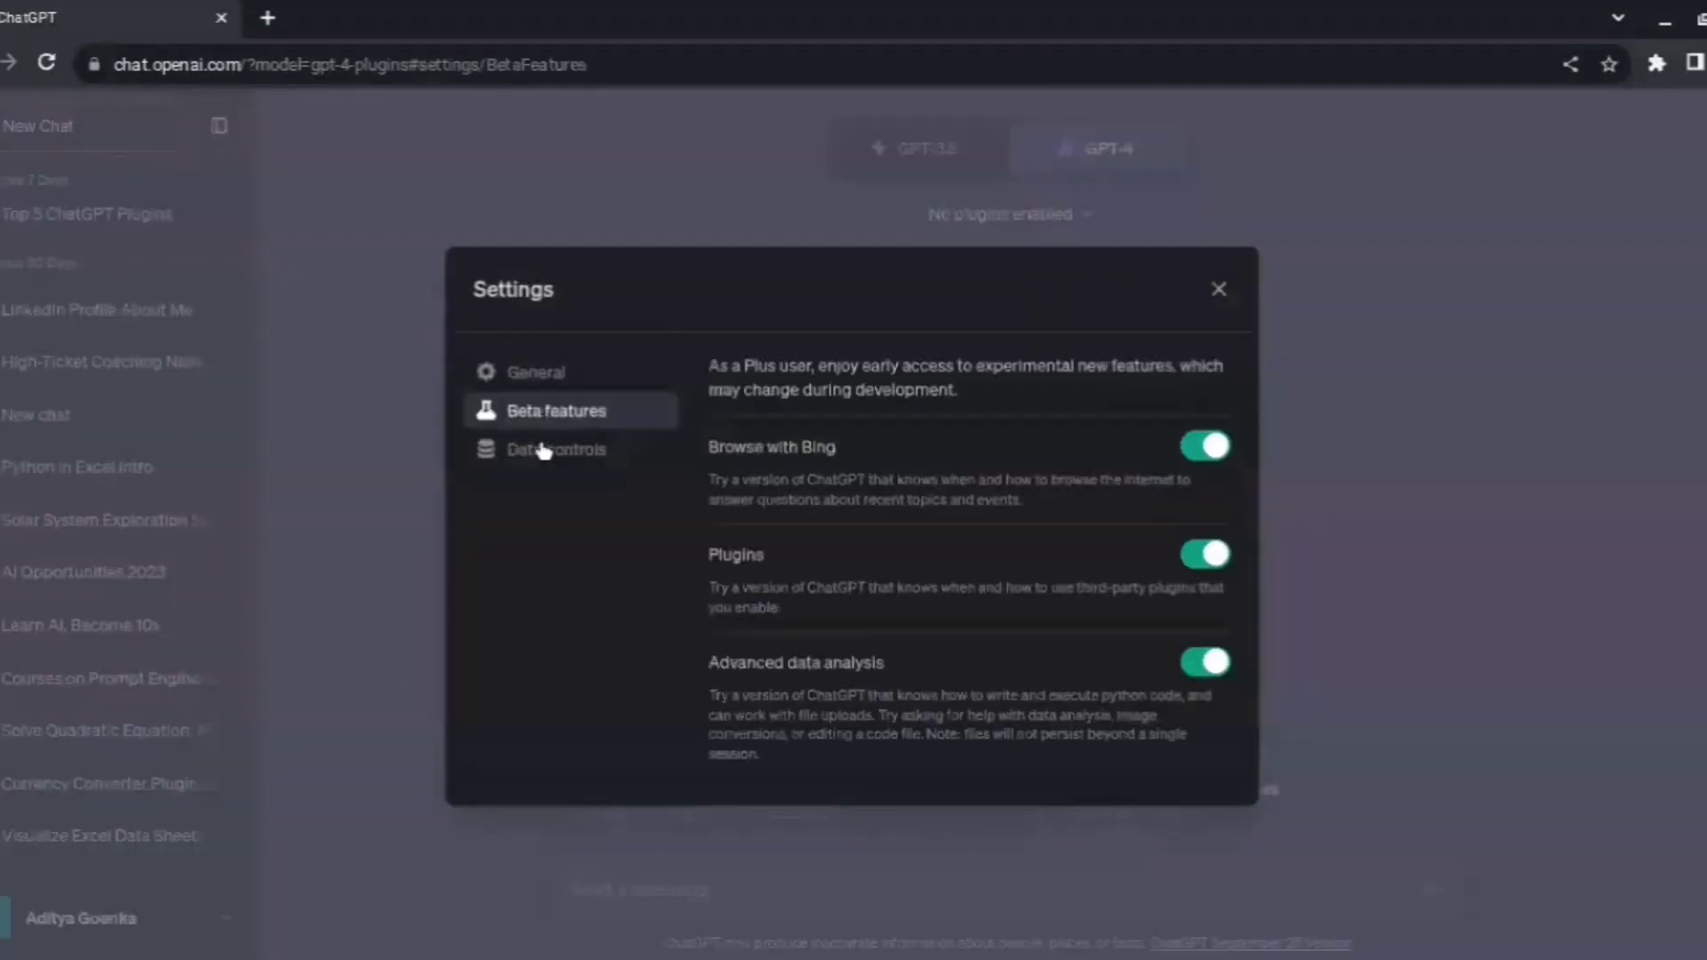
{"action": "mouse_move", "coordinate": [1225, 584]}
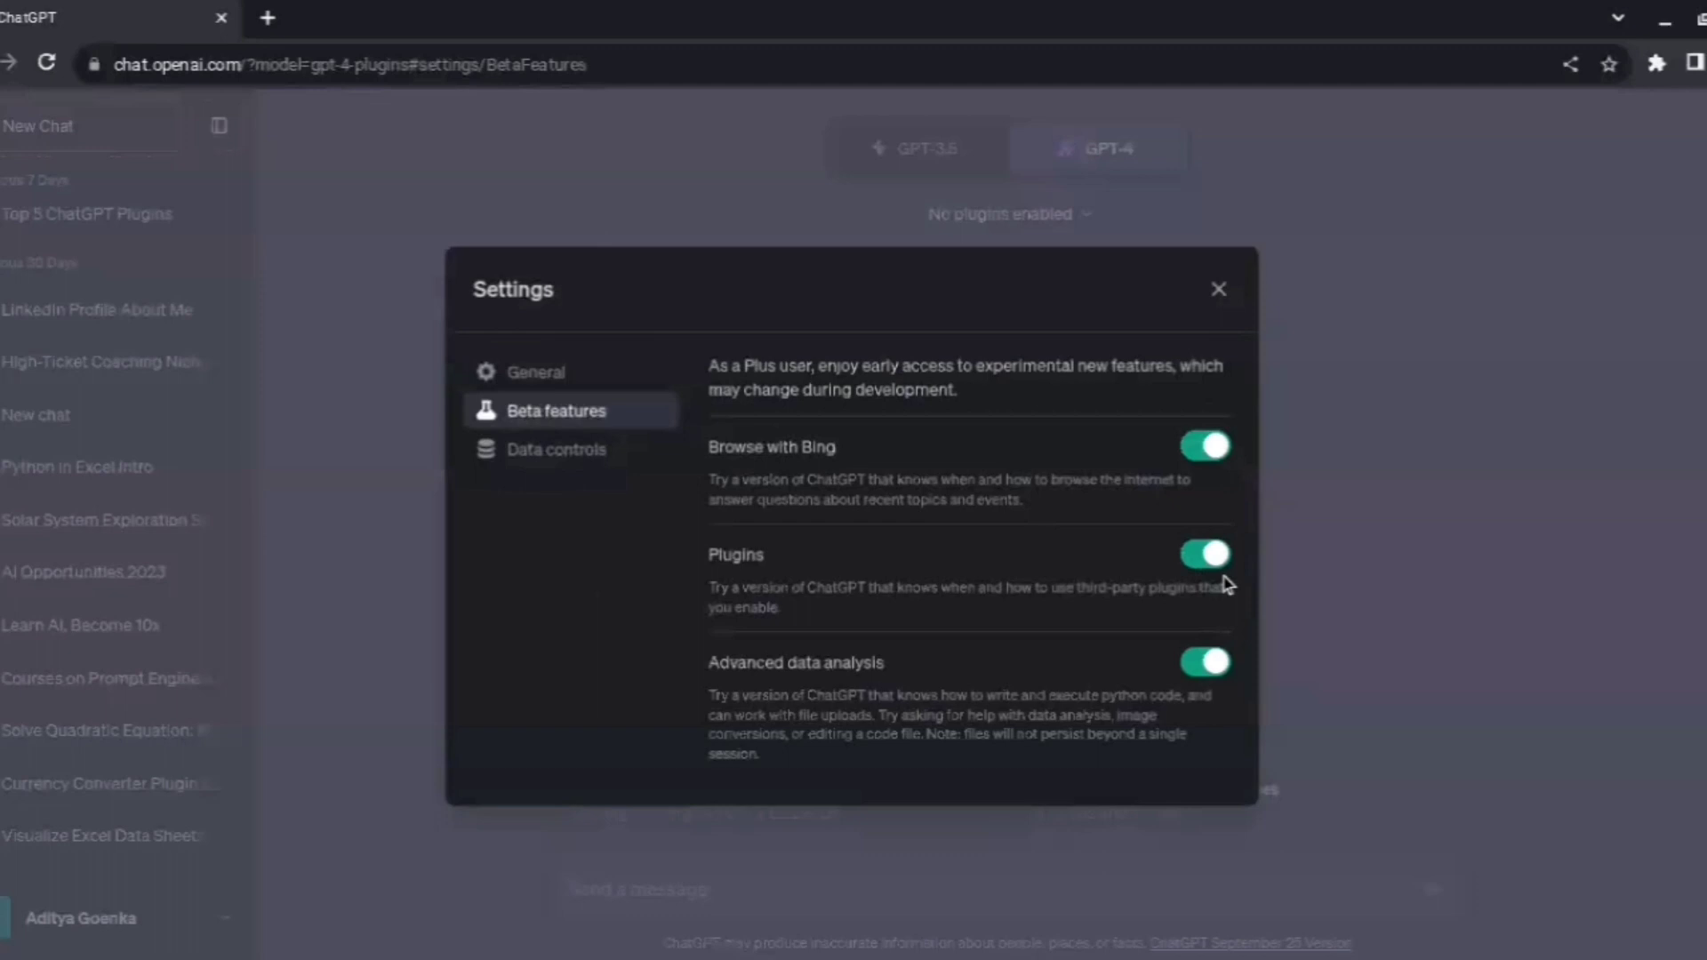
{"action": "mouse_move", "coordinate": [1234, 336]}
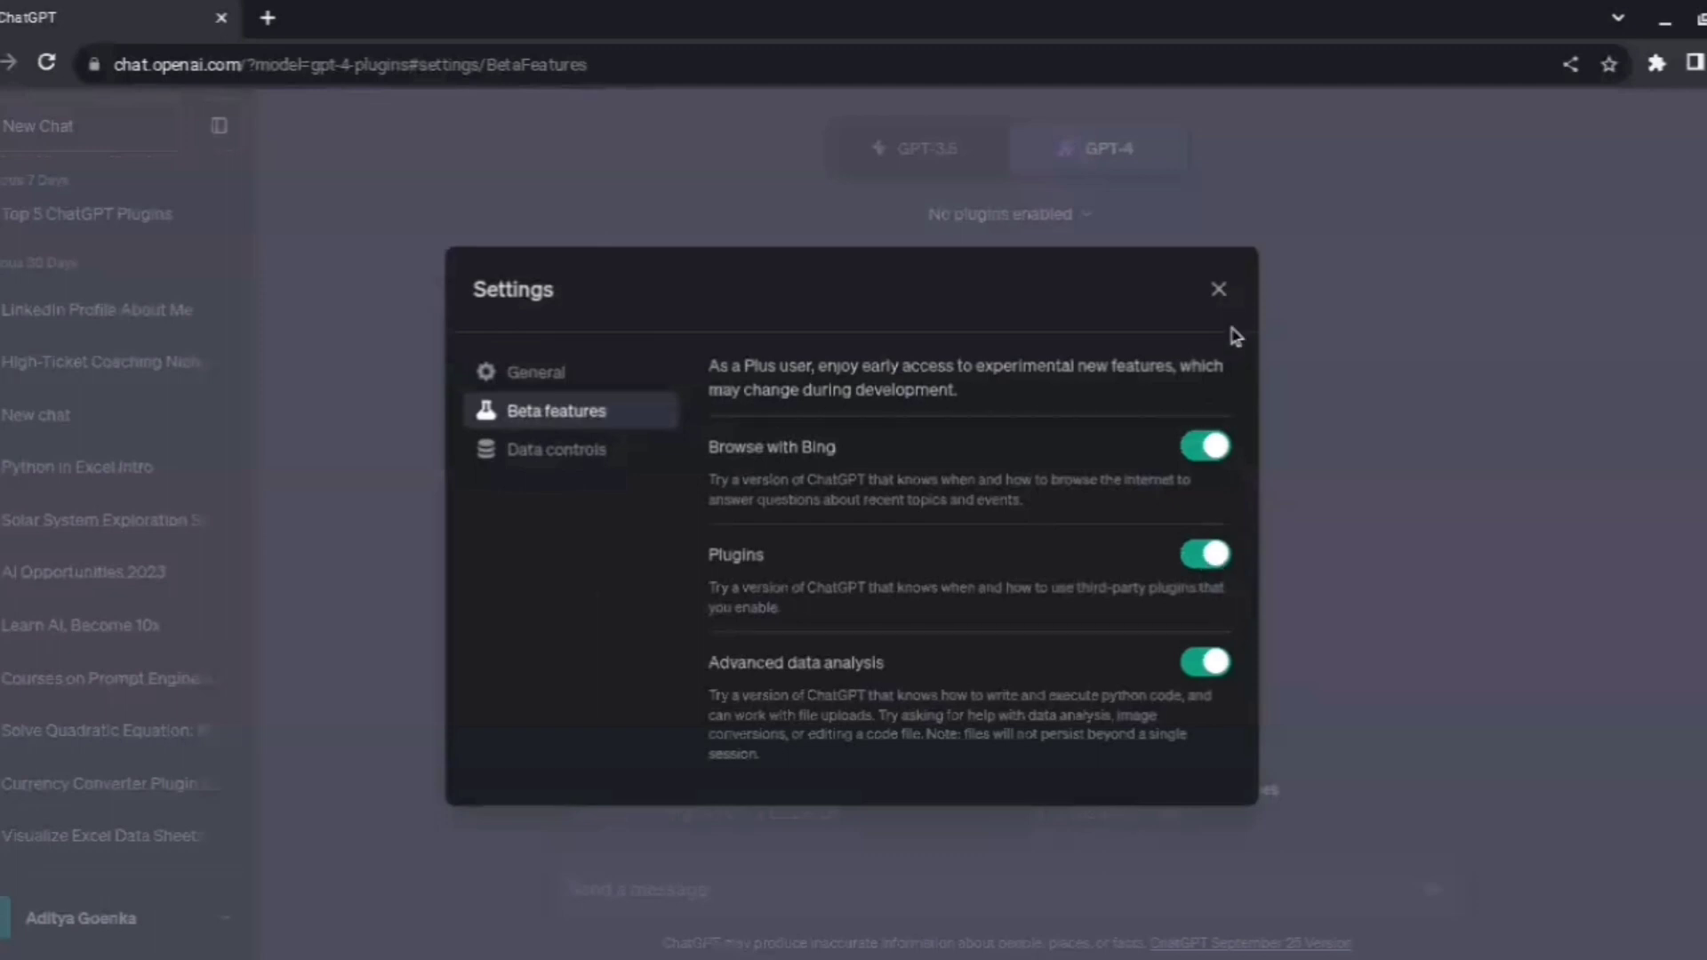
{"action": "left_click", "coordinate": [1218, 288]}
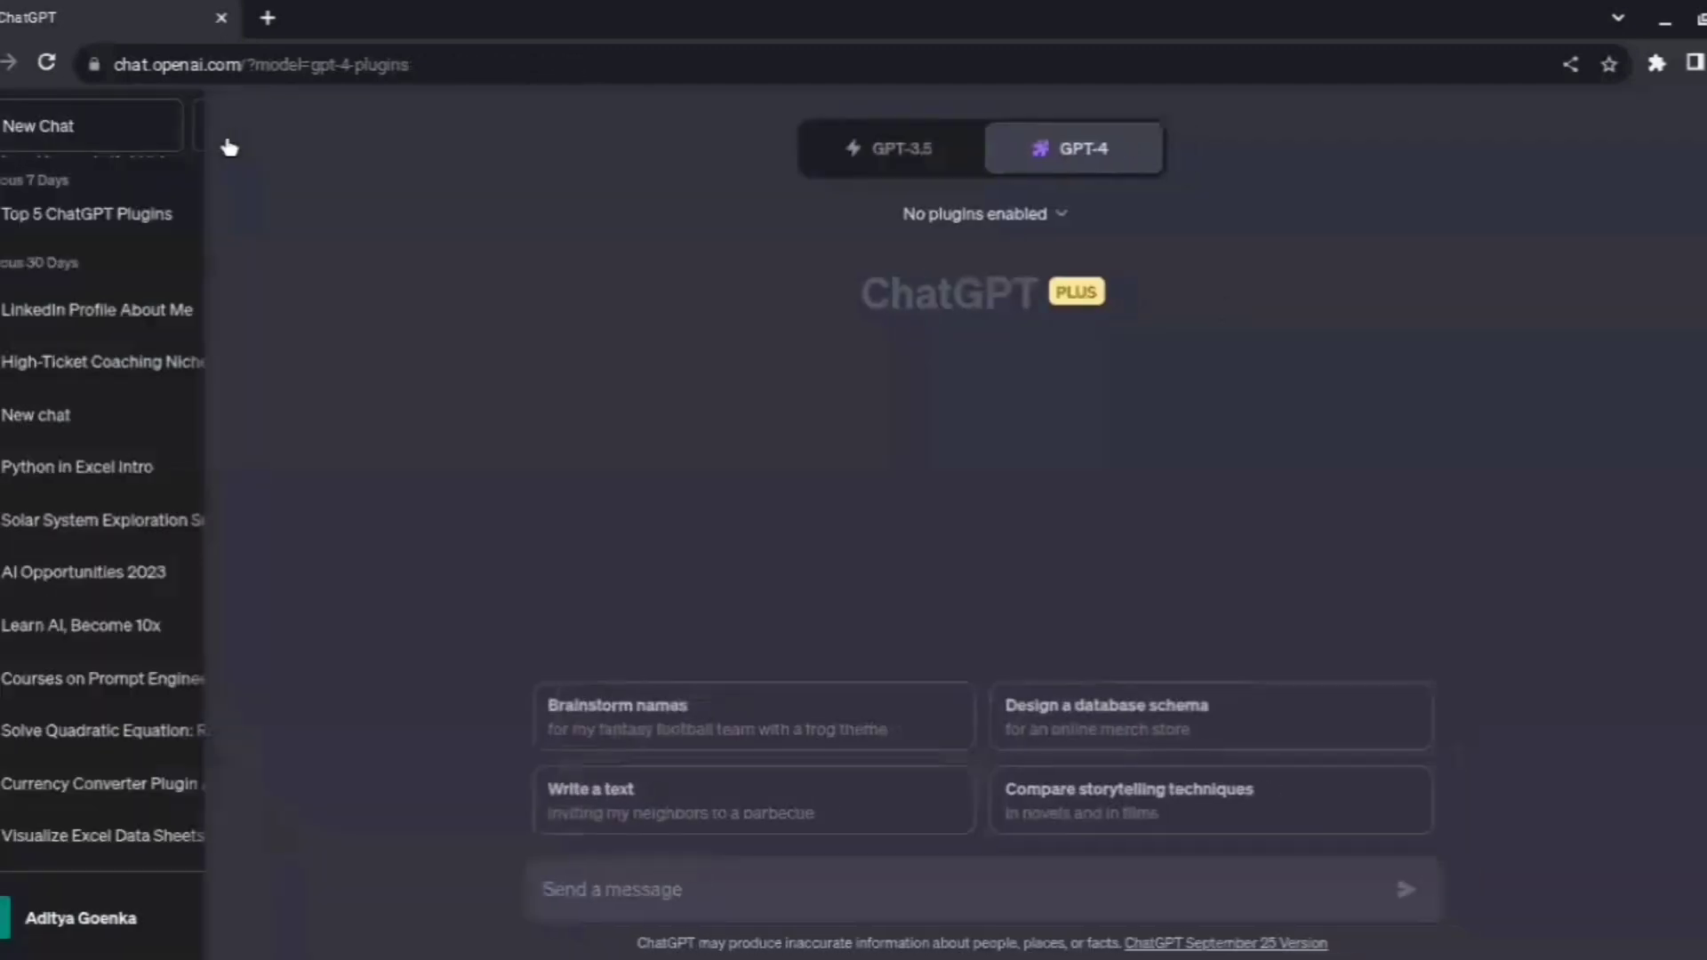
Look up 'canva' in the plugin store and enable the Canva plugin for this GPT-4 chat.
{"action": "left_click", "coordinate": [974, 214]}
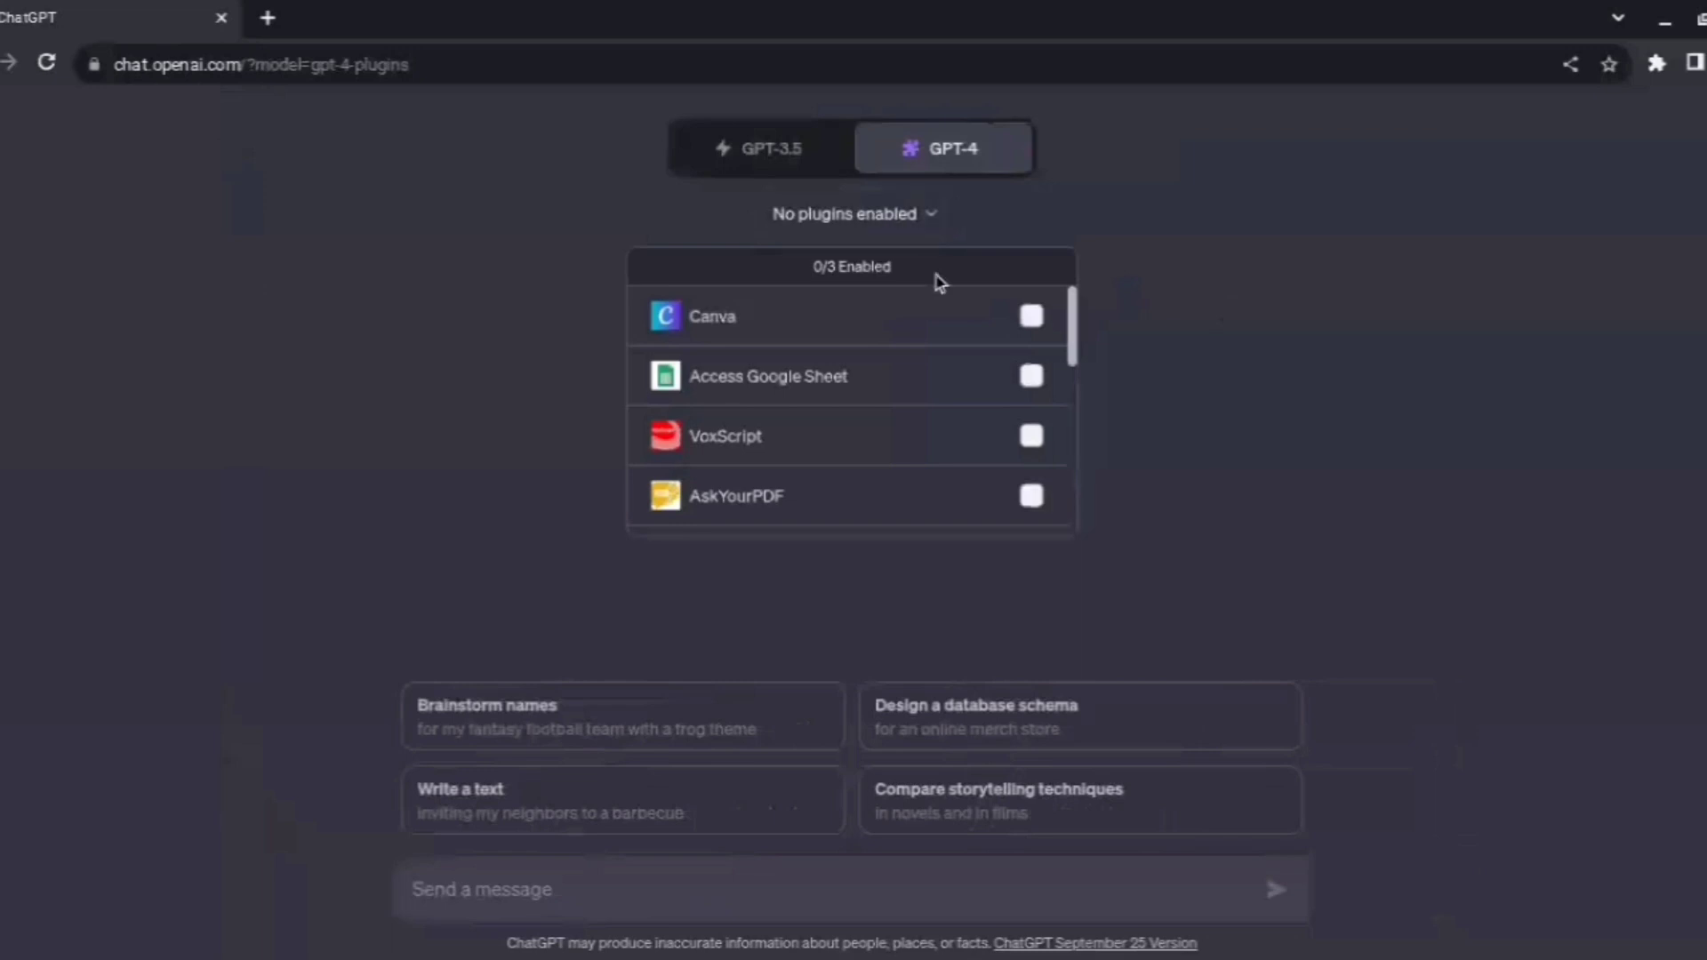
{"action": "left_click", "coordinate": [1030, 317]}
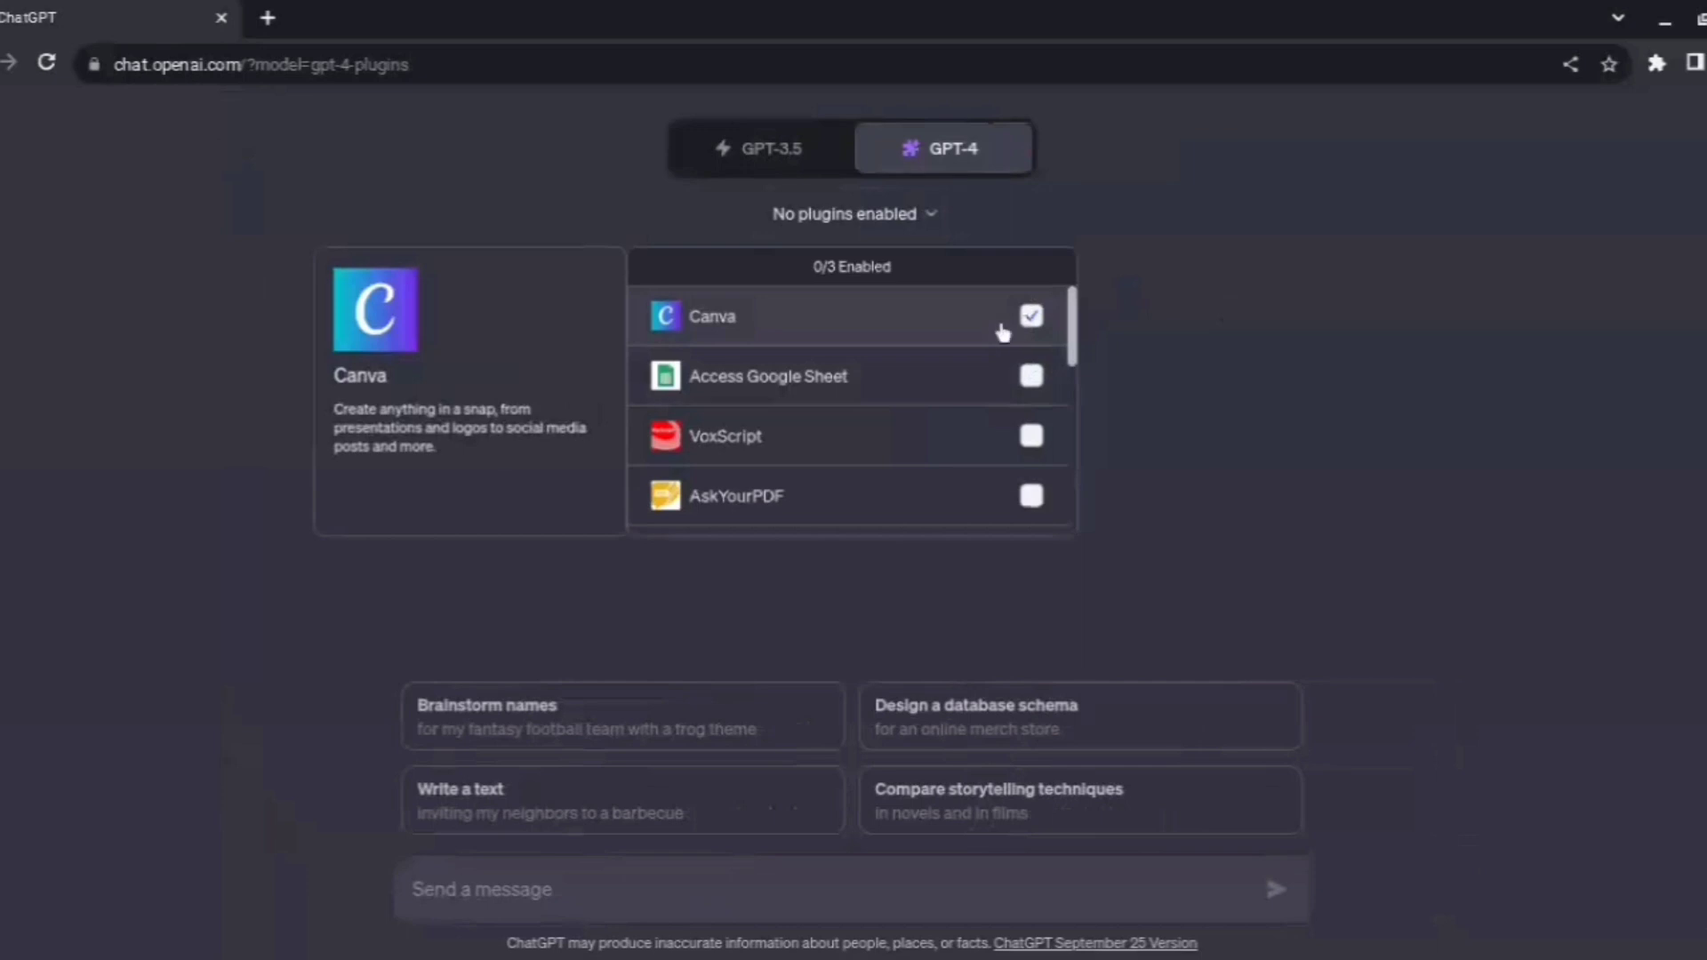
{"action": "scroll", "scroll_direction": "down", "scroll_amount": 3}
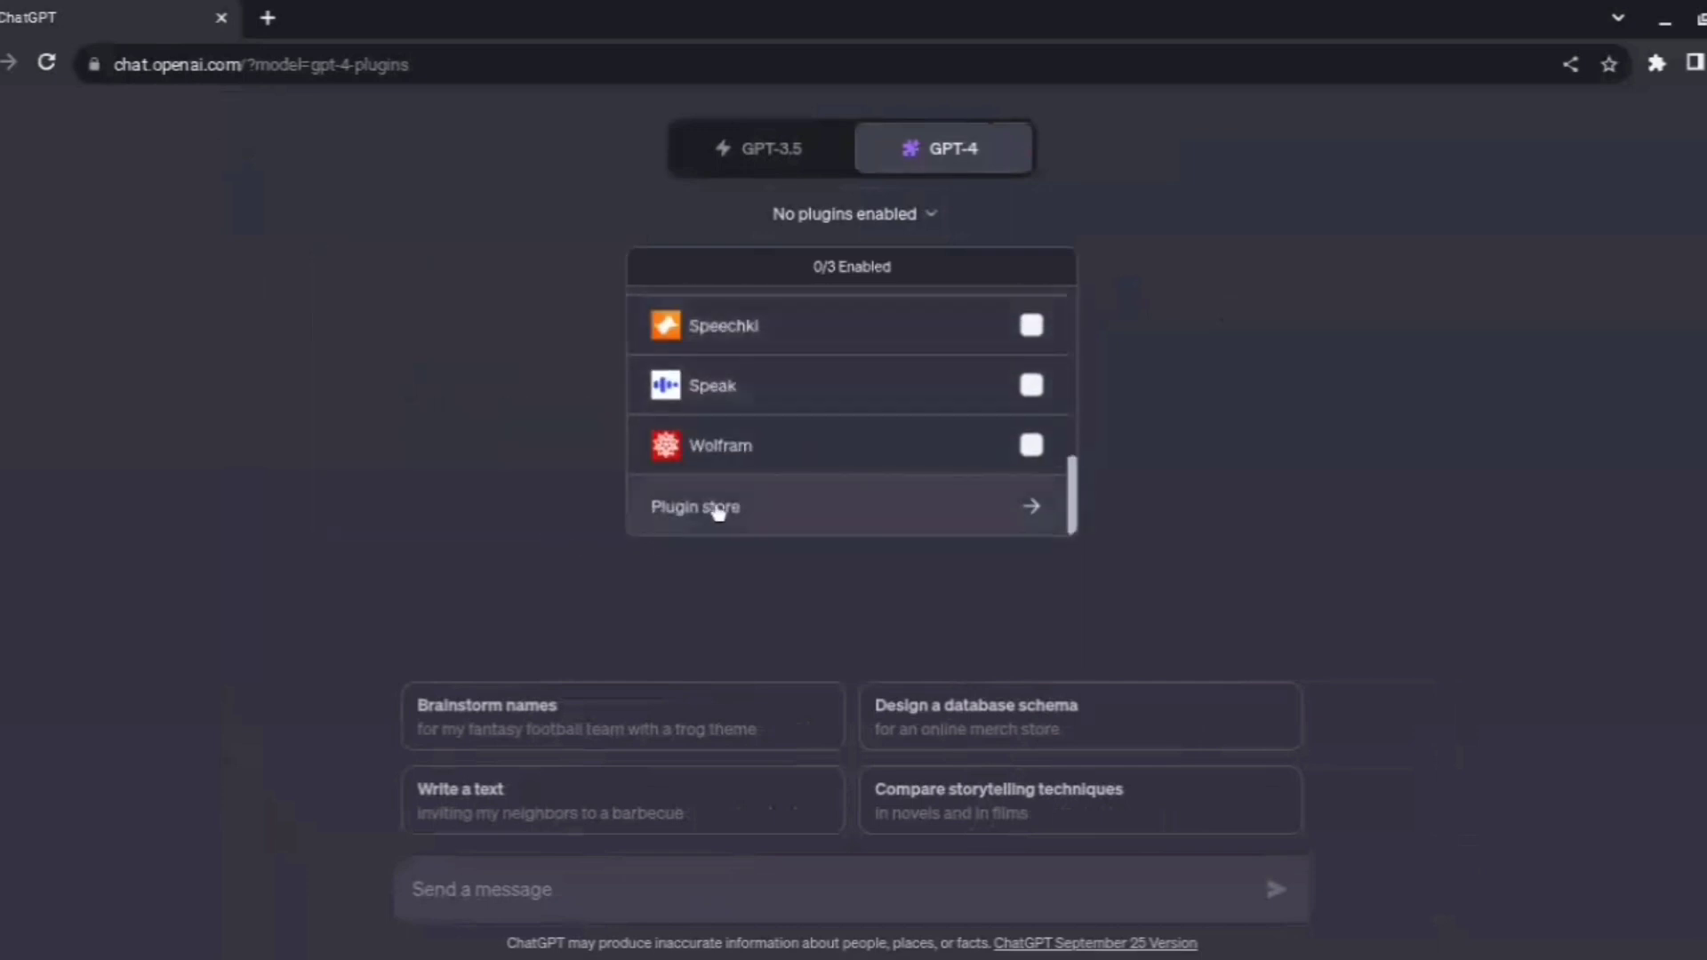
{"action": "mouse_move", "coordinate": [852, 511]}
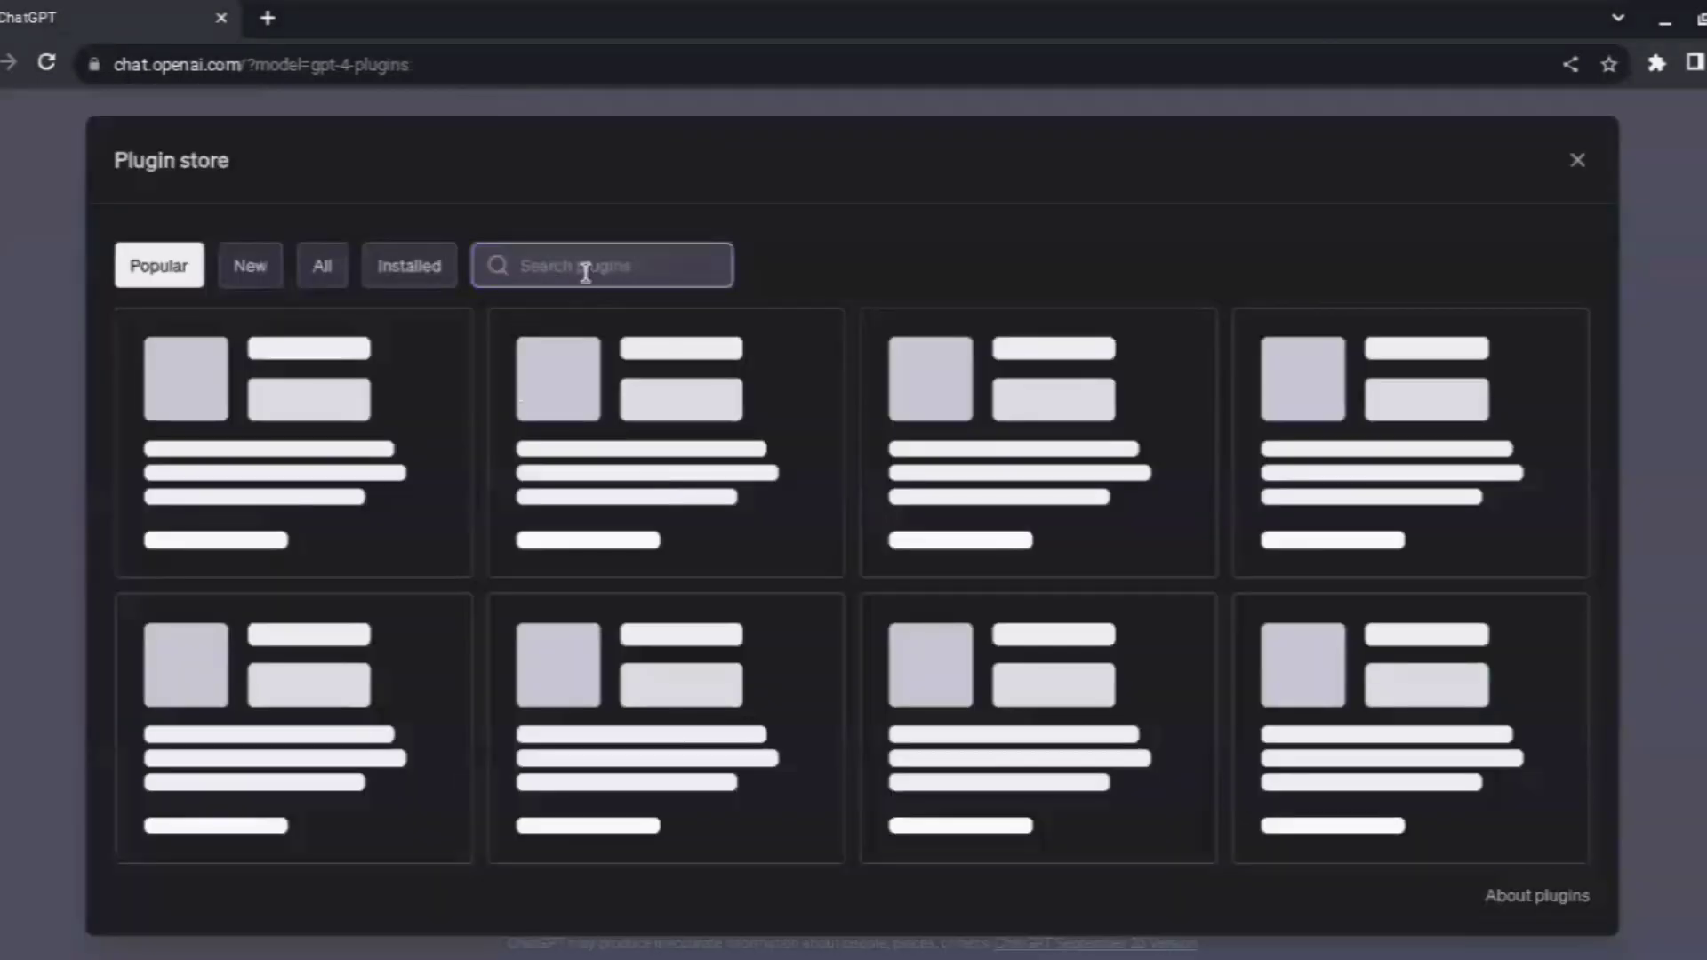
{"action": "type", "text": "canva"}
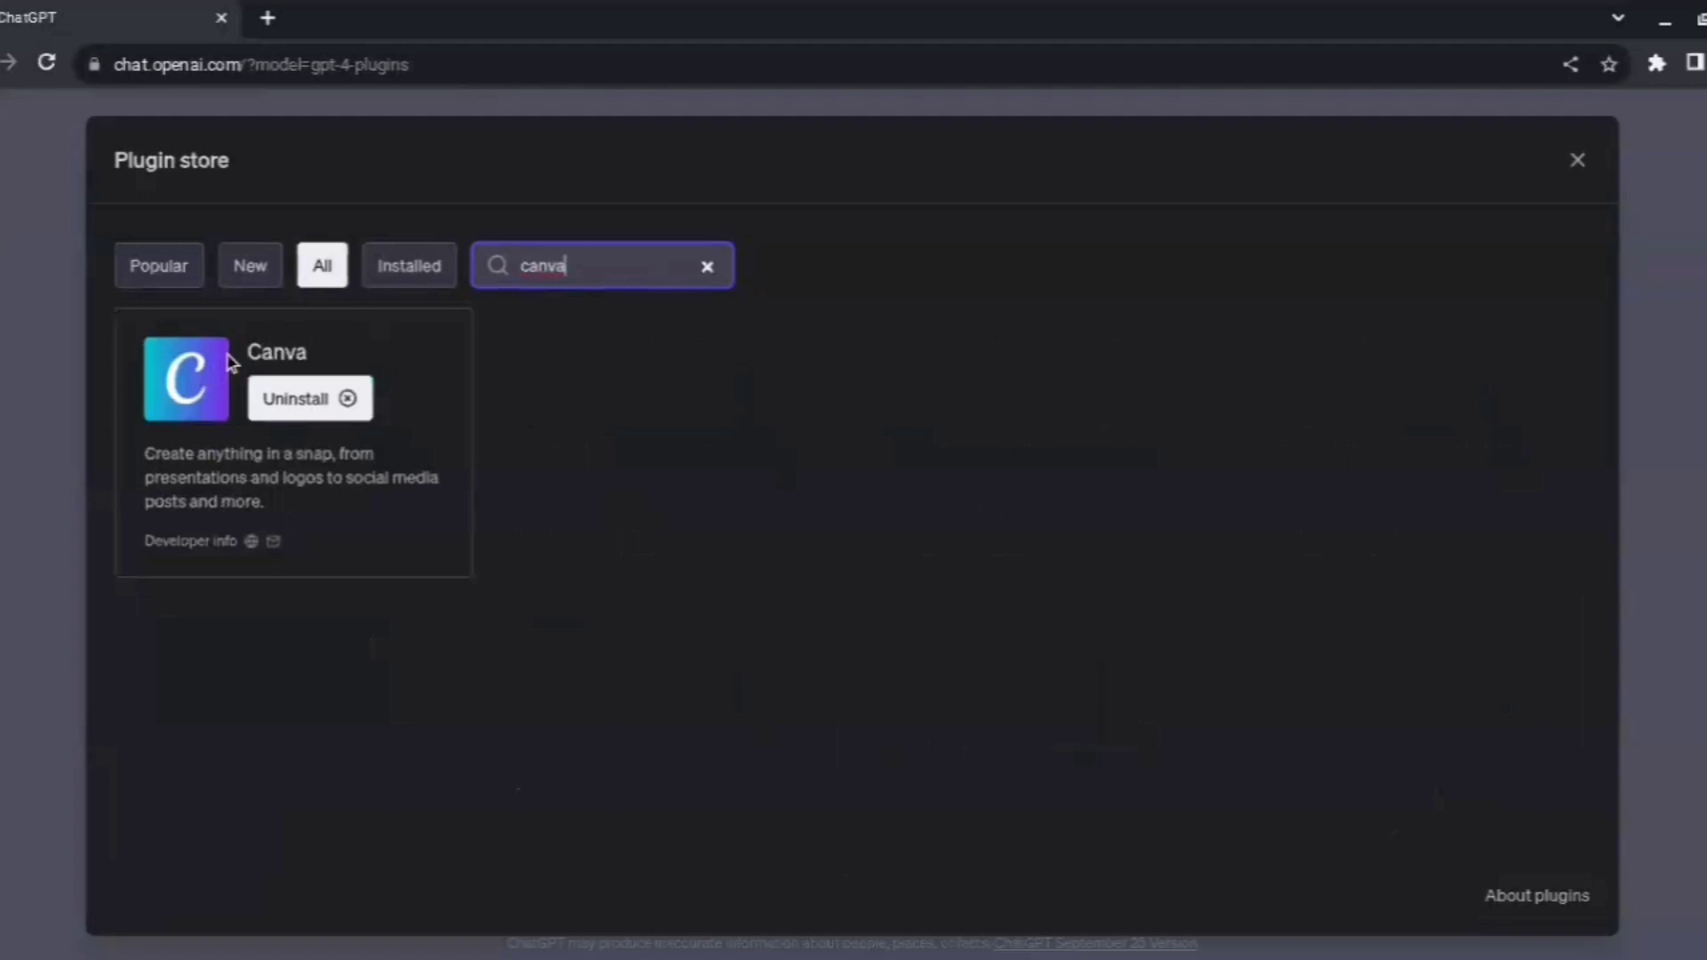
{"action": "left_click", "coordinate": [1577, 160]}
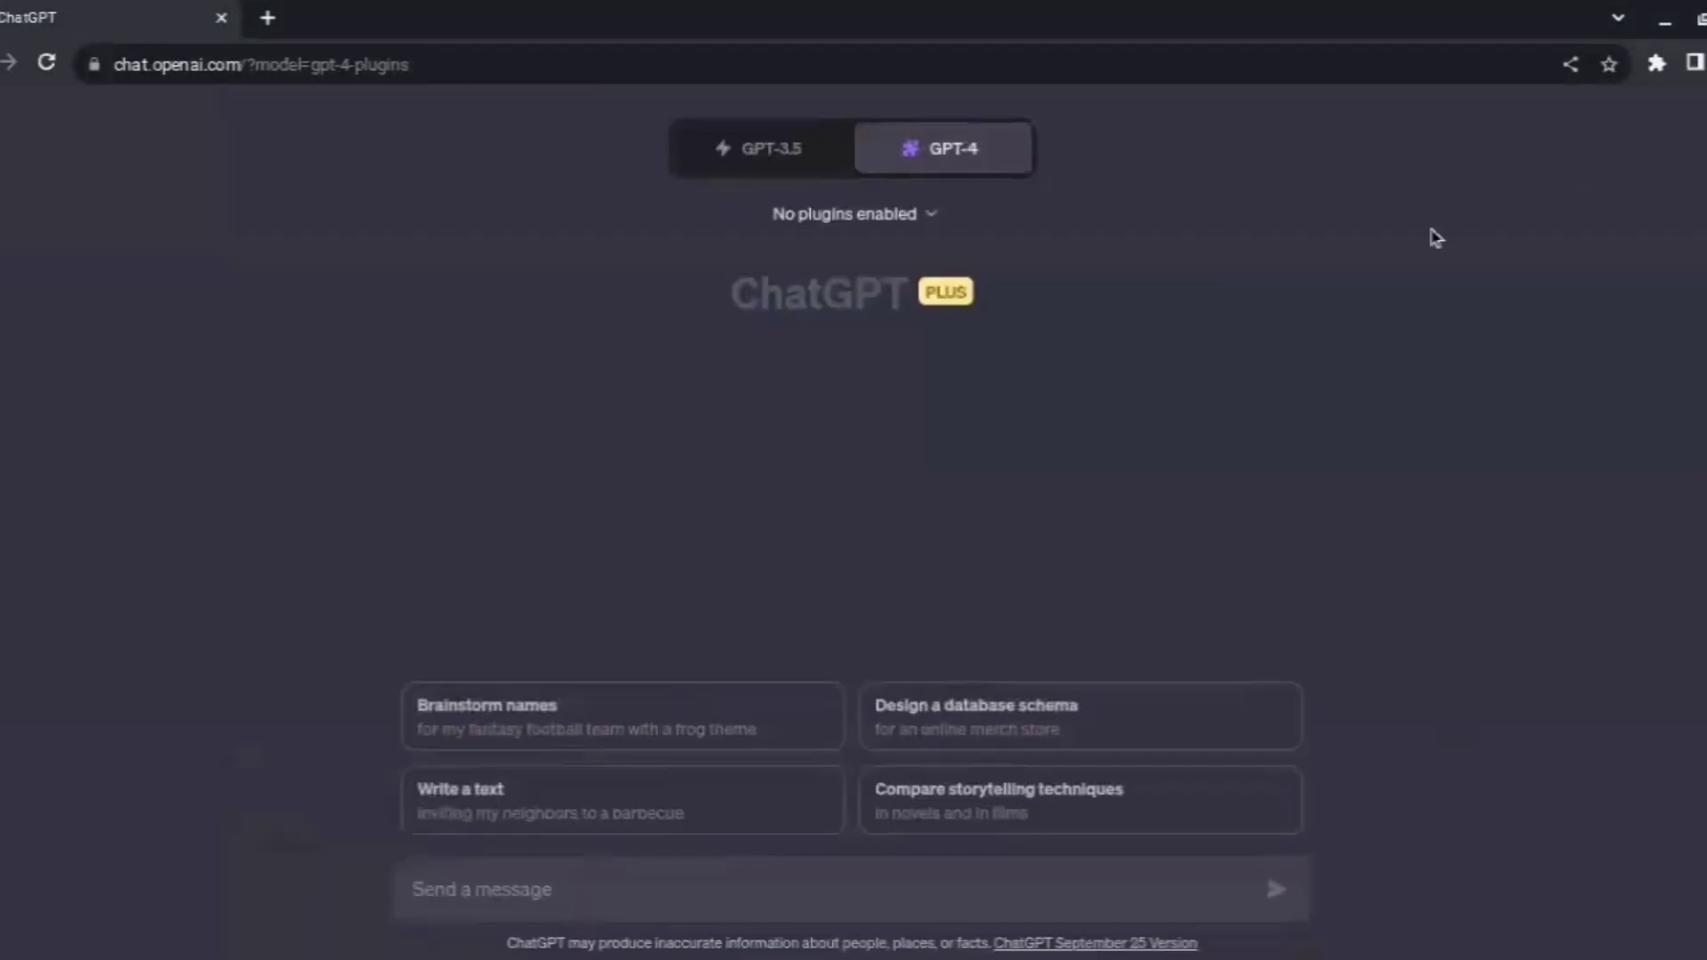
{"action": "left_click", "coordinate": [853, 213]}
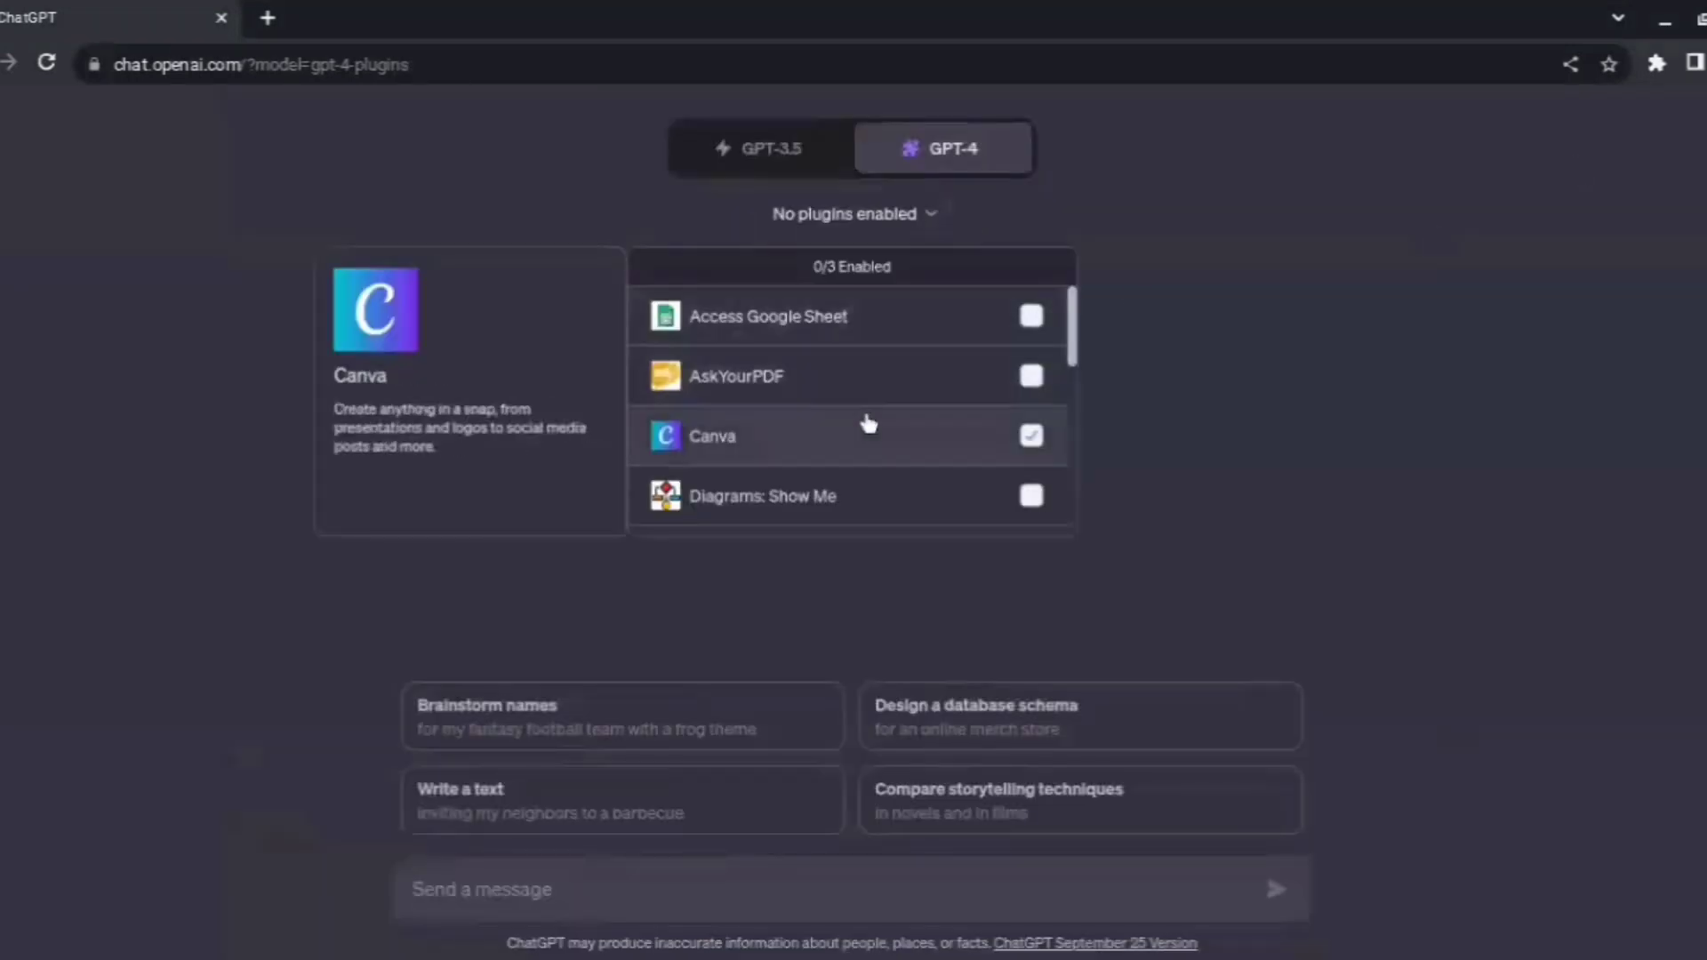
{"action": "left_click", "coordinate": [1030, 436]}
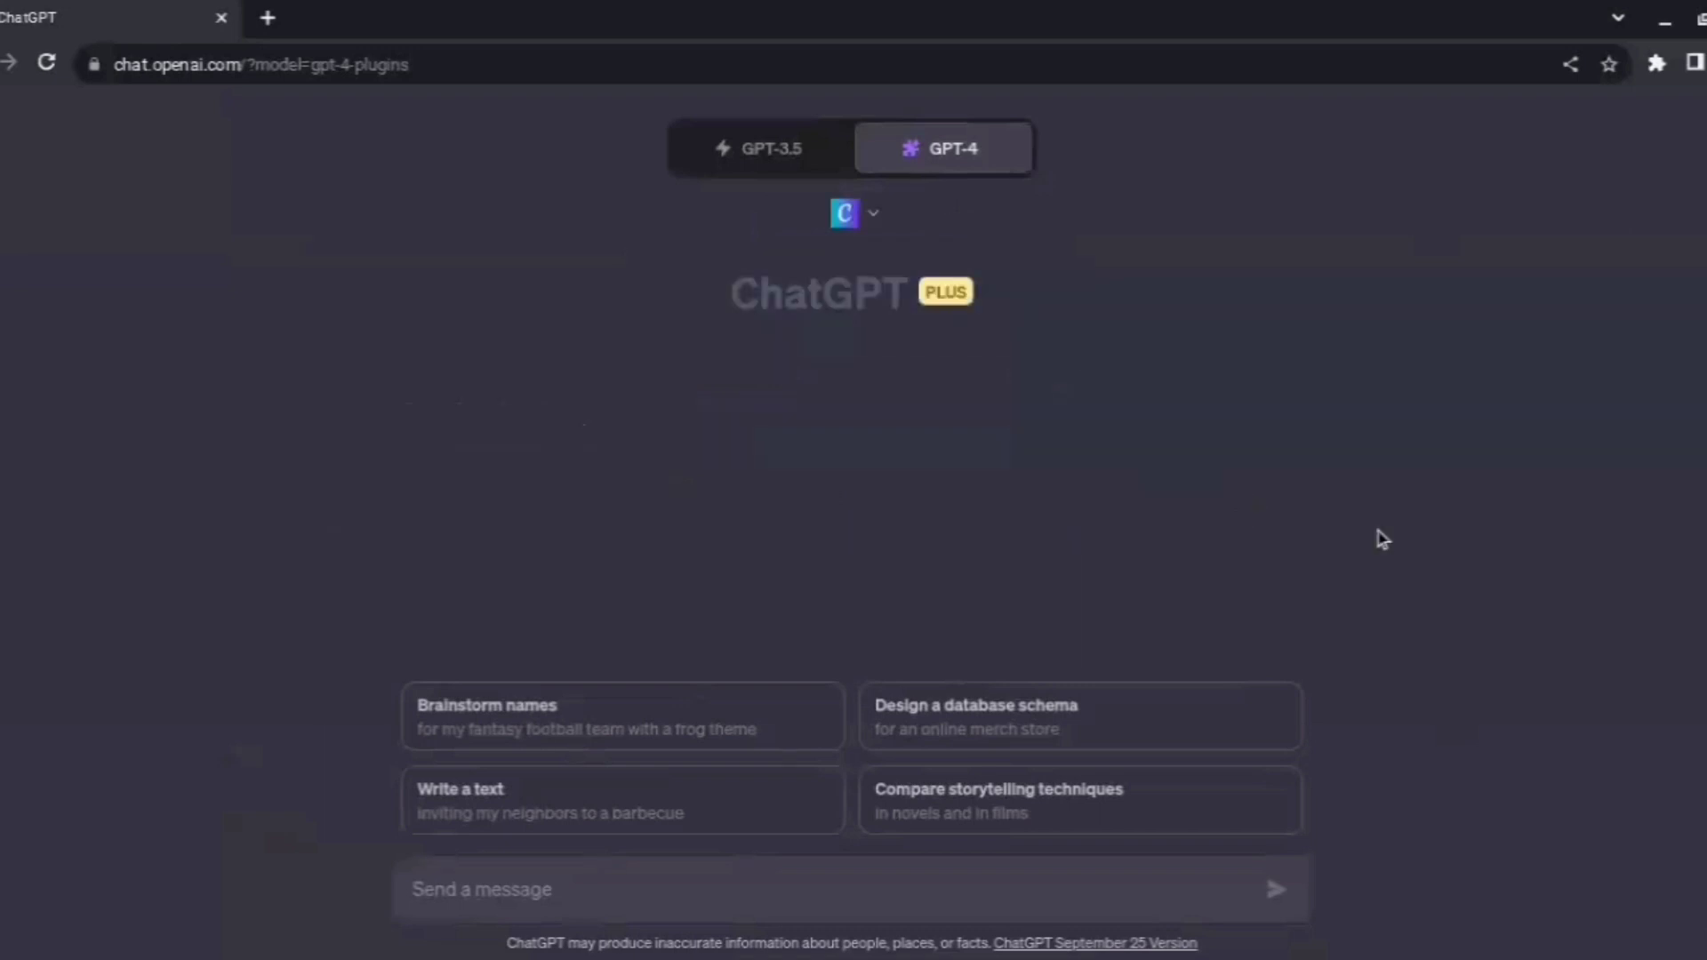
{"action": "mouse_move", "coordinate": [554, 933]}
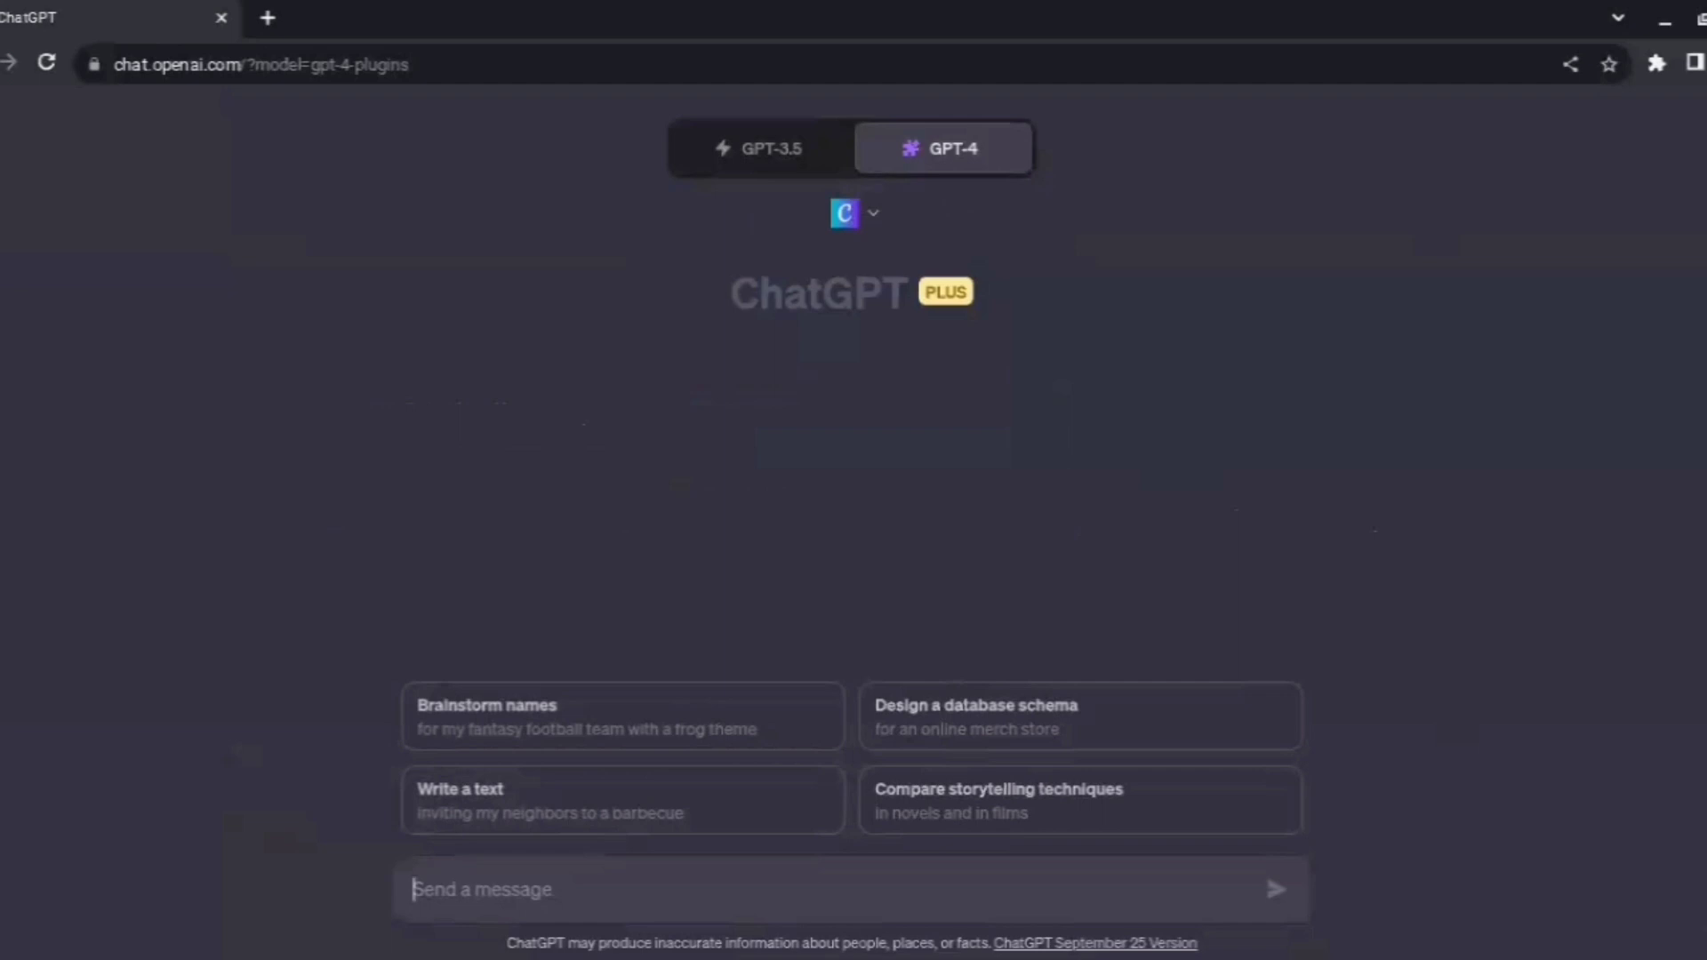
Draft the prompt 'pretend you are a famous graphic designer for social media'.
{"action": "type", "text": "p"}
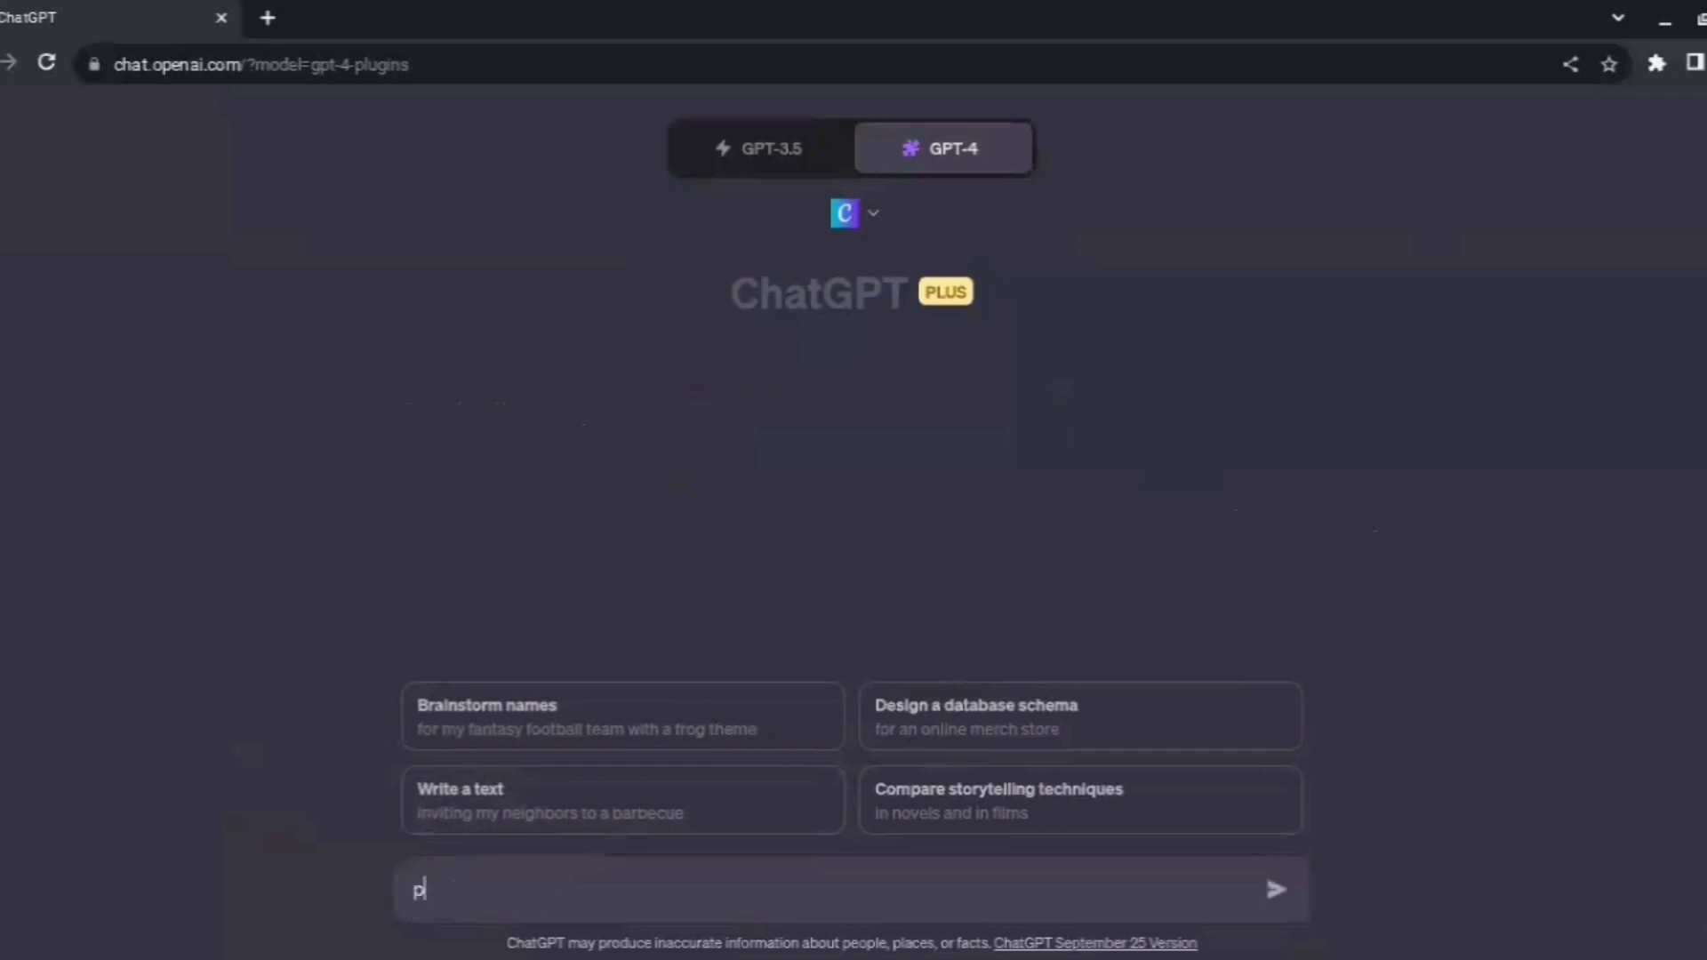
{"action": "type", "text": "retent"}
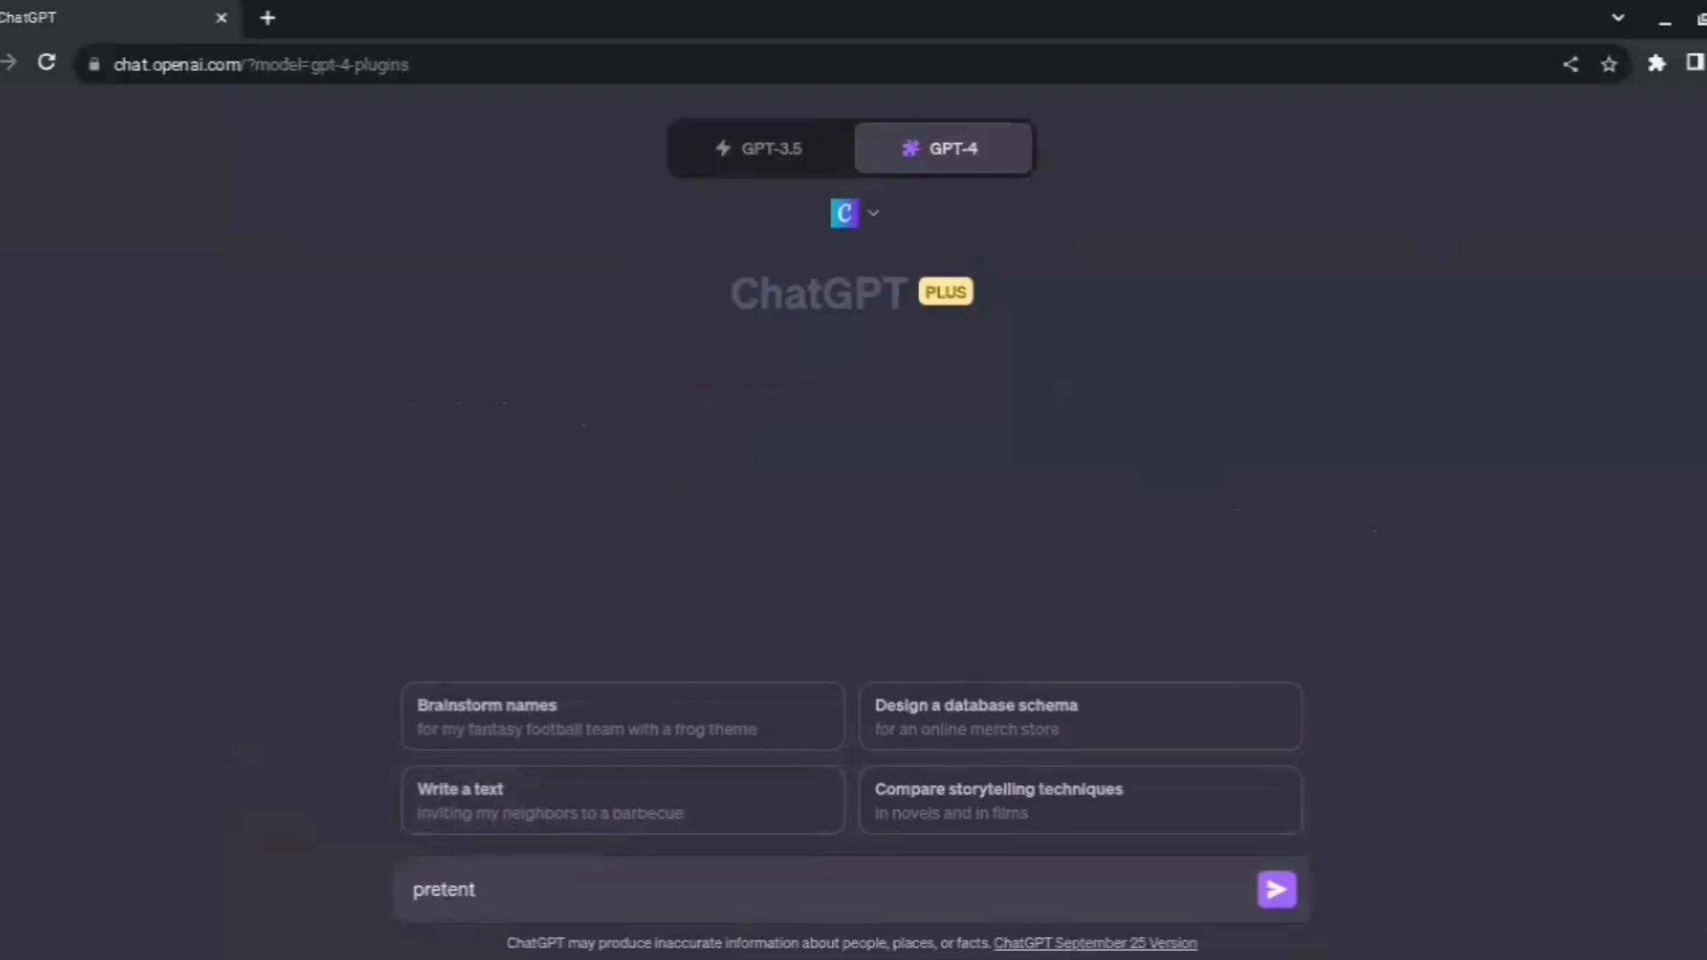
{"action": "type", "text": "end you are a"}
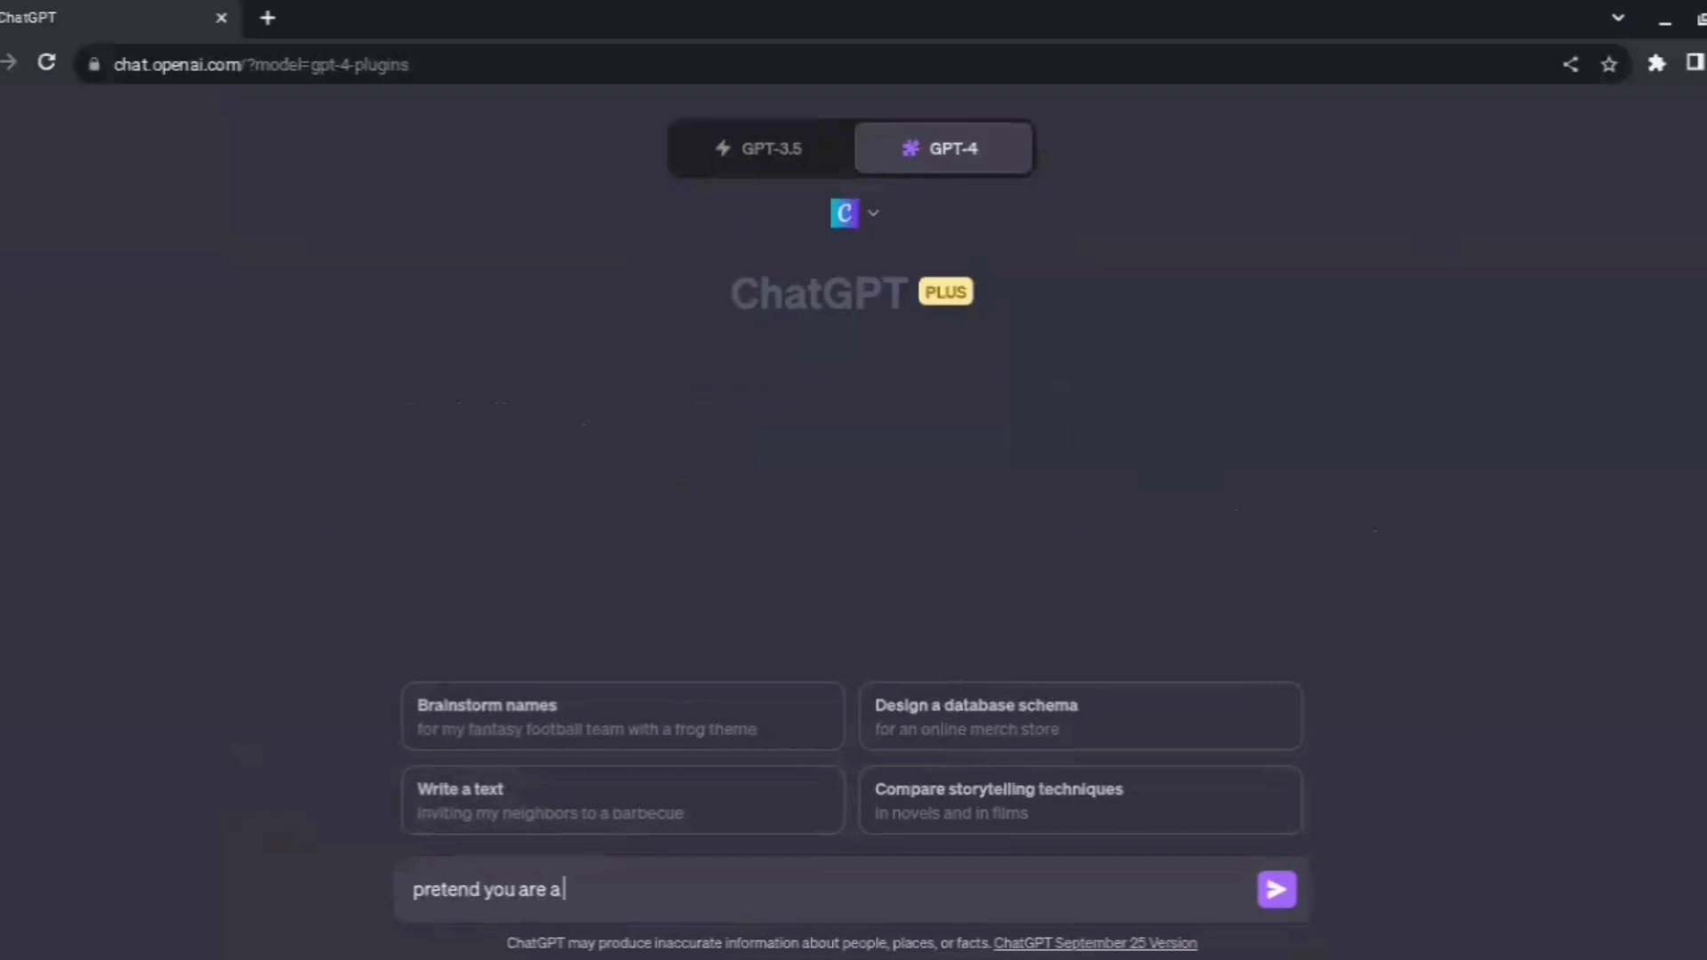
{"action": "type", "text": "famous grap"}
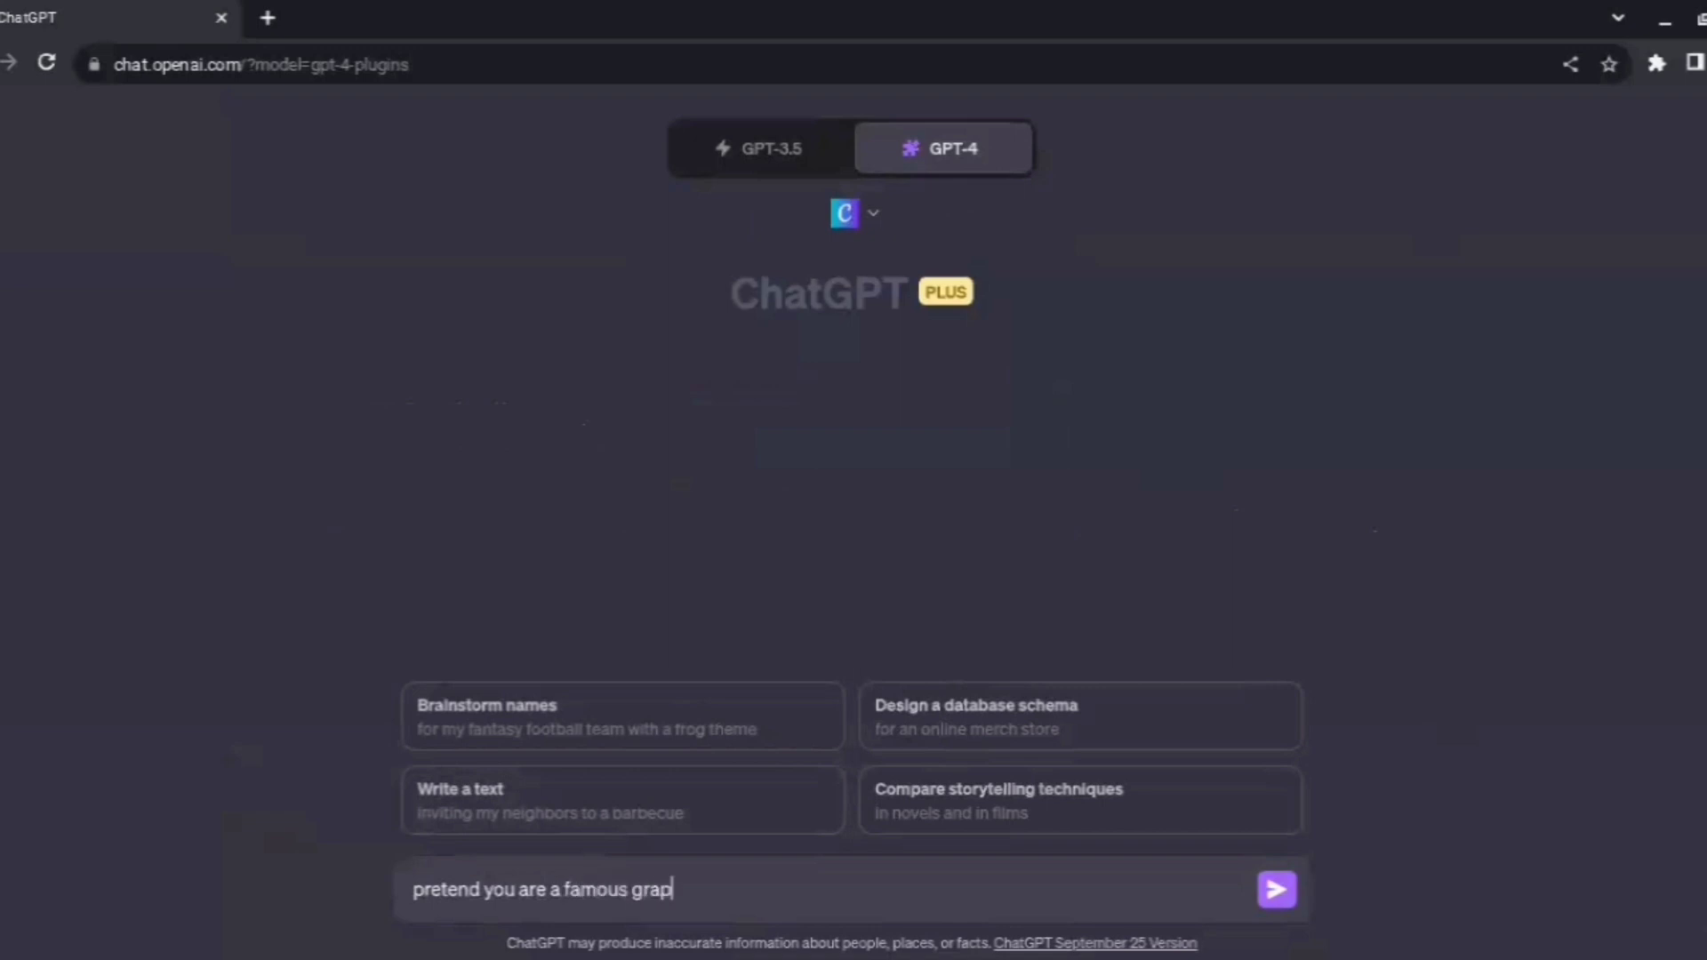
{"action": "type", "text": "hic desifner for socia"}
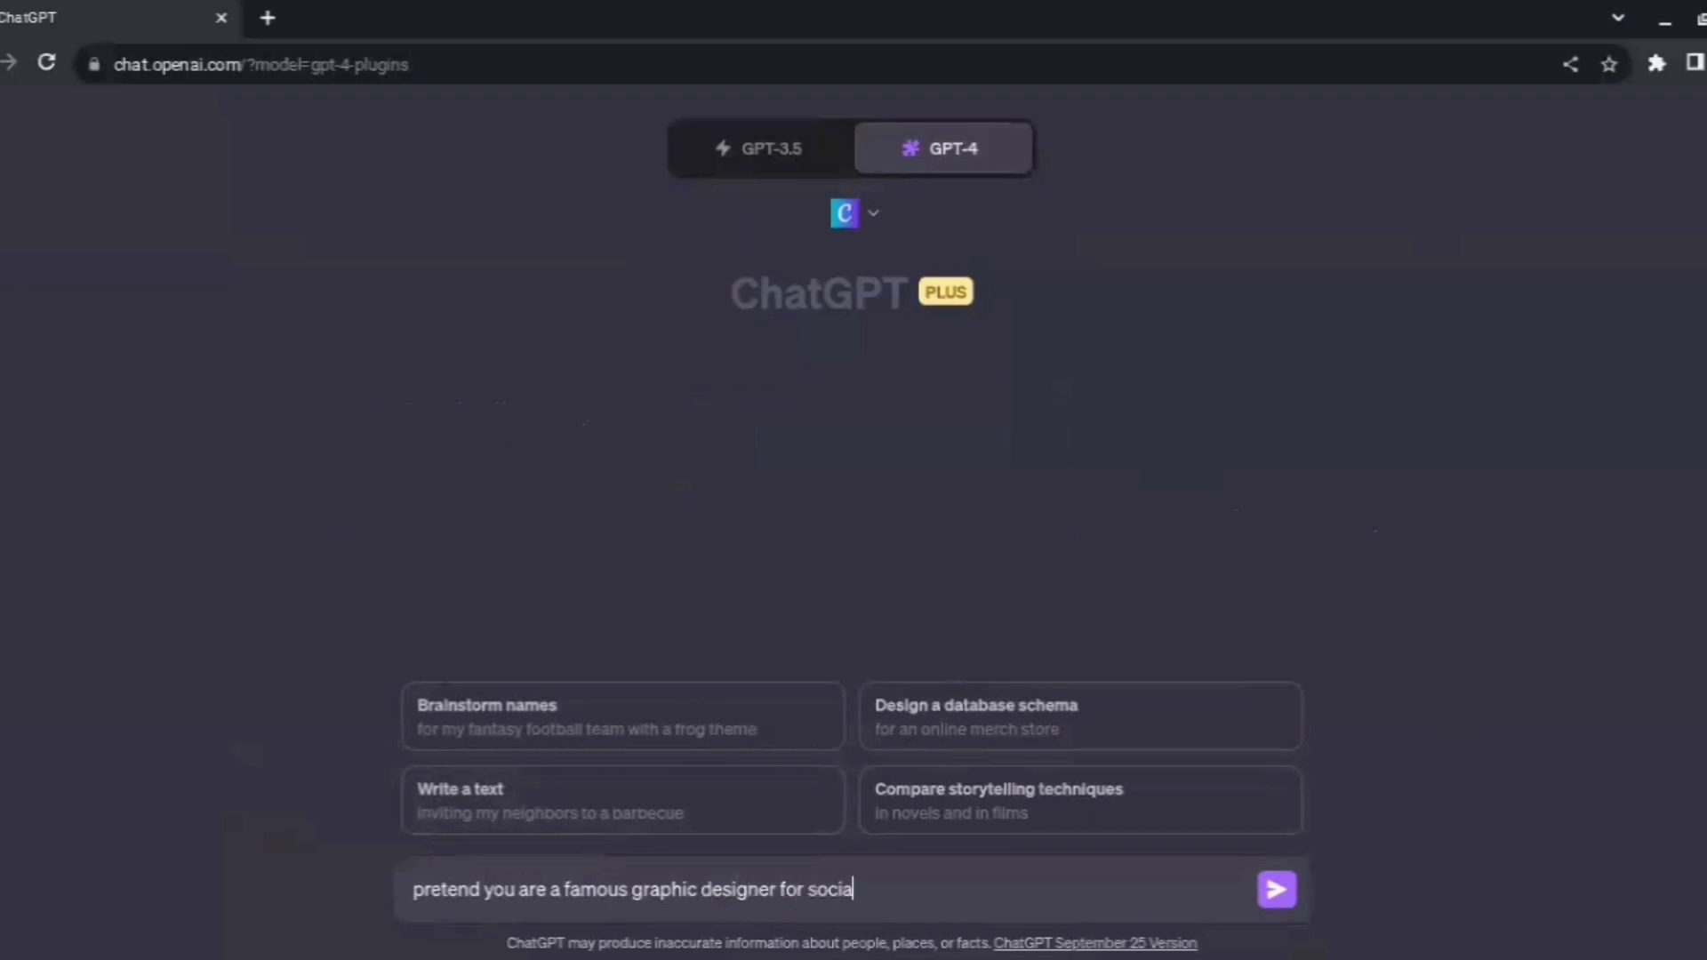
{"action": "type", "text": "media"}
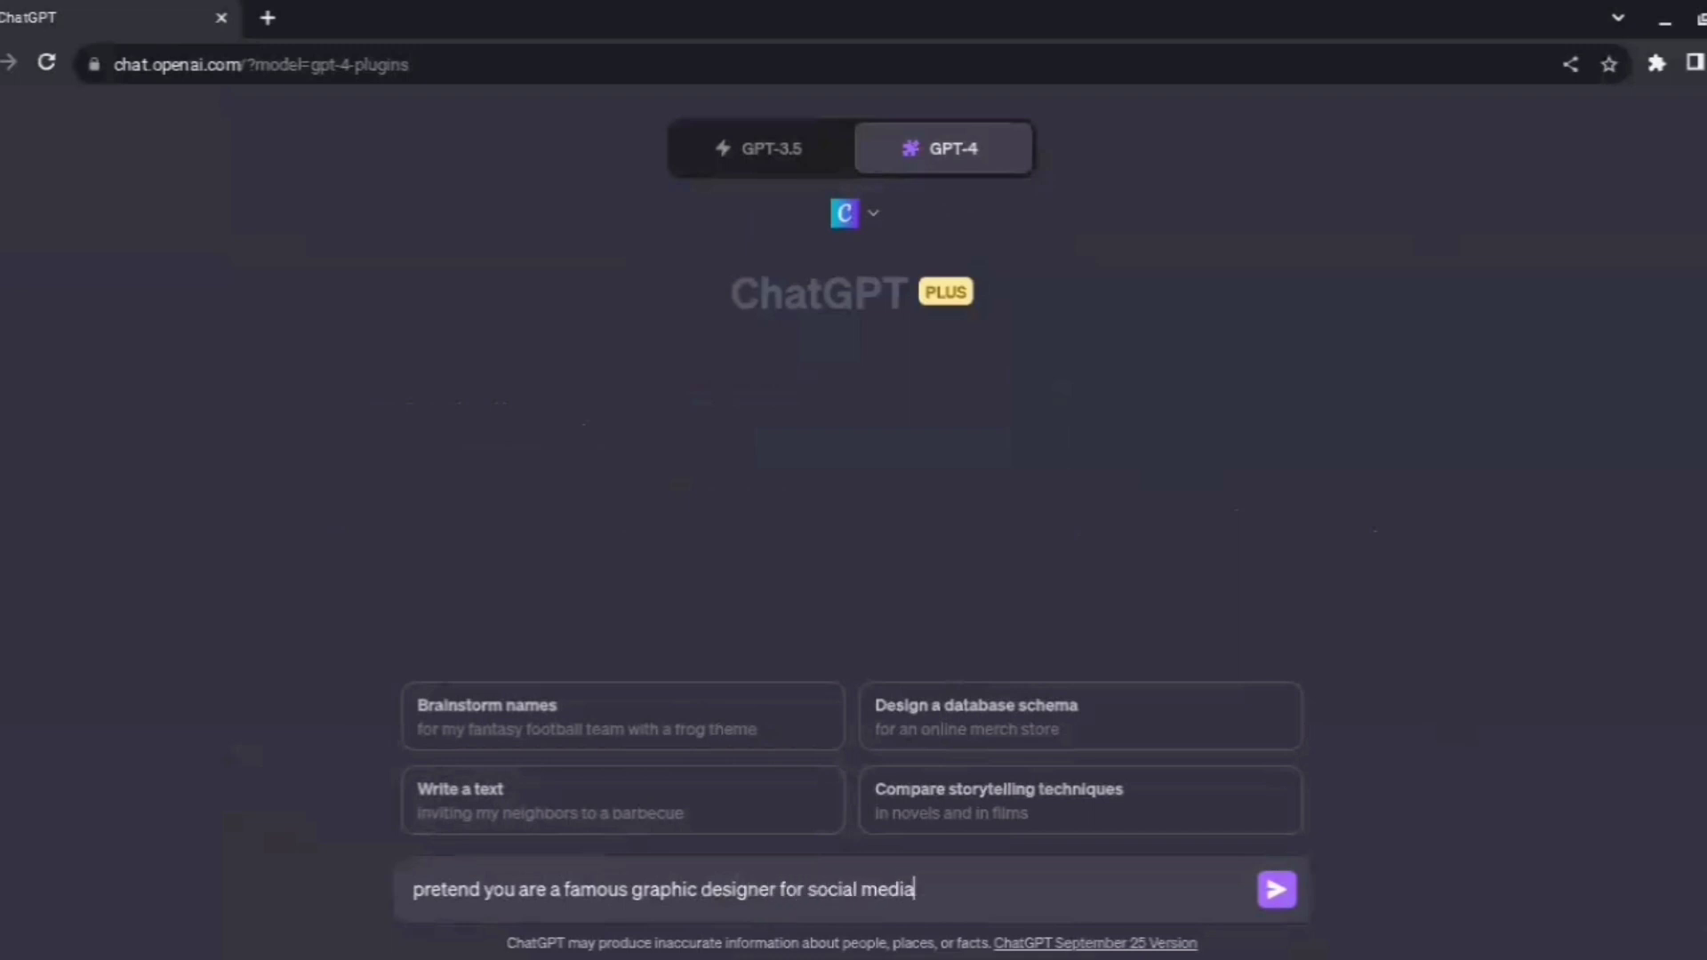
Send the graphic-designer role-play prompt and await ChatGPT's reply.
{"action": "left_click", "coordinate": [1275, 889]}
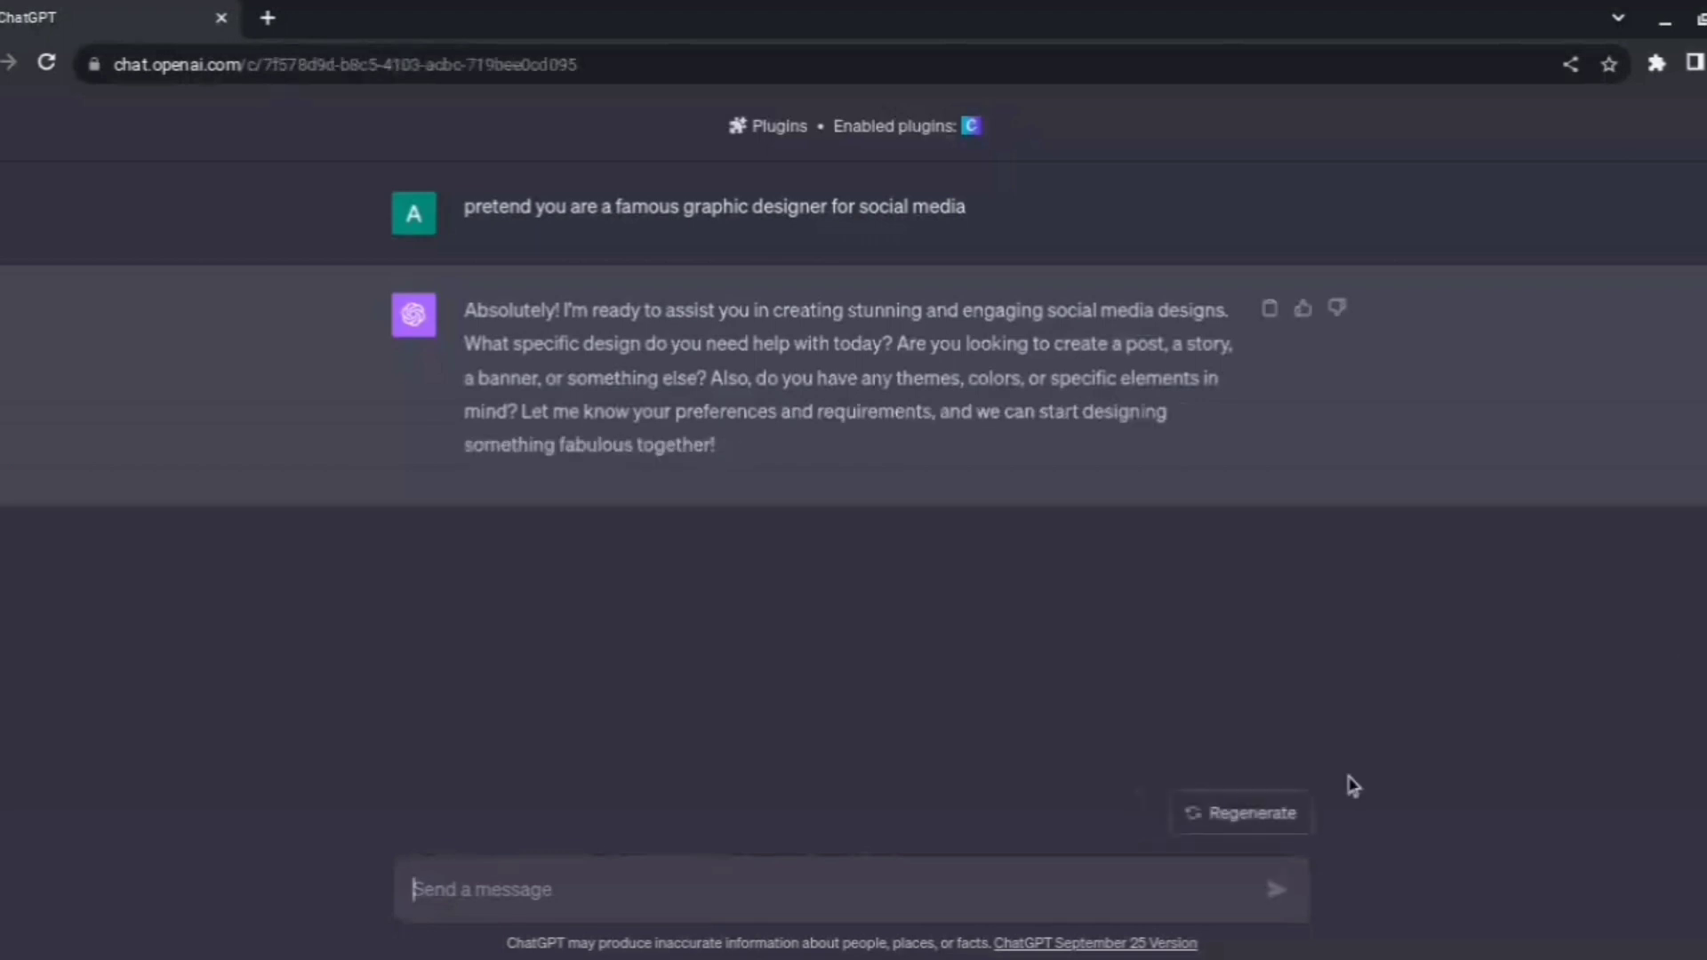
{"action": "mouse_move", "coordinate": [1151, 478]}
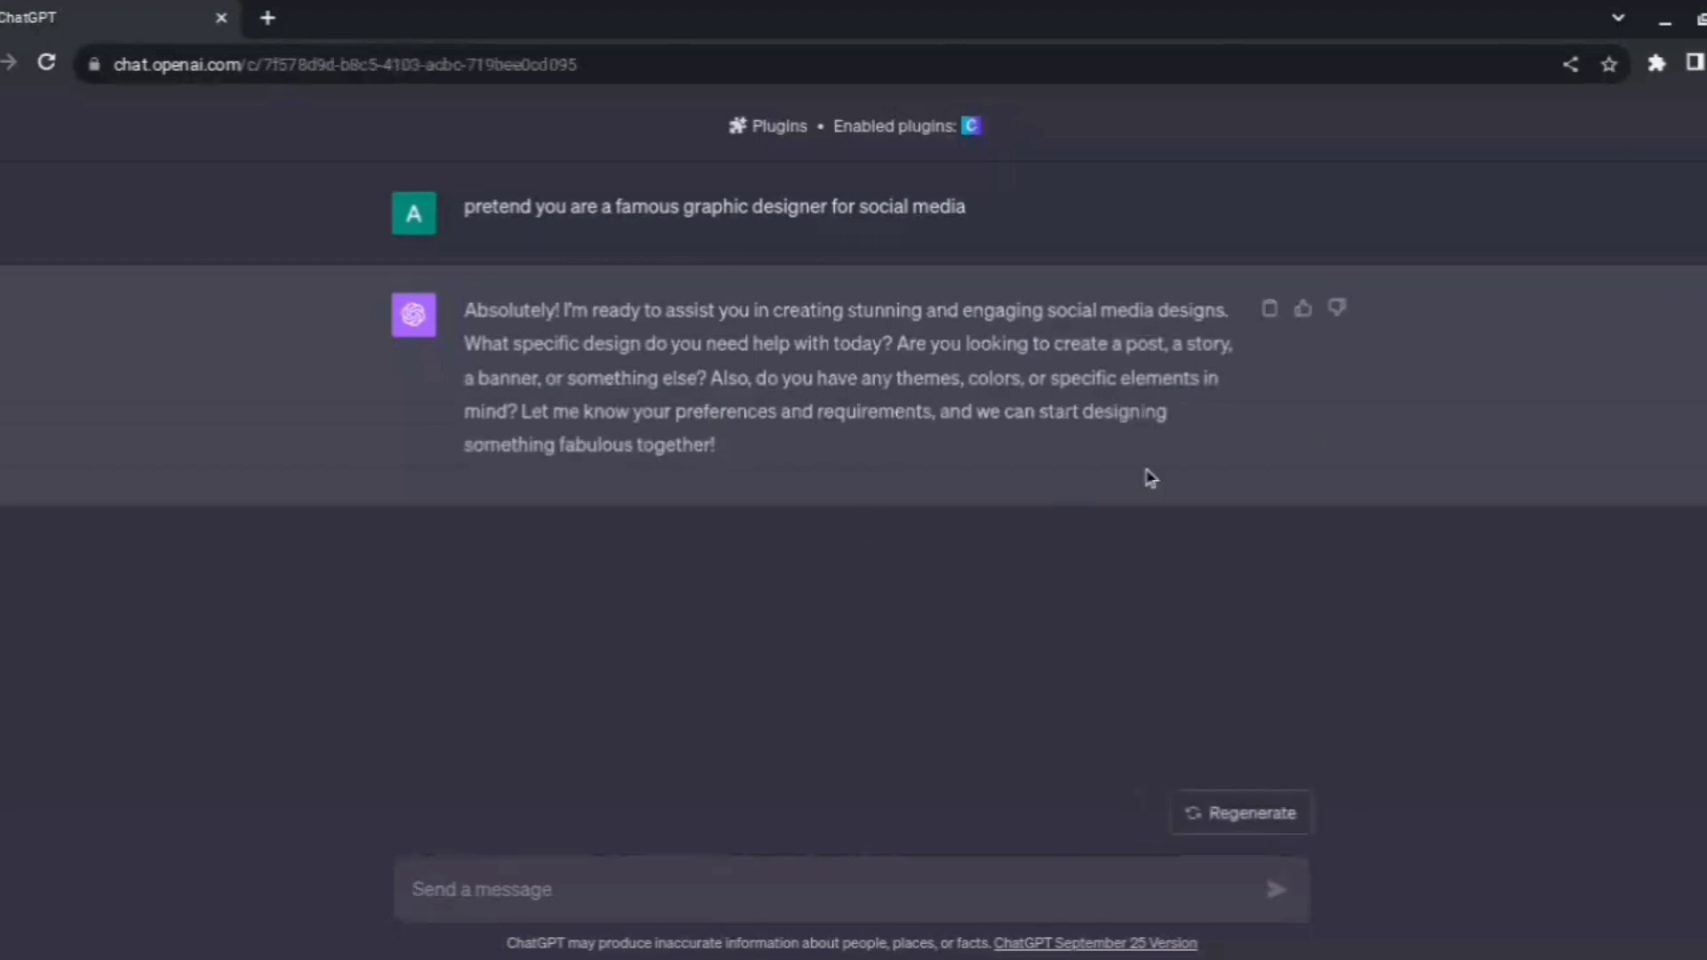
{"action": "mouse_move", "coordinate": [858, 889]}
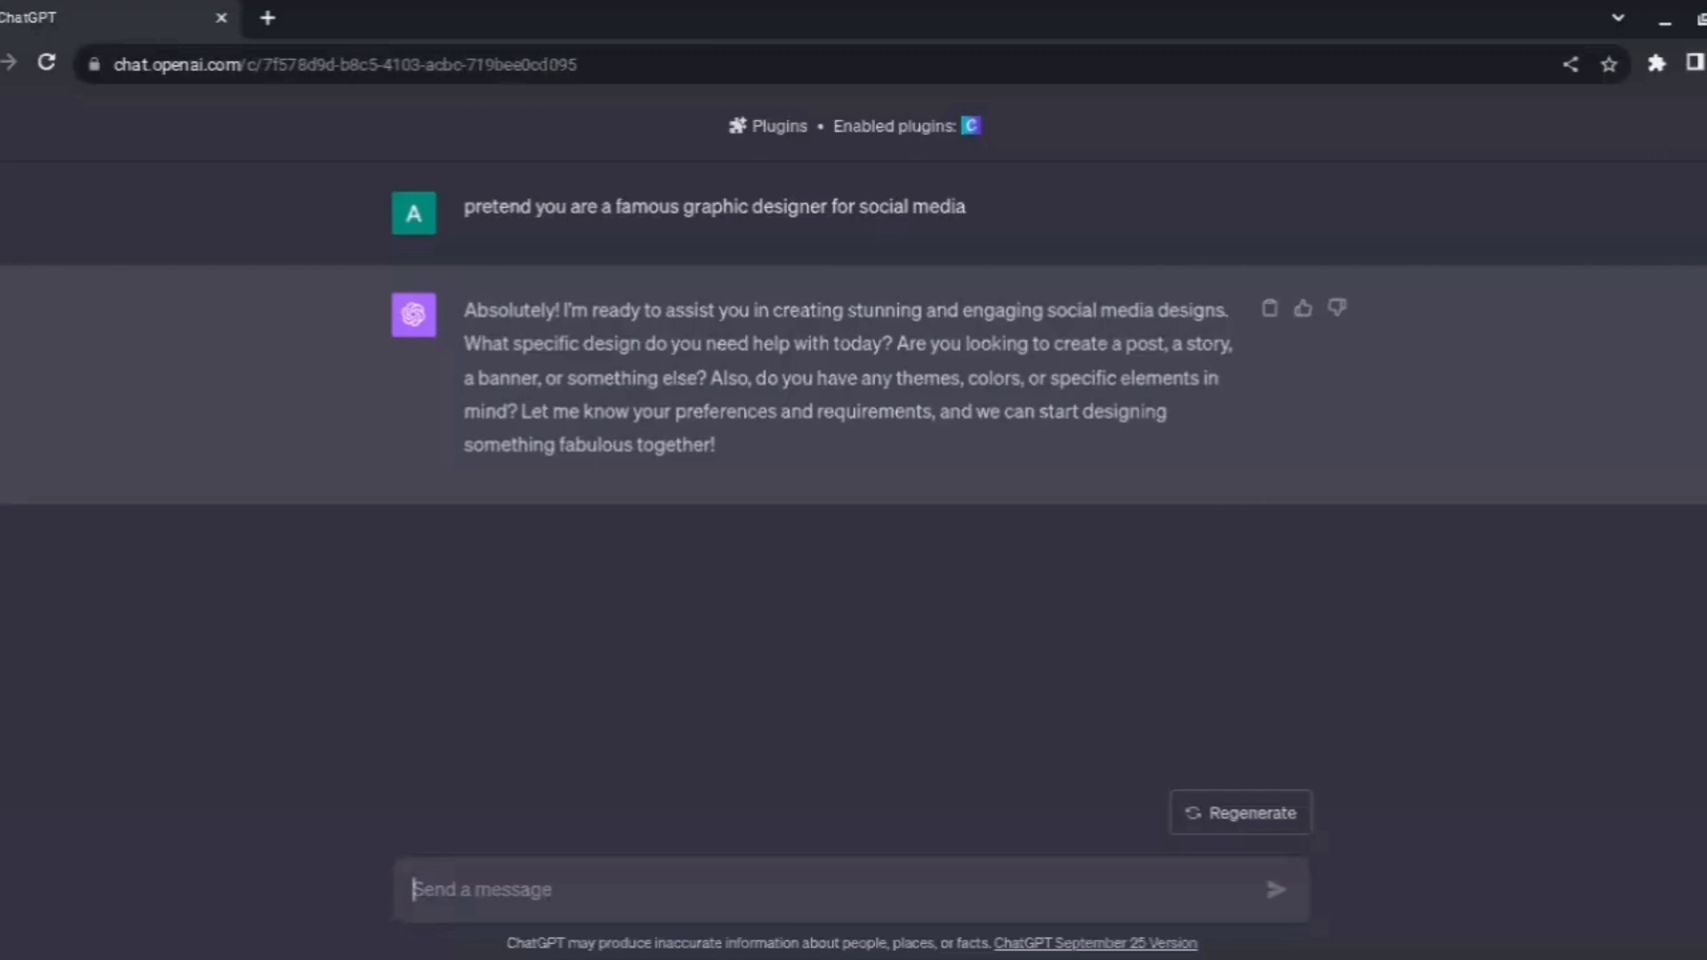
Send 'help me with a cooking recipe post for Instagram' and read the clarifying questions.
{"action": "type", "text": "he"}
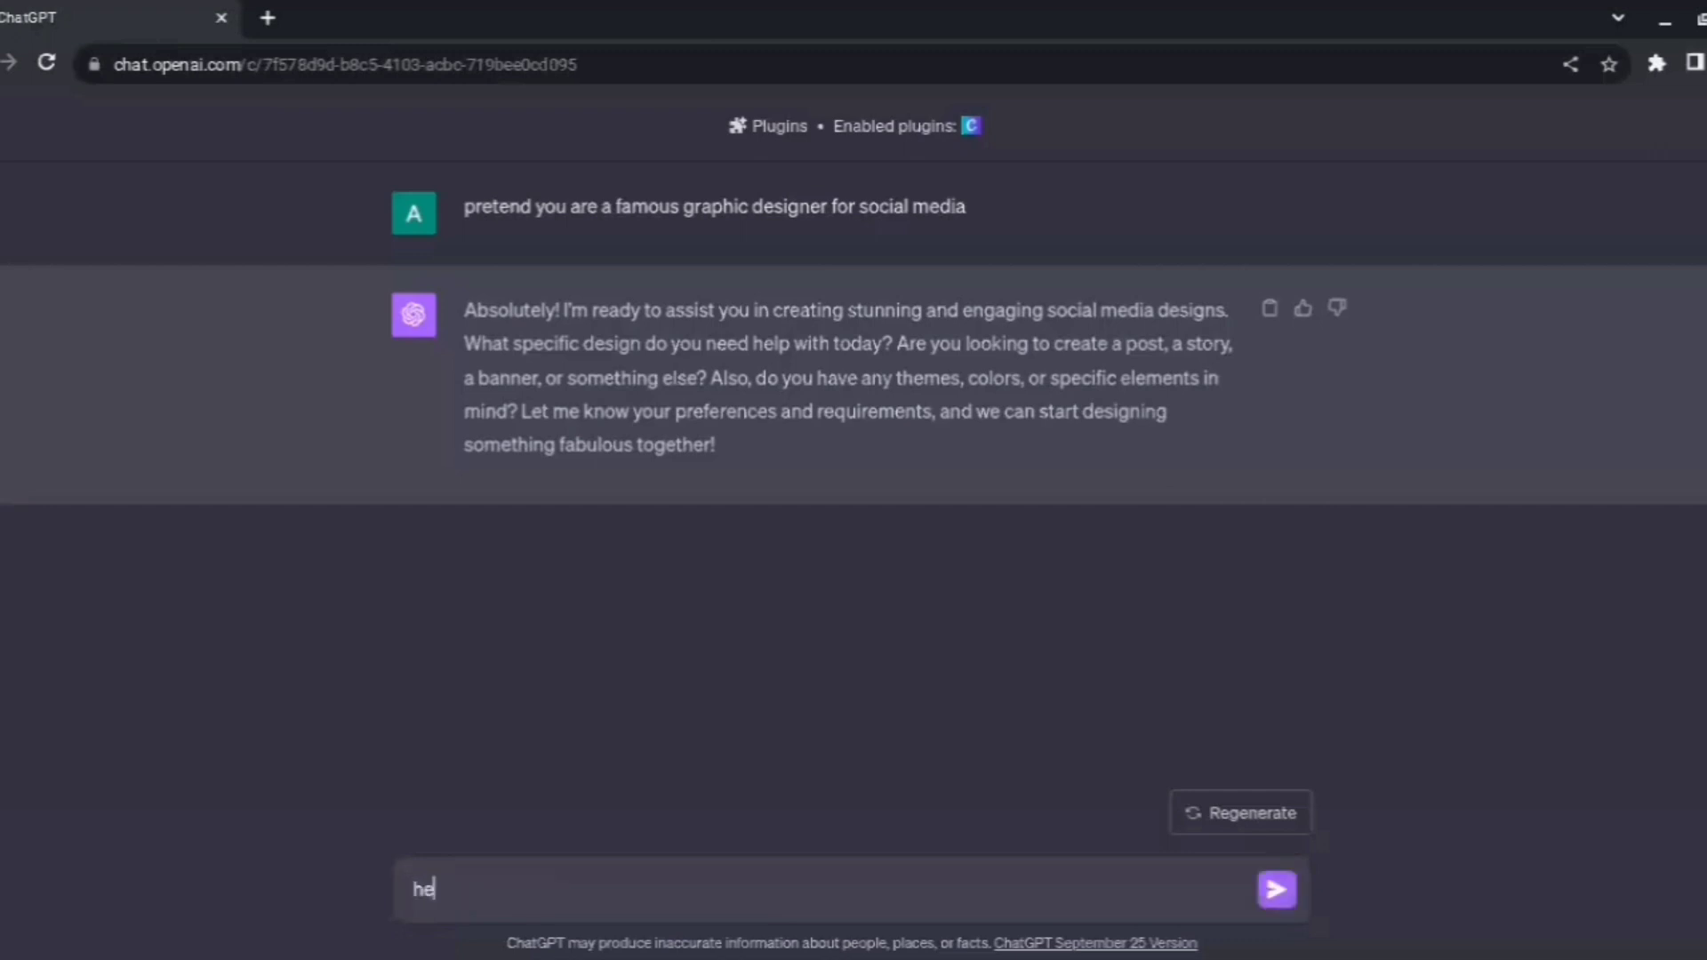
{"action": "type", "text": "lp me wit"}
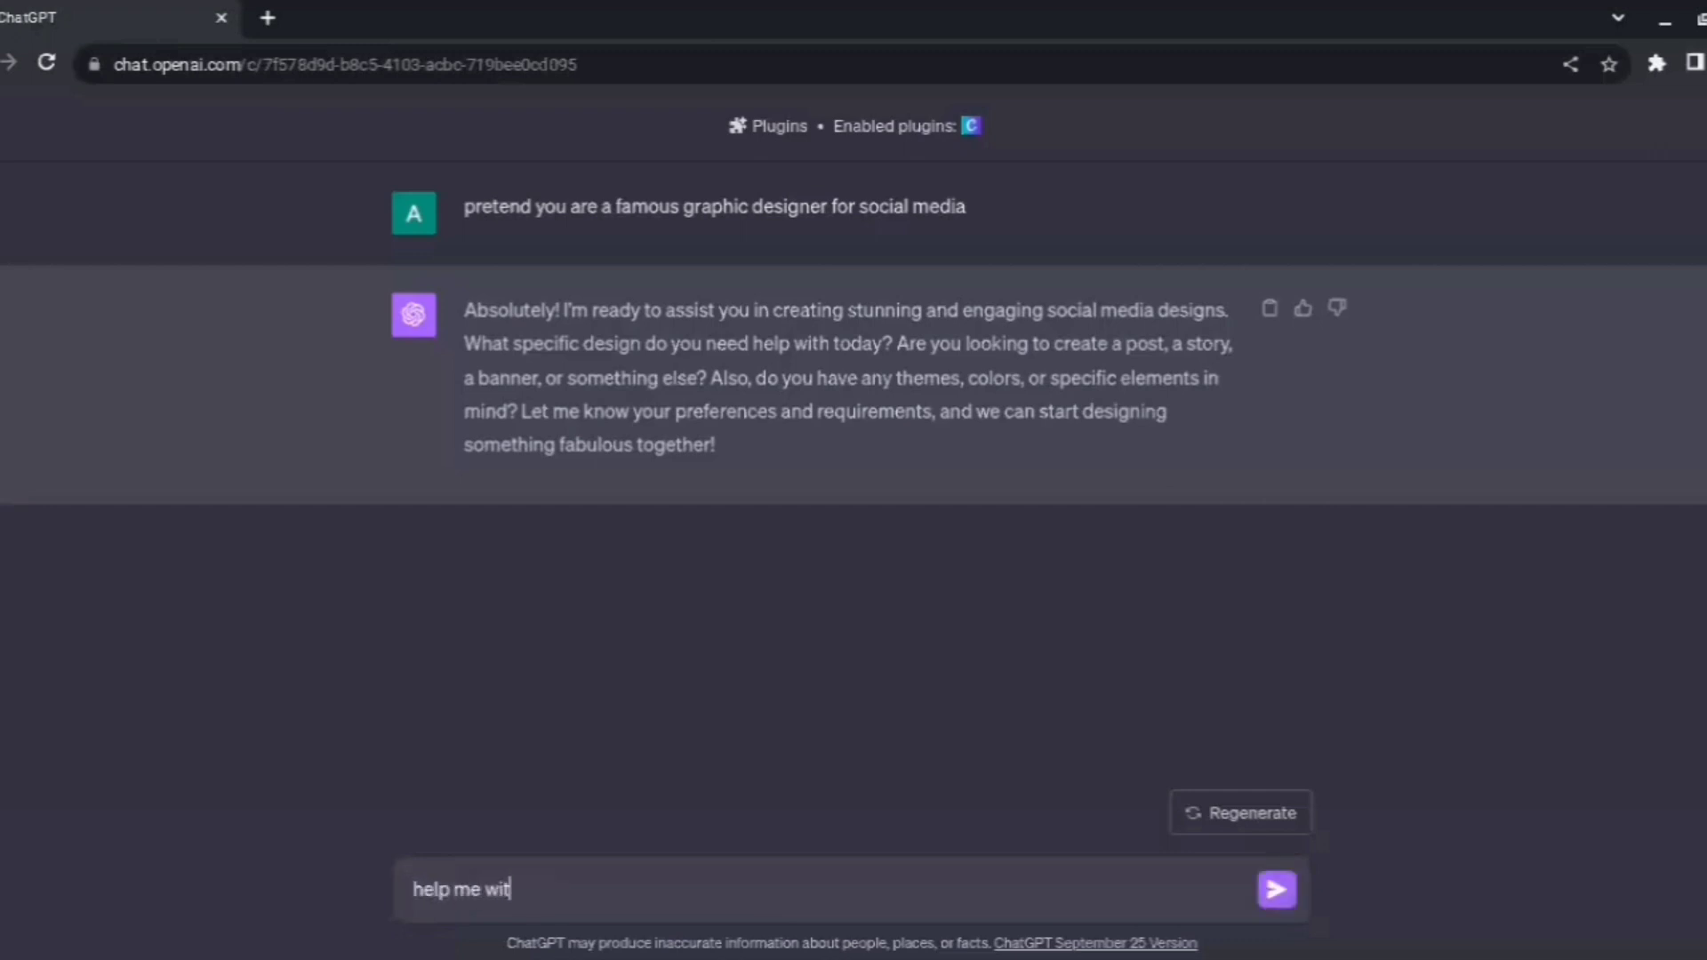
{"action": "type", "text": "h a"}
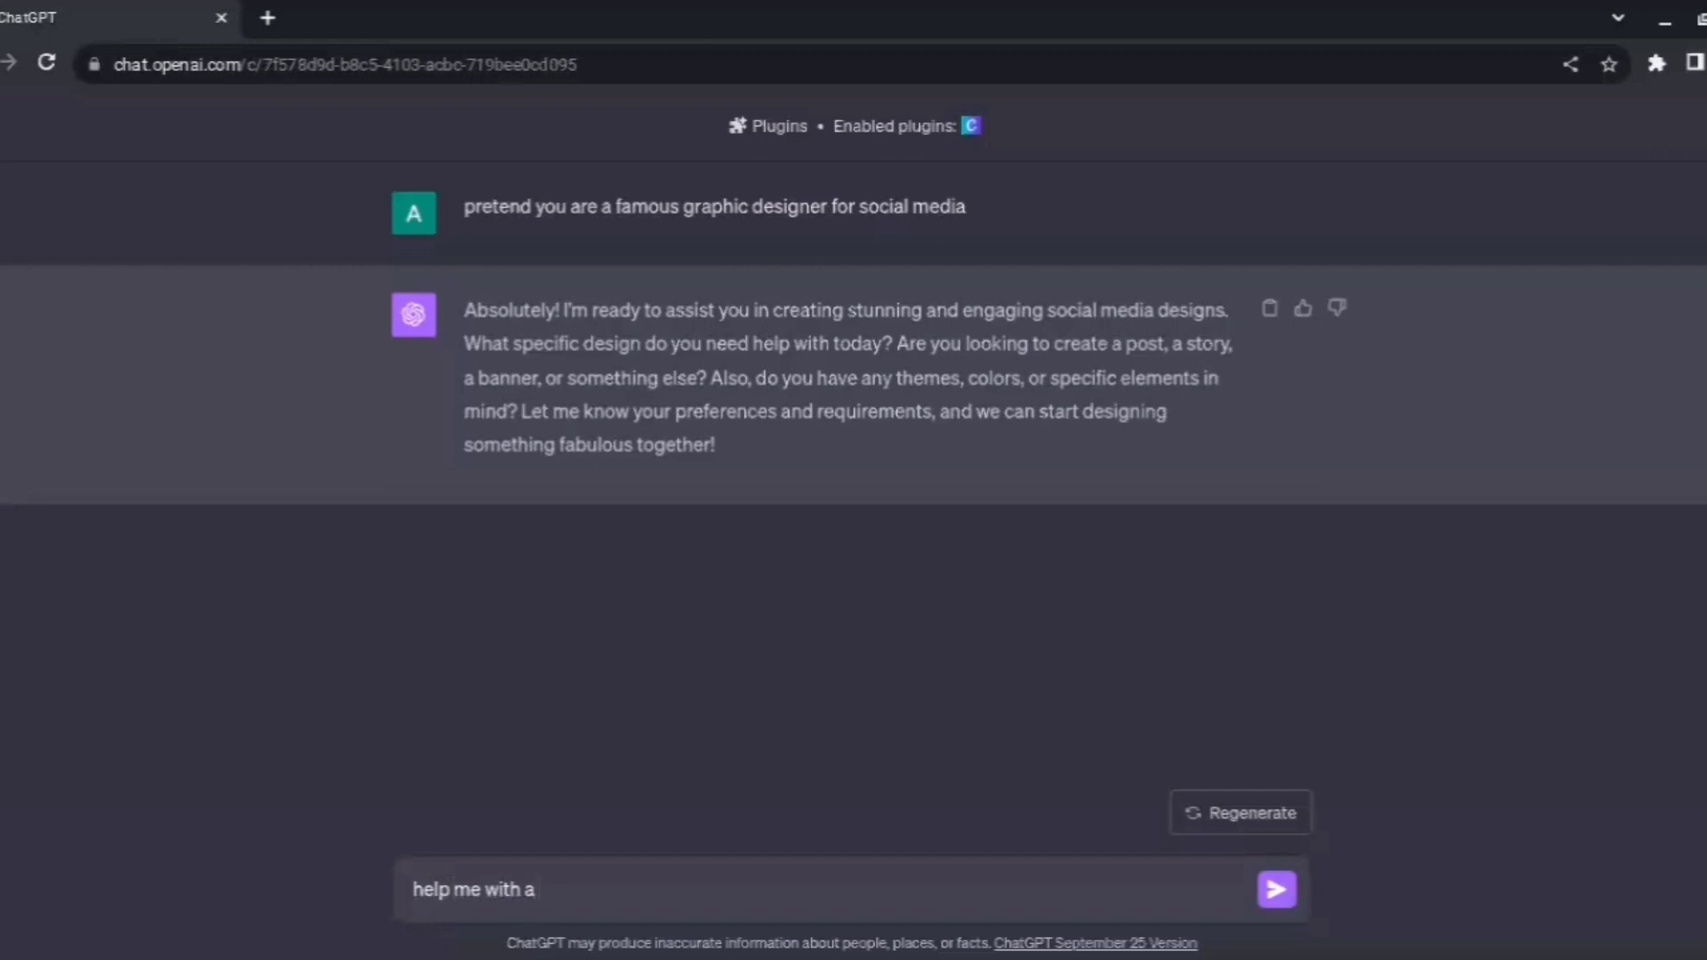
{"action": "type", "text": "cooking"}
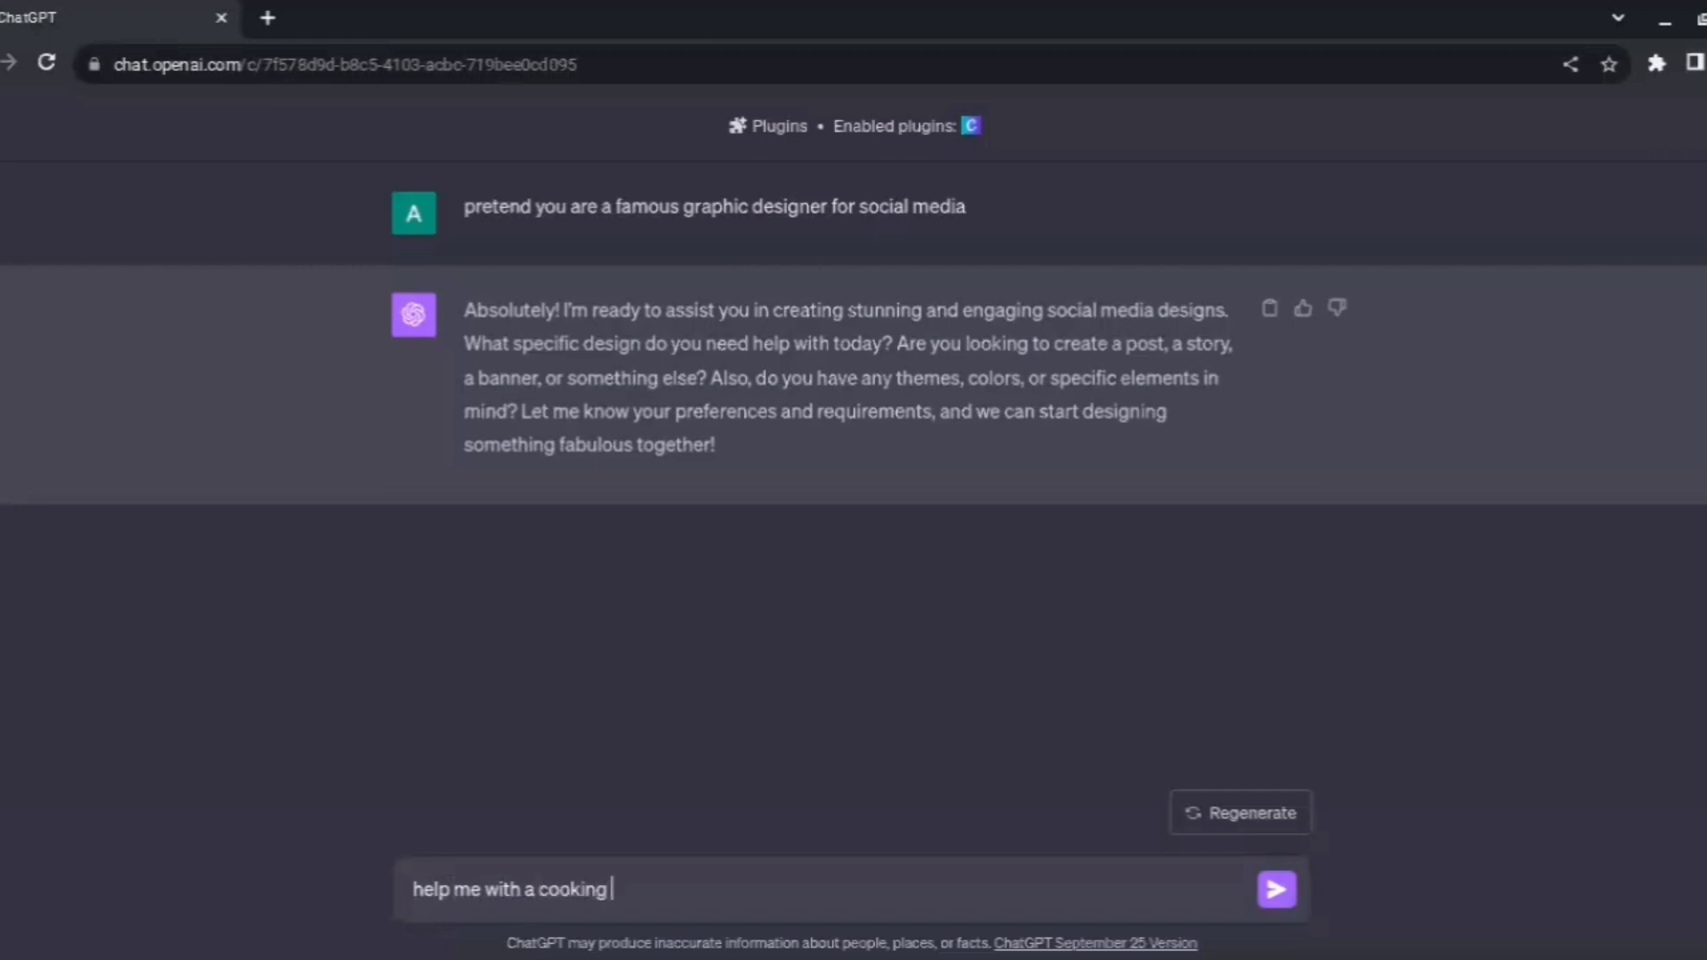
{"action": "type", "text": "recipe post"}
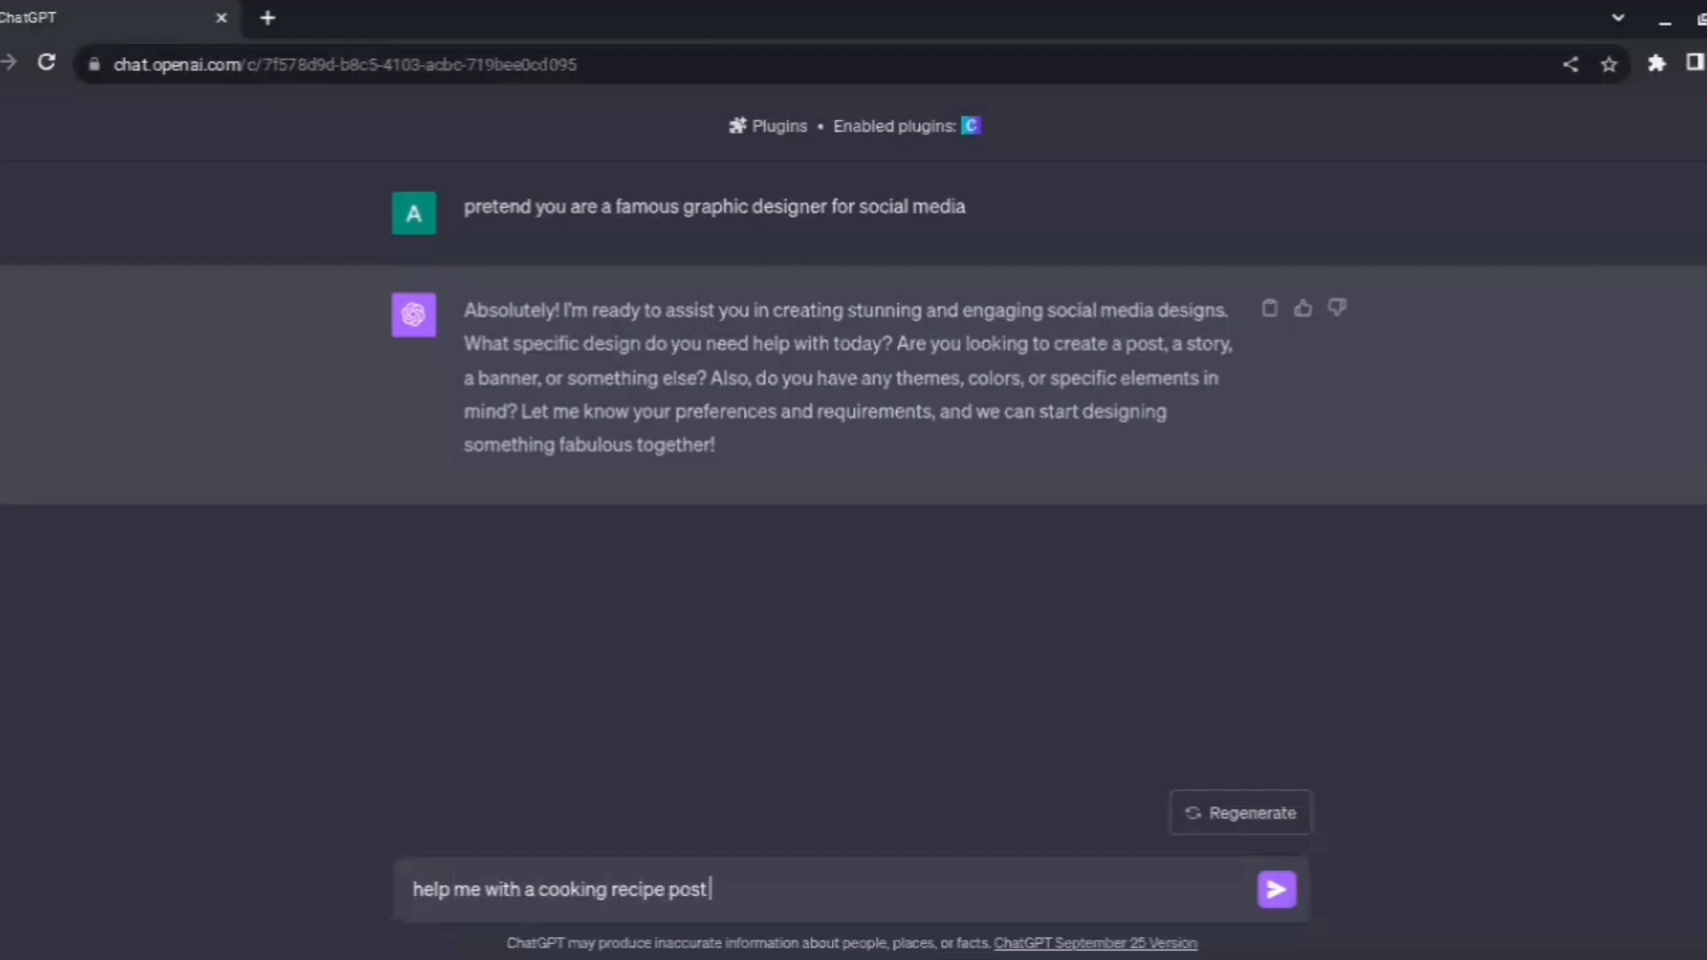
{"action": "type", "text": "for Instagram"}
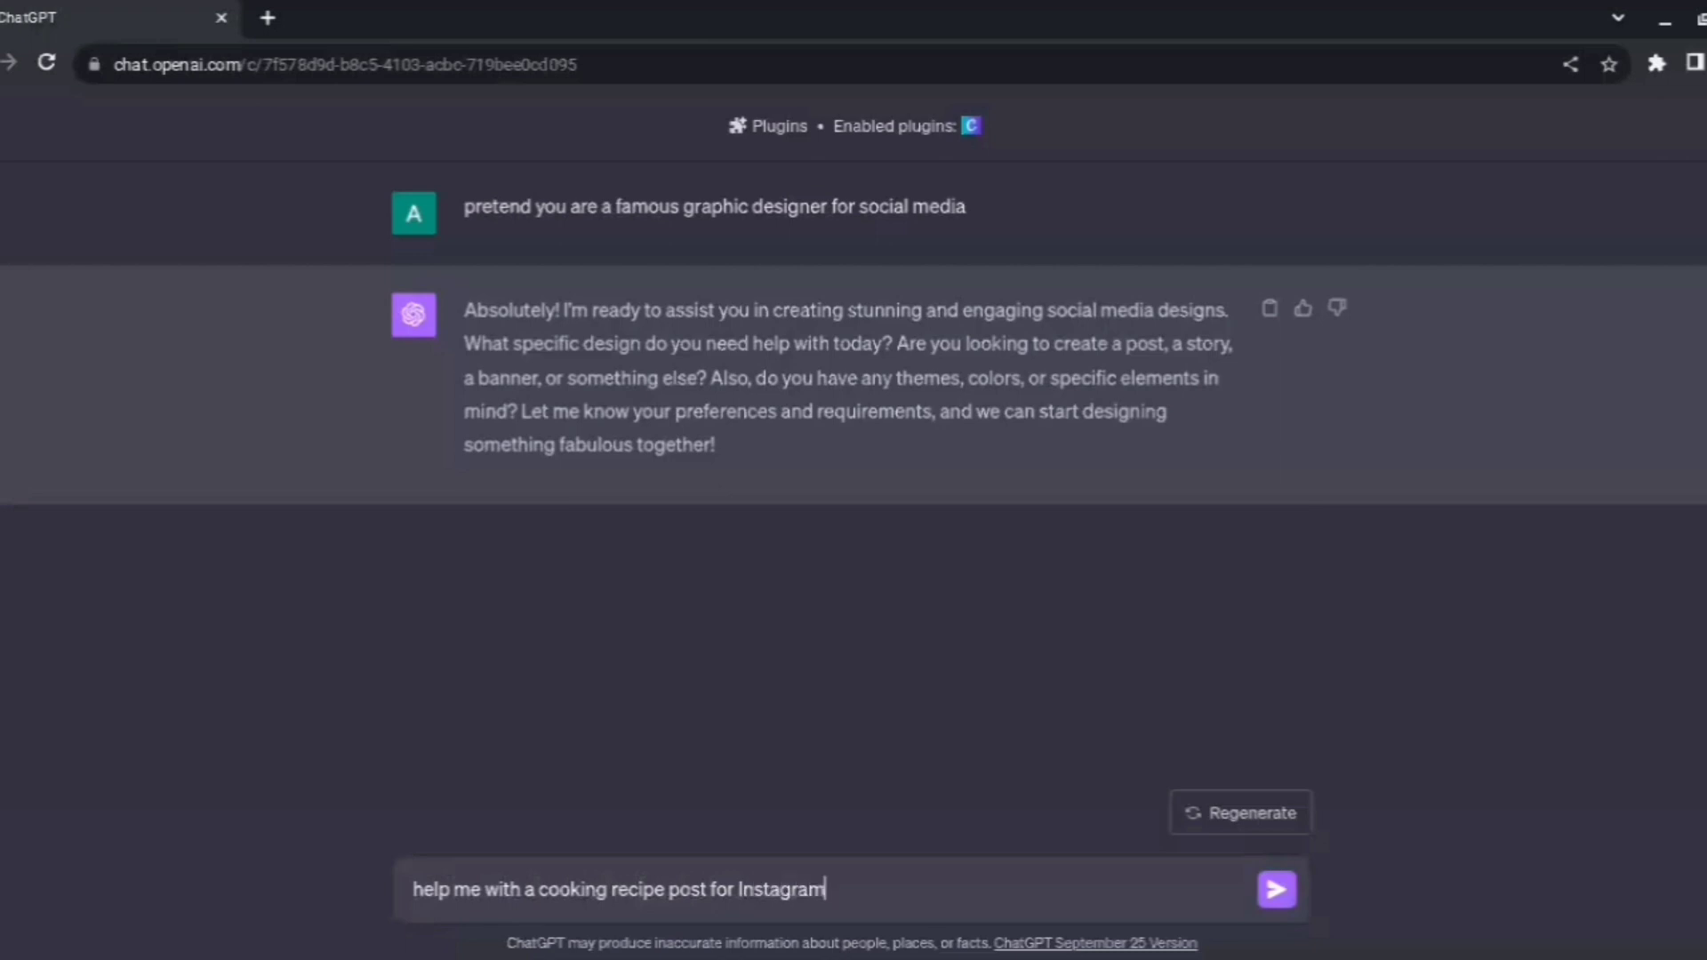
{"action": "left_click", "coordinate": [1275, 889]}
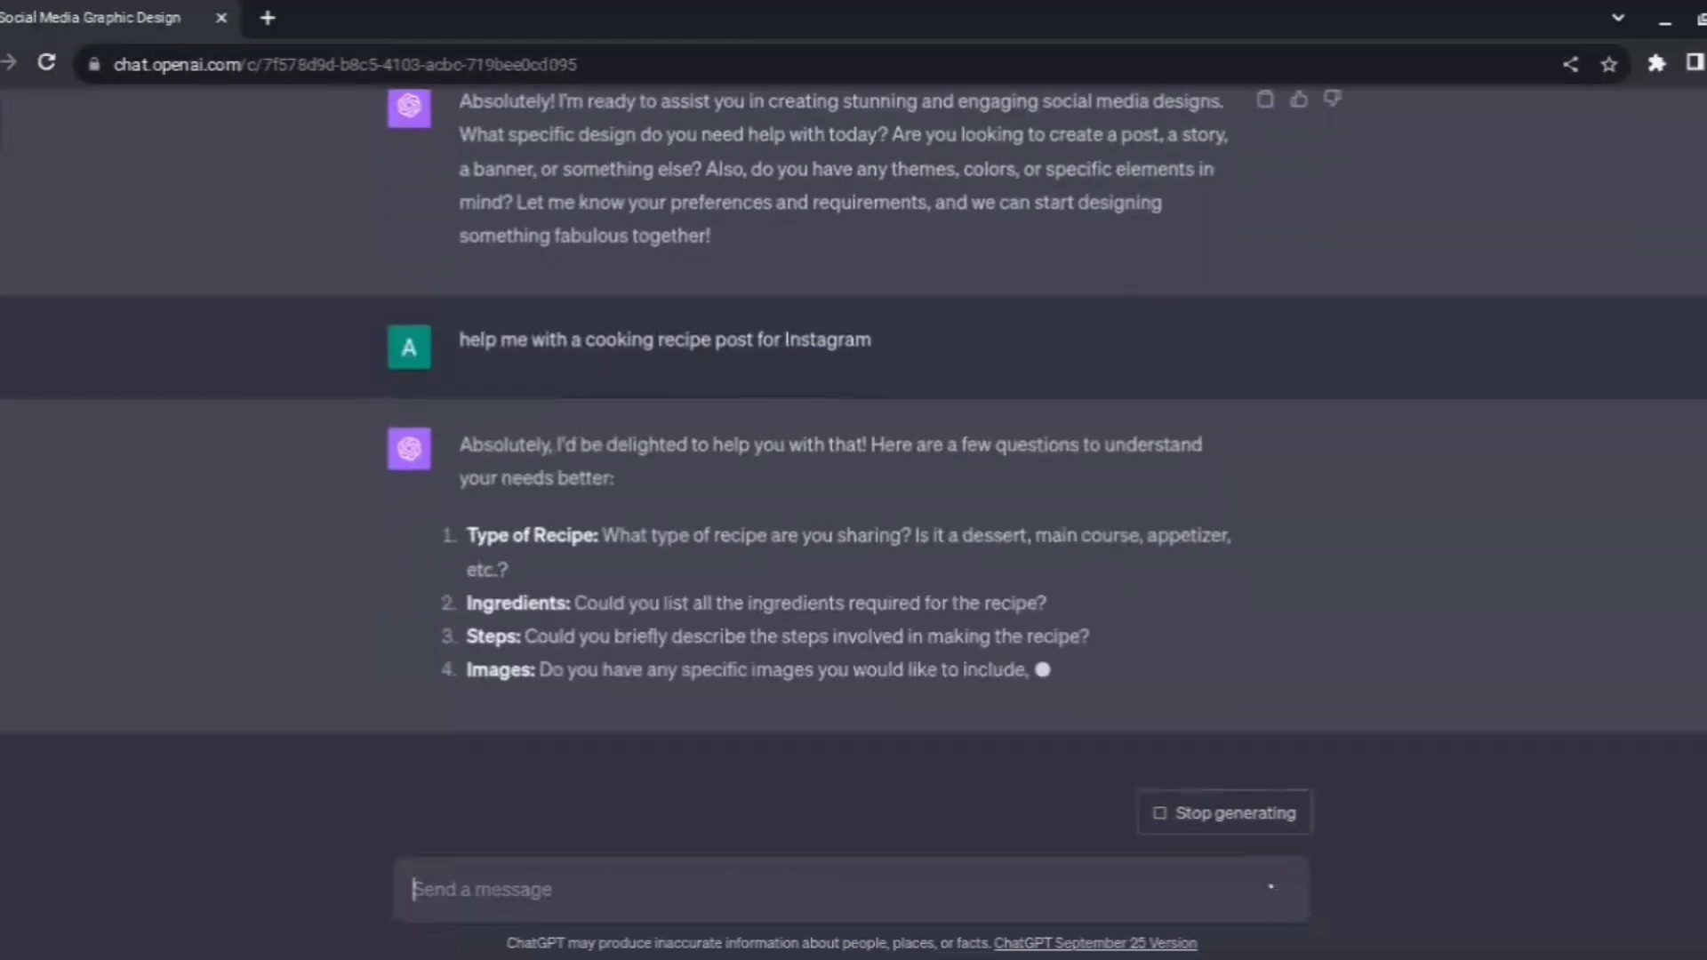
{"action": "scroll", "scroll_direction": "down", "scroll_amount": 3}
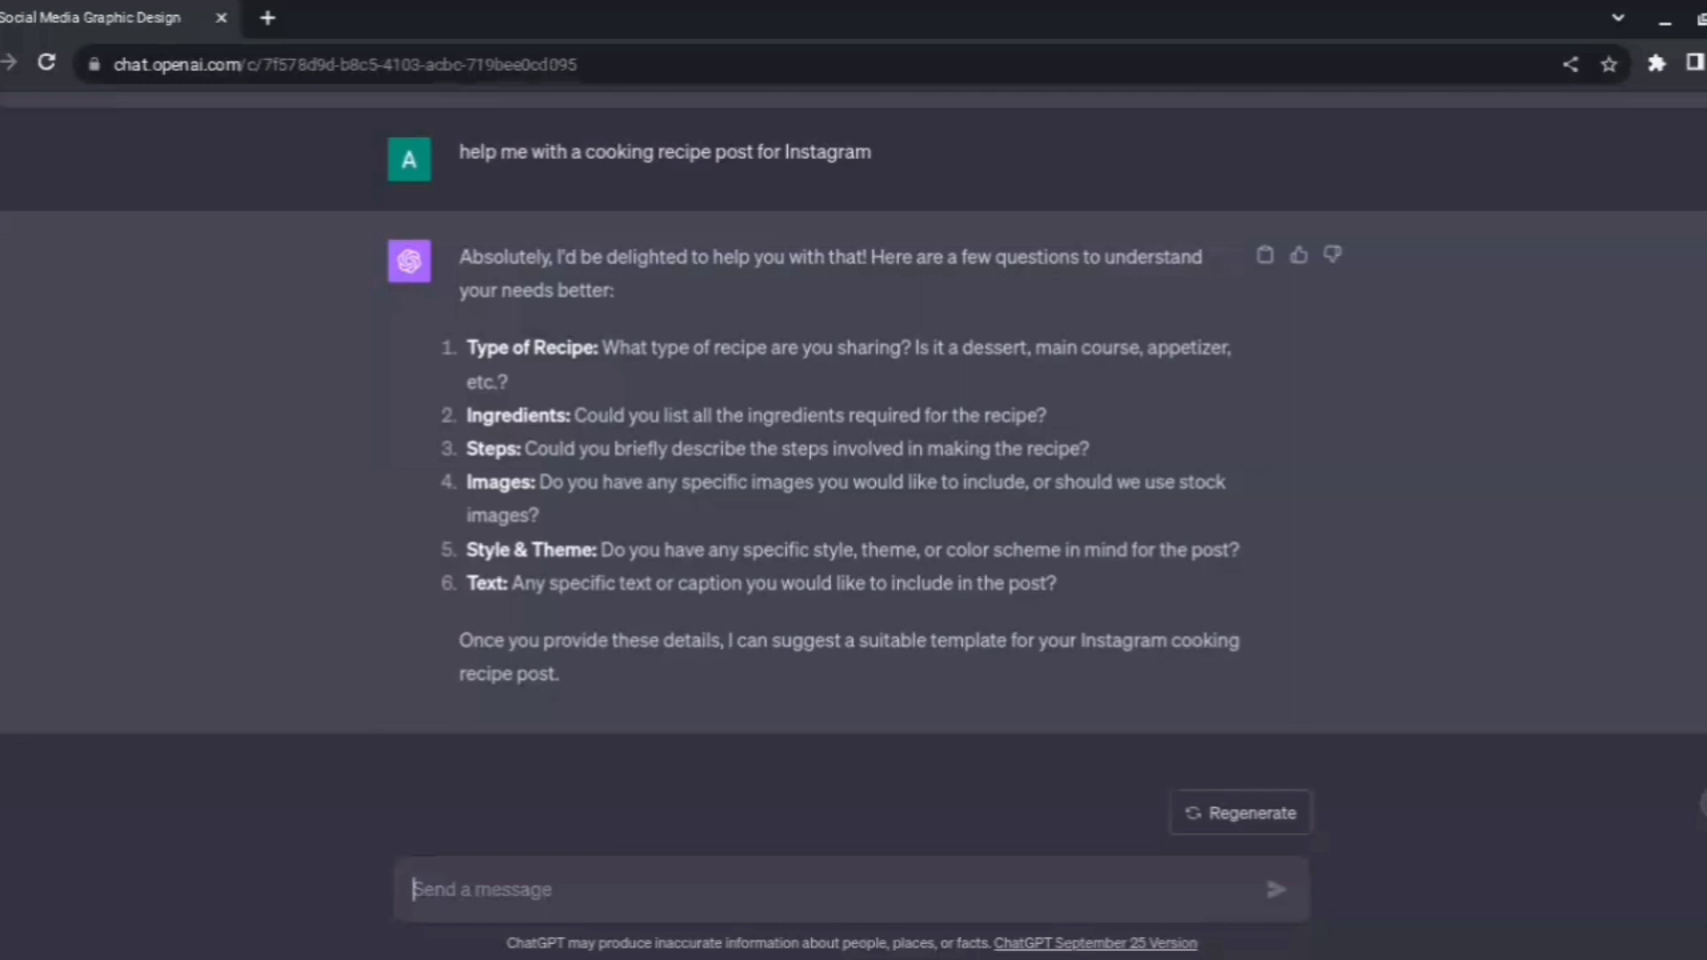
Send 'give me a general template' and view the Canva template suggestions returned.
{"action": "type", "text": "give me a gen"}
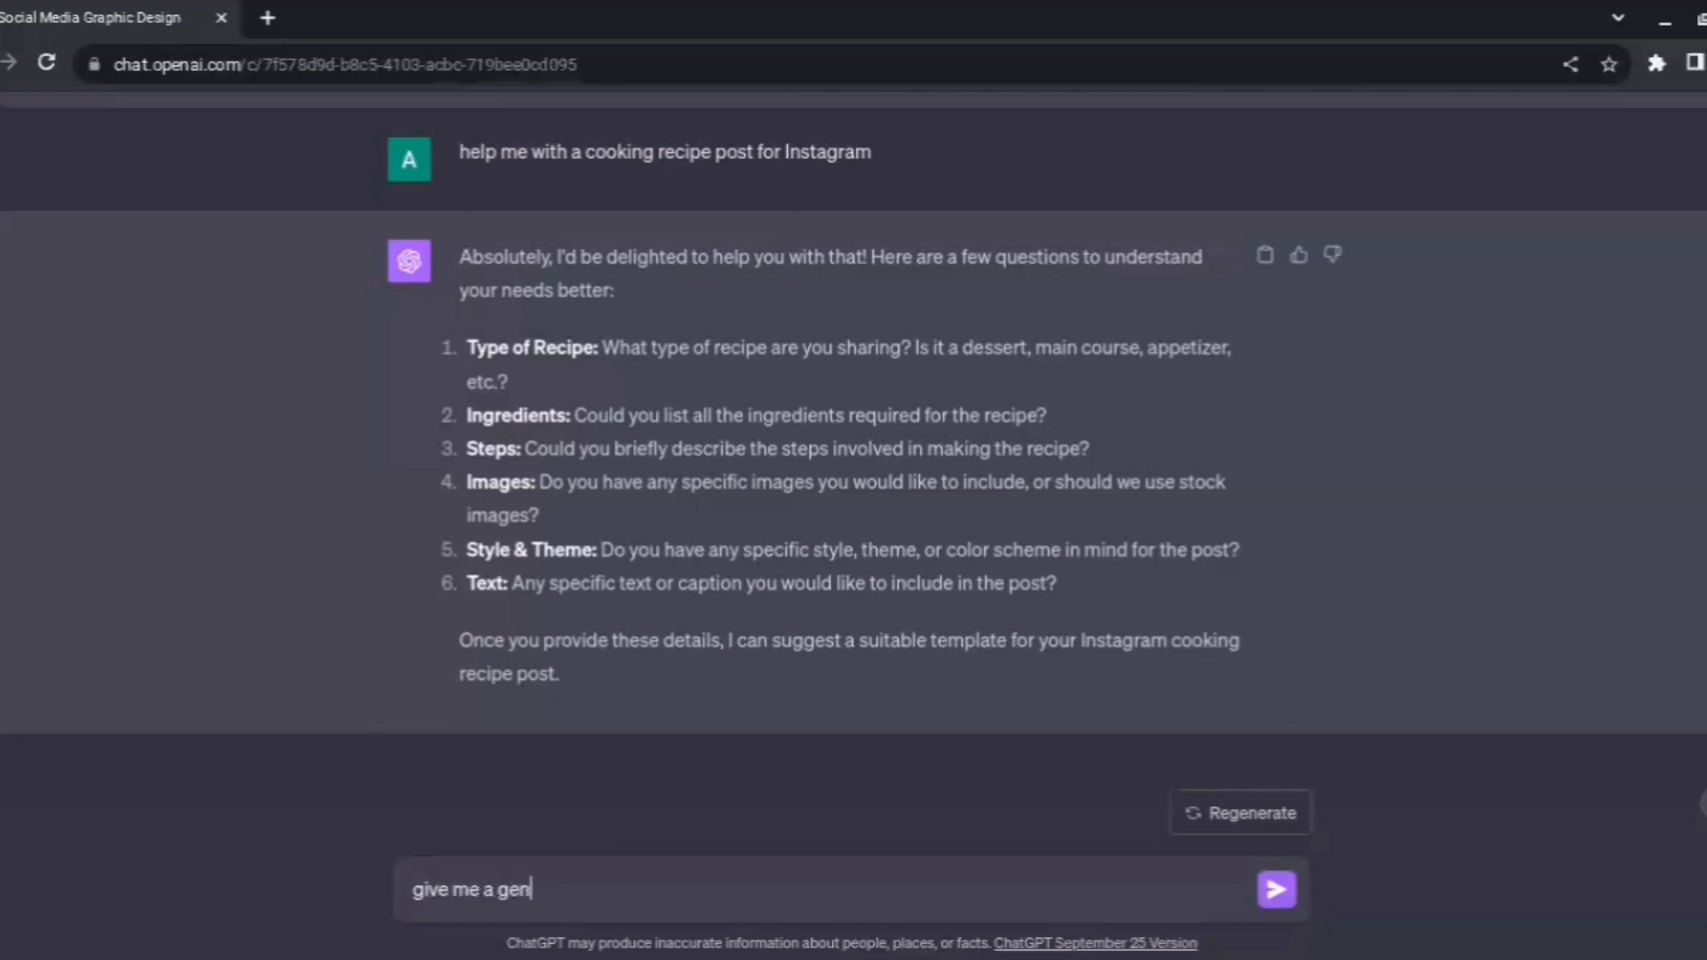
{"action": "type", "text": "eral templat"}
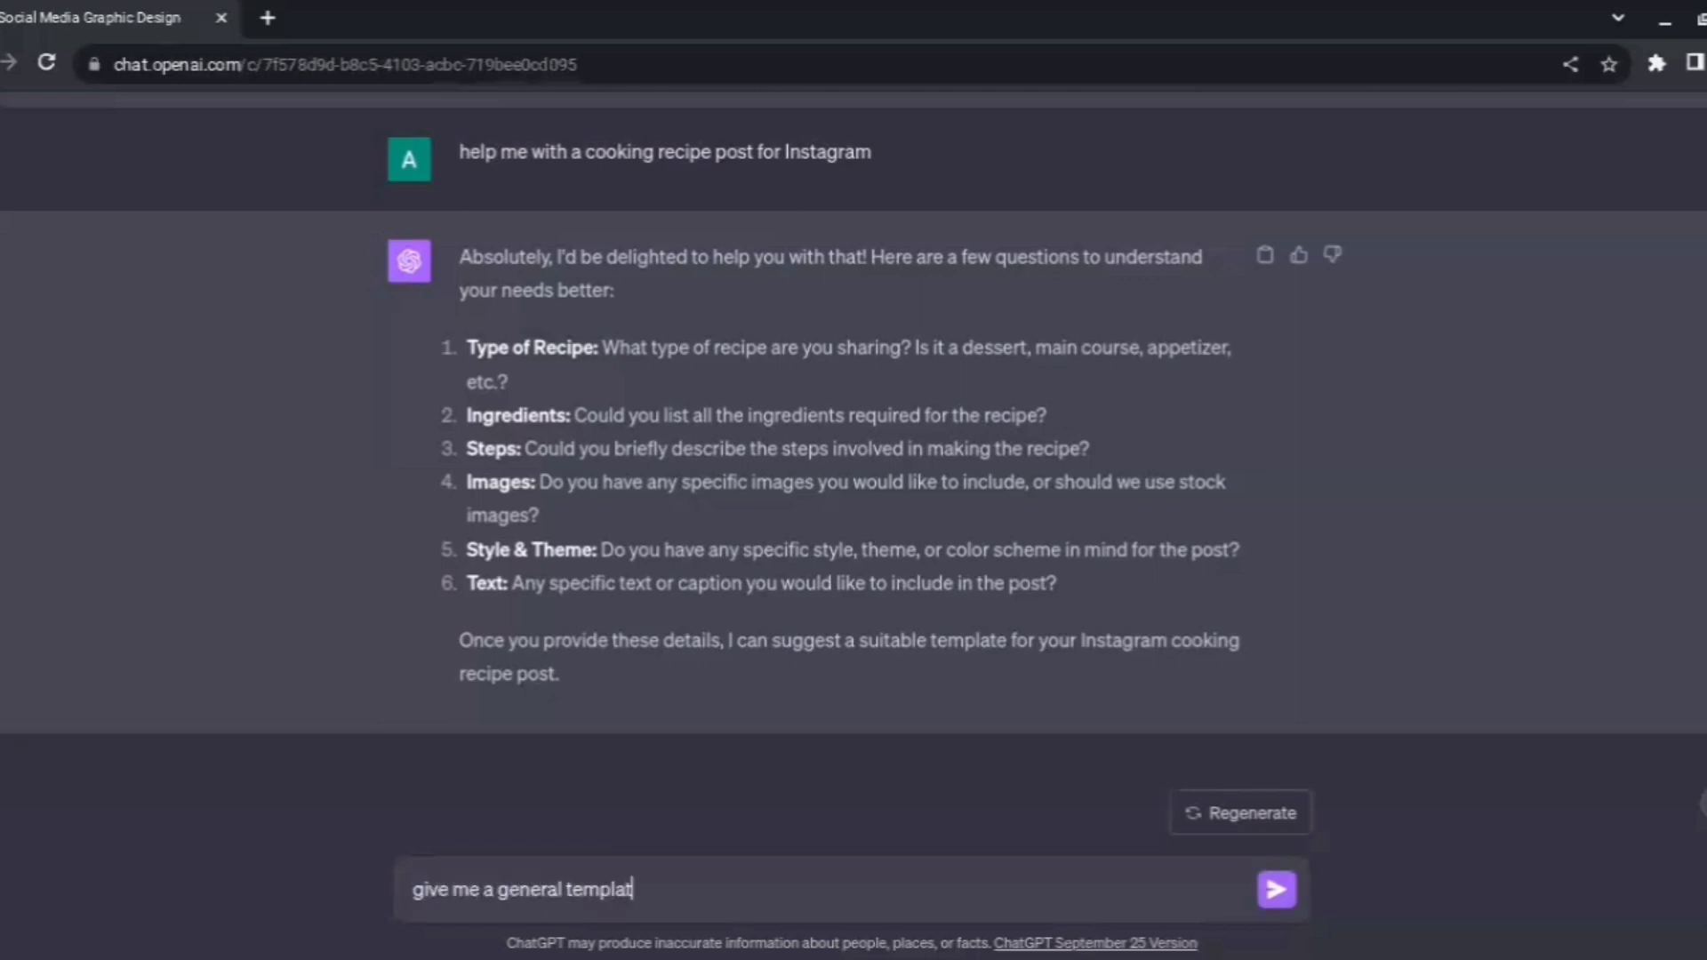
{"action": "left_click", "coordinate": [1276, 889]}
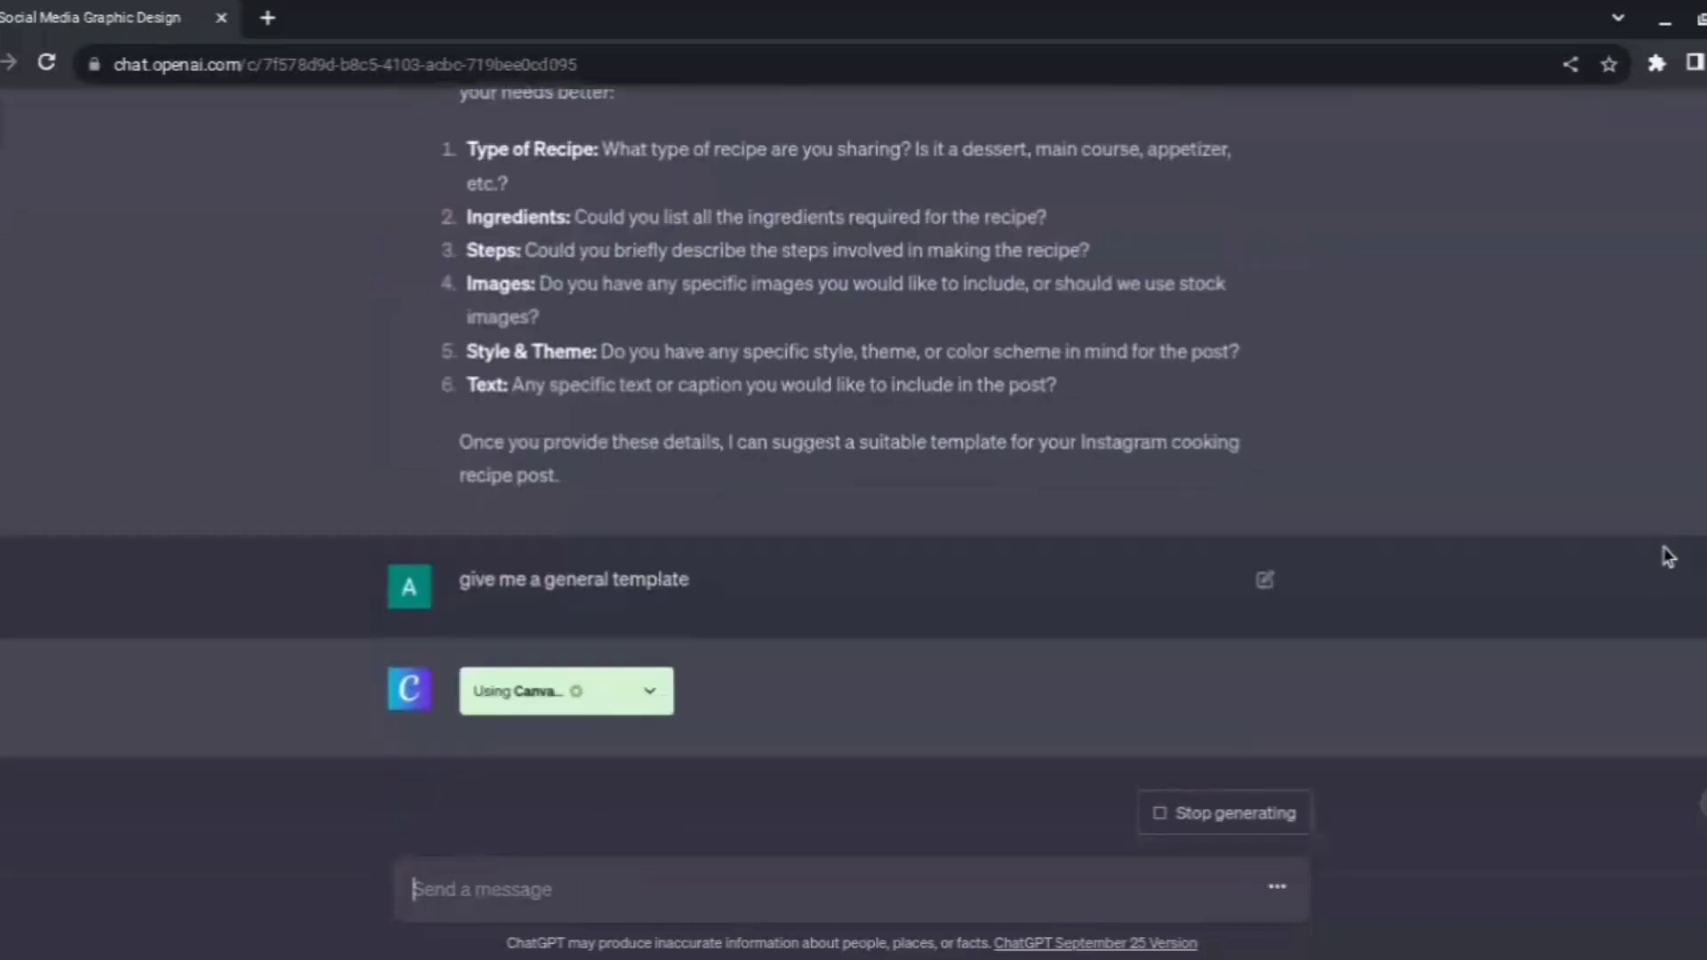
{"action": "scroll", "scroll_direction": "down", "scroll_amount": 3}
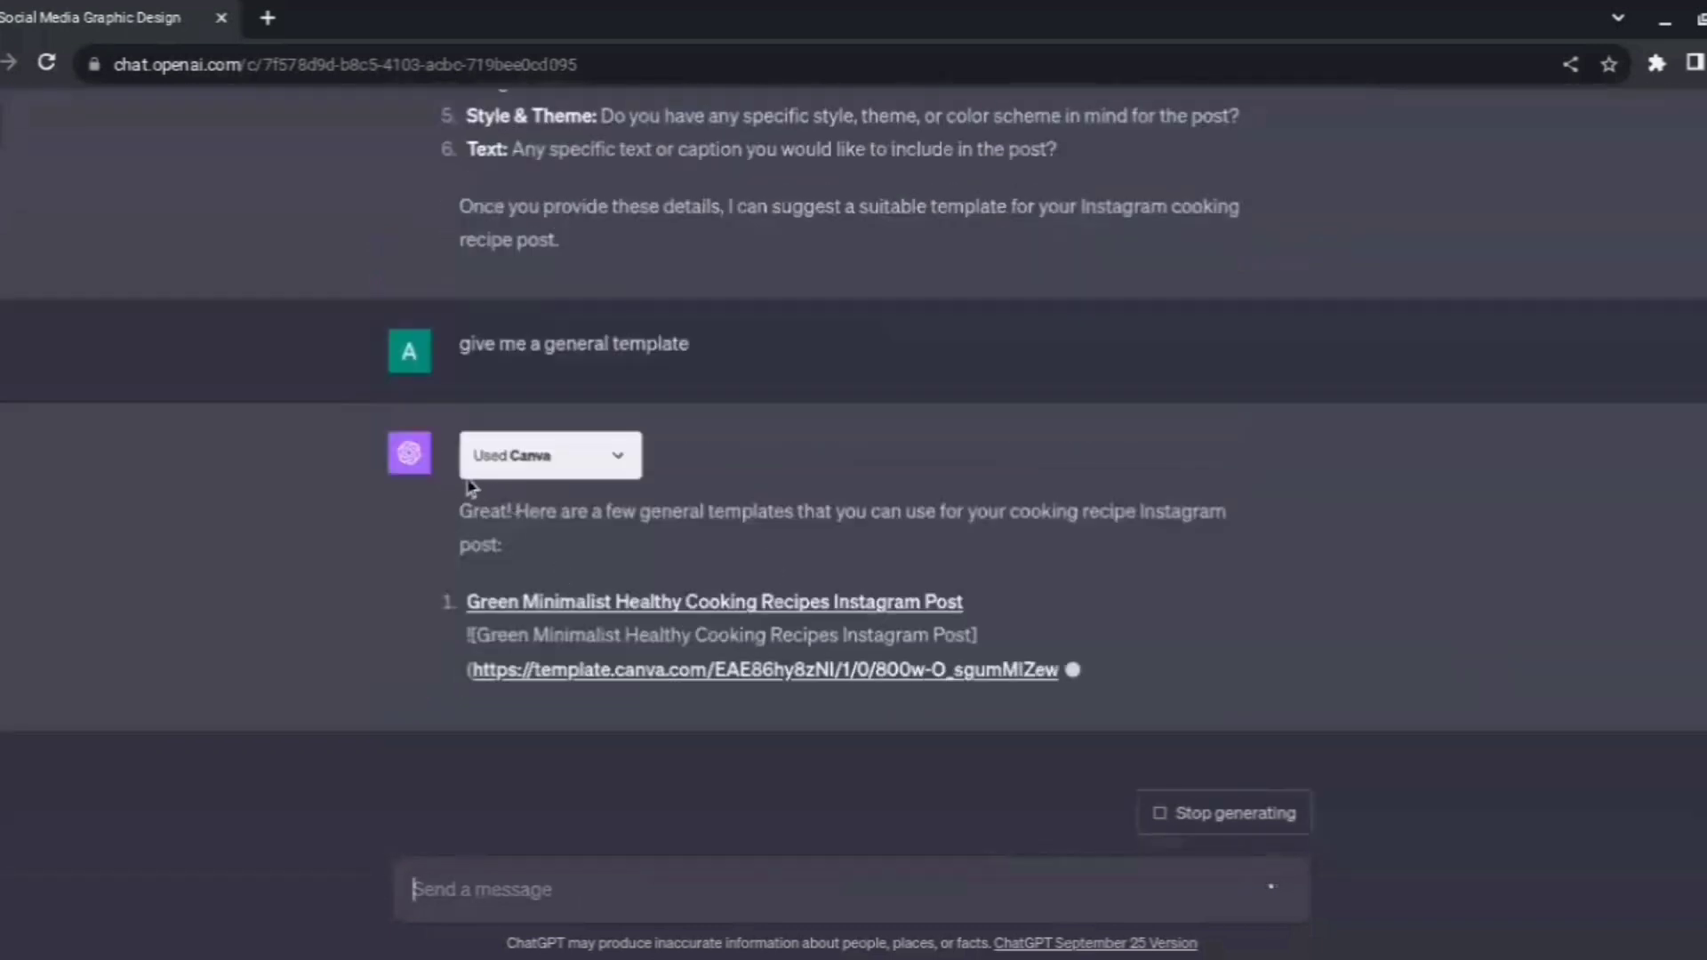
{"action": "scroll", "scroll_direction": "down", "scroll_amount": 3}
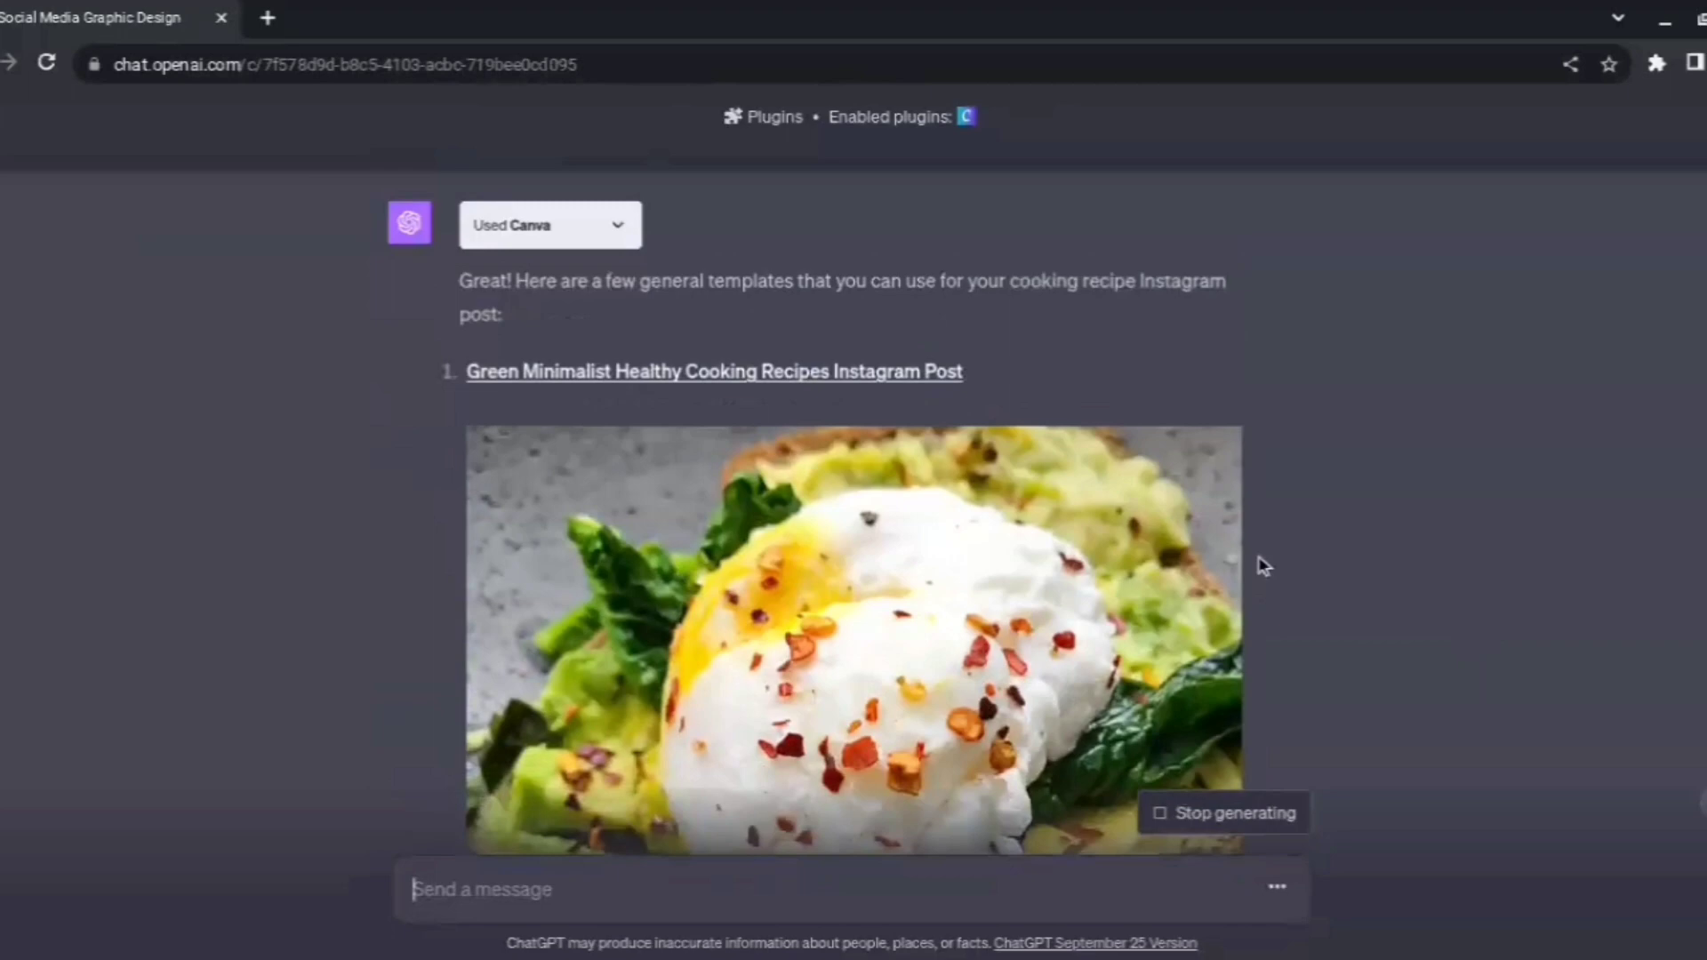
Scroll through the Canva plugin's suggested recipe post templates.
{"action": "scroll", "scroll_direction": "down", "scroll_amount": 3}
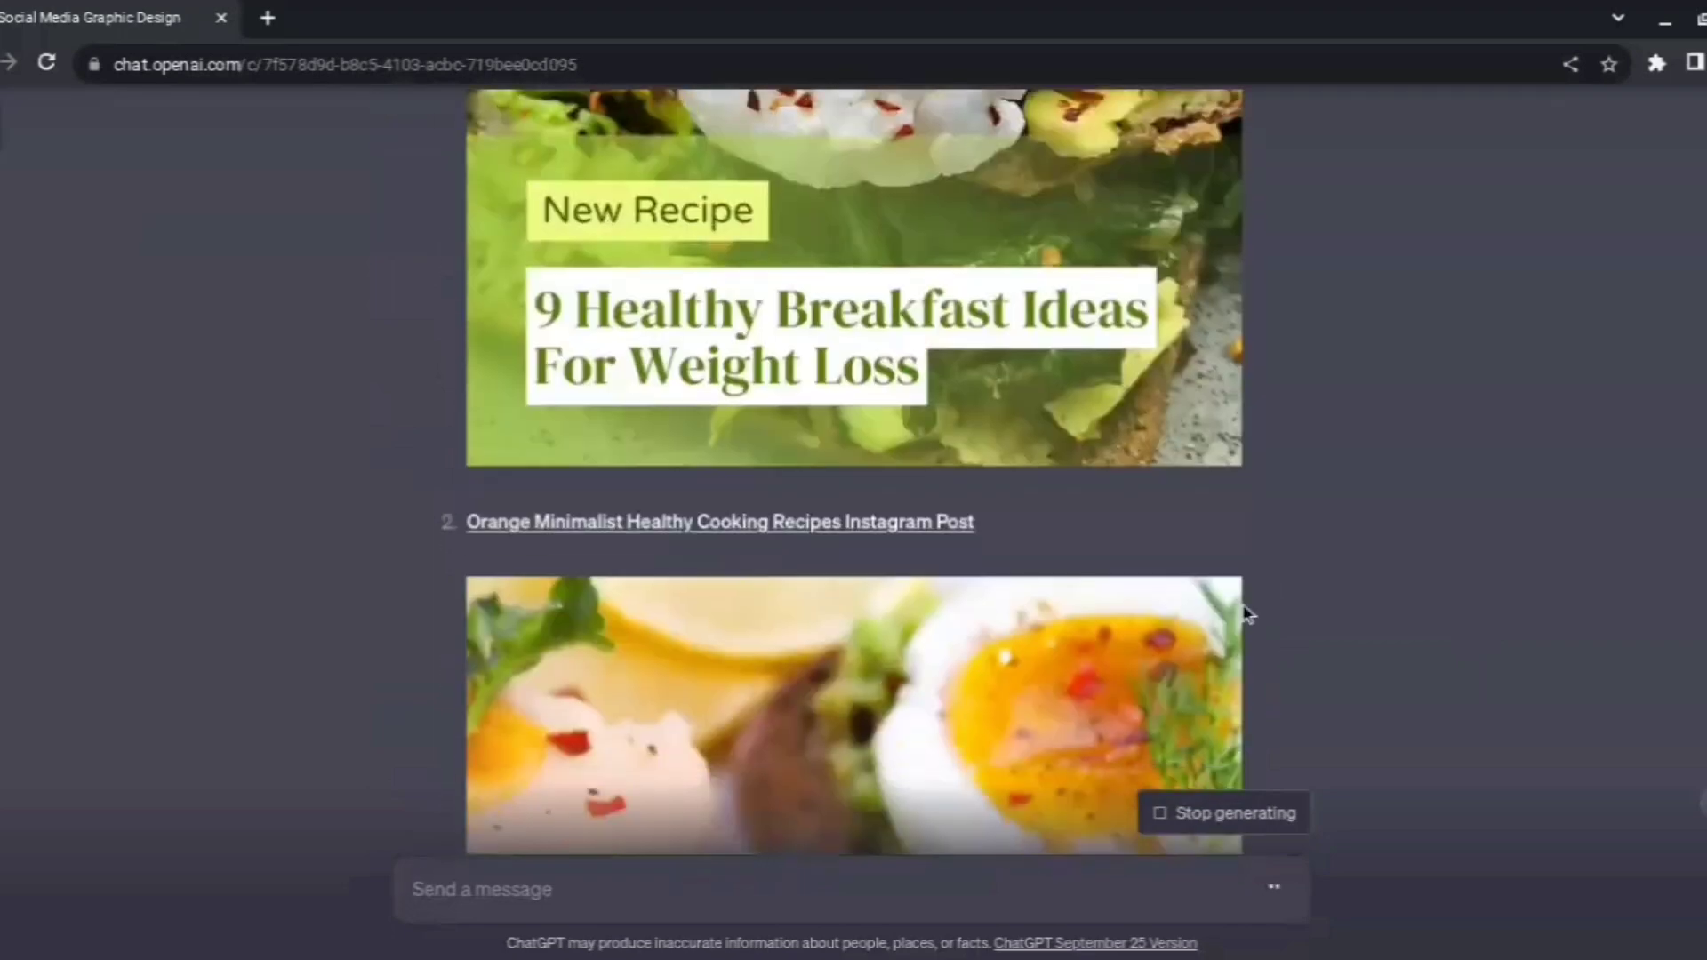
{"action": "scroll", "scroll_direction": "down", "scroll_amount": 3}
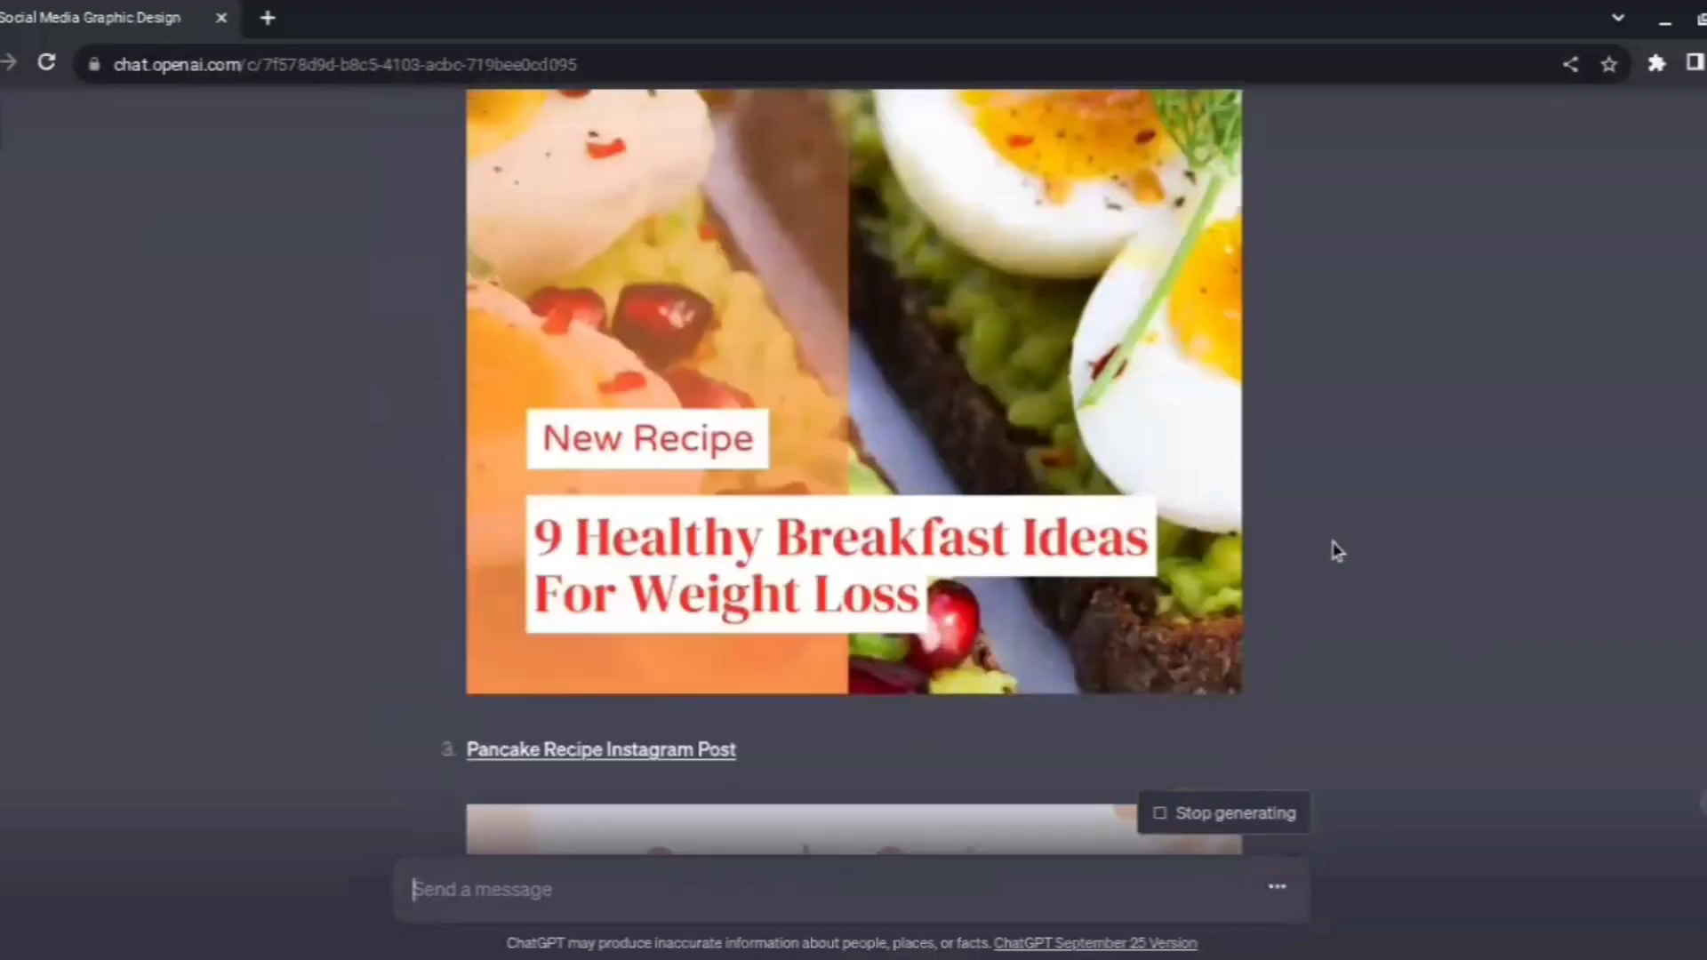
{"action": "scroll", "scroll_direction": "down", "scroll_amount": 3}
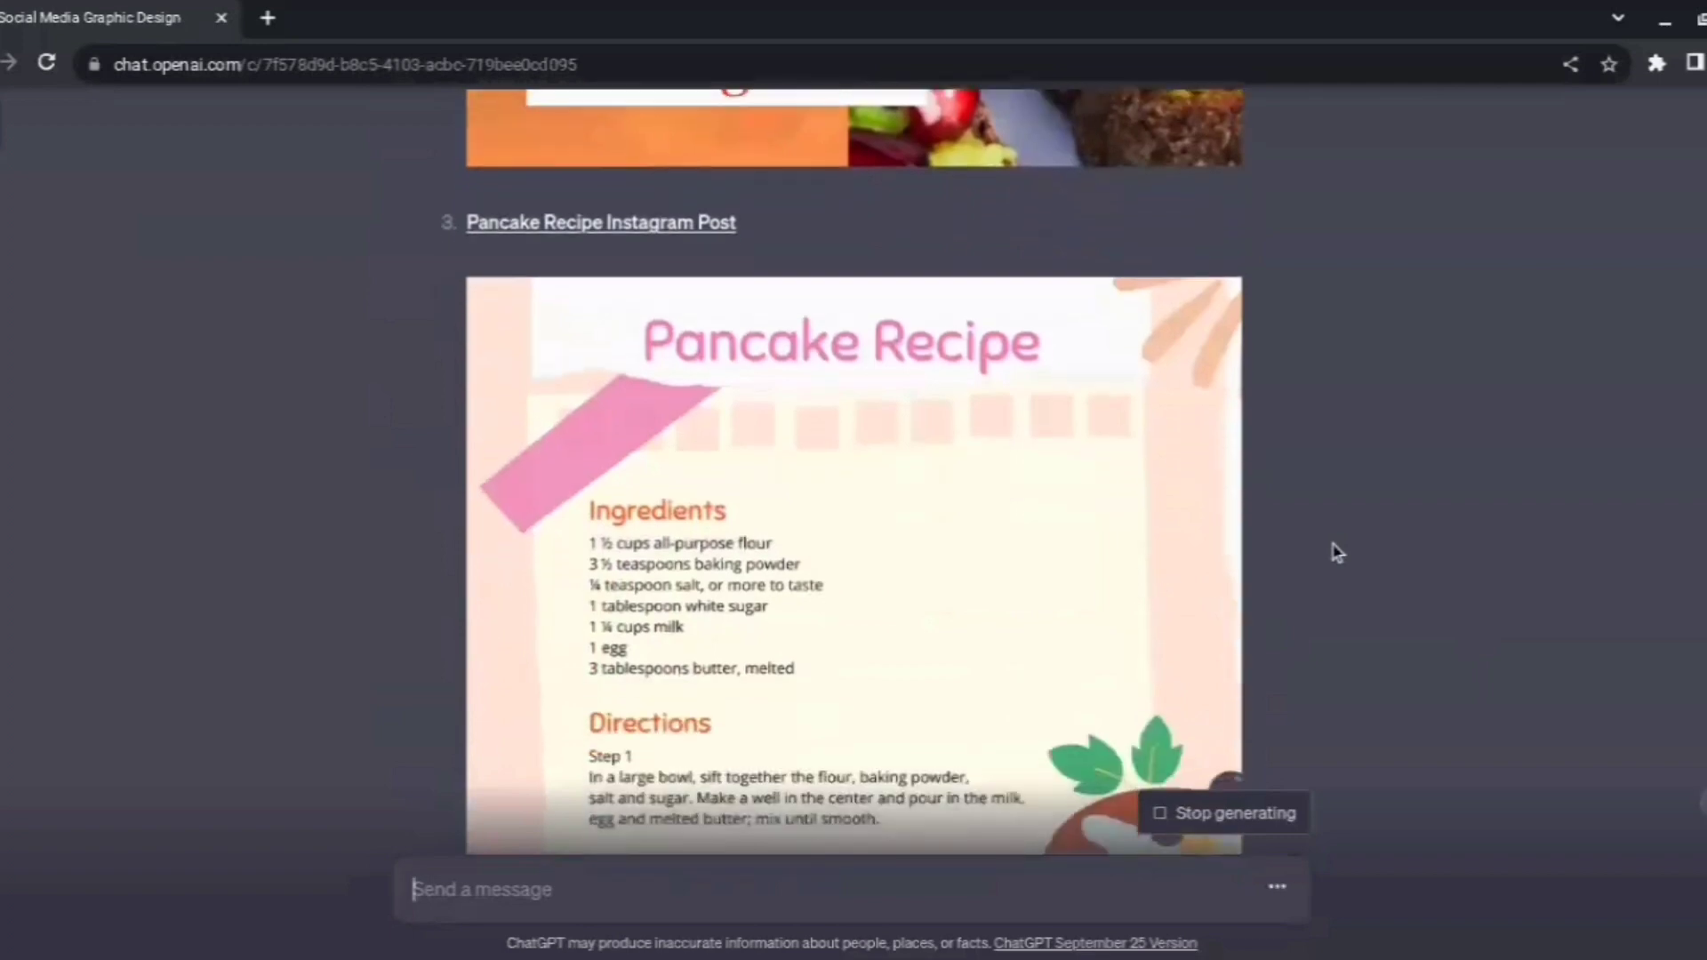
{"action": "scroll", "scroll_direction": "down", "scroll_amount": 3}
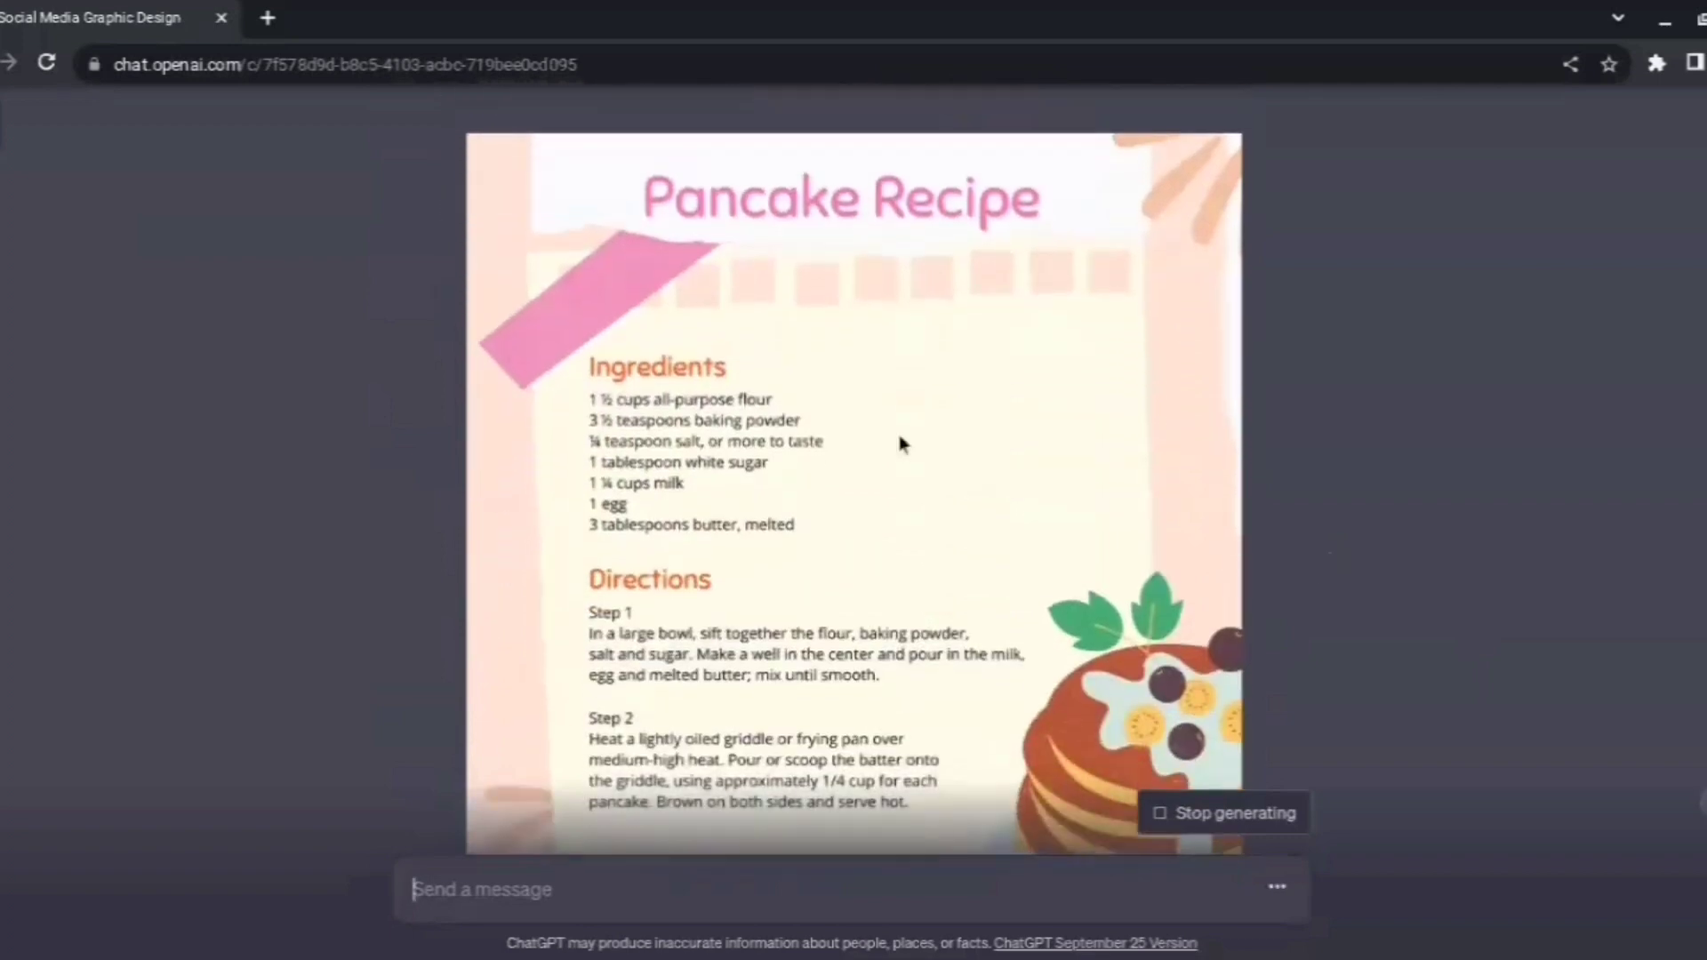
{"action": "scroll", "scroll_direction": "up", "scroll_amount": 3}
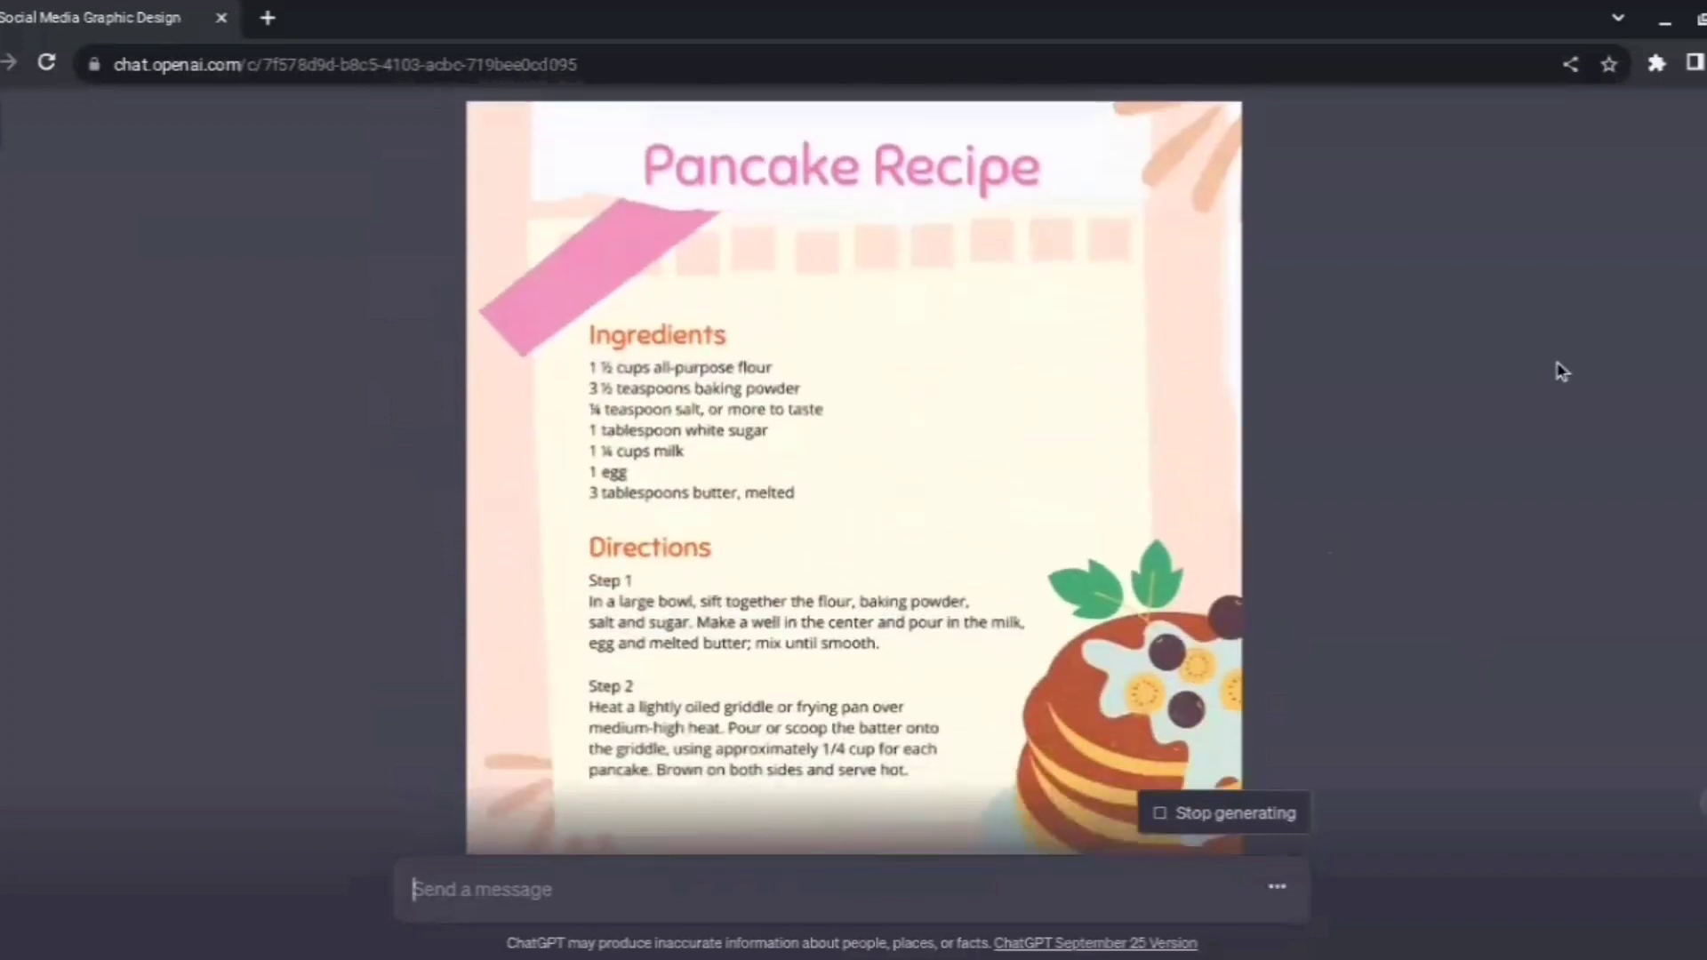
{"action": "scroll", "scroll_direction": "down", "scroll_amount": 3}
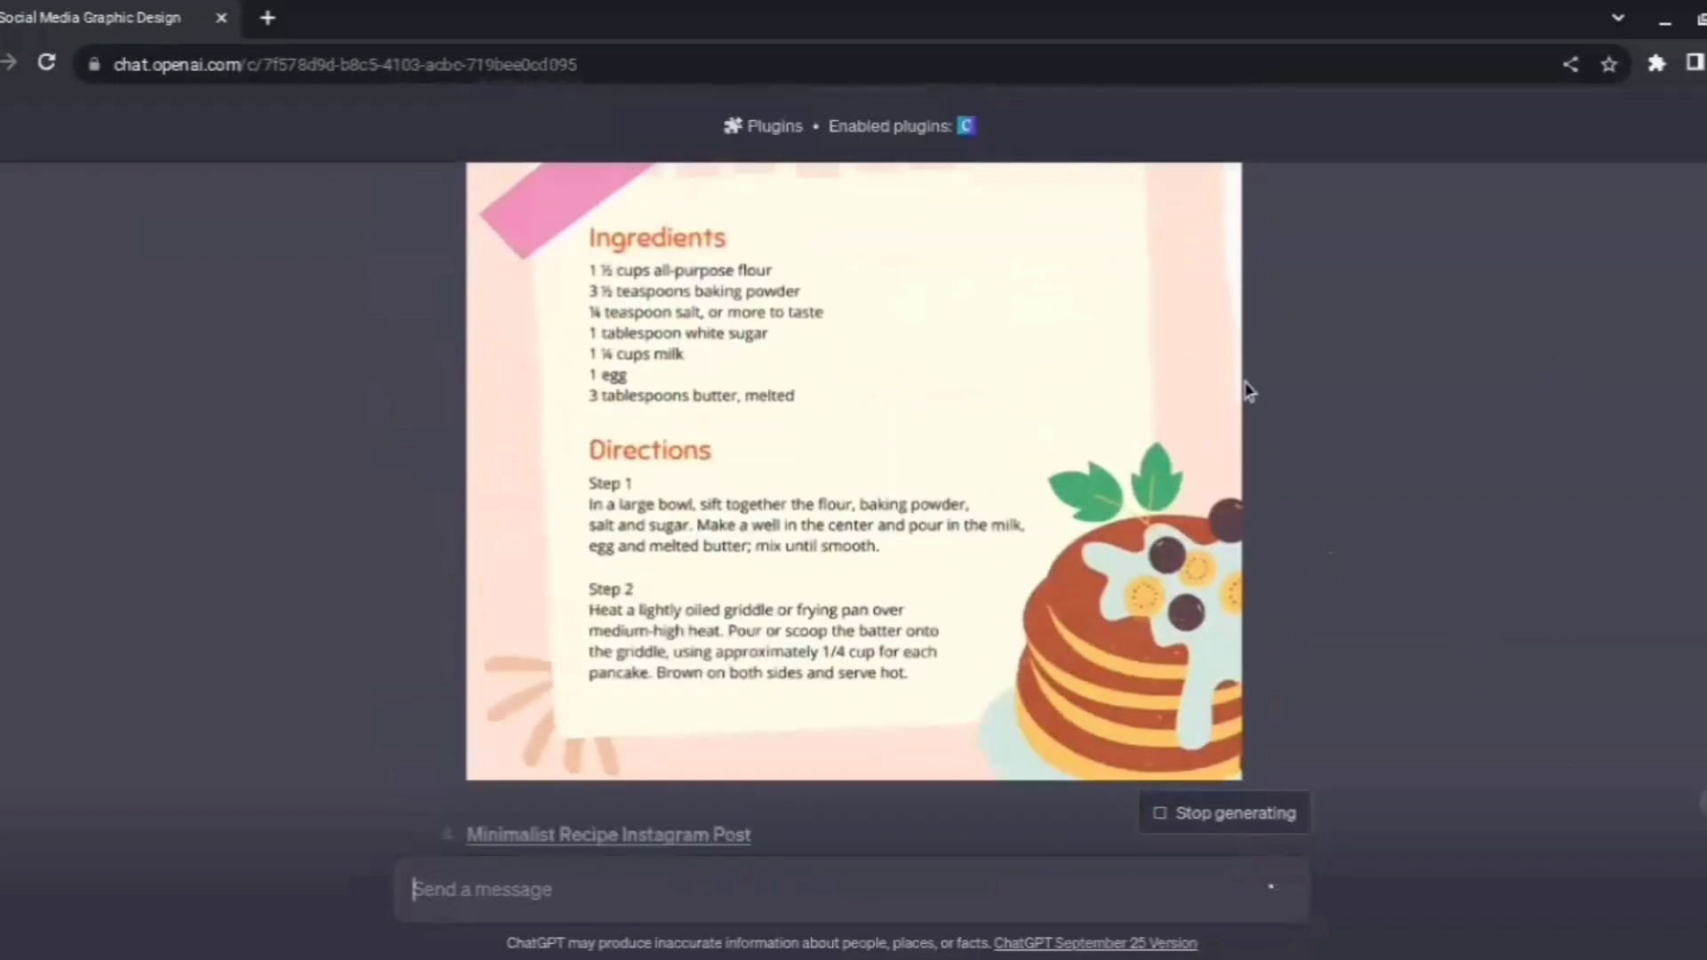
{"action": "scroll", "scroll_direction": "down", "scroll_amount": 3}
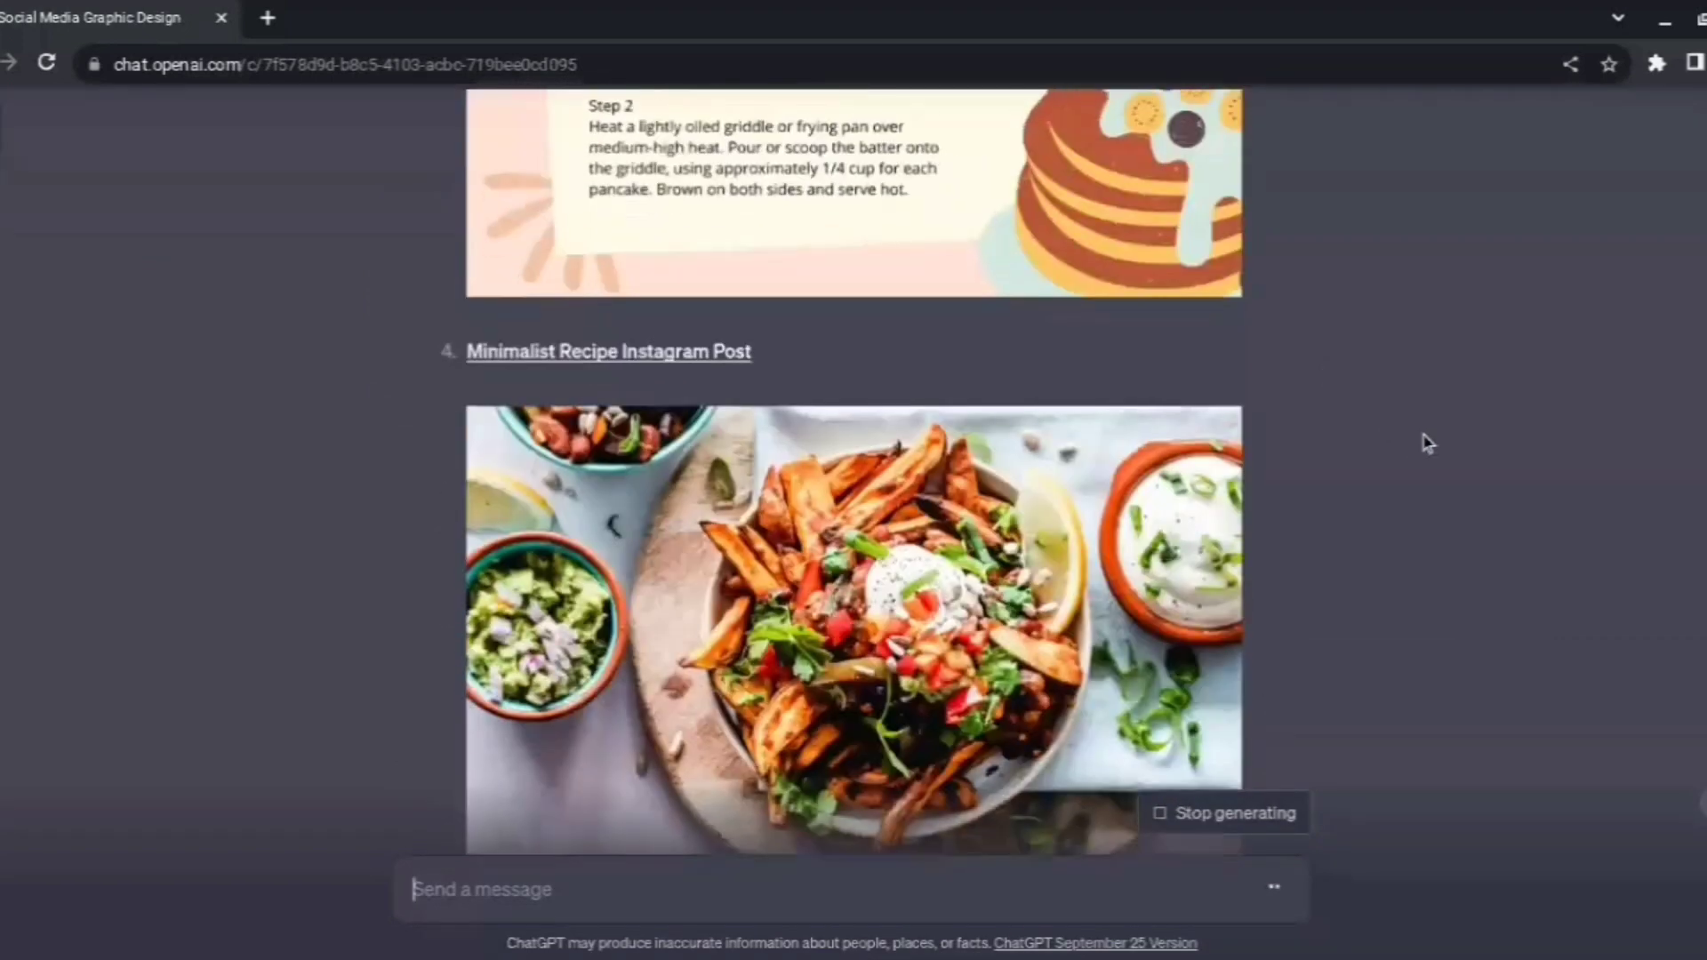
{"action": "scroll", "scroll_direction": "down", "scroll_amount": 3}
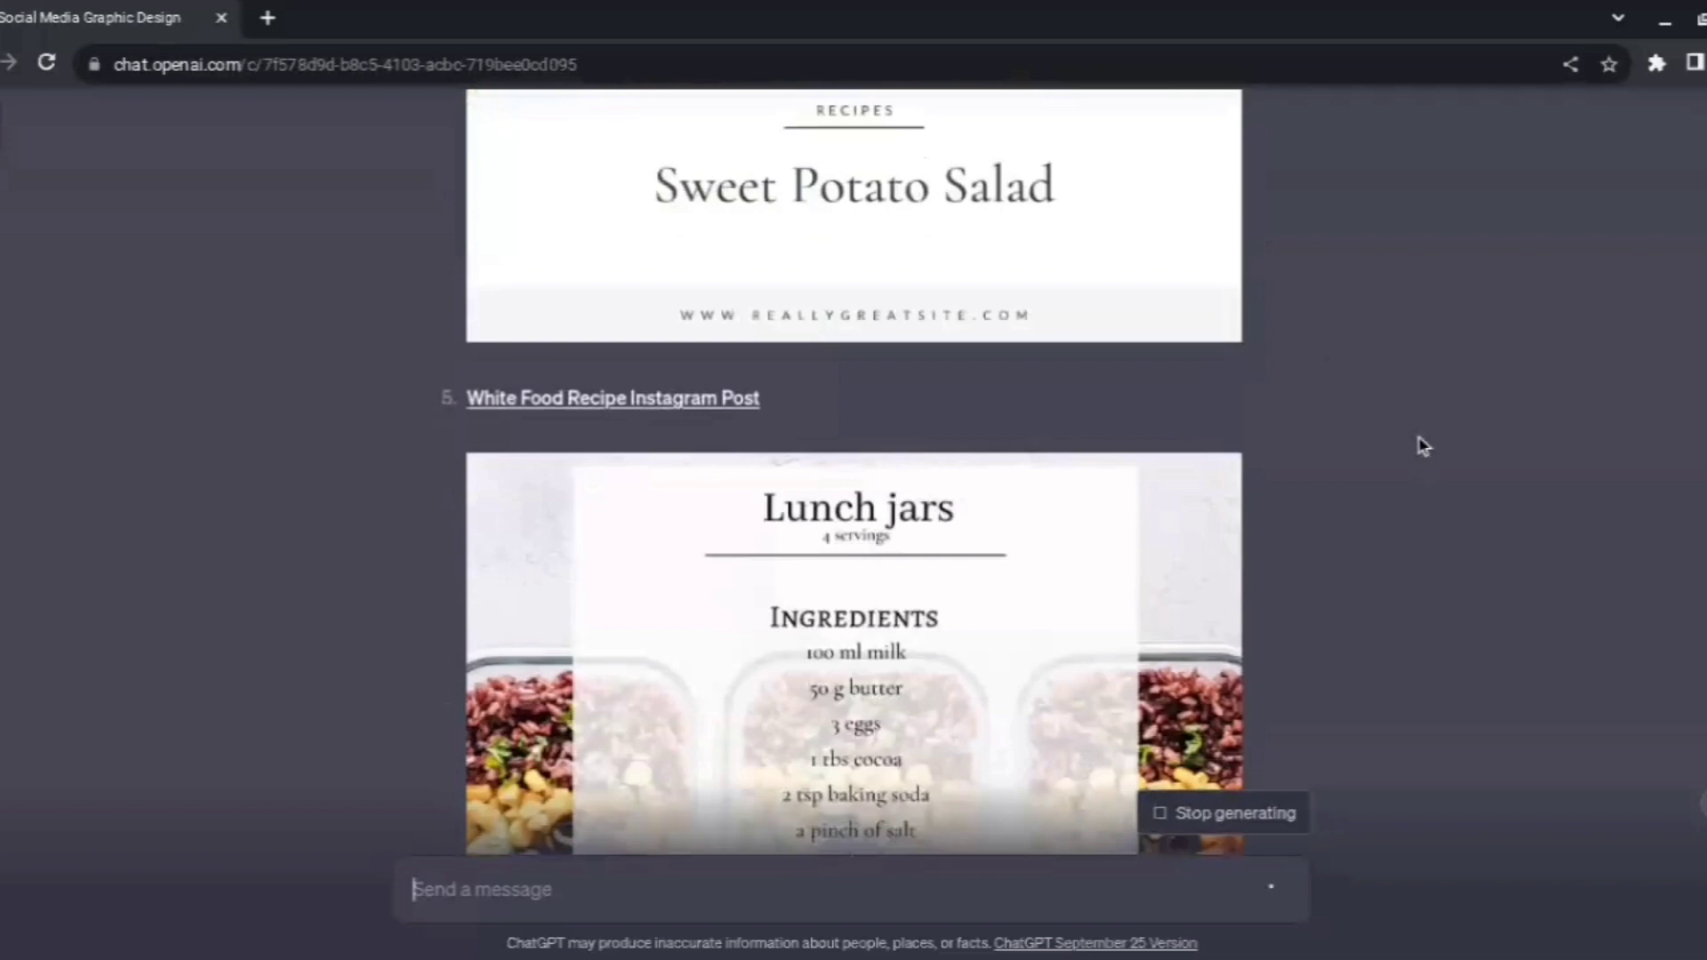
{"action": "scroll", "scroll_direction": "down", "scroll_amount": 3}
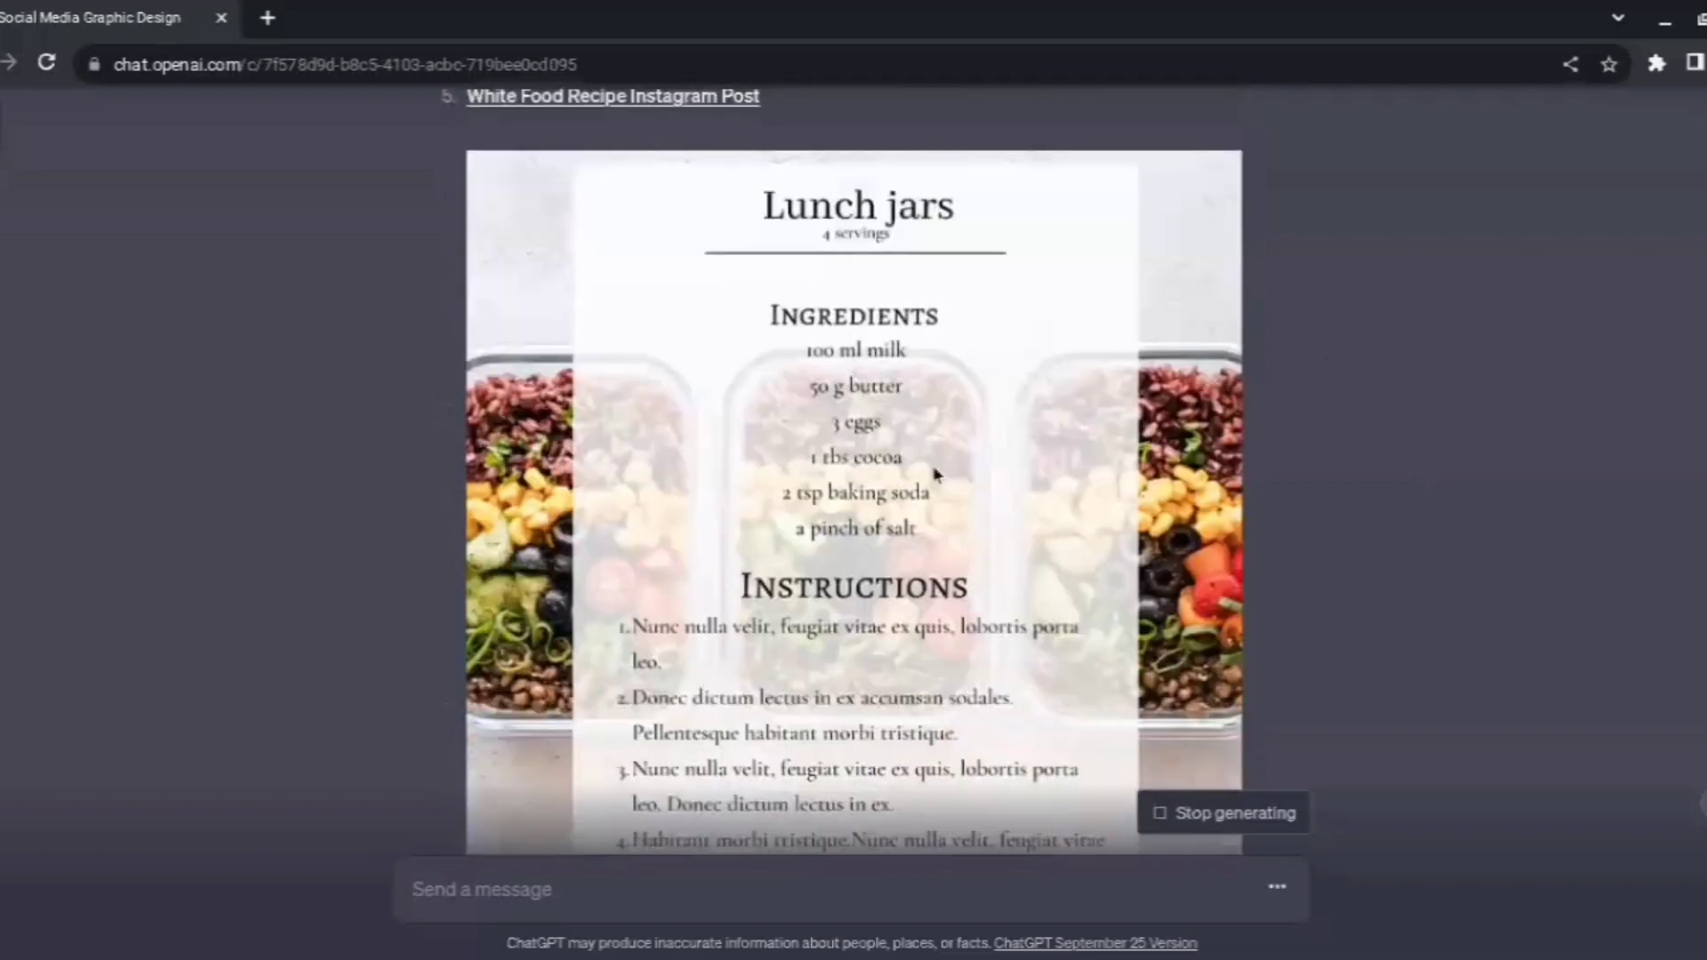
{"action": "scroll", "scroll_direction": "down", "scroll_amount": 3}
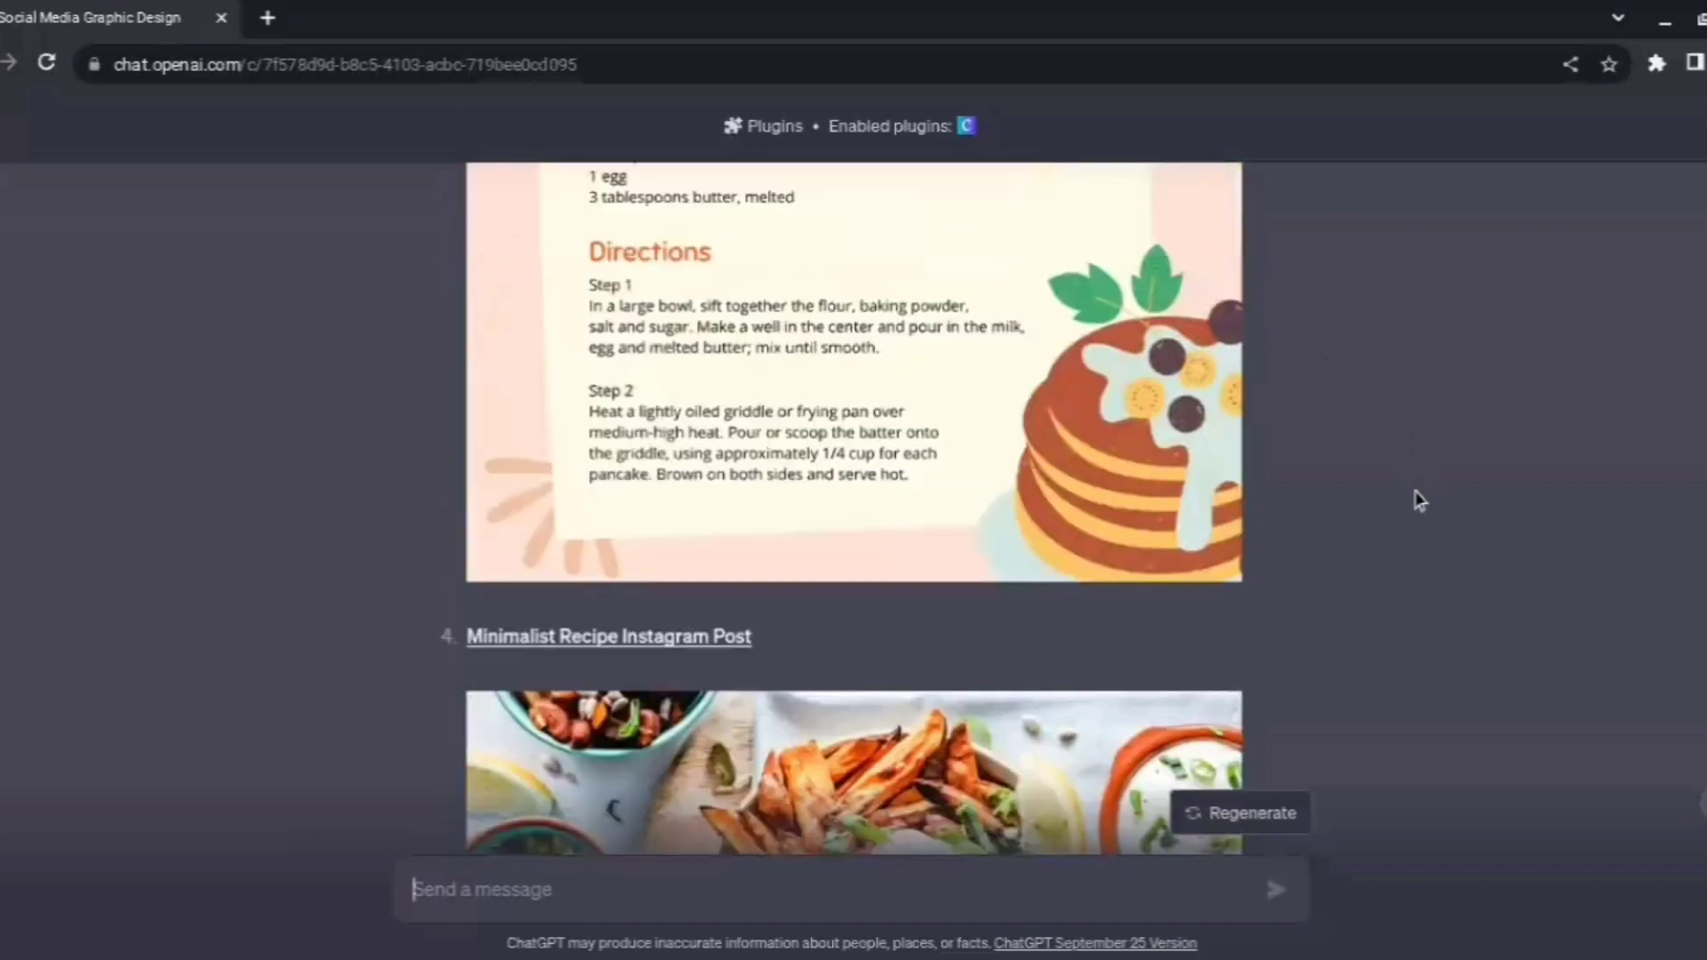
Open the Pancake Recipe Instagram Post template in Canva.
{"action": "scroll", "scroll_direction": "down", "scroll_amount": 3}
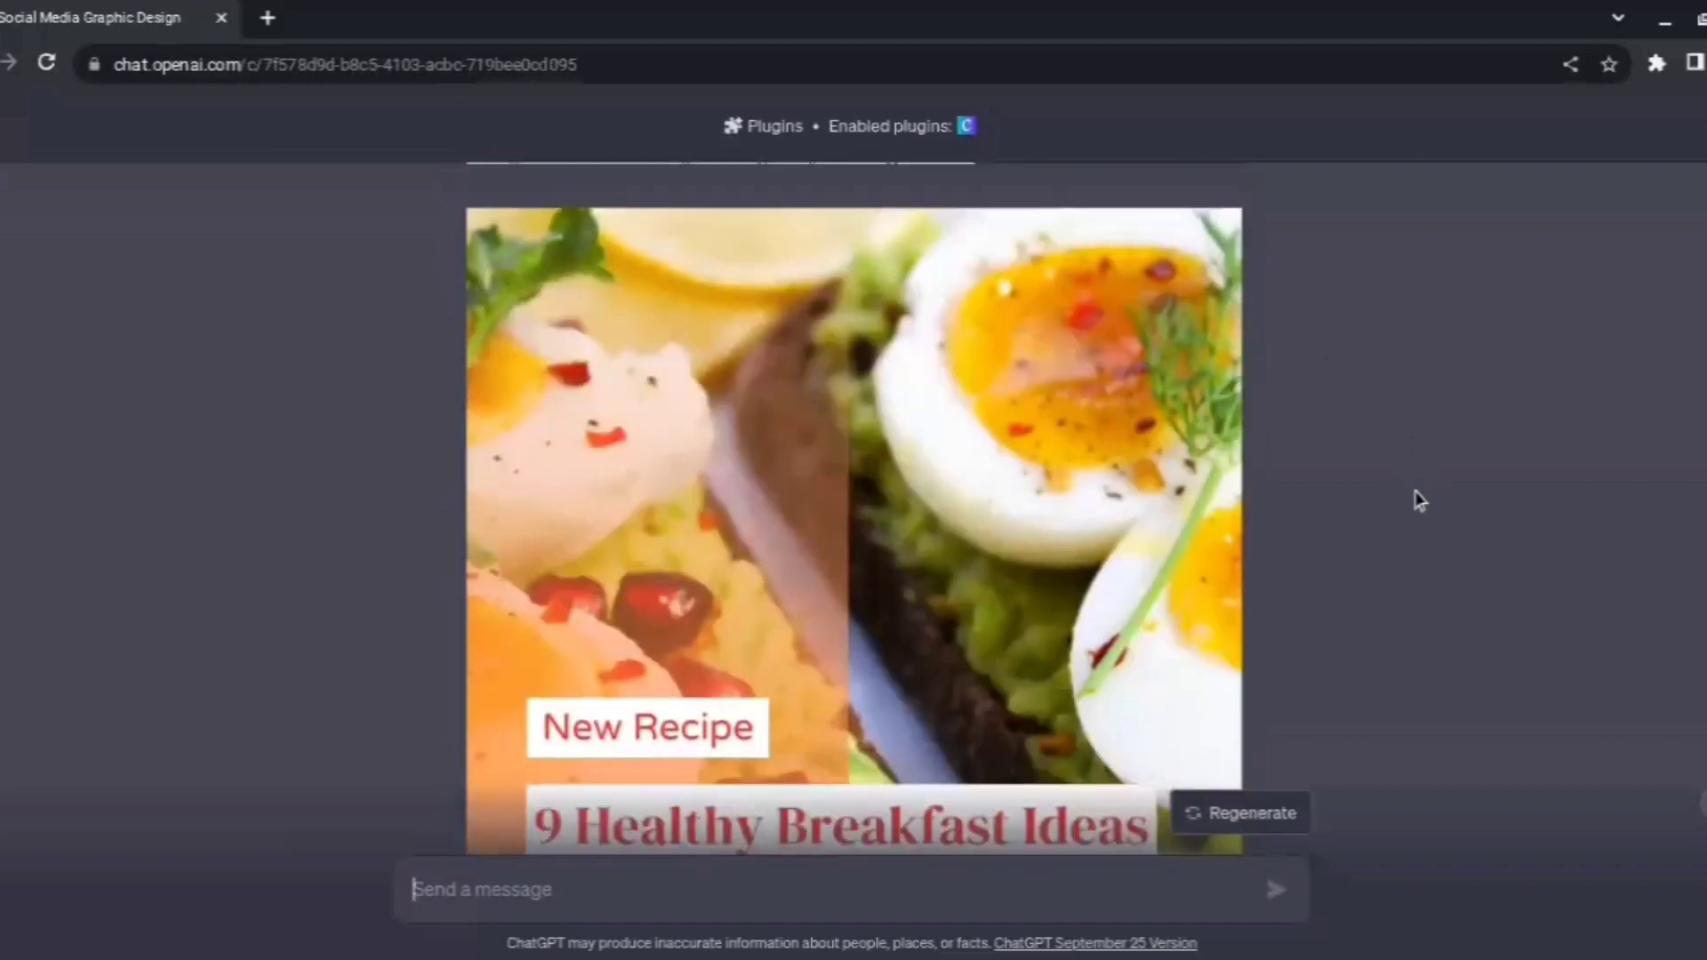
{"action": "scroll", "scroll_direction": "up", "scroll_amount": 3}
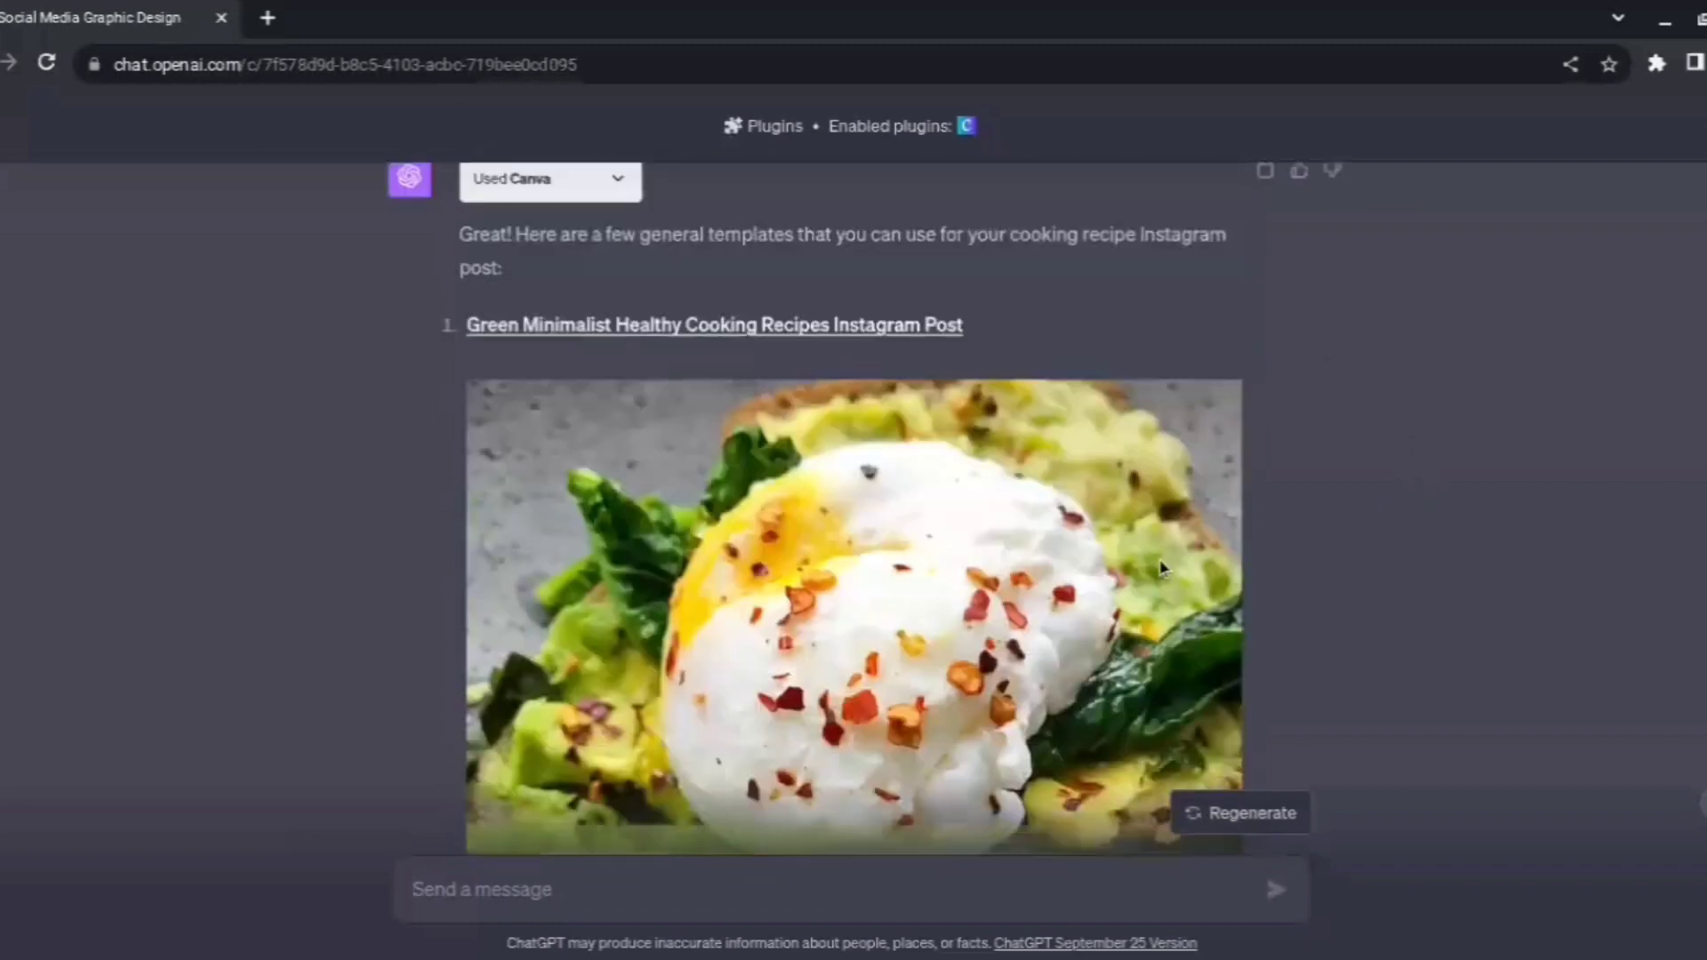
{"action": "scroll", "scroll_direction": "down", "scroll_amount": 3}
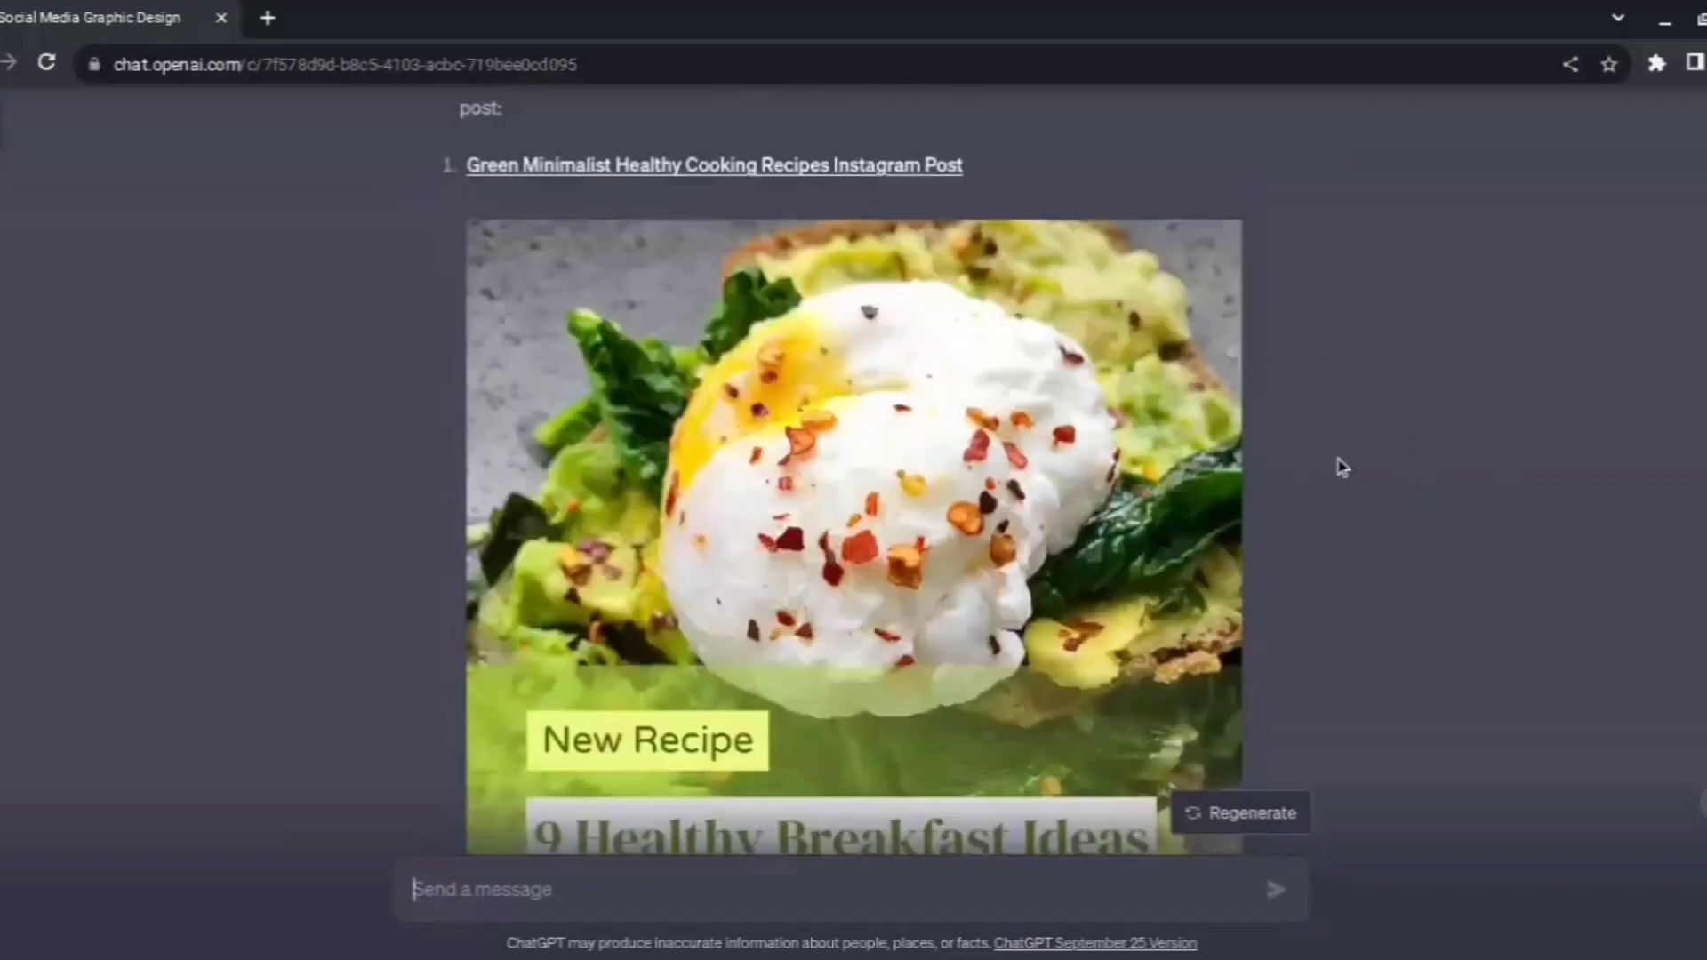
{"action": "mouse_move", "coordinate": [1557, 400]}
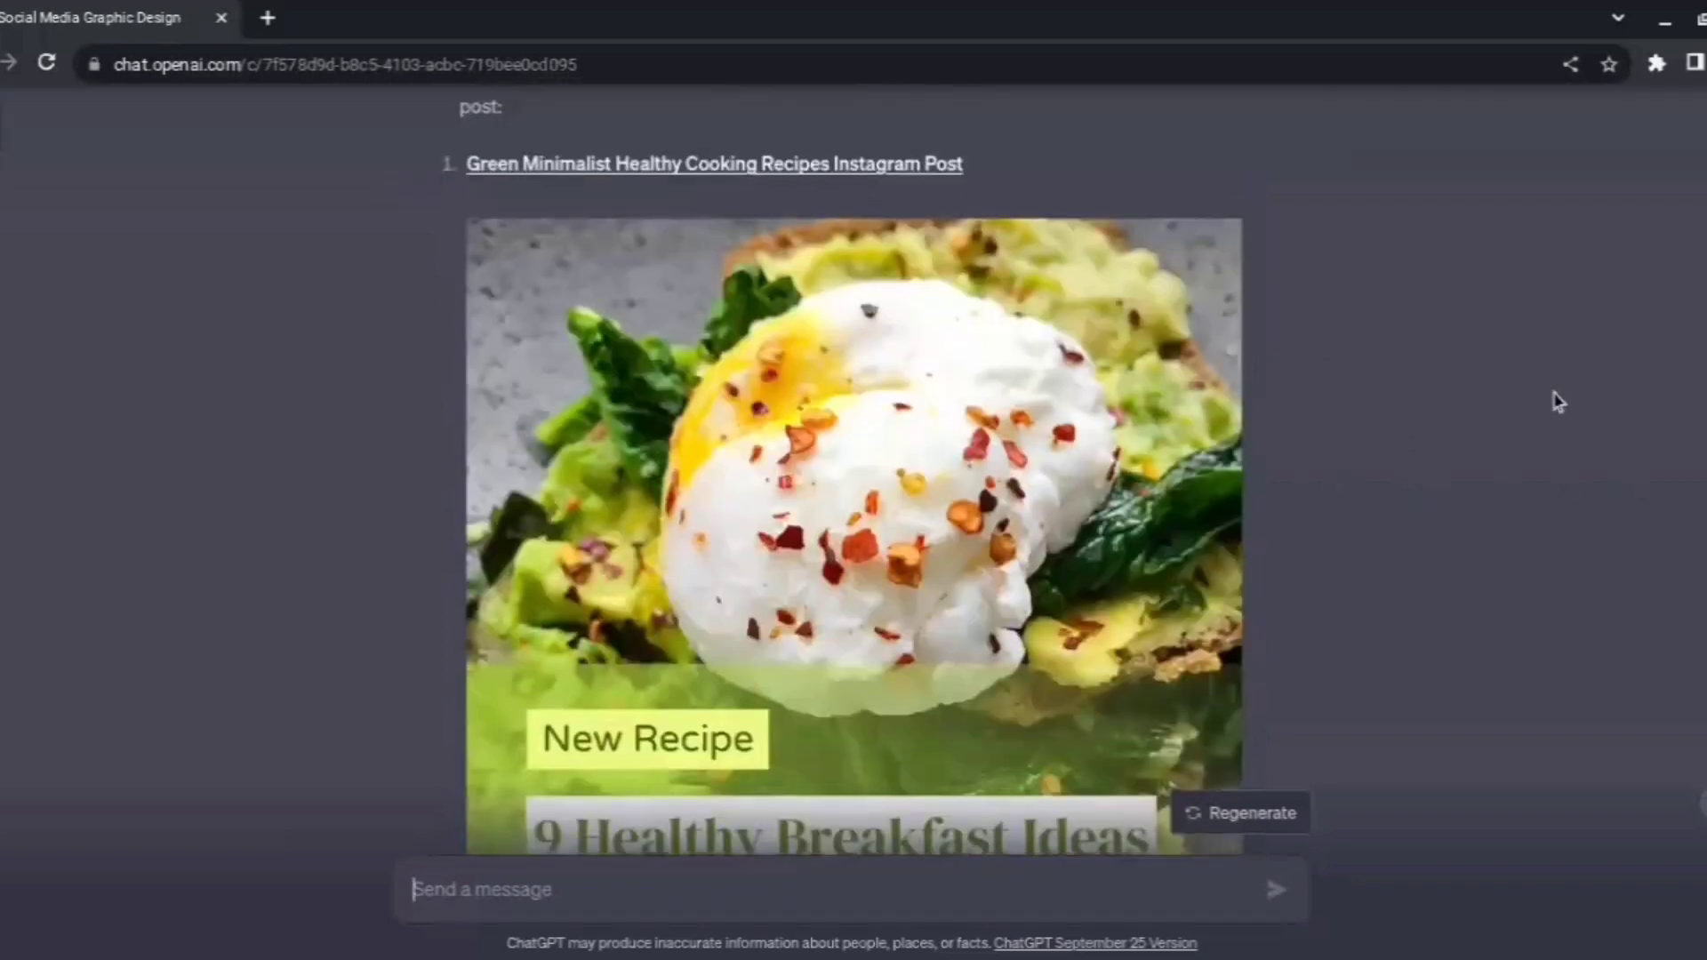
{"action": "scroll", "scroll_direction": "down", "scroll_amount": 3}
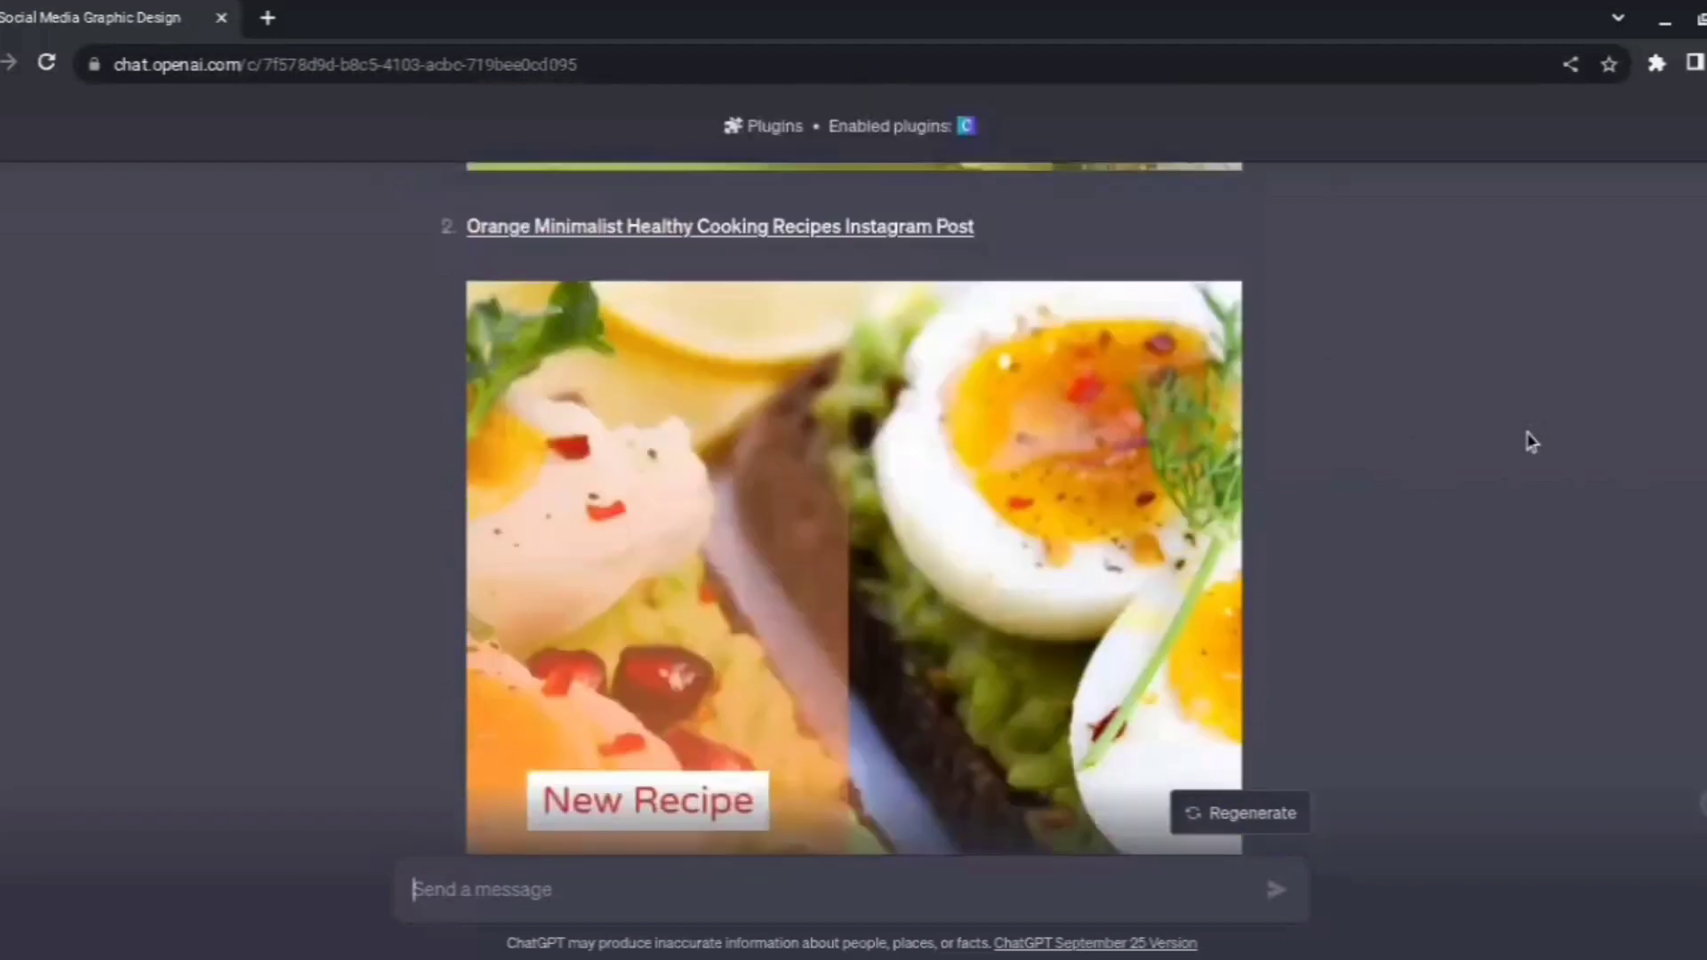
{"action": "scroll", "scroll_direction": "down", "scroll_amount": 3}
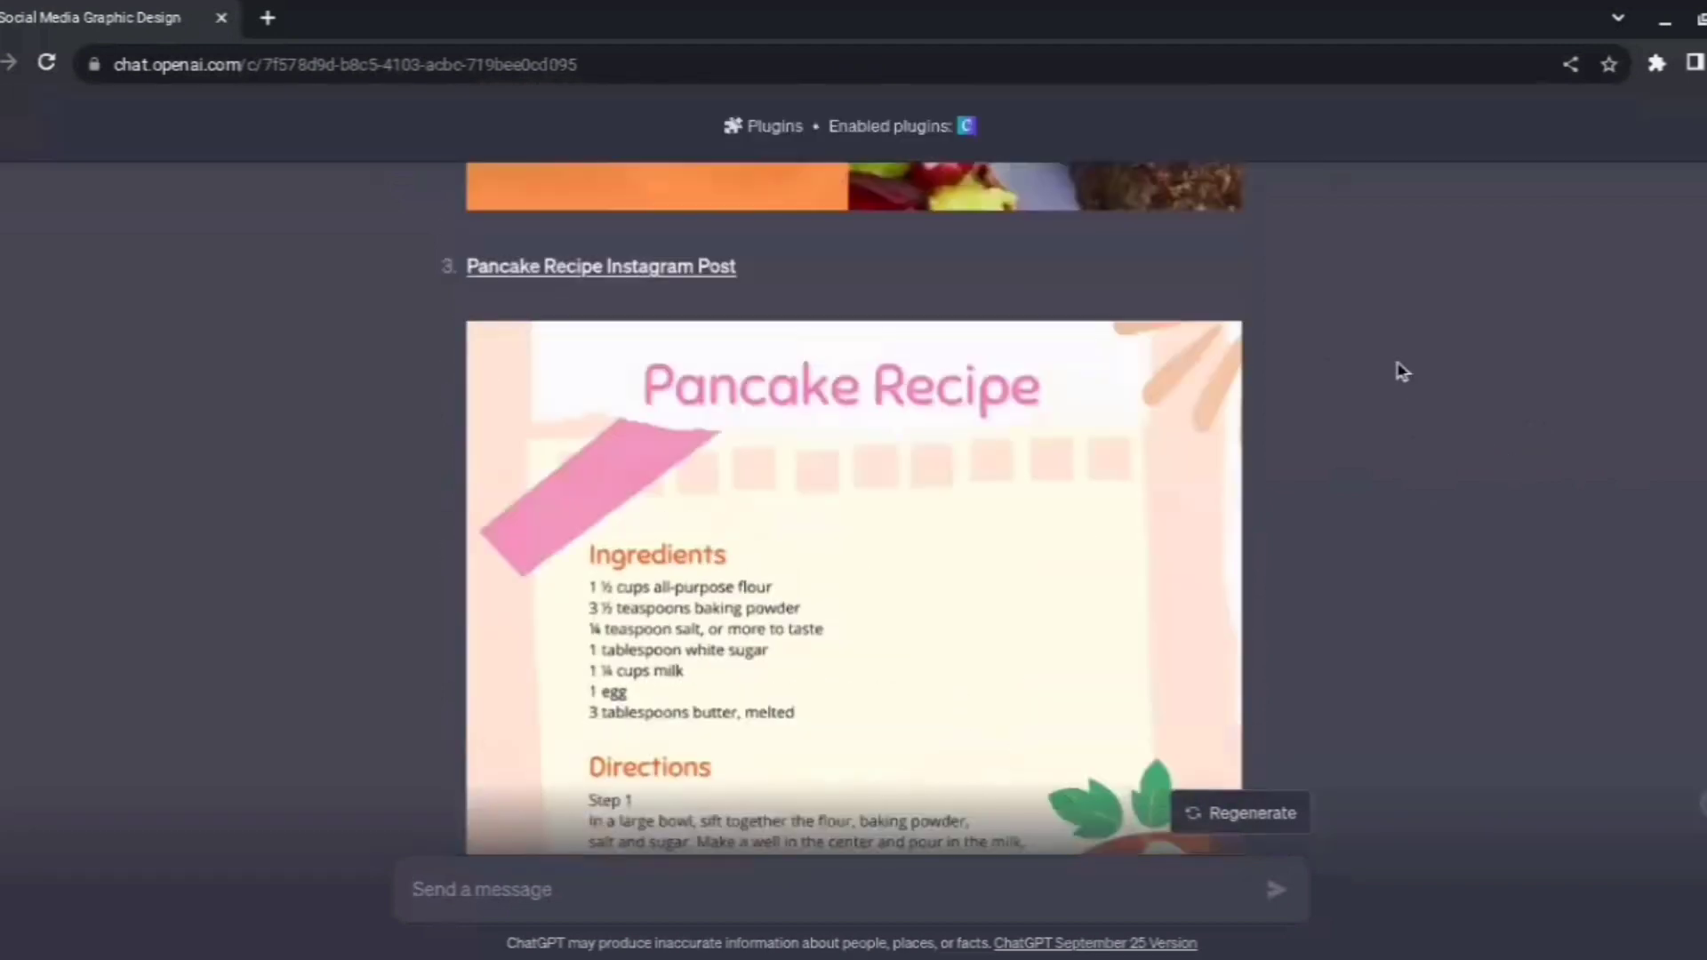
{"action": "left_click", "coordinate": [601, 265]}
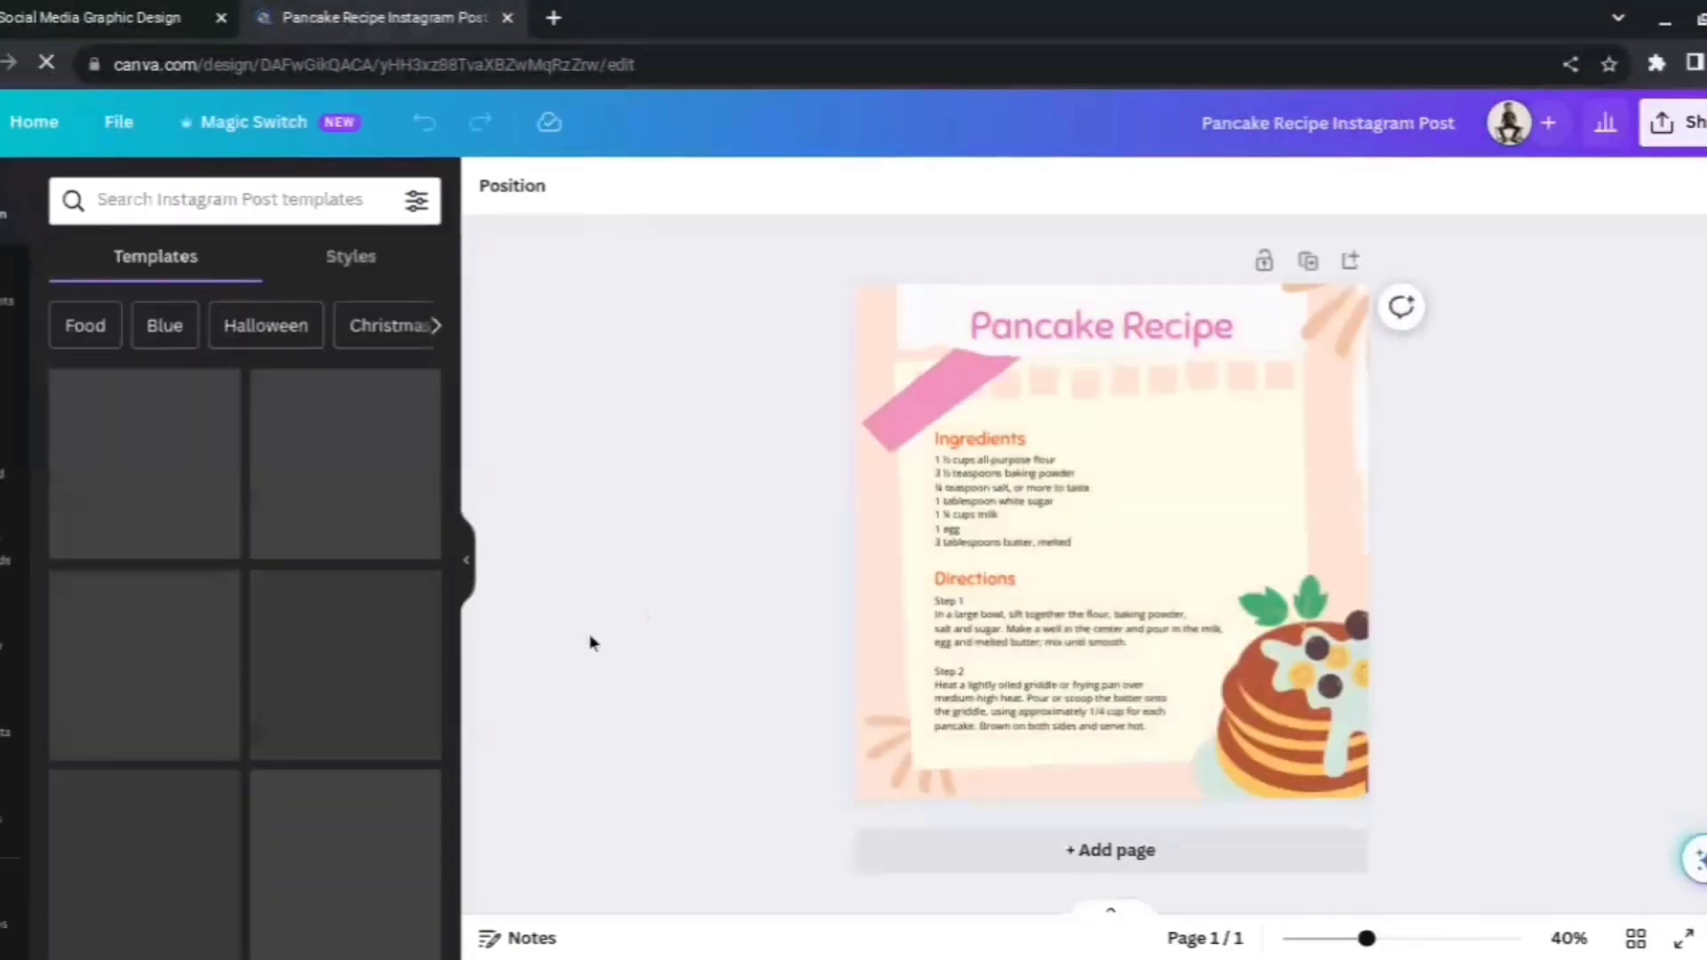
Hide the Templates panel and inspect the pancake design's title and elements on the canvas.
{"action": "left_click", "coordinate": [467, 558]}
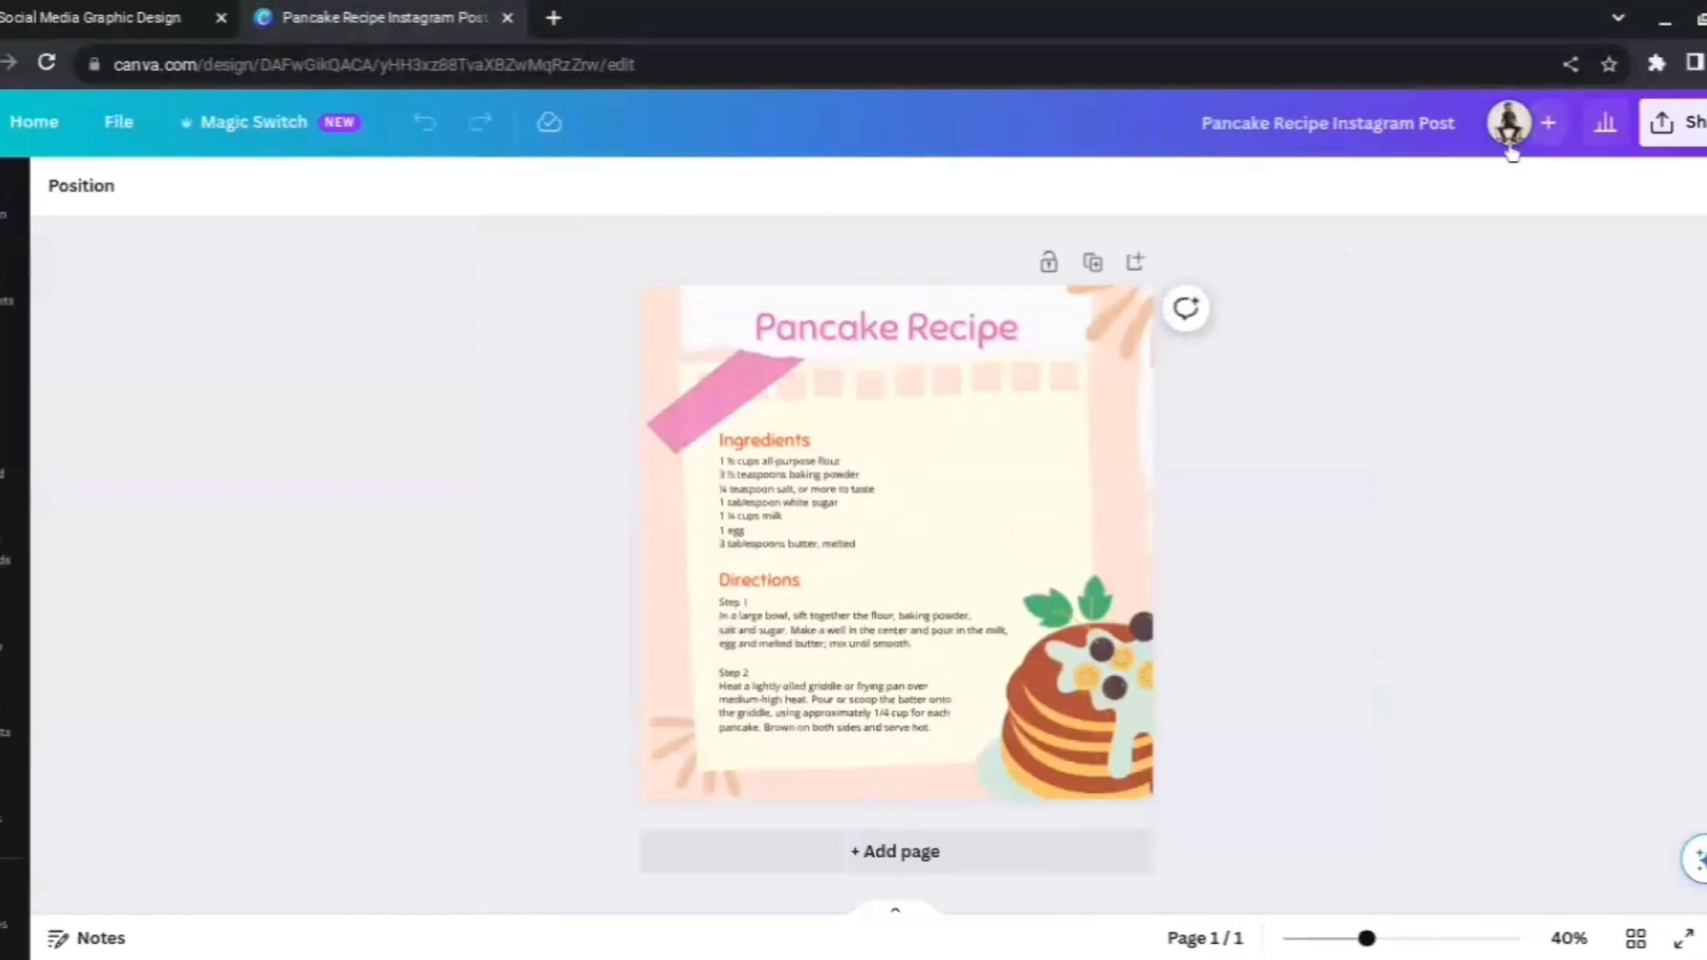
{"action": "mouse_move", "coordinate": [1510, 122]}
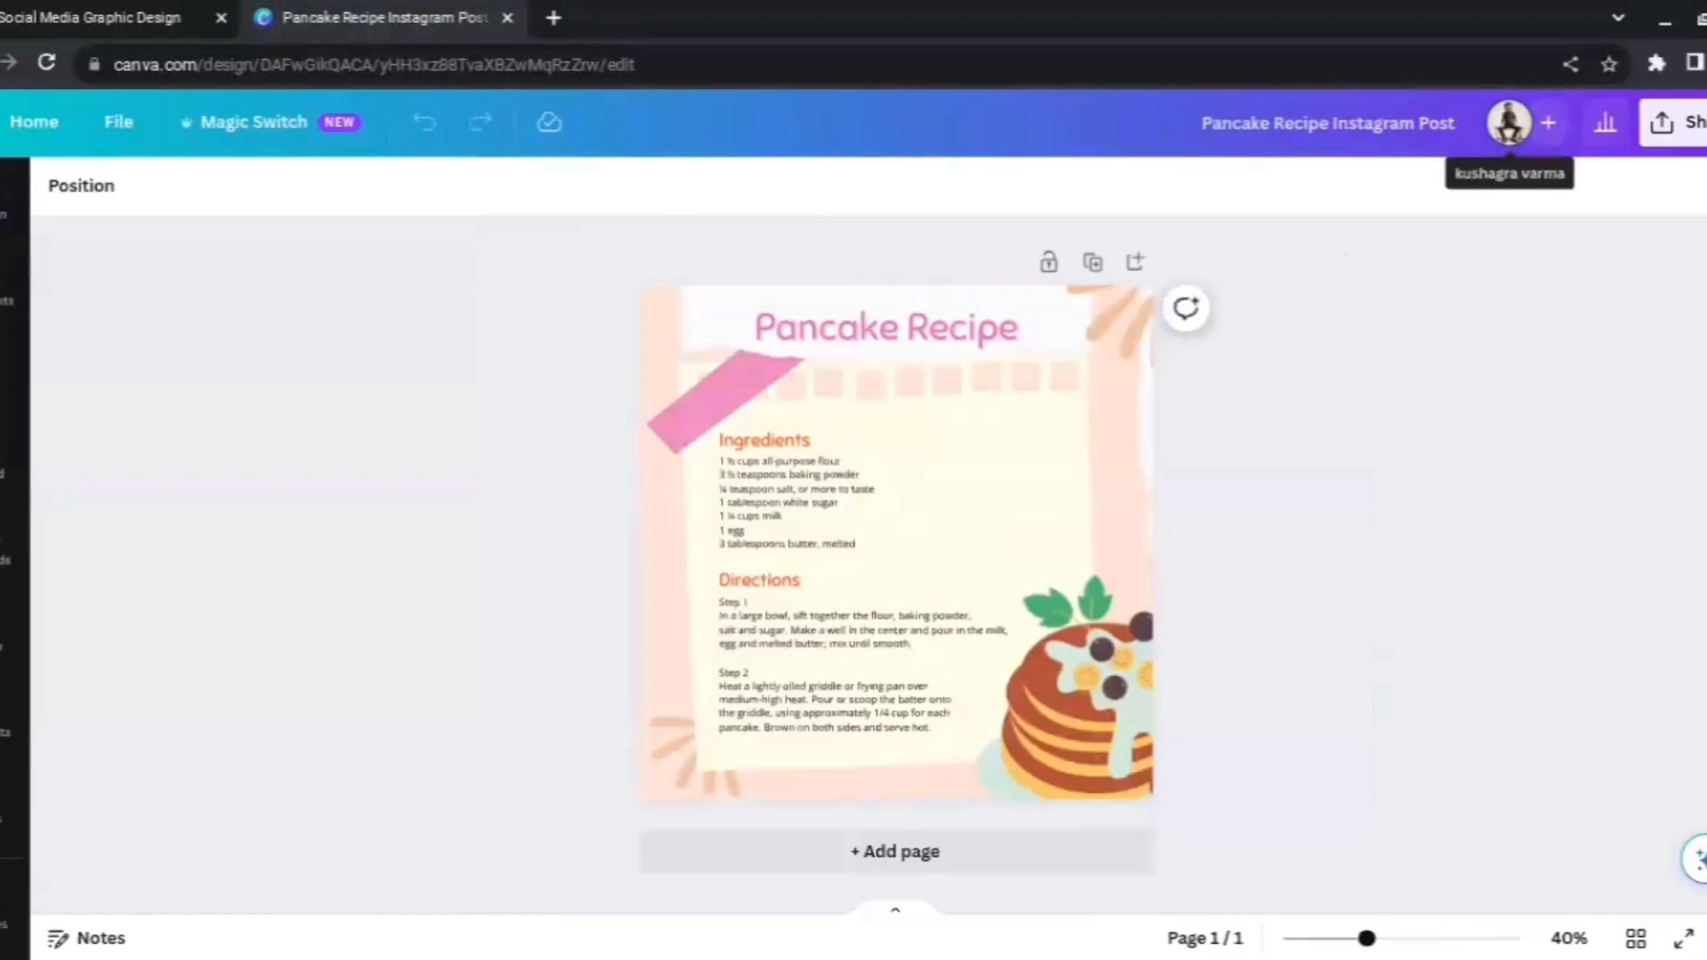
{"action": "mouse_move", "coordinate": [1321, 254]}
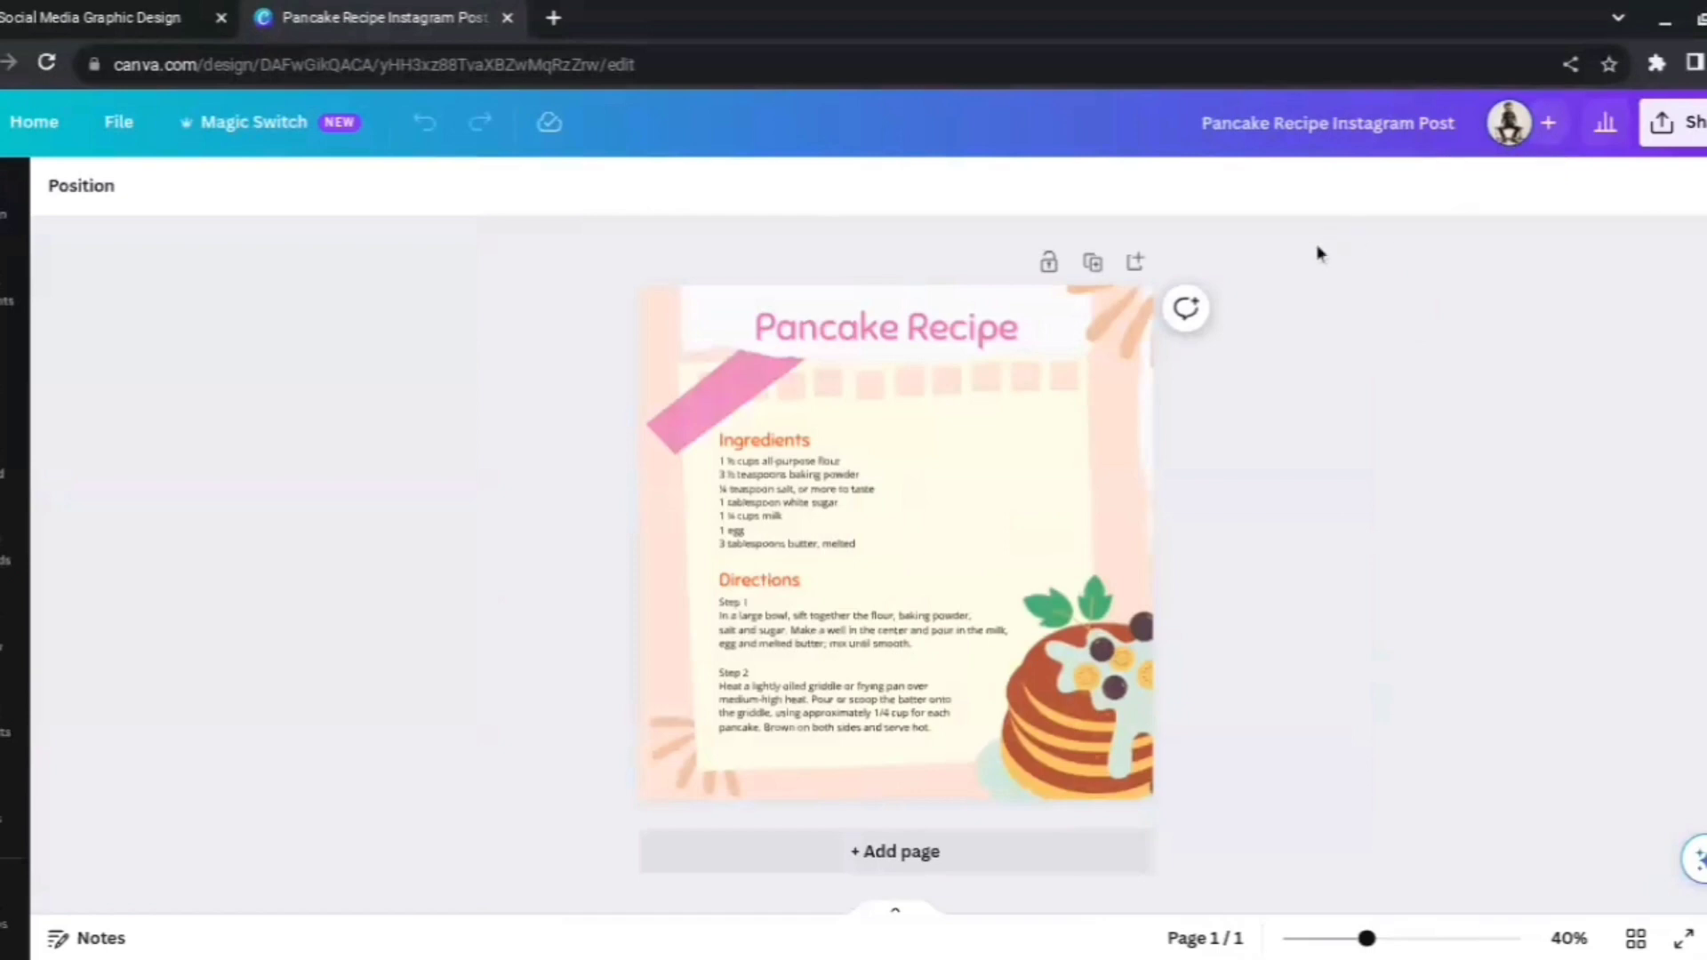
{"action": "mouse_move", "coordinate": [463, 563]}
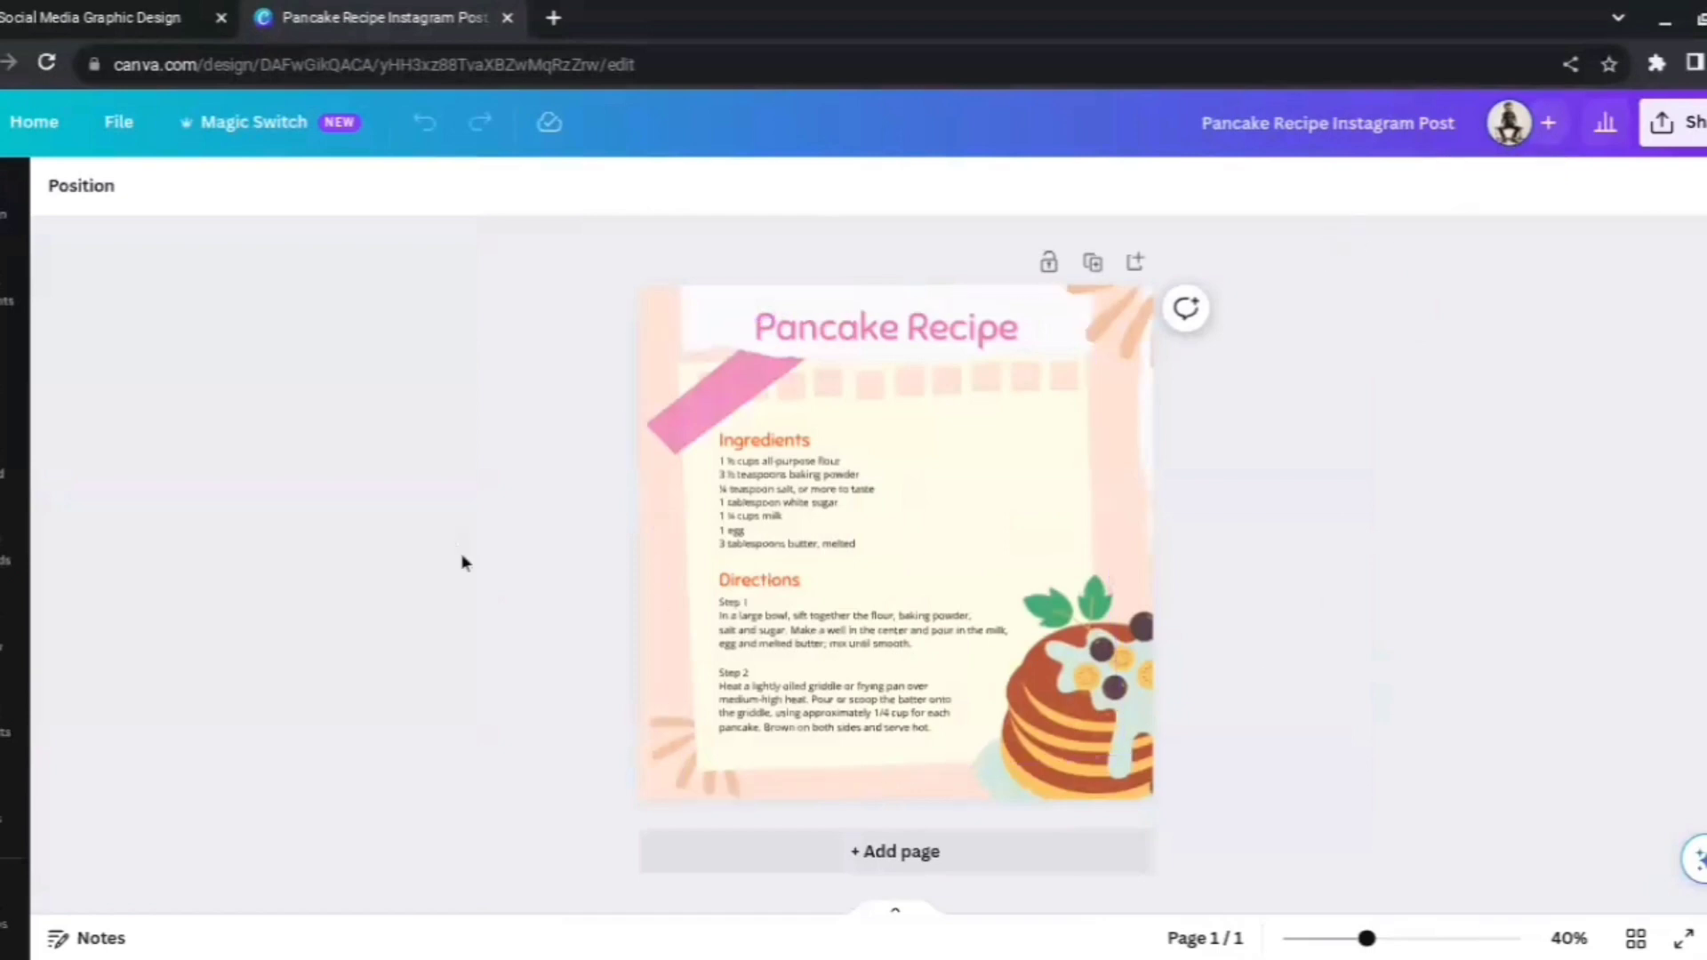
{"action": "mouse_move", "coordinate": [1565, 598]}
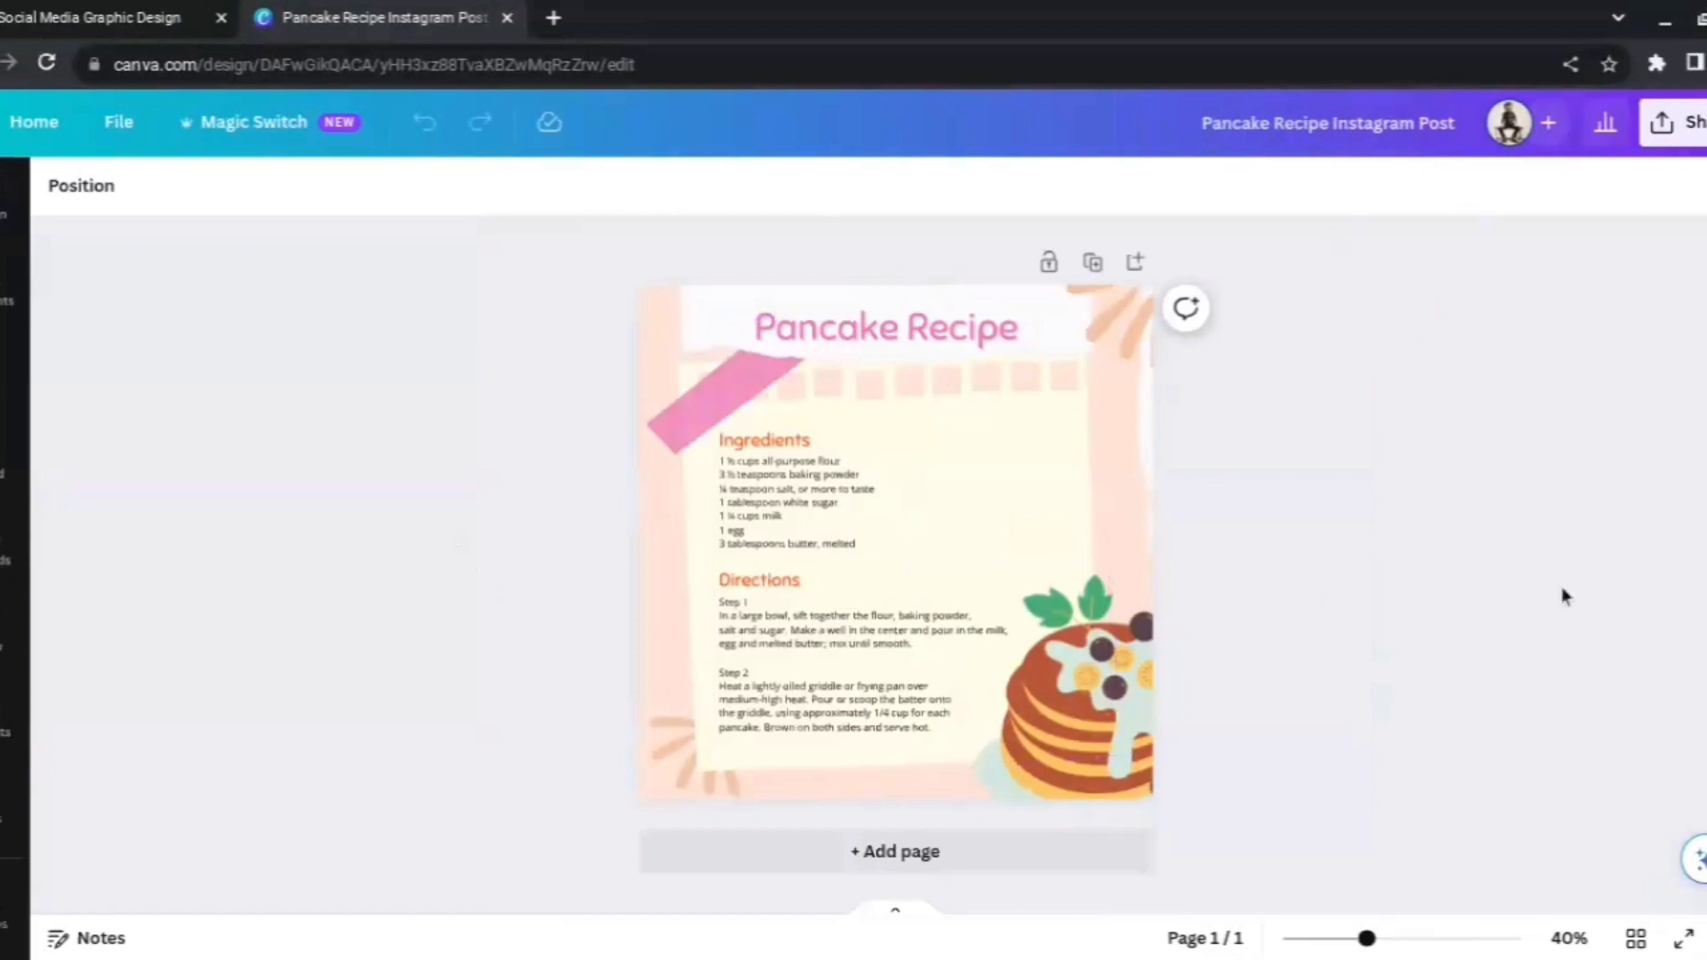
{"action": "mouse_move", "coordinate": [1461, 592]}
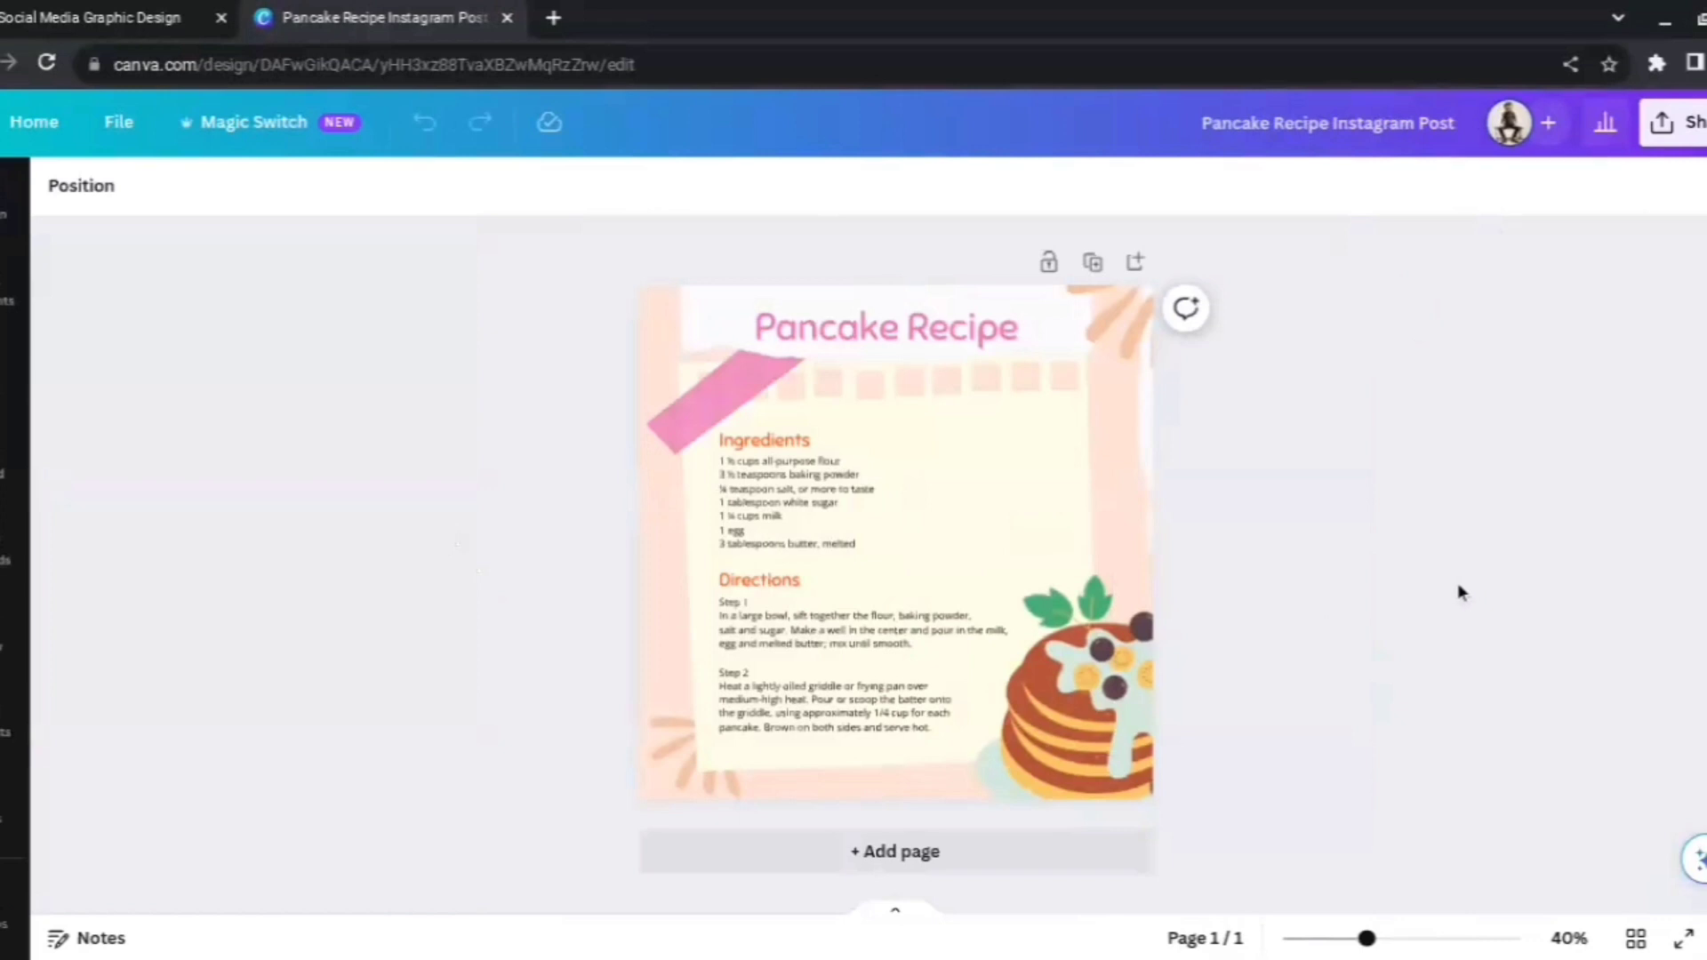
{"action": "left_click", "coordinate": [882, 544]}
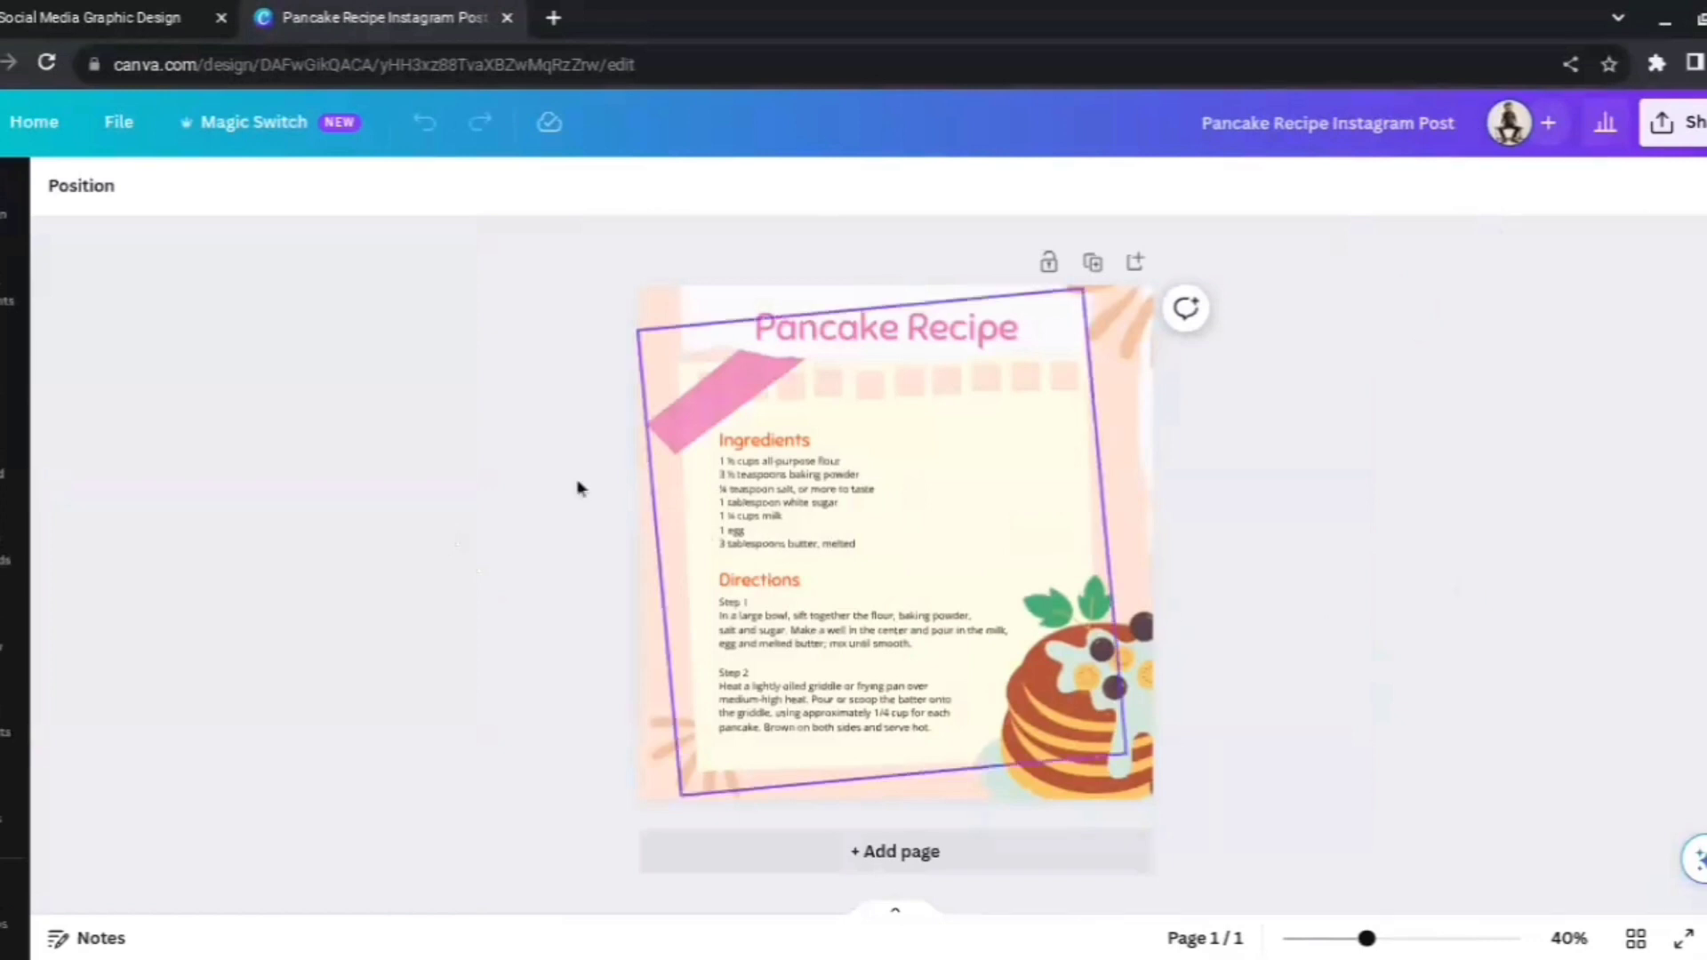
{"action": "left_click", "coordinate": [524, 318]}
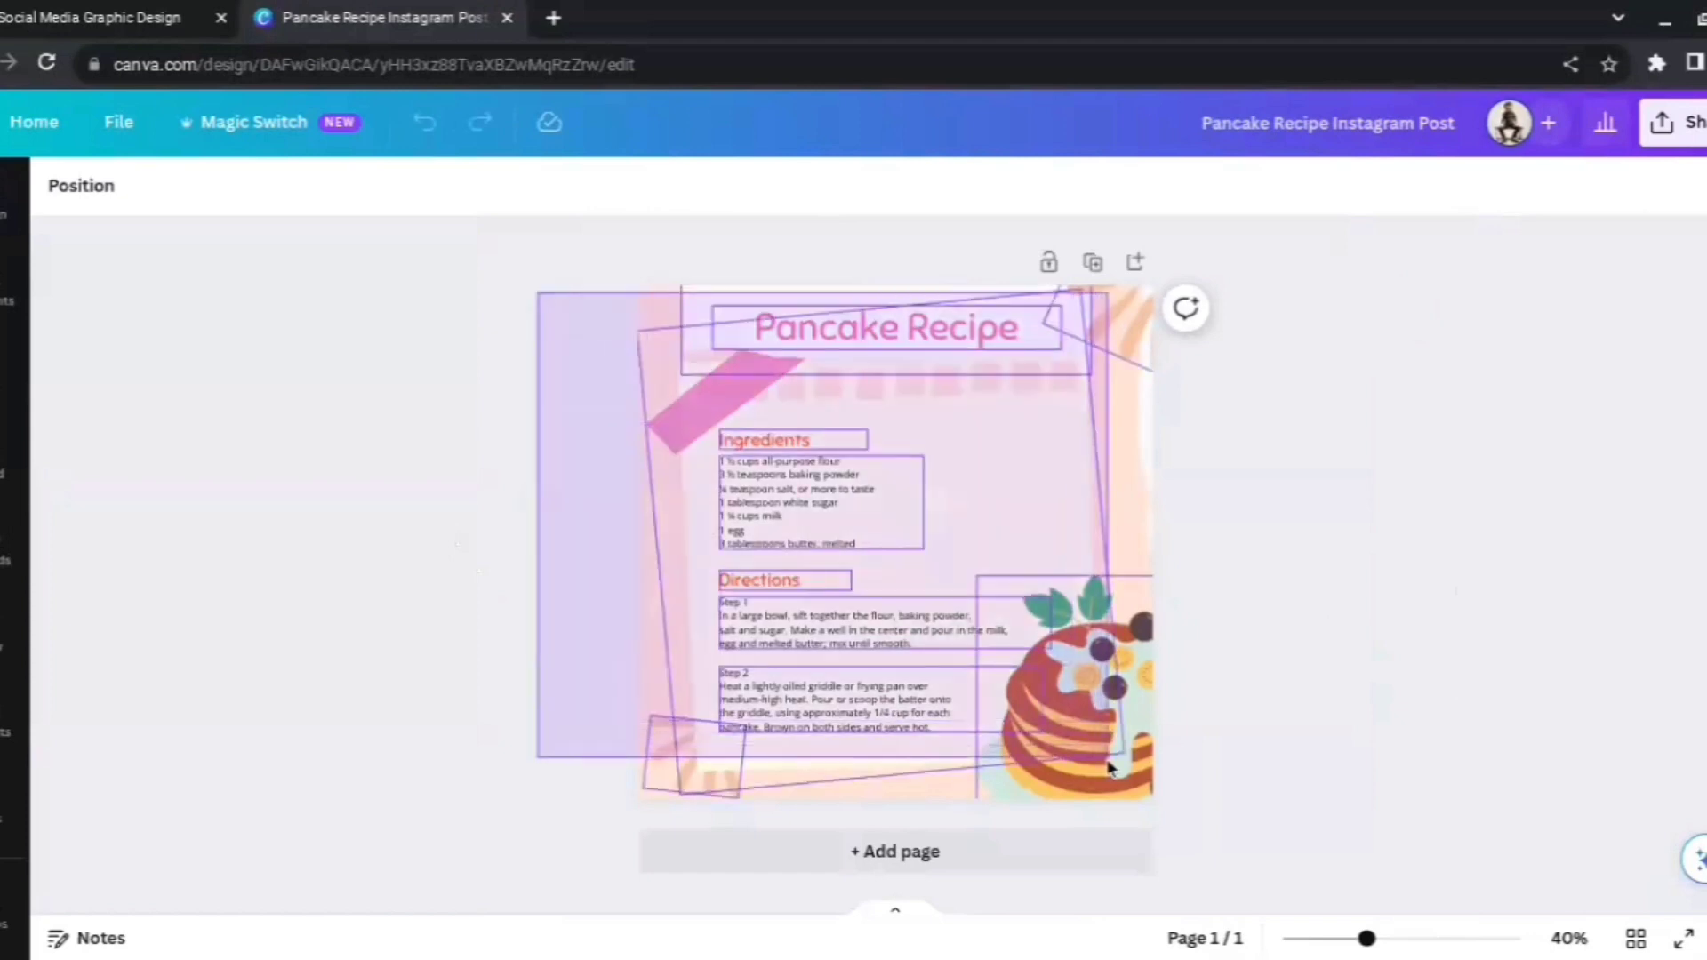
{"action": "left_click", "coordinate": [1560, 695]}
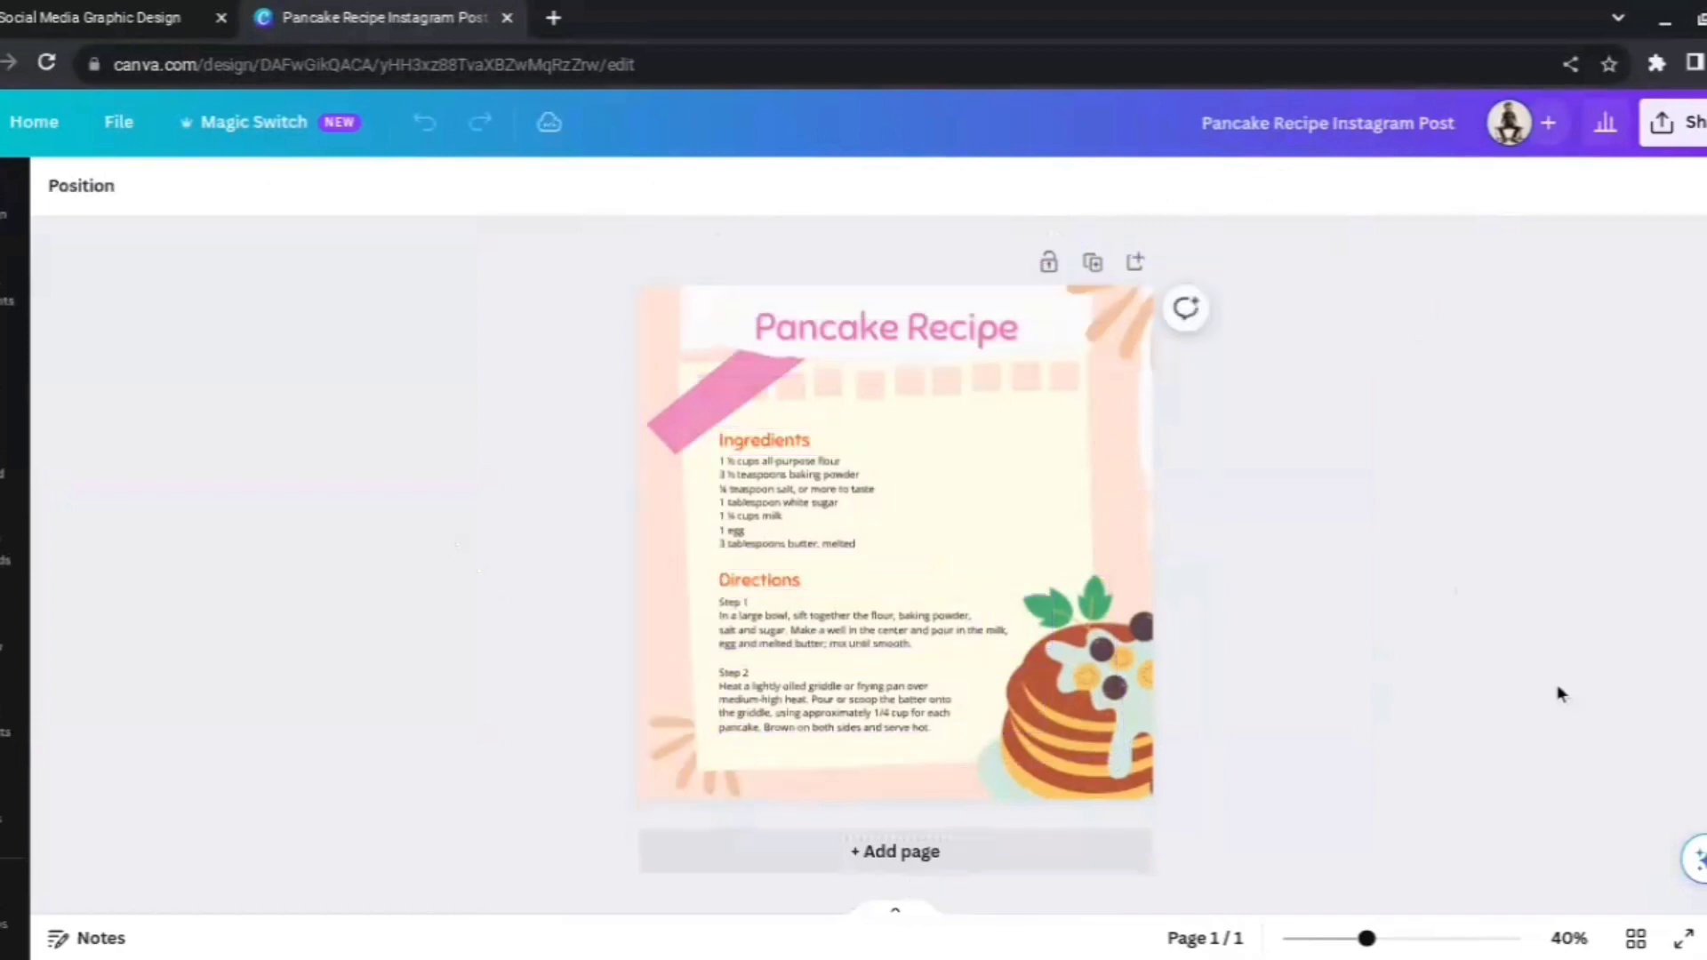
{"action": "left_click", "coordinate": [884, 327]}
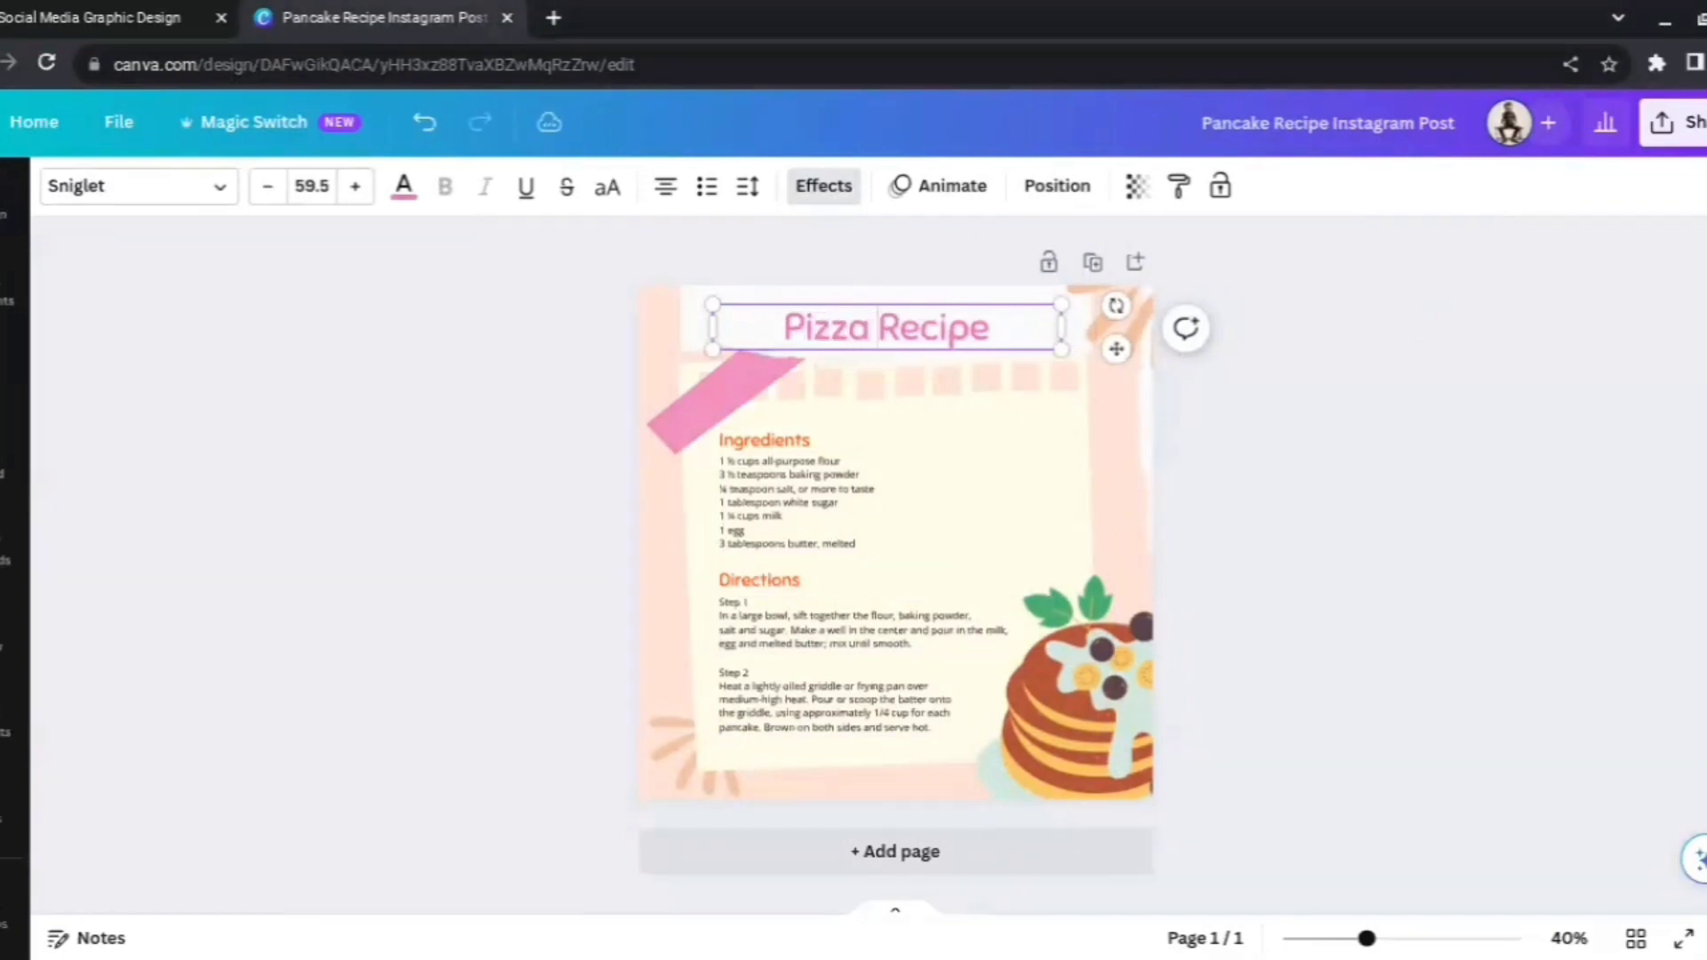
Add a 'pizza' graphic from the Elements library and select the post background for recolouring.
{"action": "left_click", "coordinate": [1152, 676]}
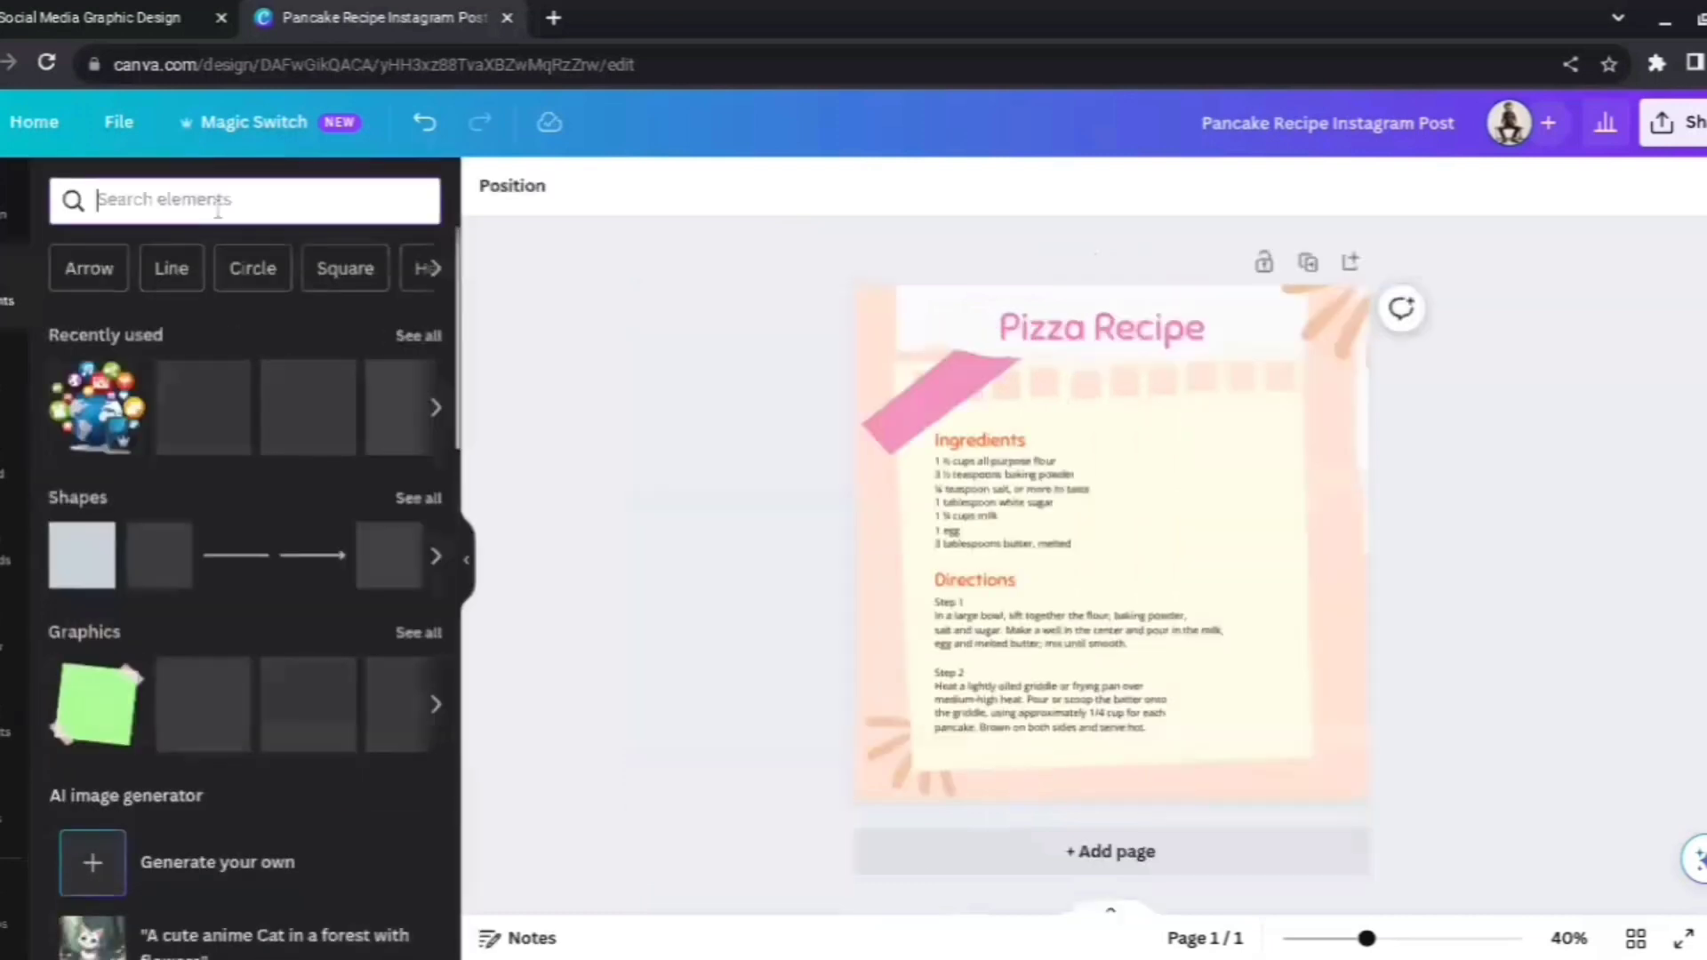
{"action": "type", "text": "pizza"}
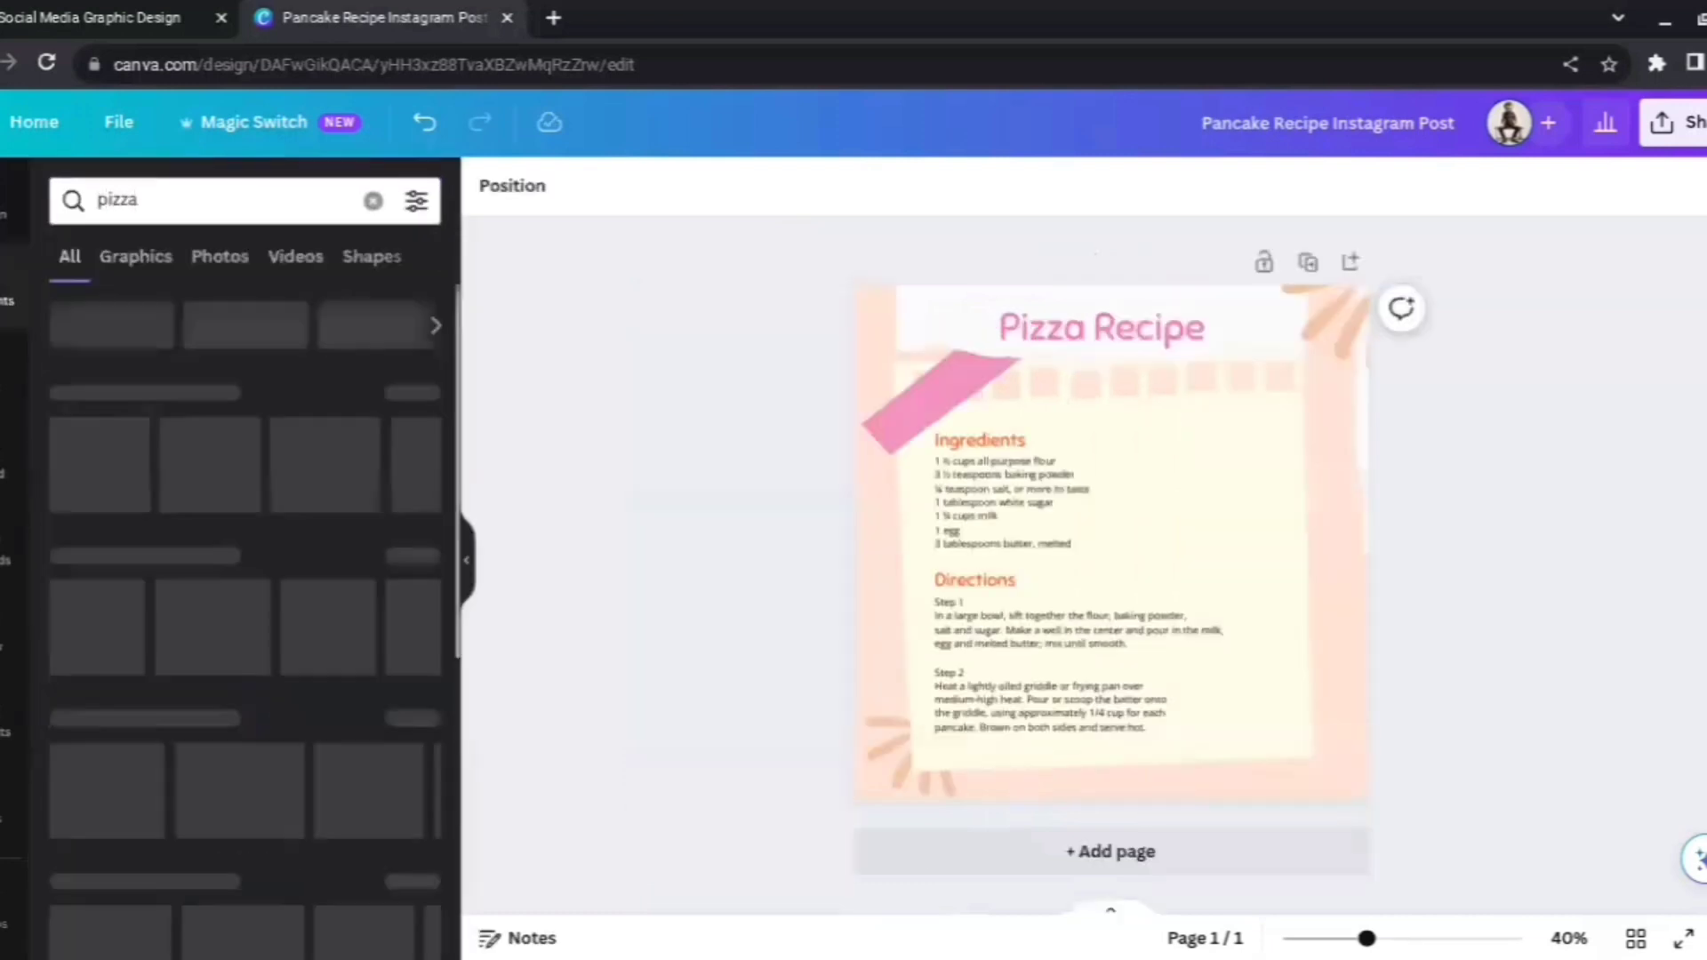
{"action": "left_click", "coordinate": [135, 256]}
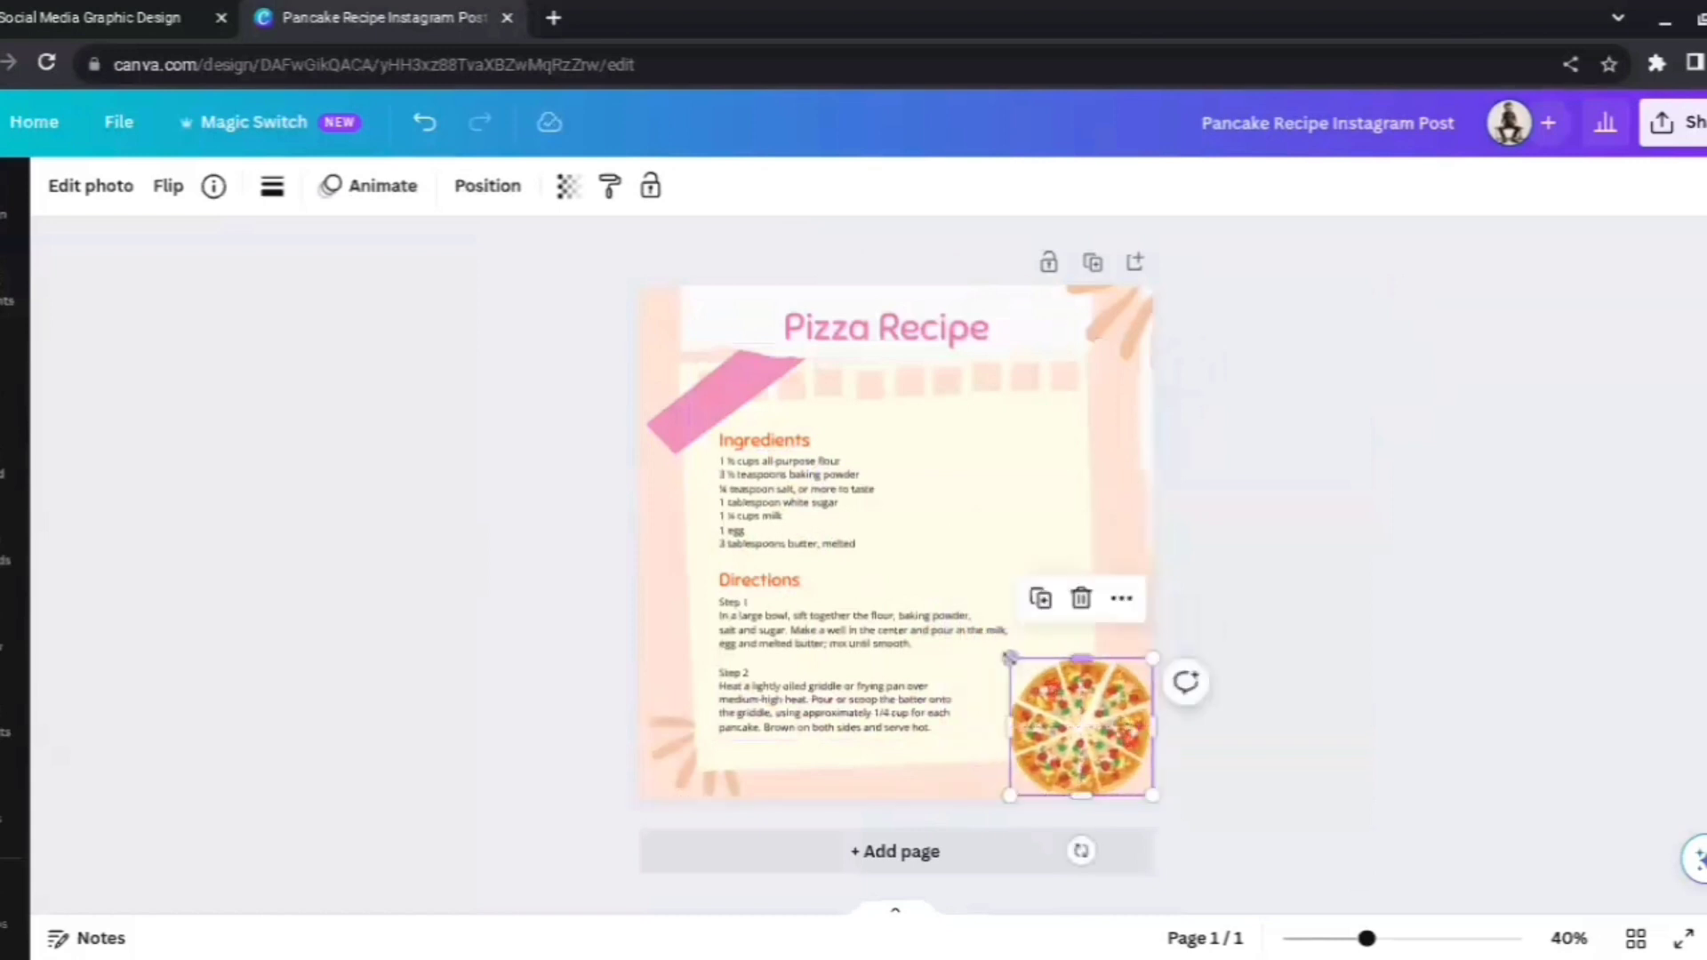
{"action": "left_click", "coordinate": [1367, 578]}
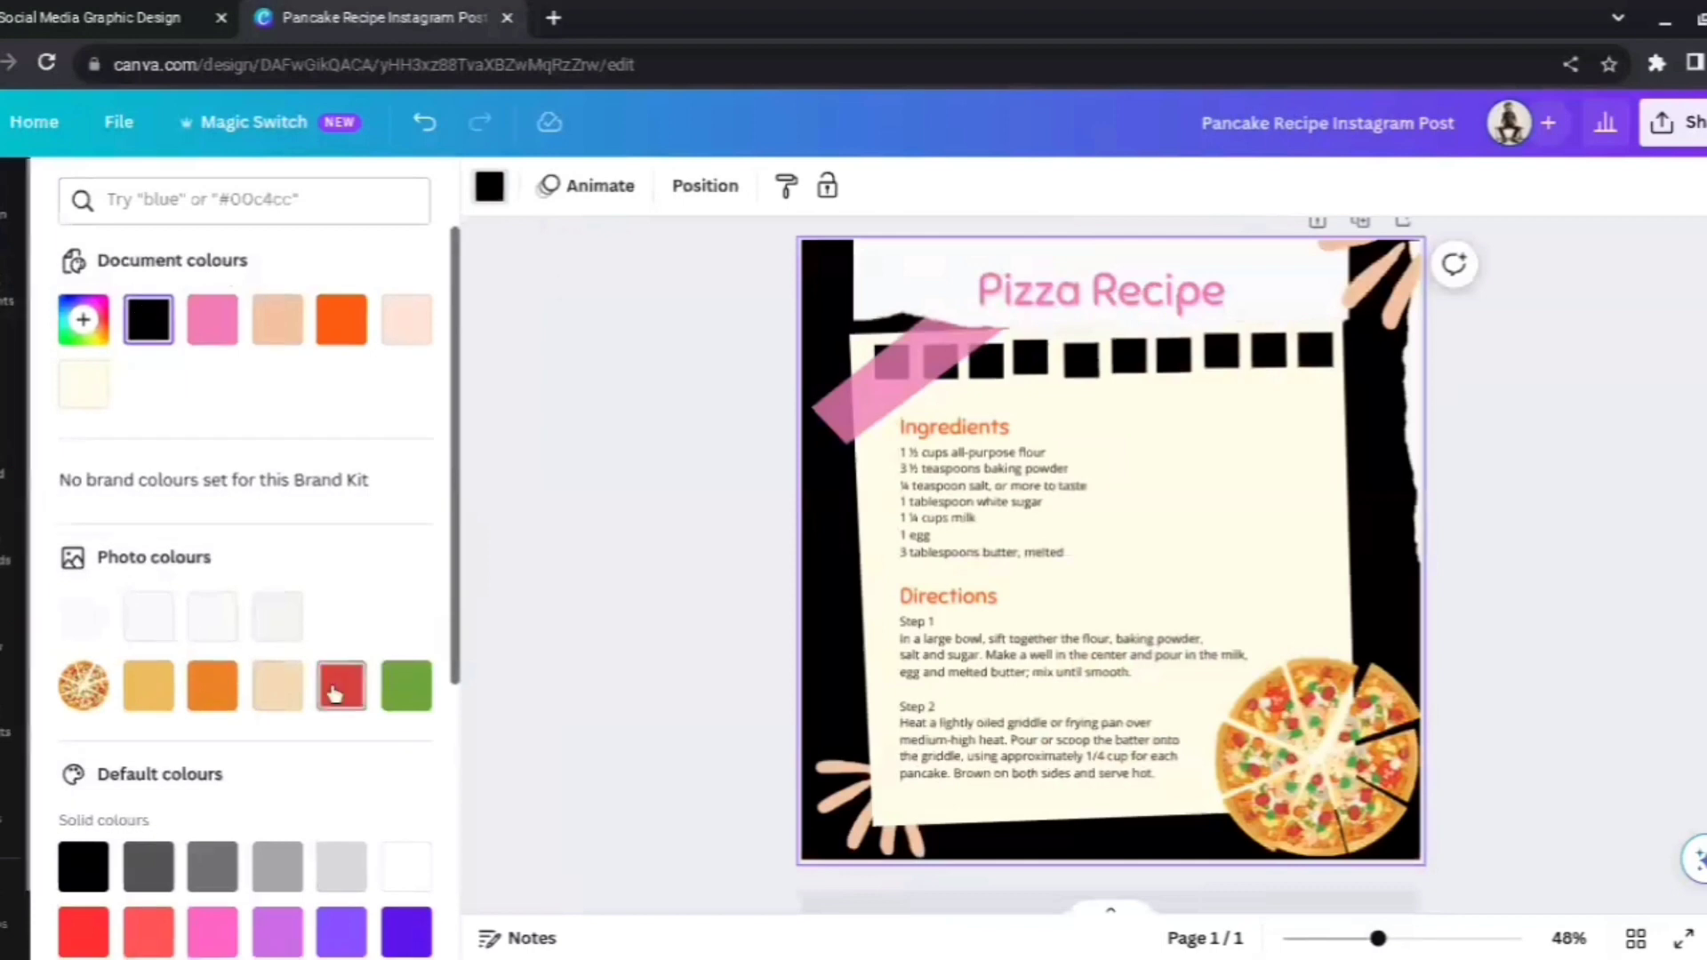
Colour the background green from Photo colours and give the title a bold display font.
{"action": "left_click", "coordinate": [405, 684]}
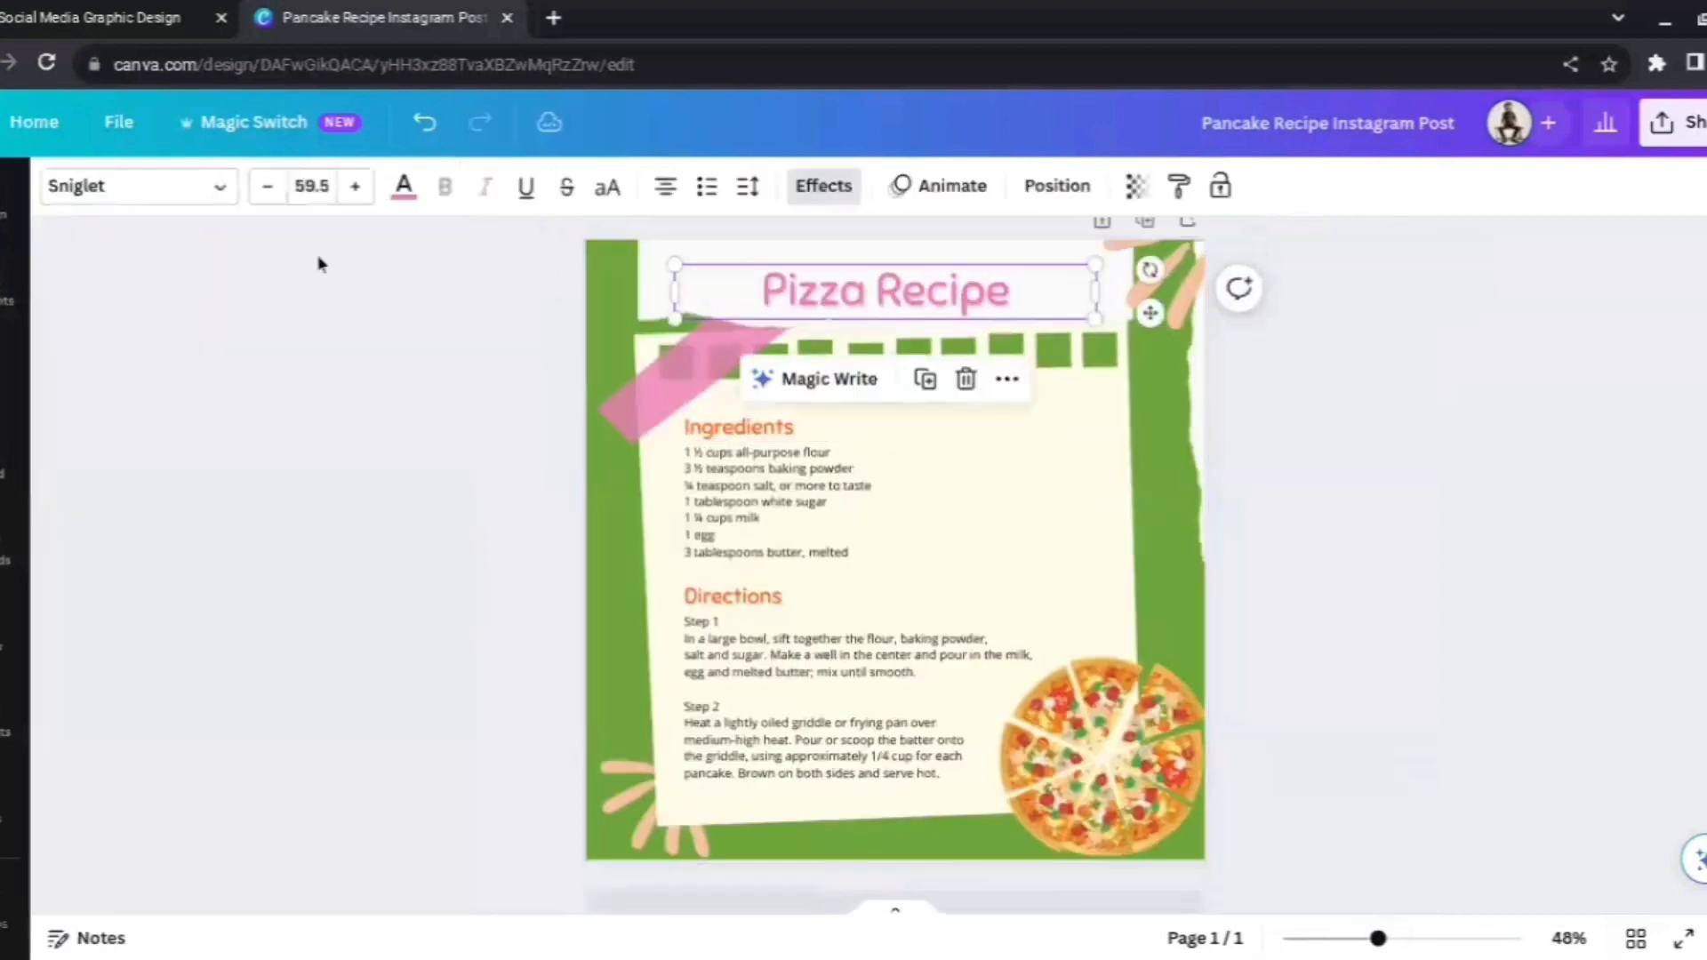
{"action": "left_click", "coordinate": [137, 185]}
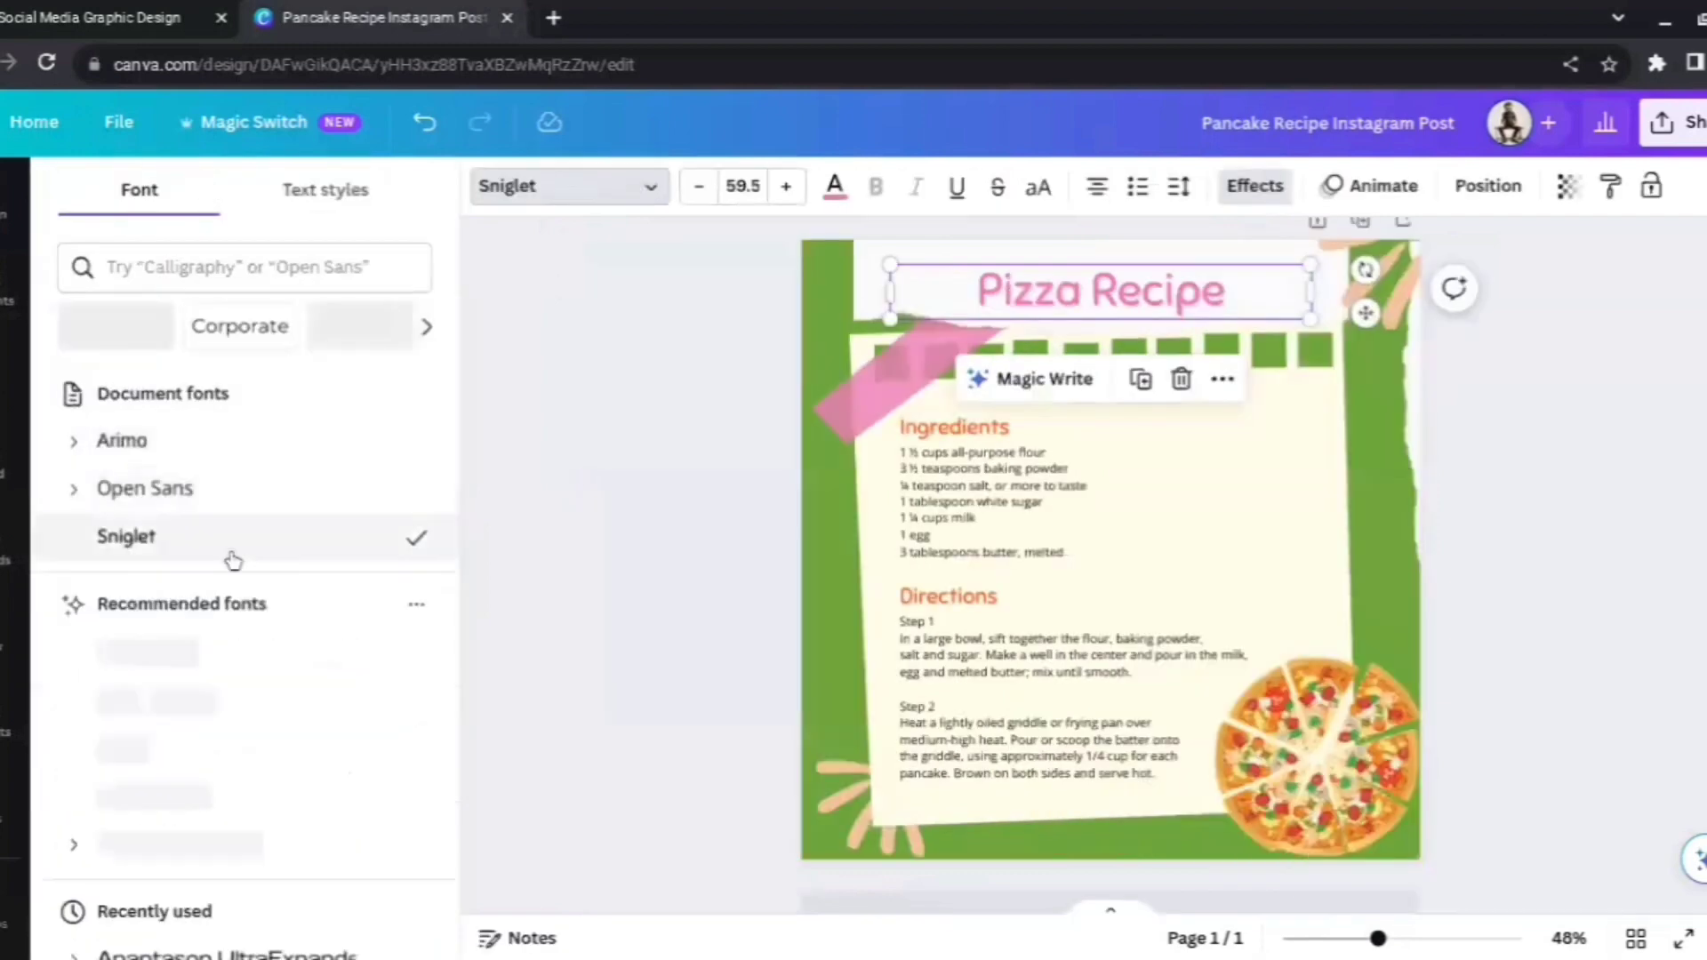
{"action": "left_click", "coordinate": [145, 650]}
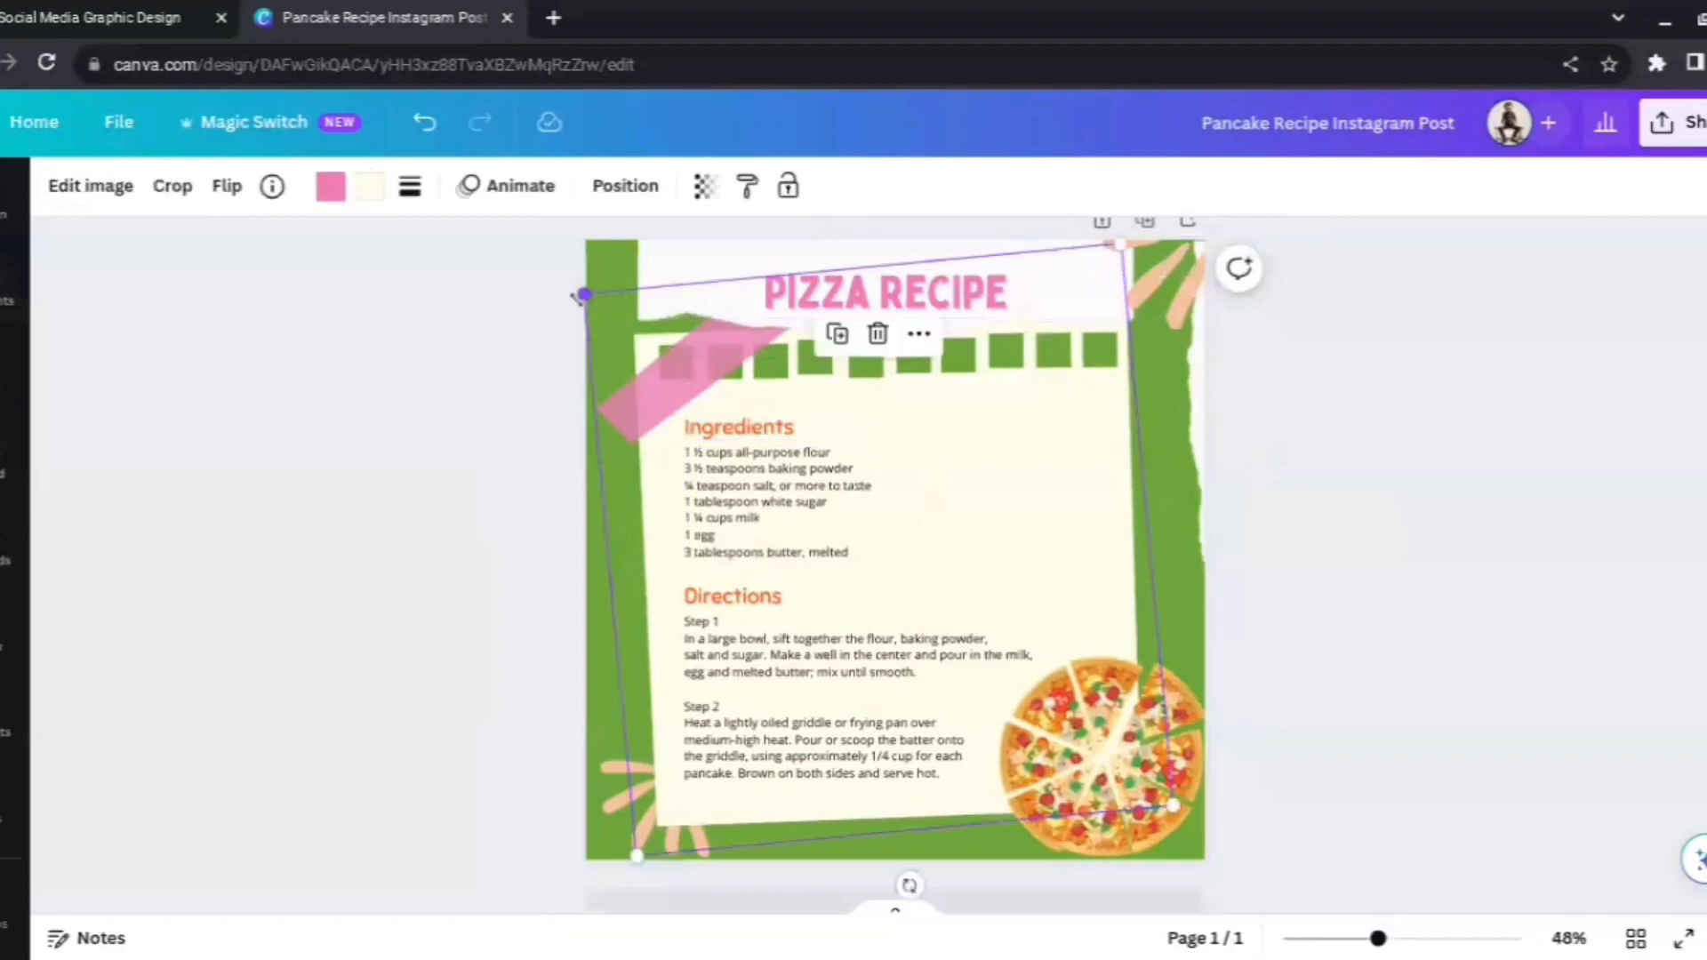
{"action": "left_click_drag", "start_coordinate": [583, 295], "coordinate": [575, 285]}
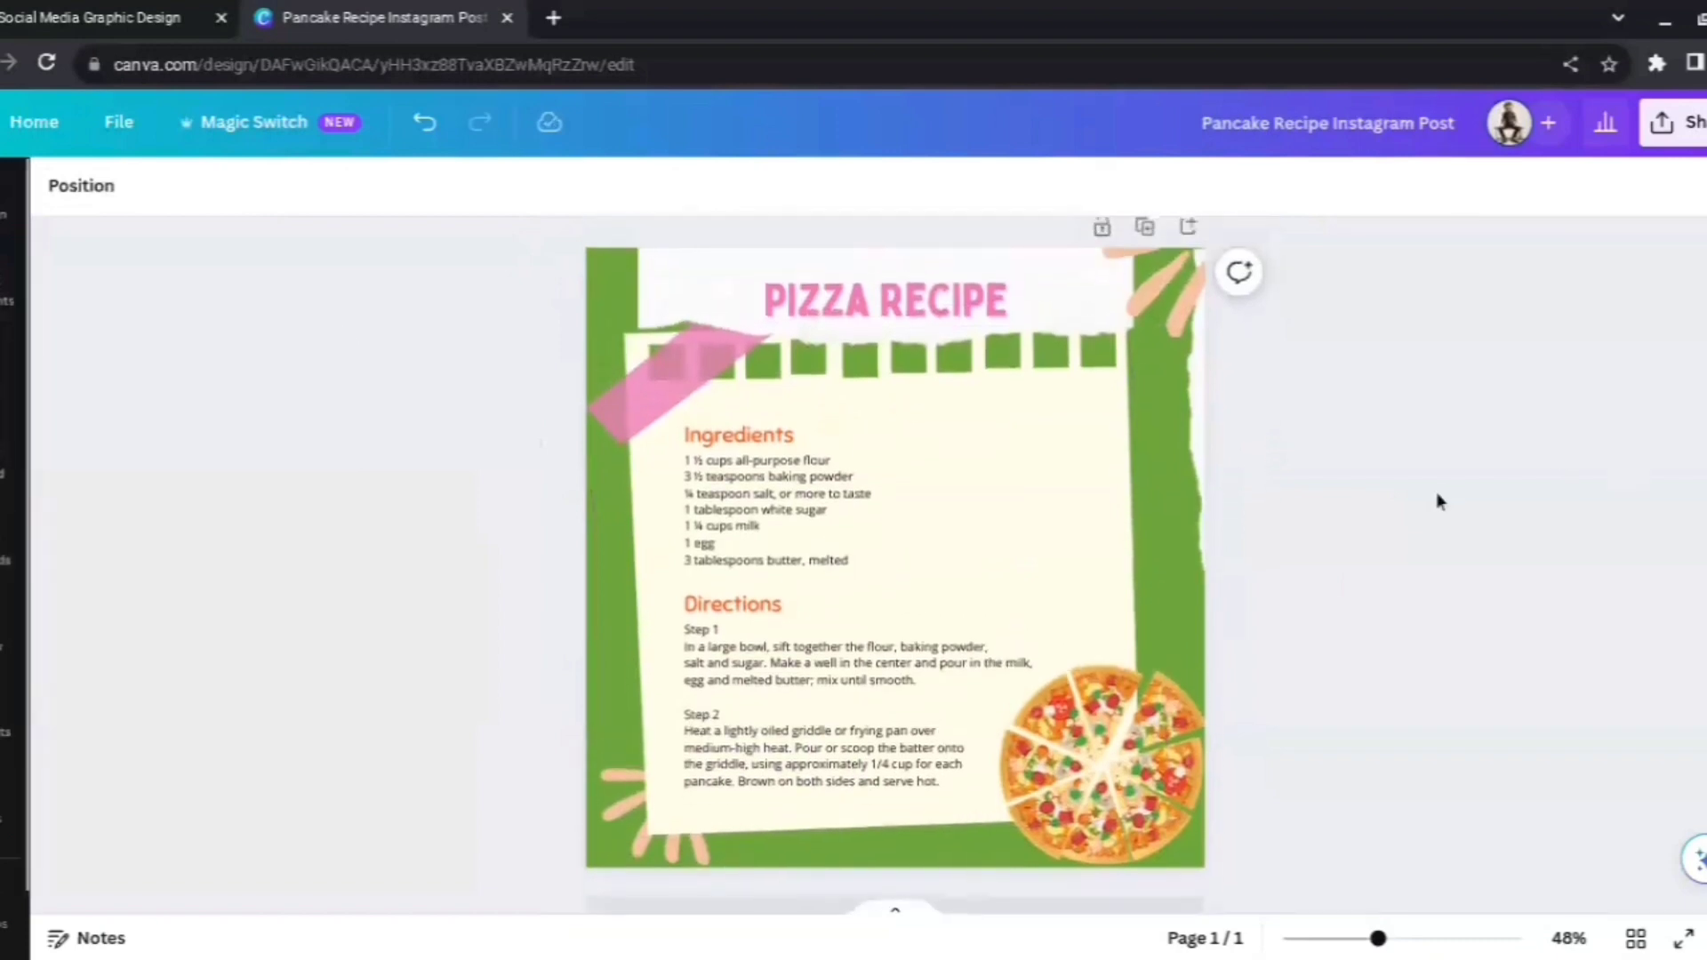
{"action": "mouse_move", "coordinate": [1371, 729]}
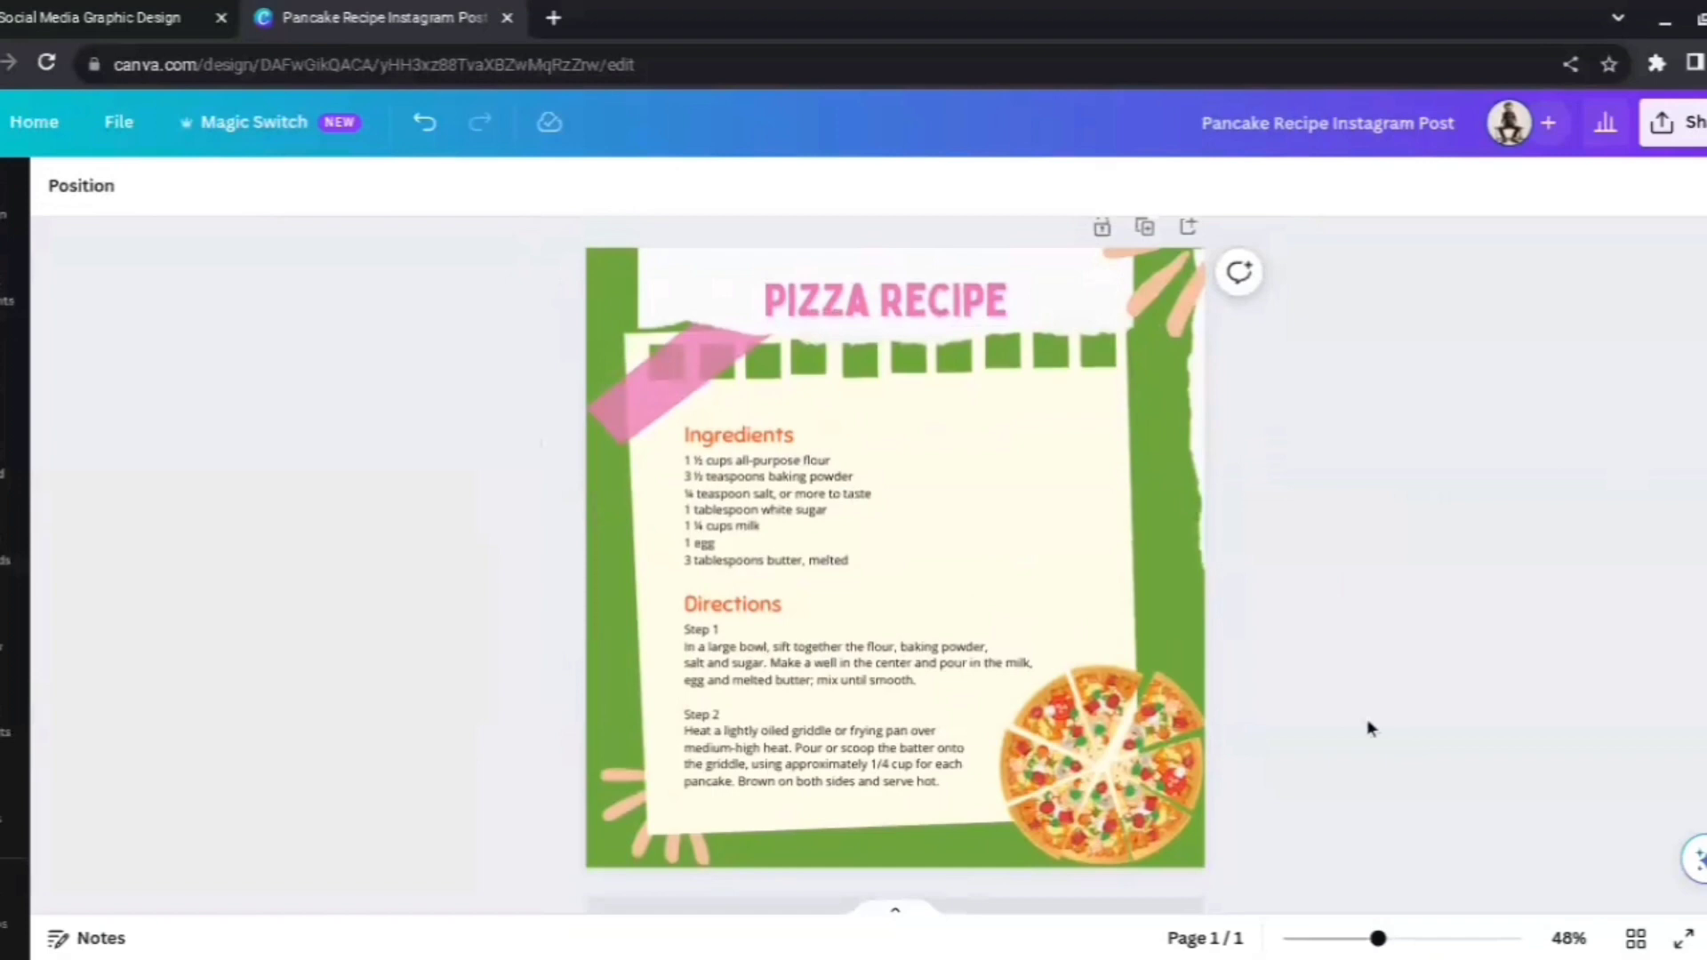
Review the finished pizza post and switch back to the ChatGPT browser tab.
{"action": "left_click", "coordinate": [861, 662]}
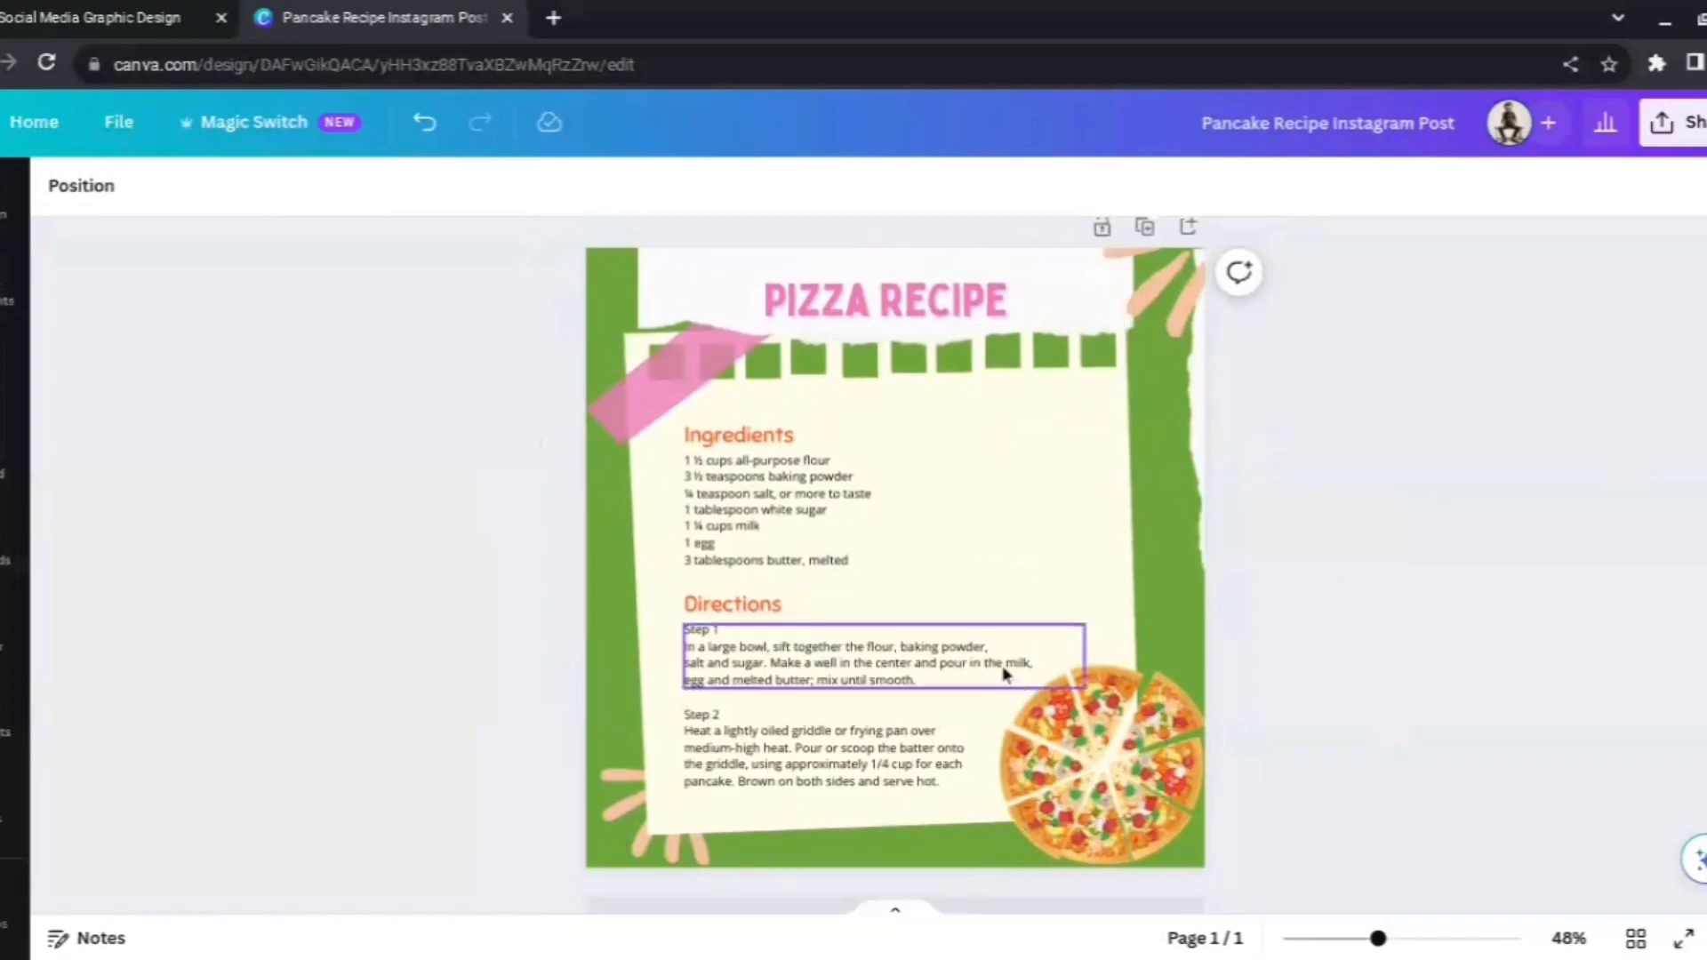
{"action": "left_click", "coordinate": [1478, 726]}
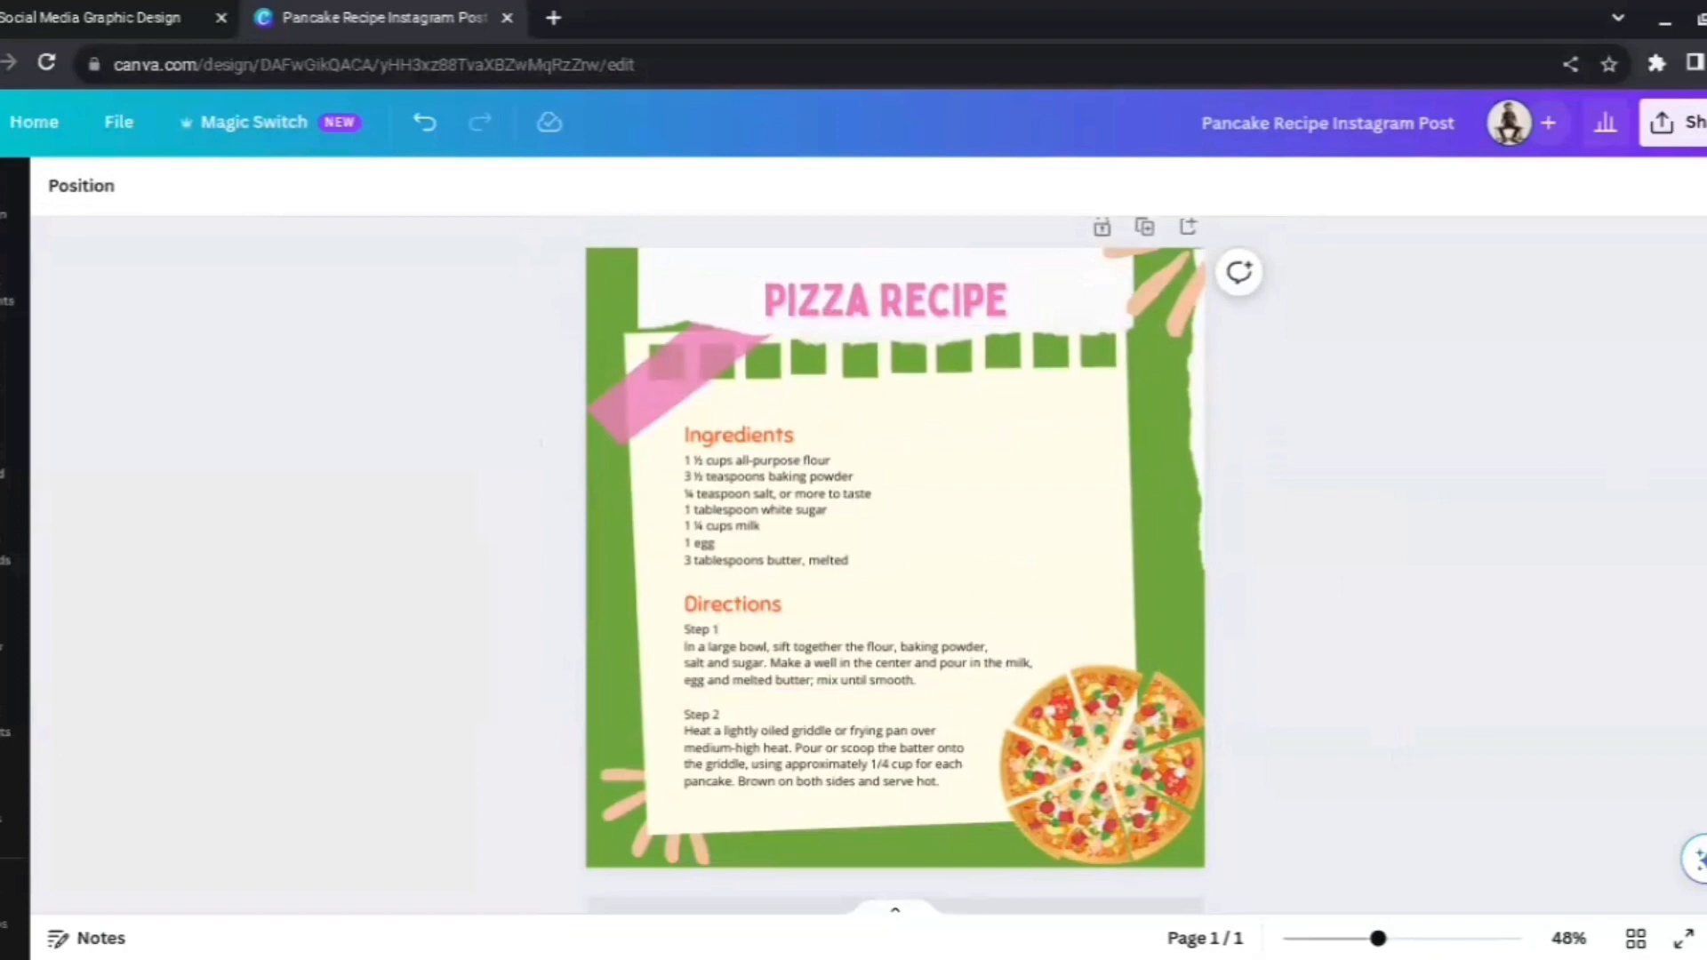
{"action": "mouse_move", "coordinate": [1369, 723]}
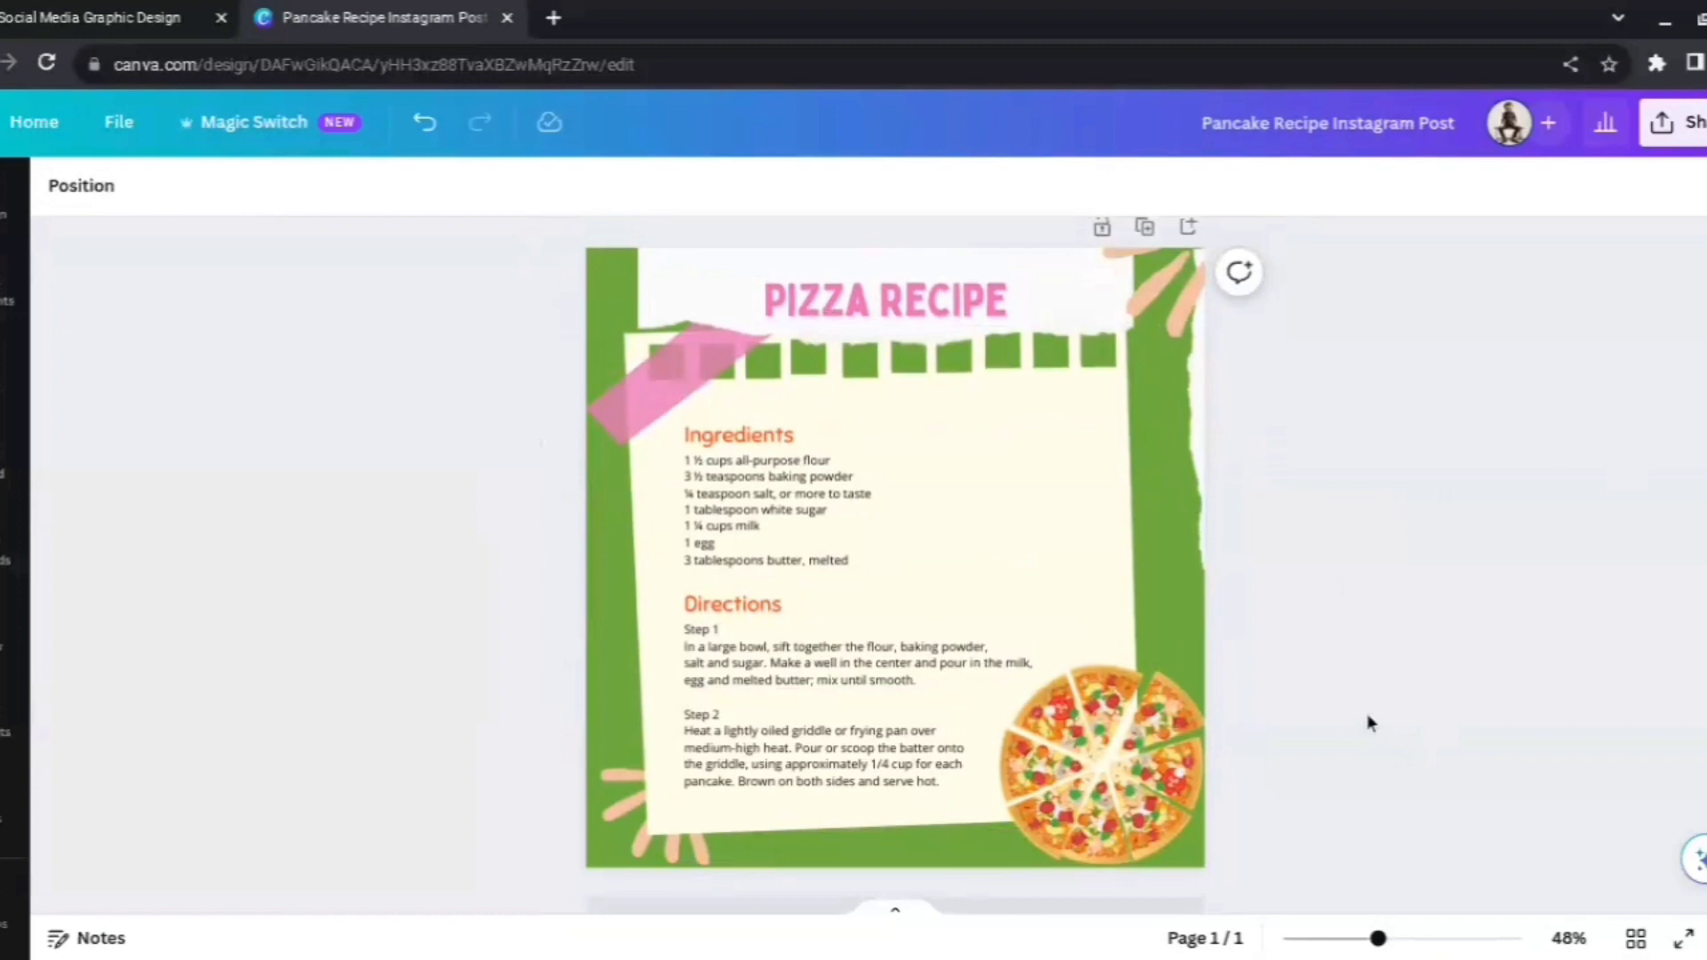
{"action": "mouse_move", "coordinate": [1403, 727]}
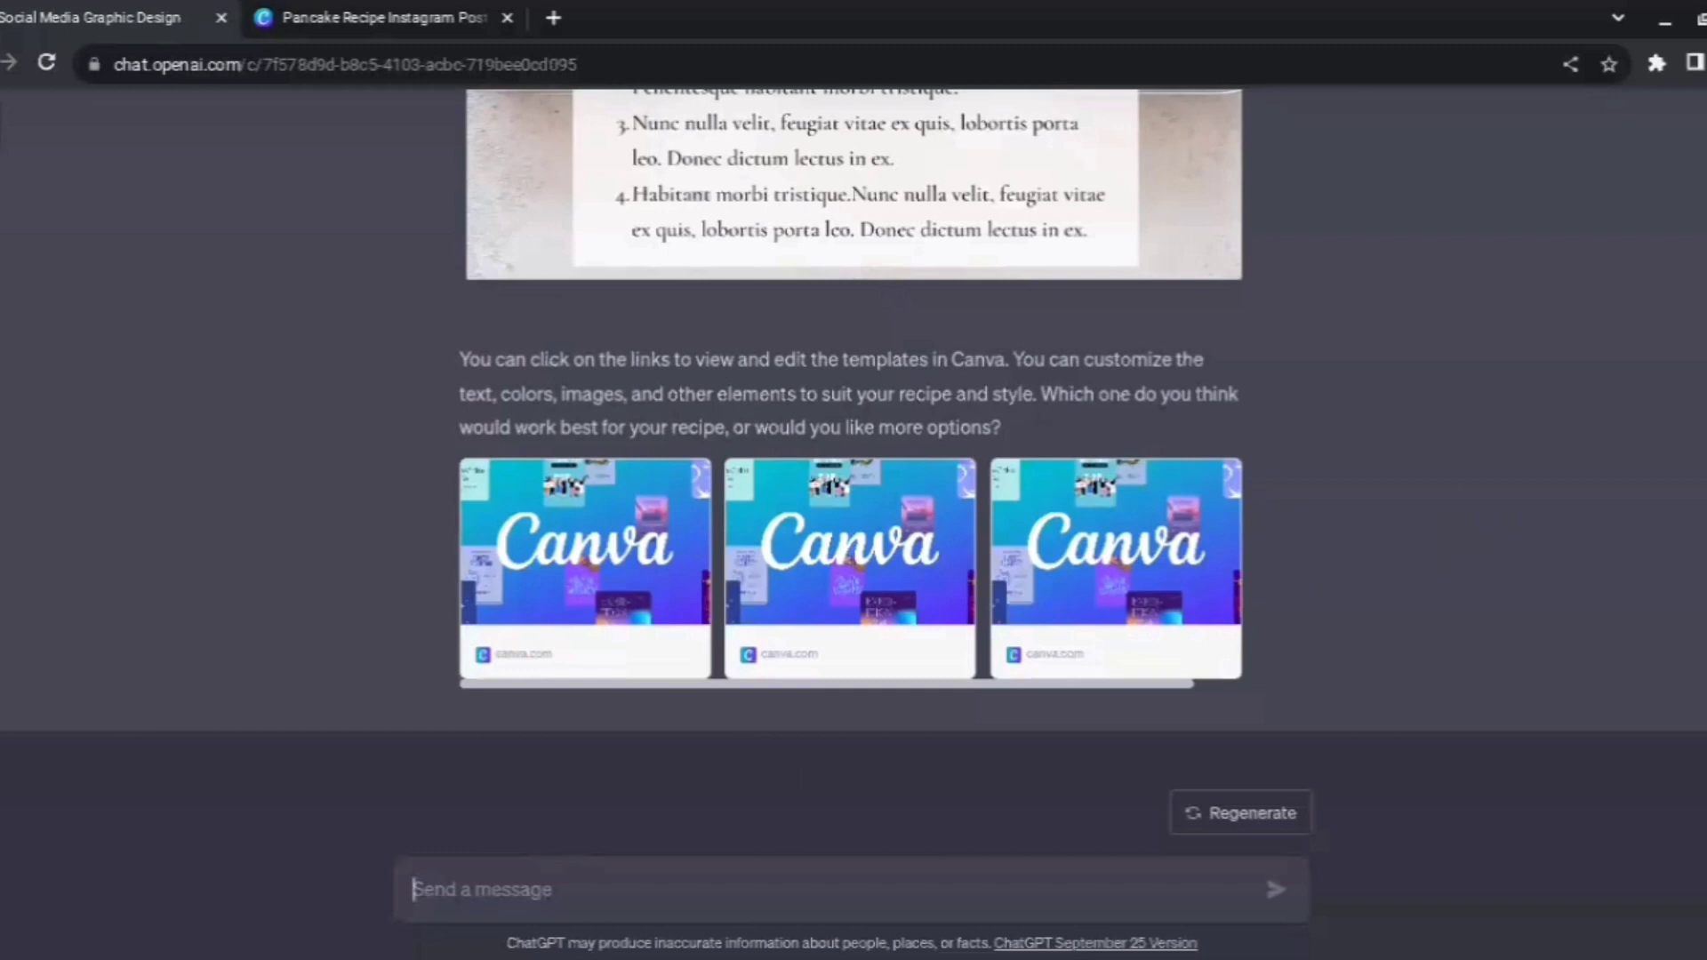
Send ChatGPT the message 'help me make a logo for my new company'.
{"action": "type", "text": "help"}
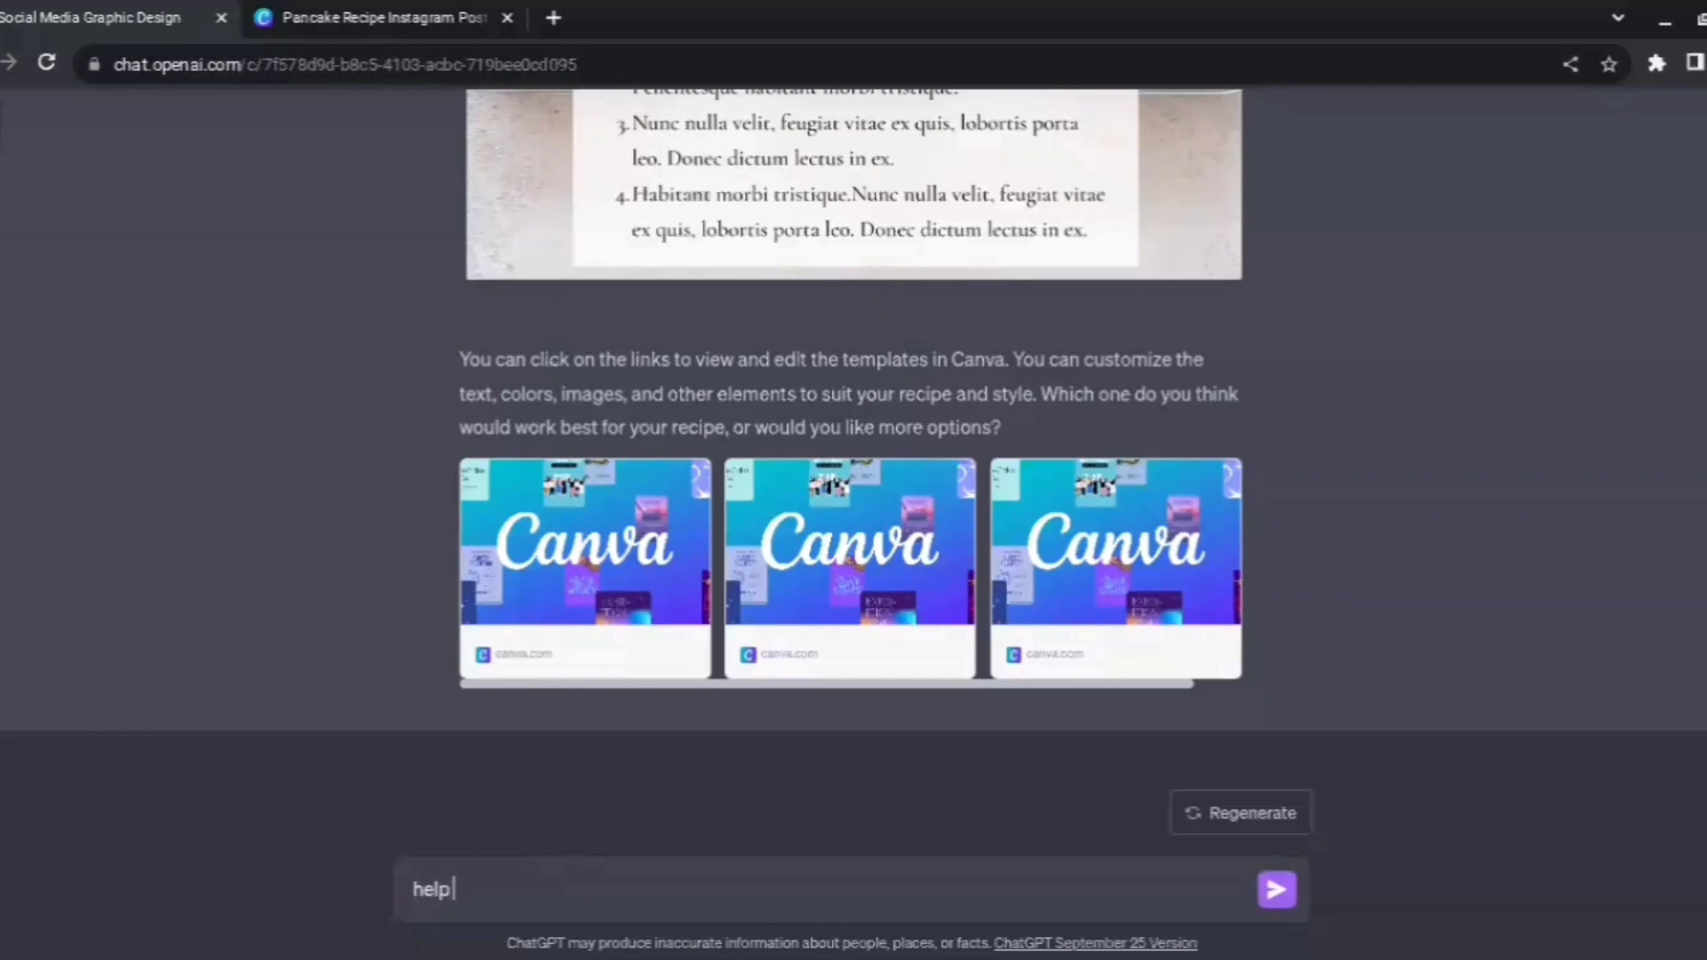
{"action": "type", "text": "me make a logo"}
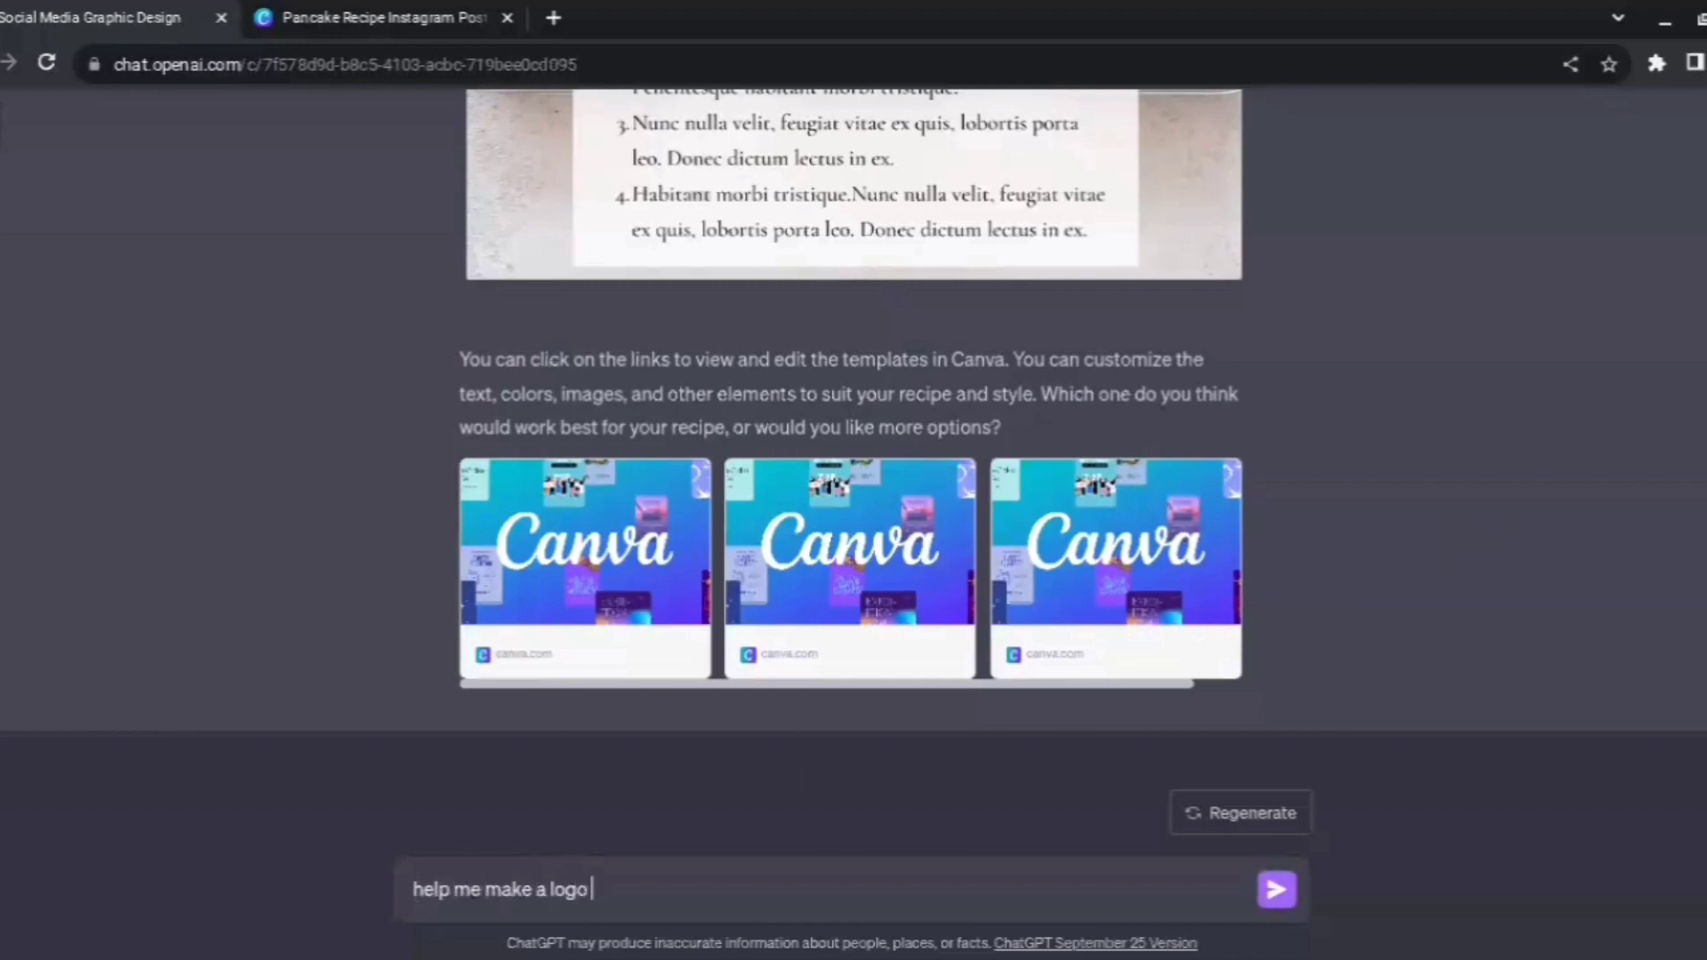
{"action": "type", "text": "for my new co"}
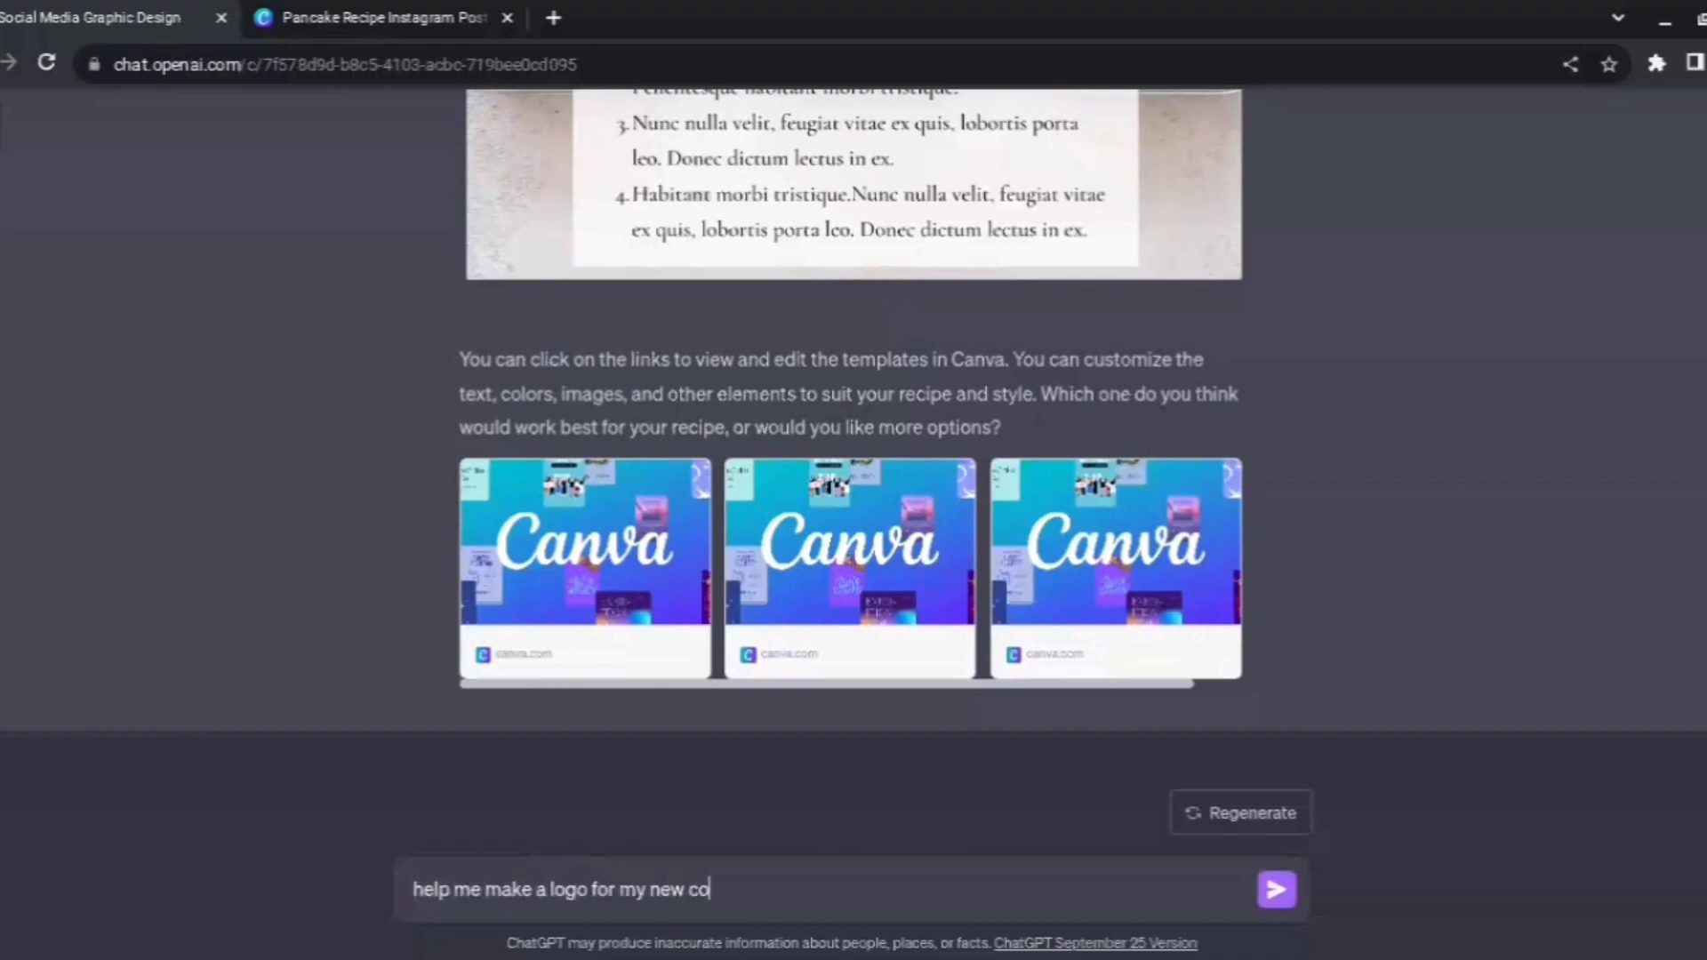
{"action": "left_click", "coordinate": [1277, 889]}
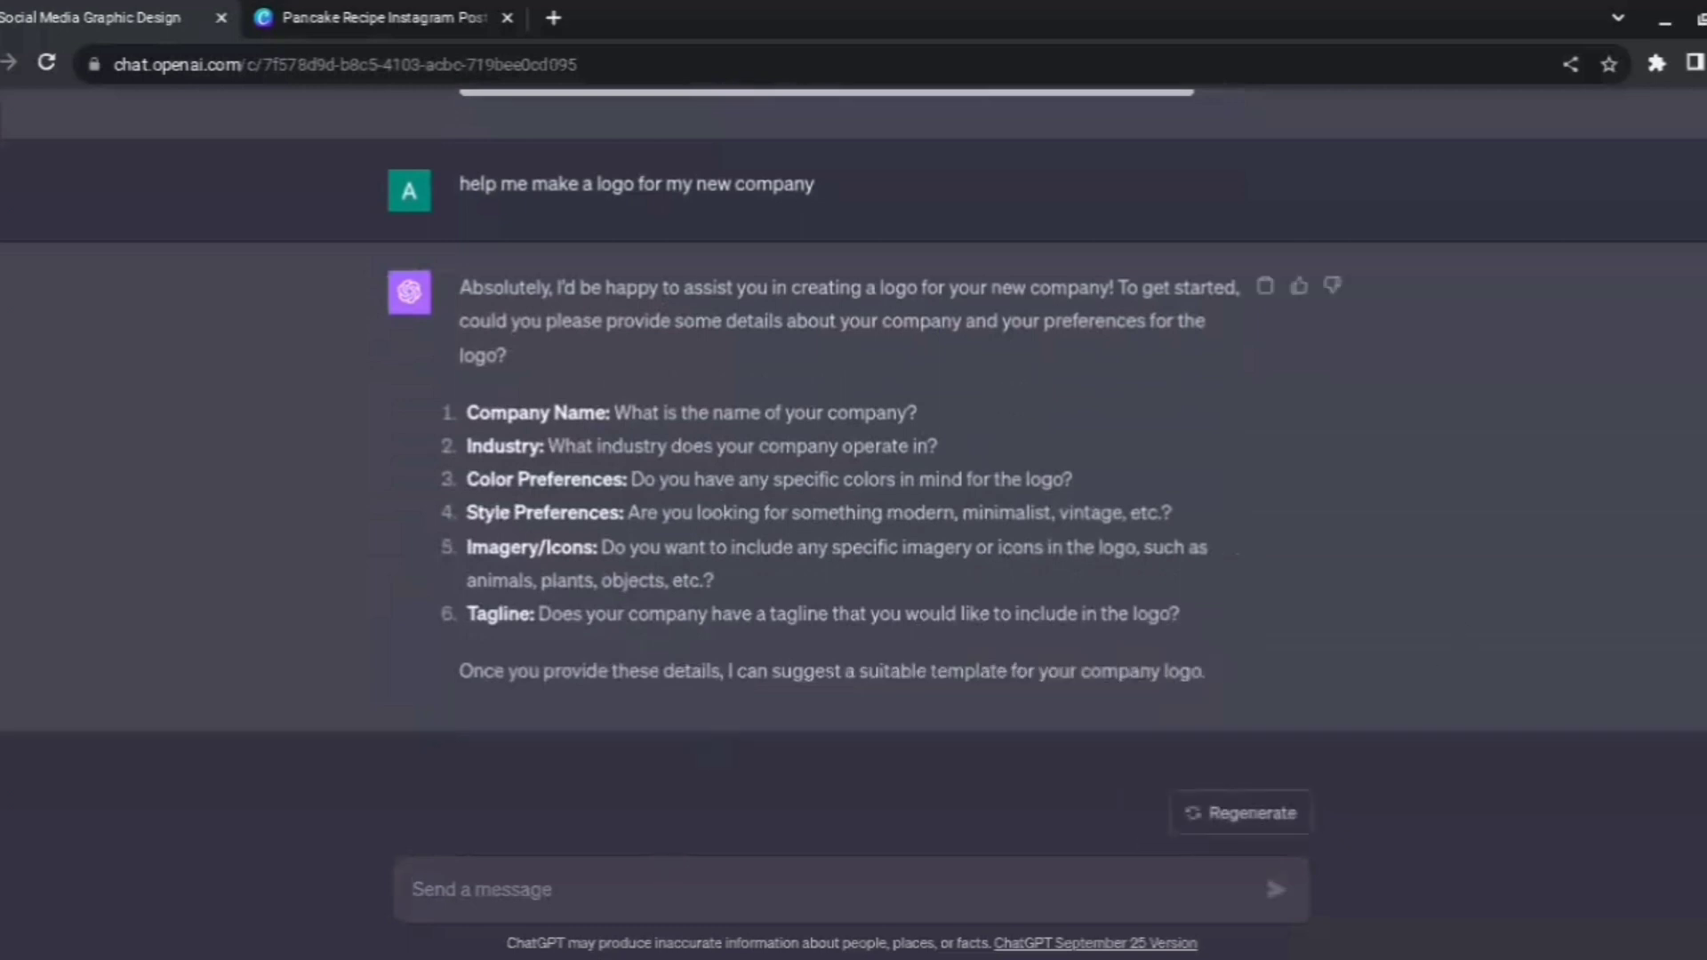
Send the company details: name be10x, industry AI, imagery AI.
{"action": "type", "text": "name - be10"}
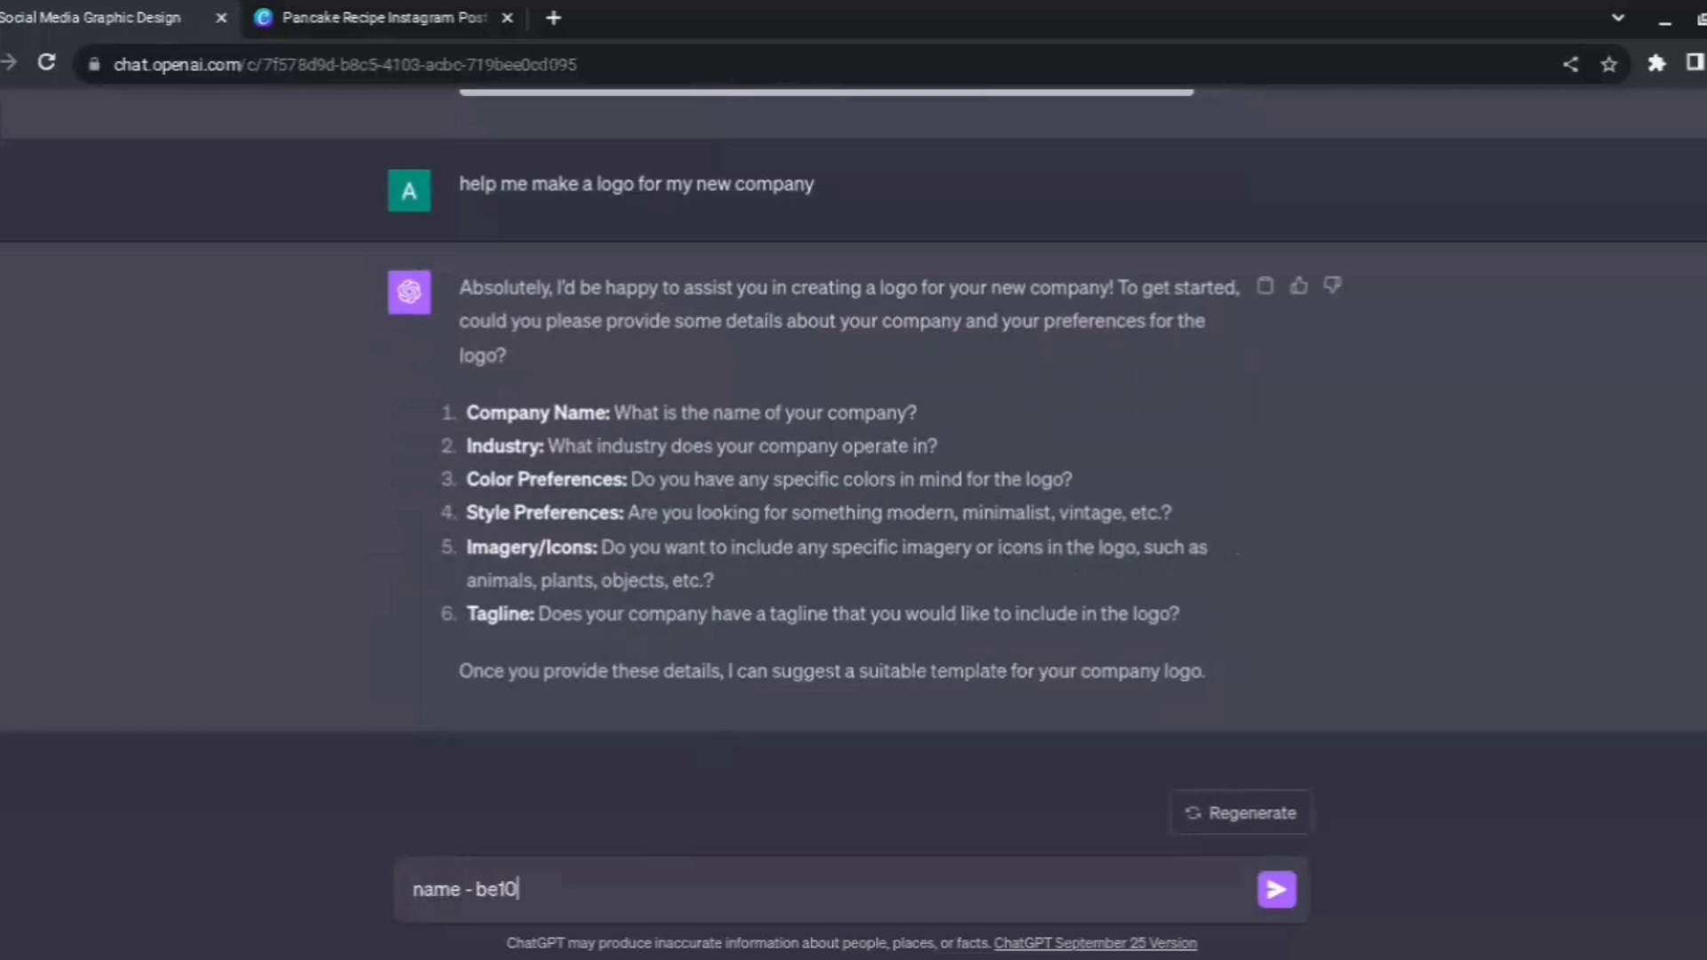
{"action": "type", "text": "x"}
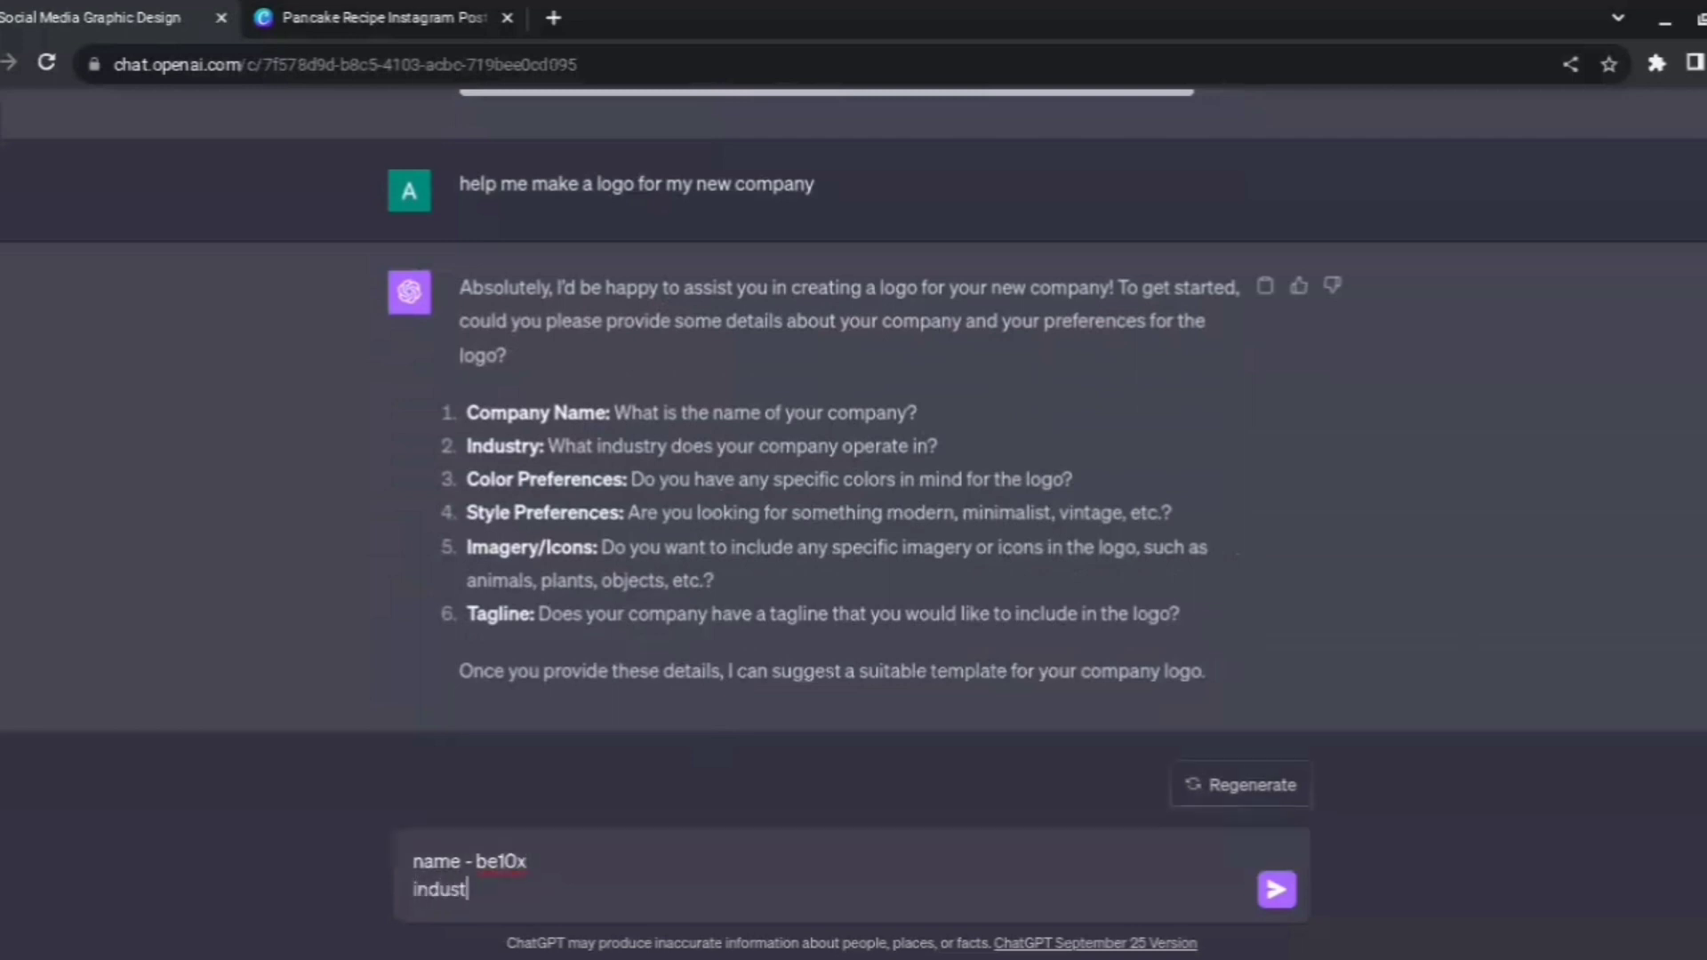
{"action": "type", "text": "ry - AI"}
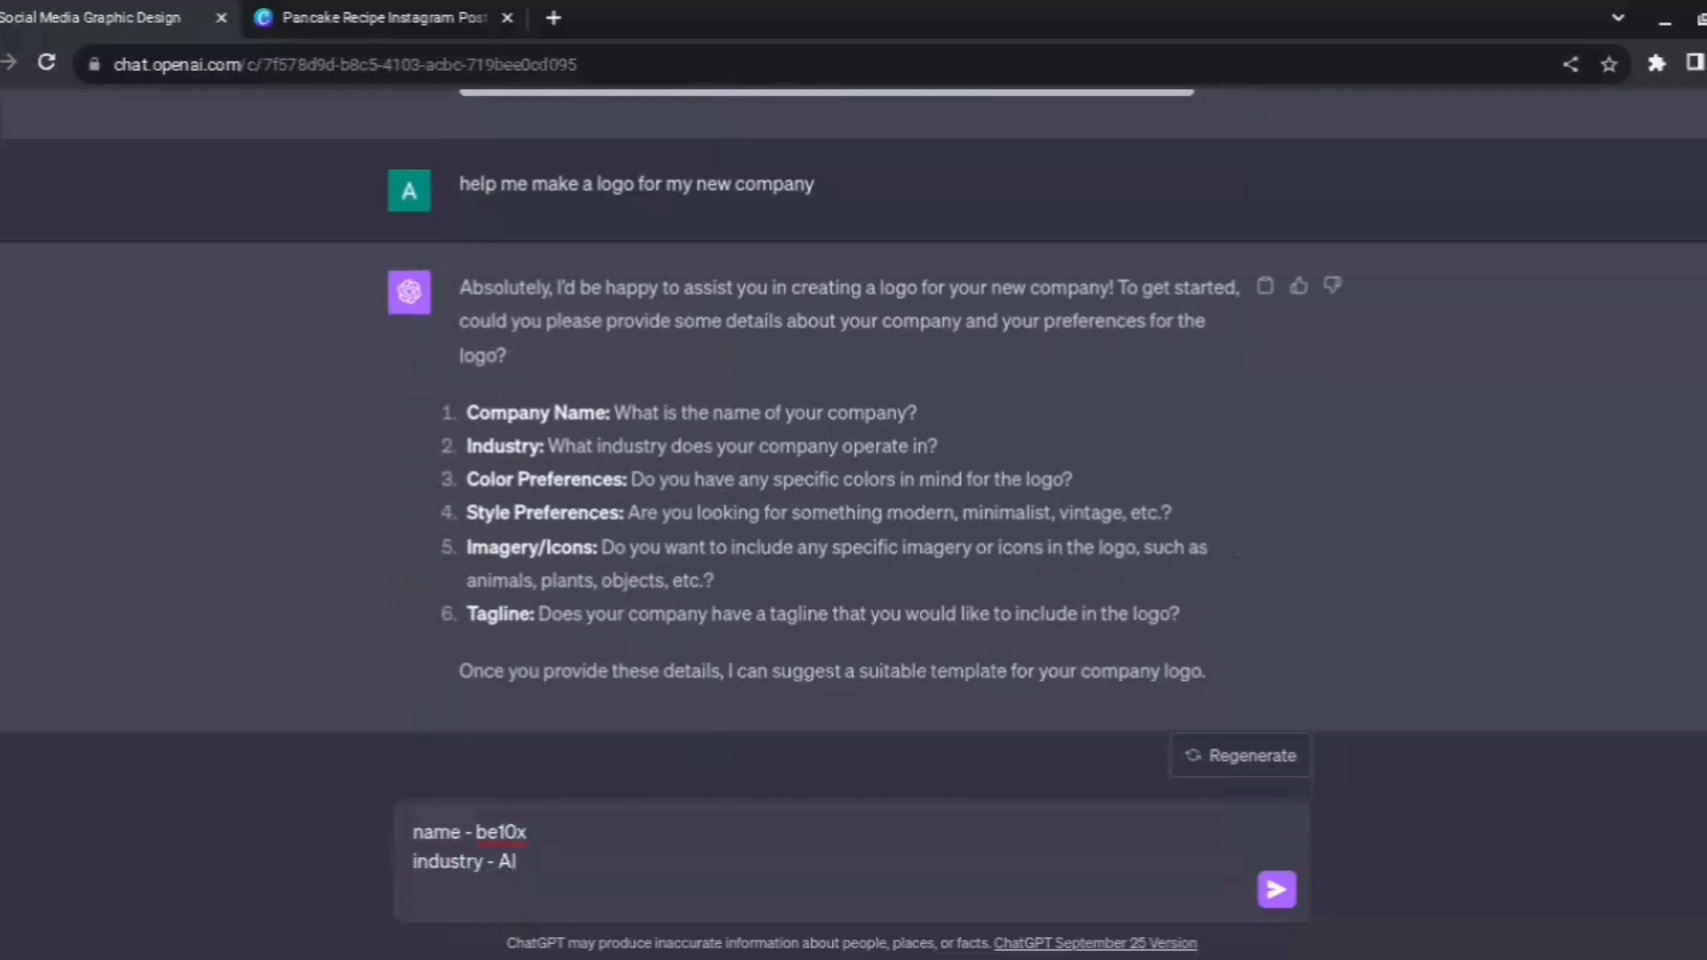
{"action": "type", "text": "imagery"}
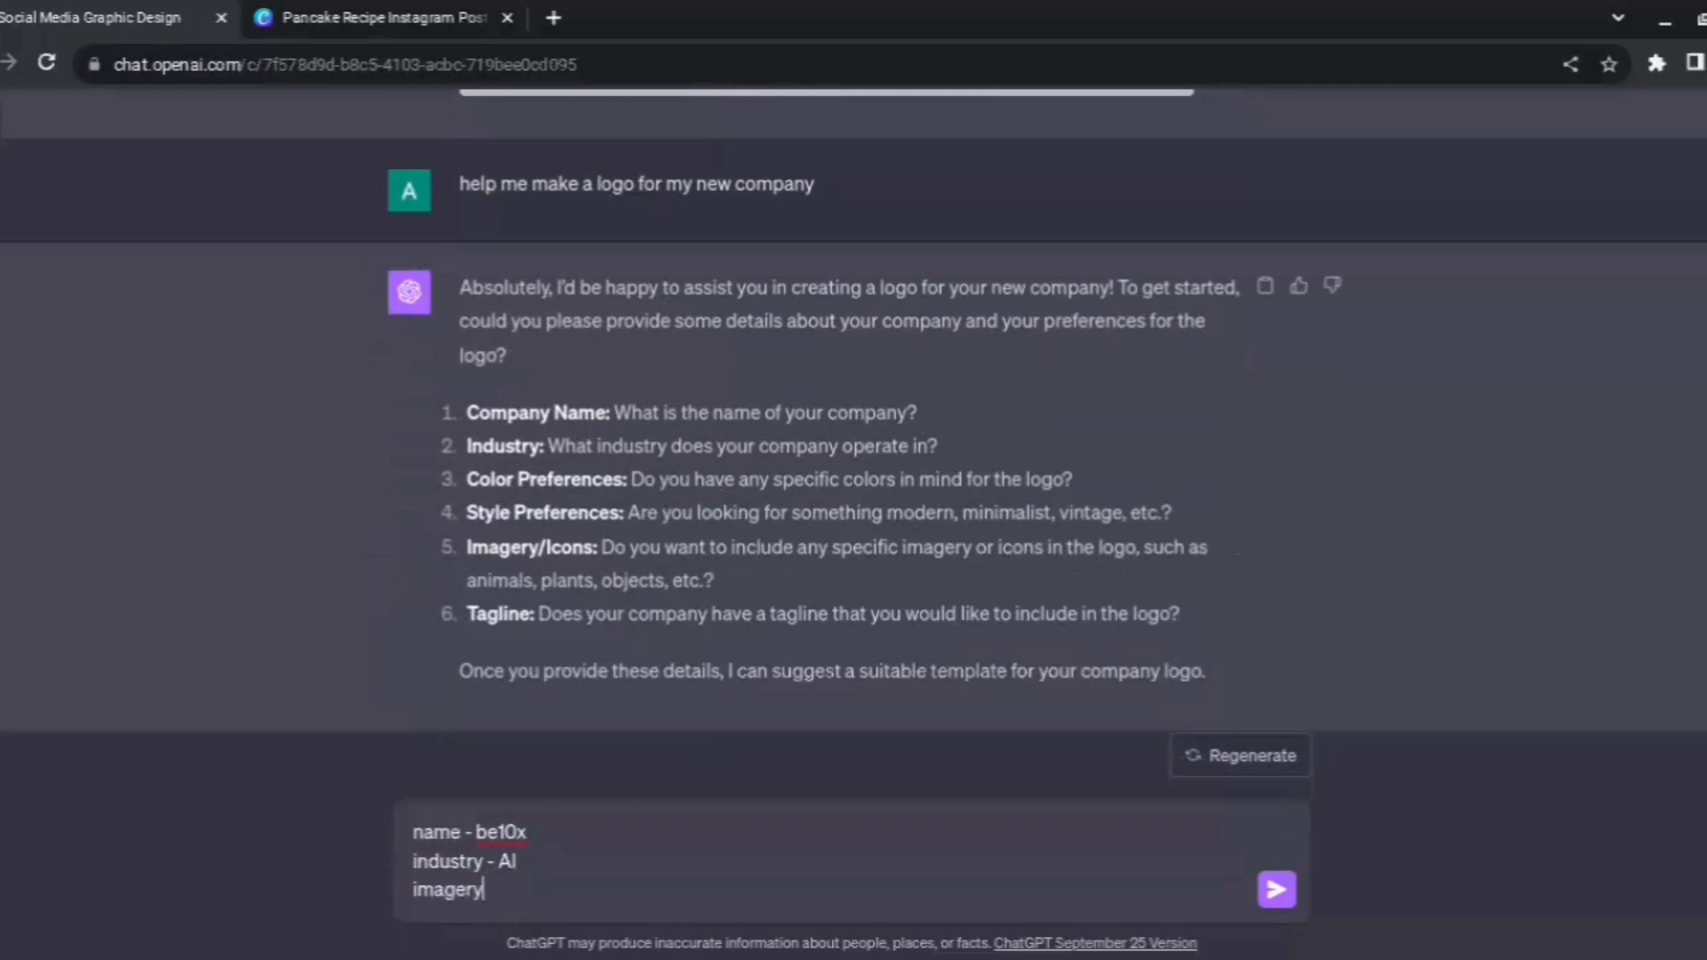
{"action": "type", "text": "- Ai"}
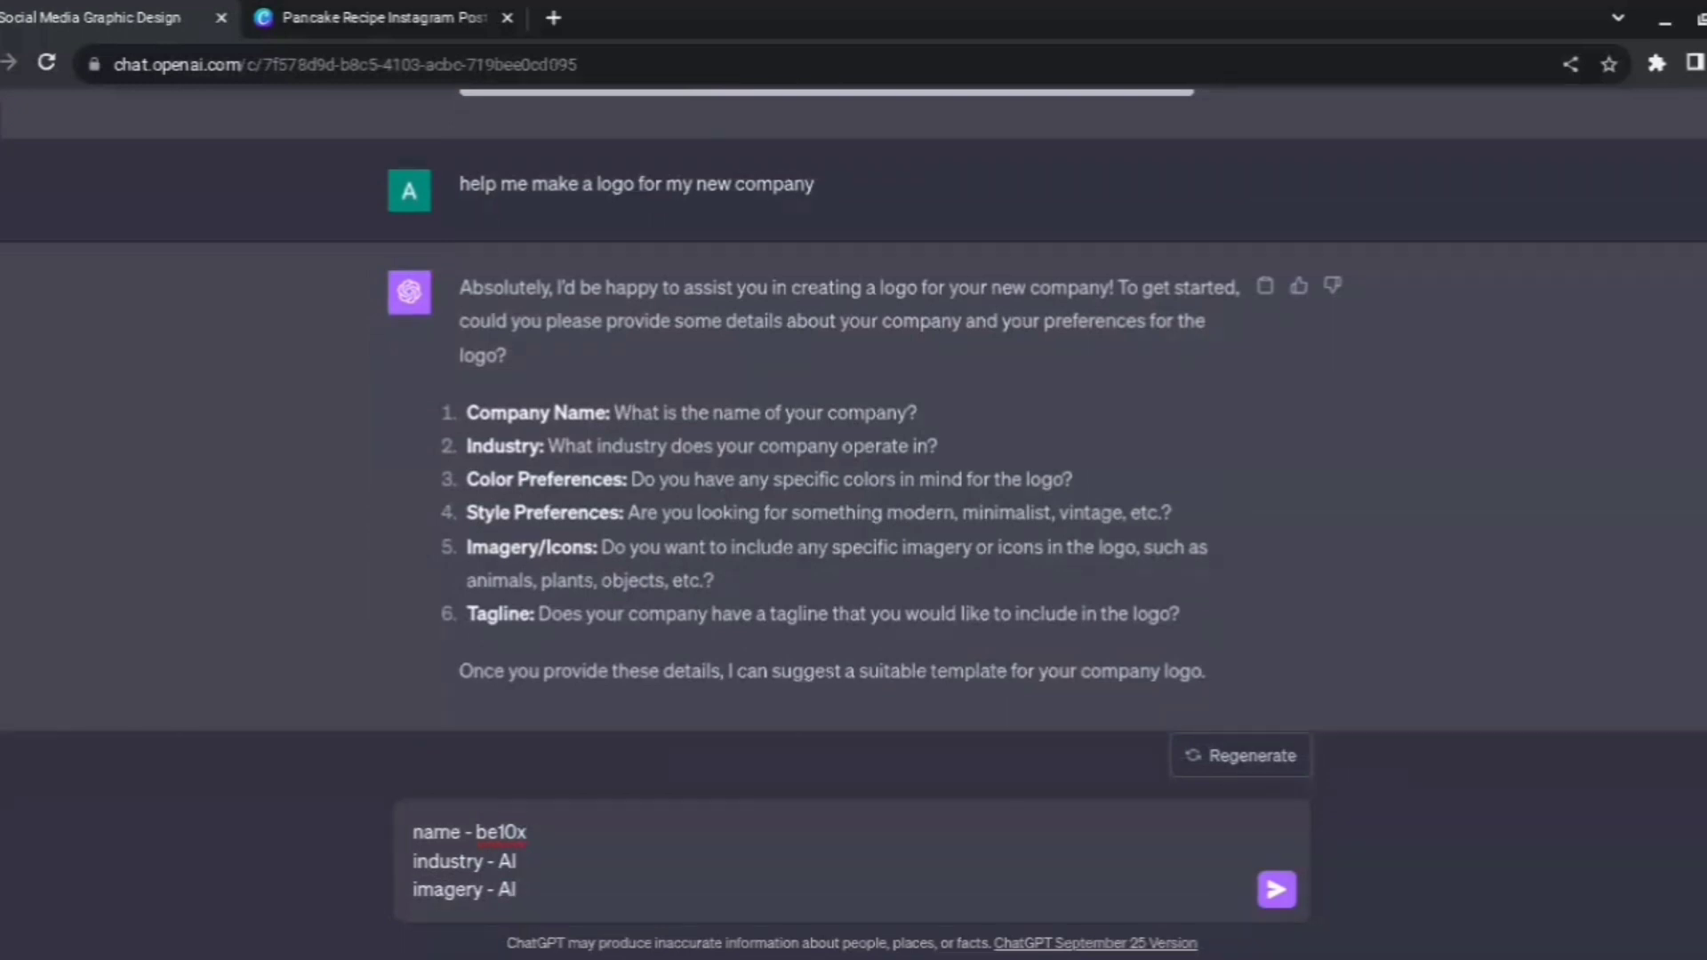
{"action": "left_click", "coordinate": [1276, 889]}
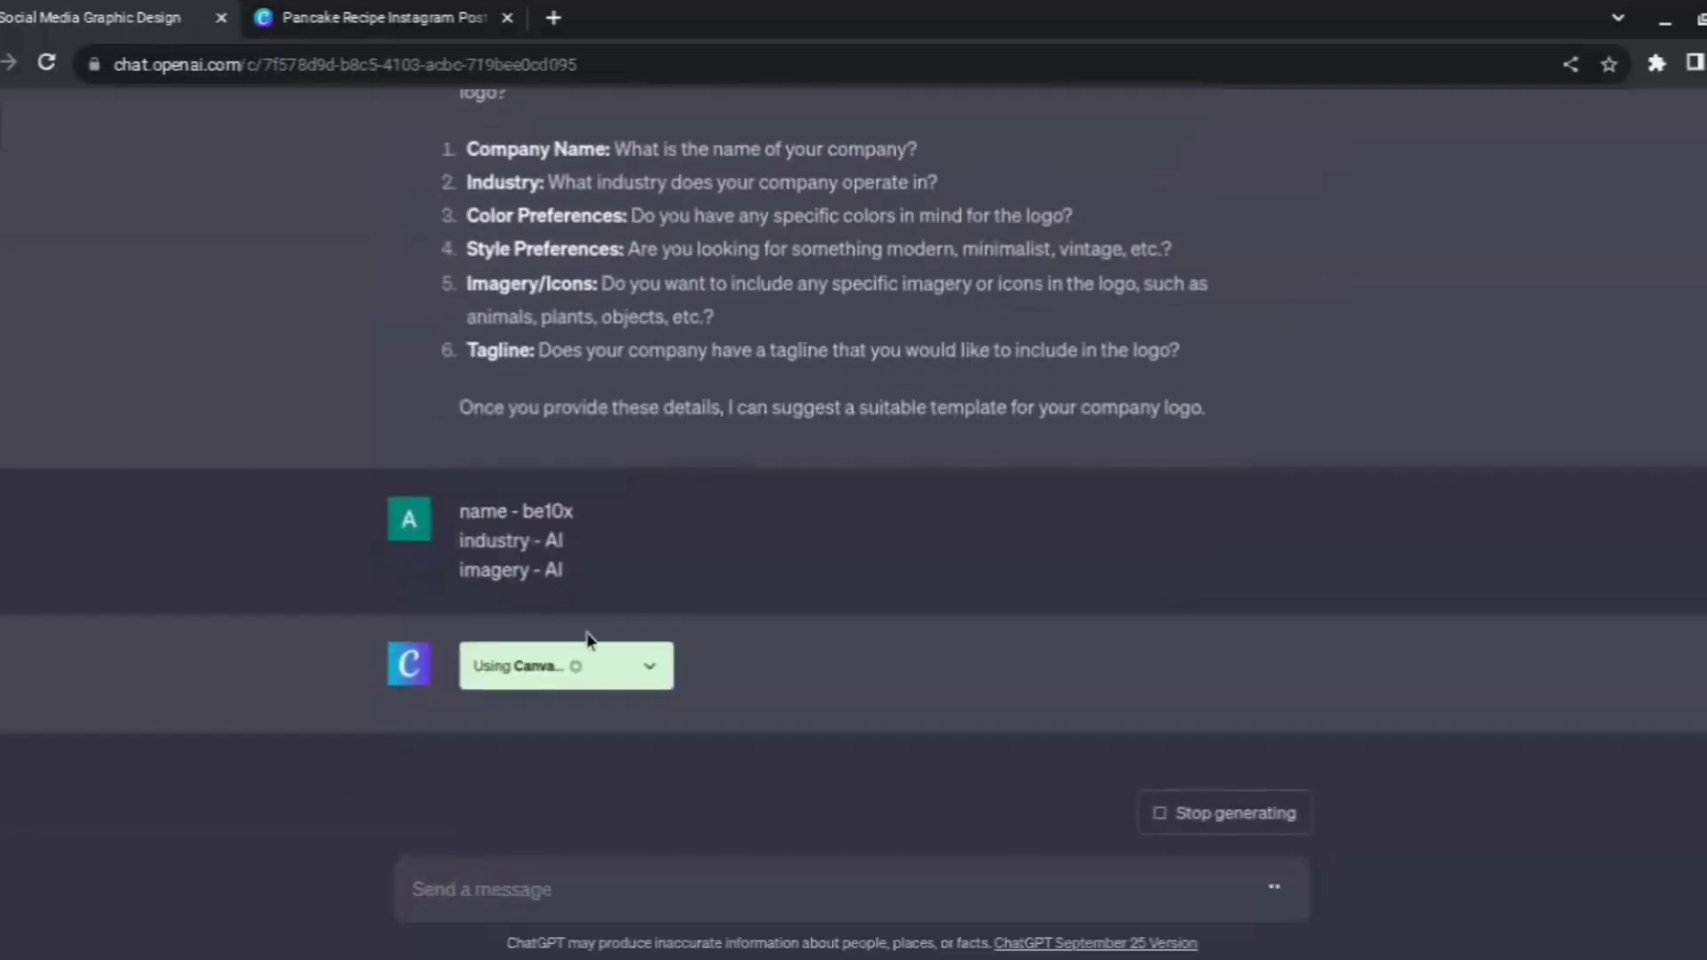
{"action": "mouse_move", "coordinate": [1024, 574]}
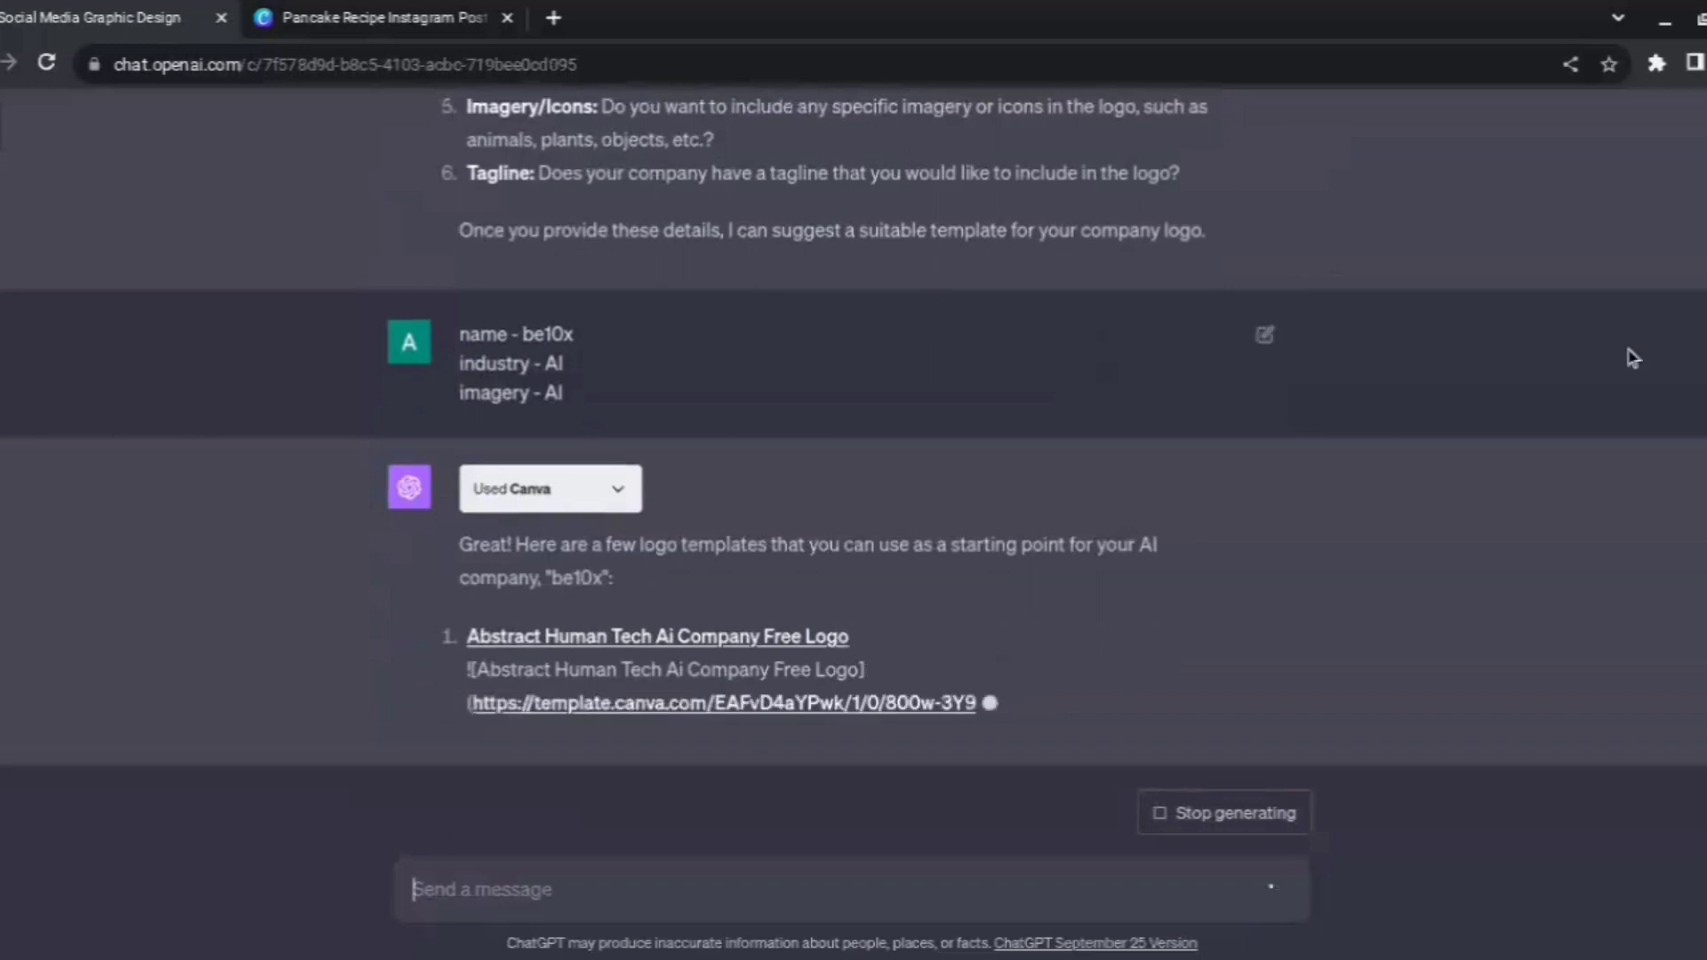
Scroll through ChatGPT's suggested AI logo templates and preview images for be10x.
{"action": "scroll", "scroll_direction": "down", "scroll_amount": 3}
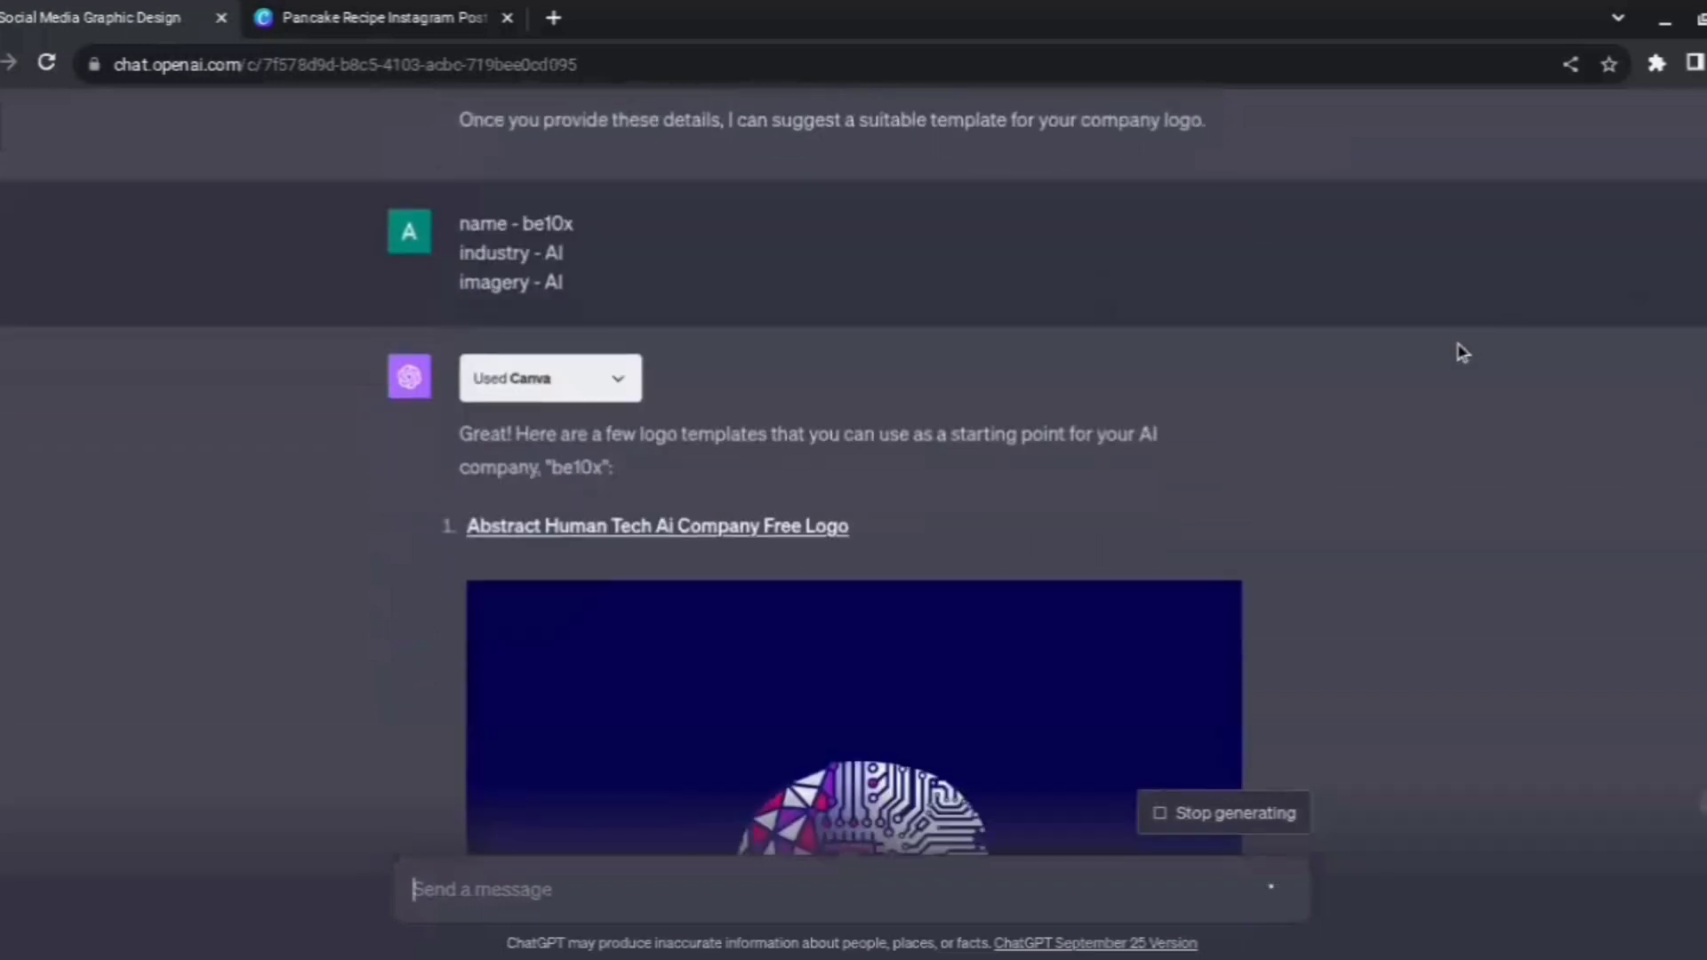
{"action": "scroll", "scroll_direction": "down", "scroll_amount": 3}
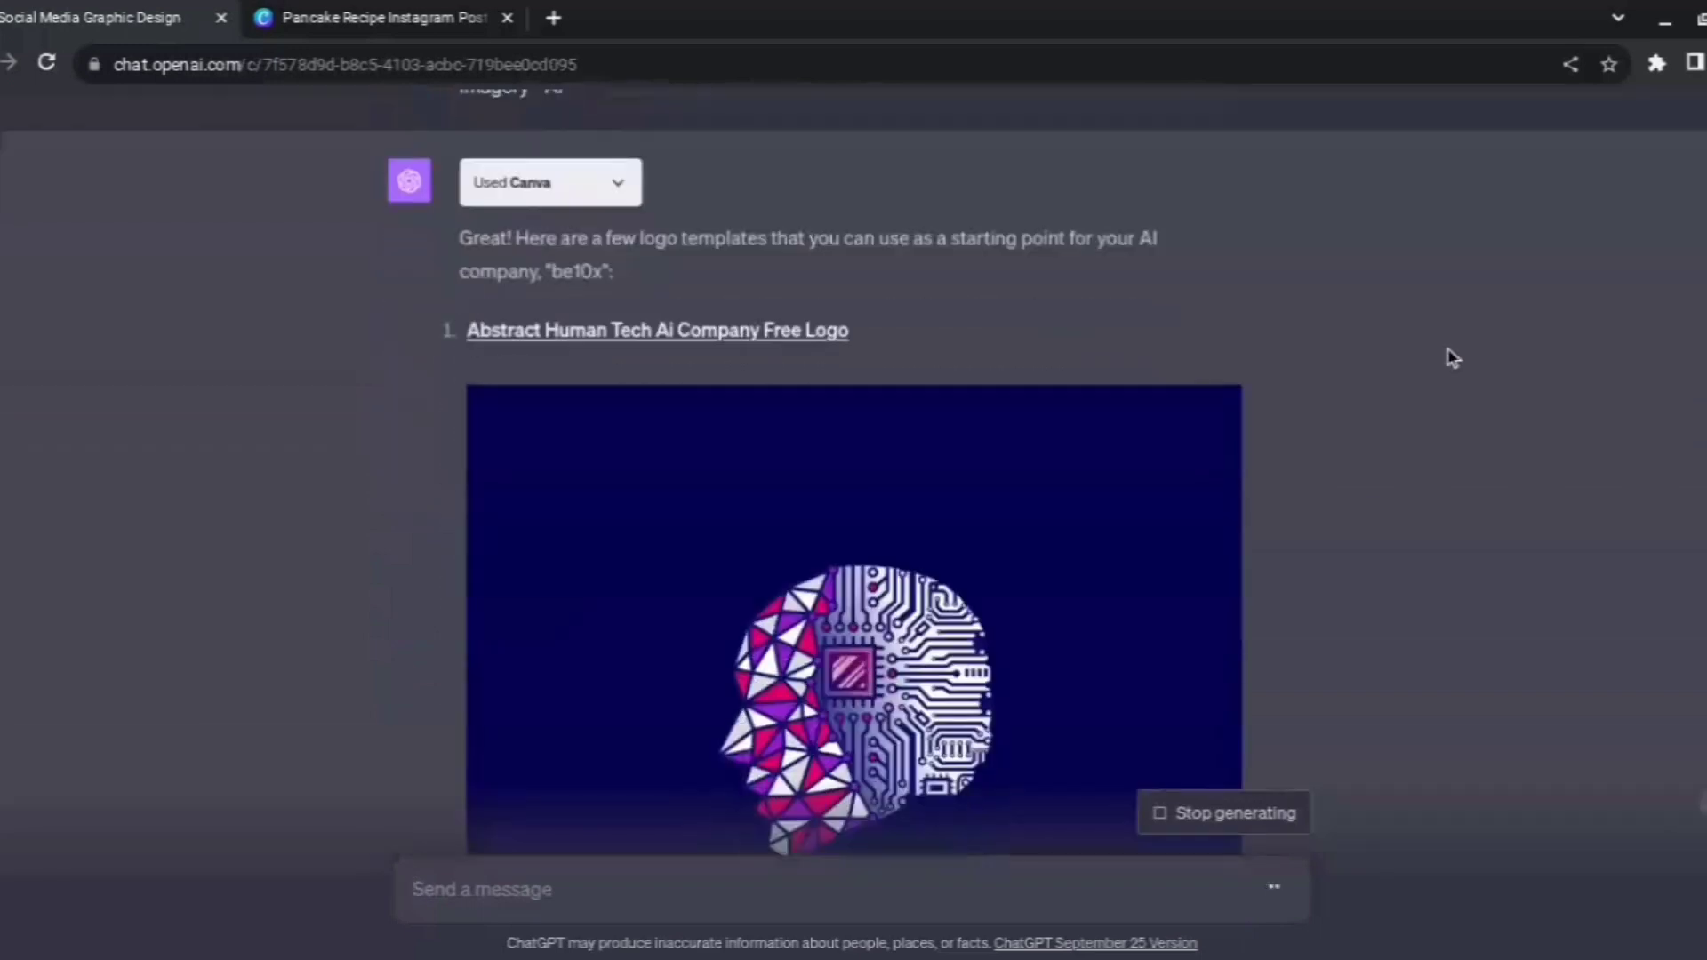
{"action": "scroll", "scroll_direction": "down", "scroll_amount": 3}
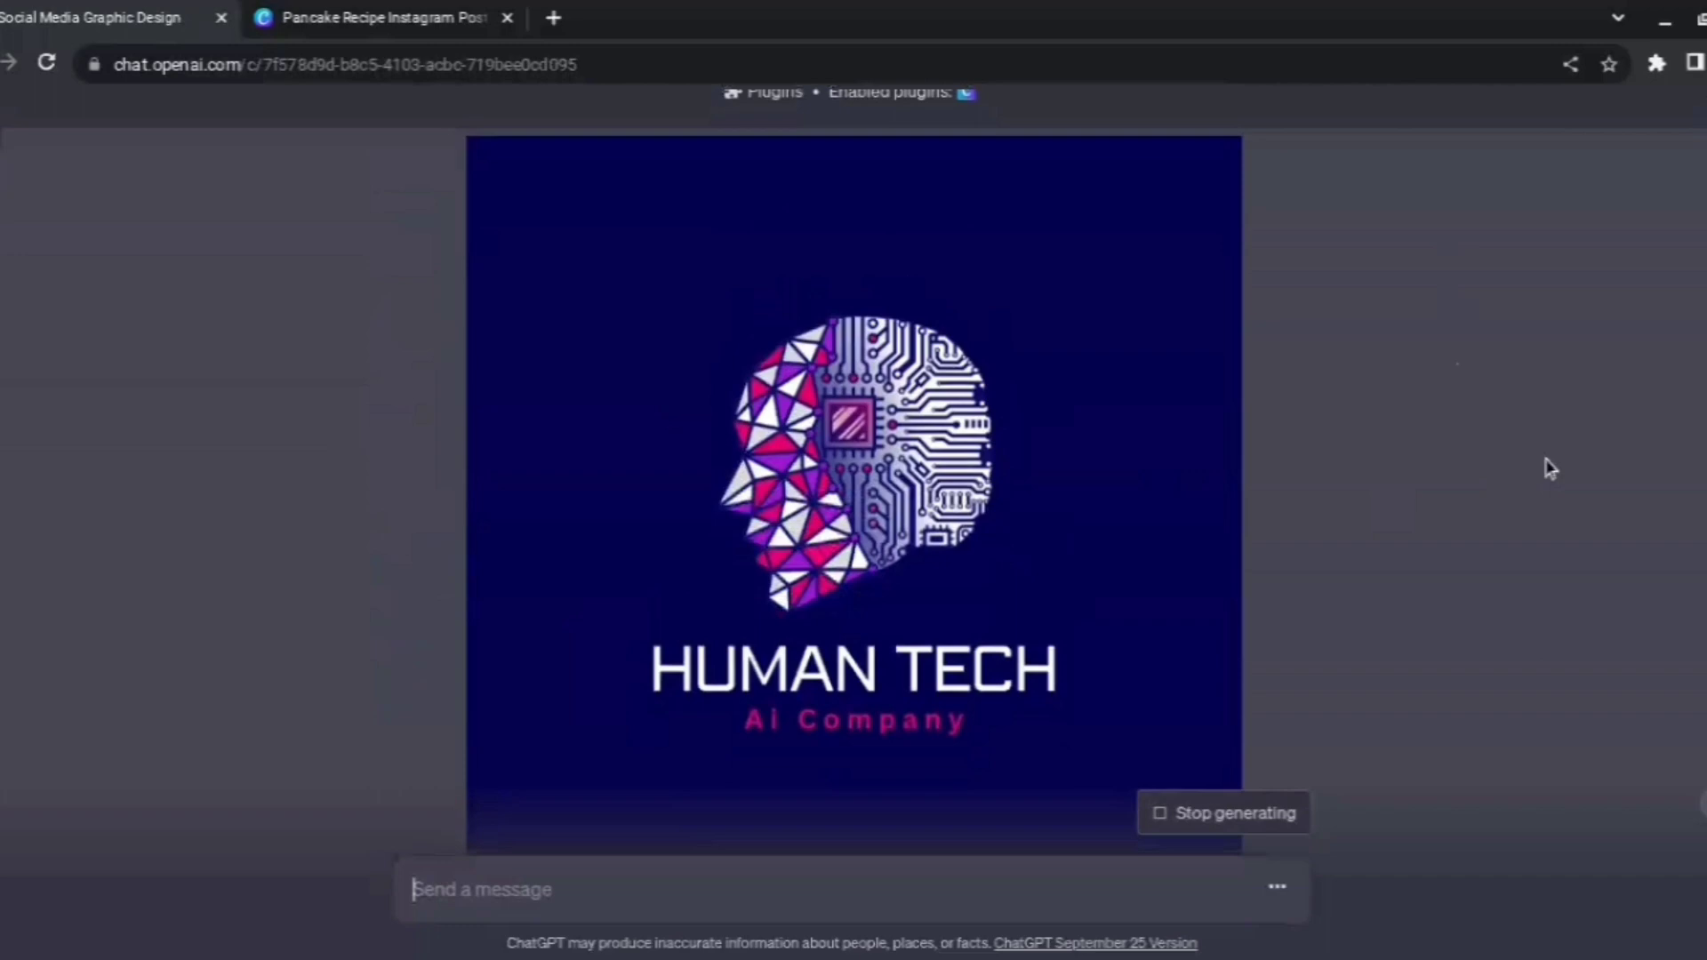
{"action": "mouse_move", "coordinate": [1051, 633]}
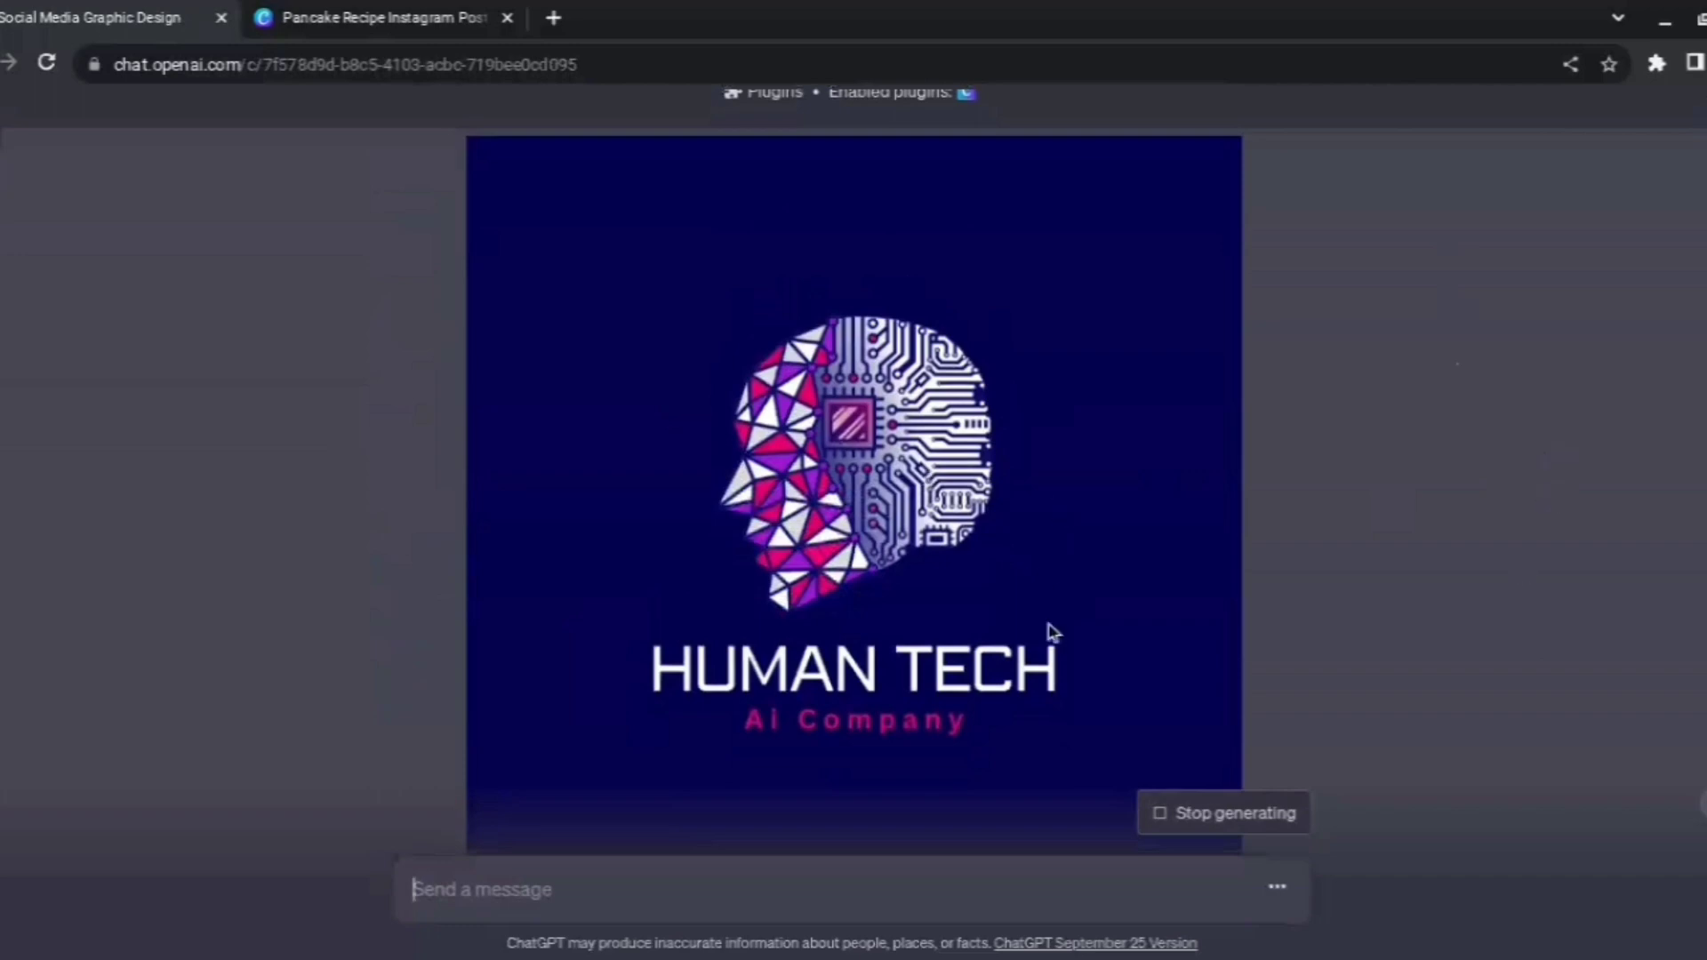
{"action": "scroll", "scroll_direction": "down", "scroll_amount": 3}
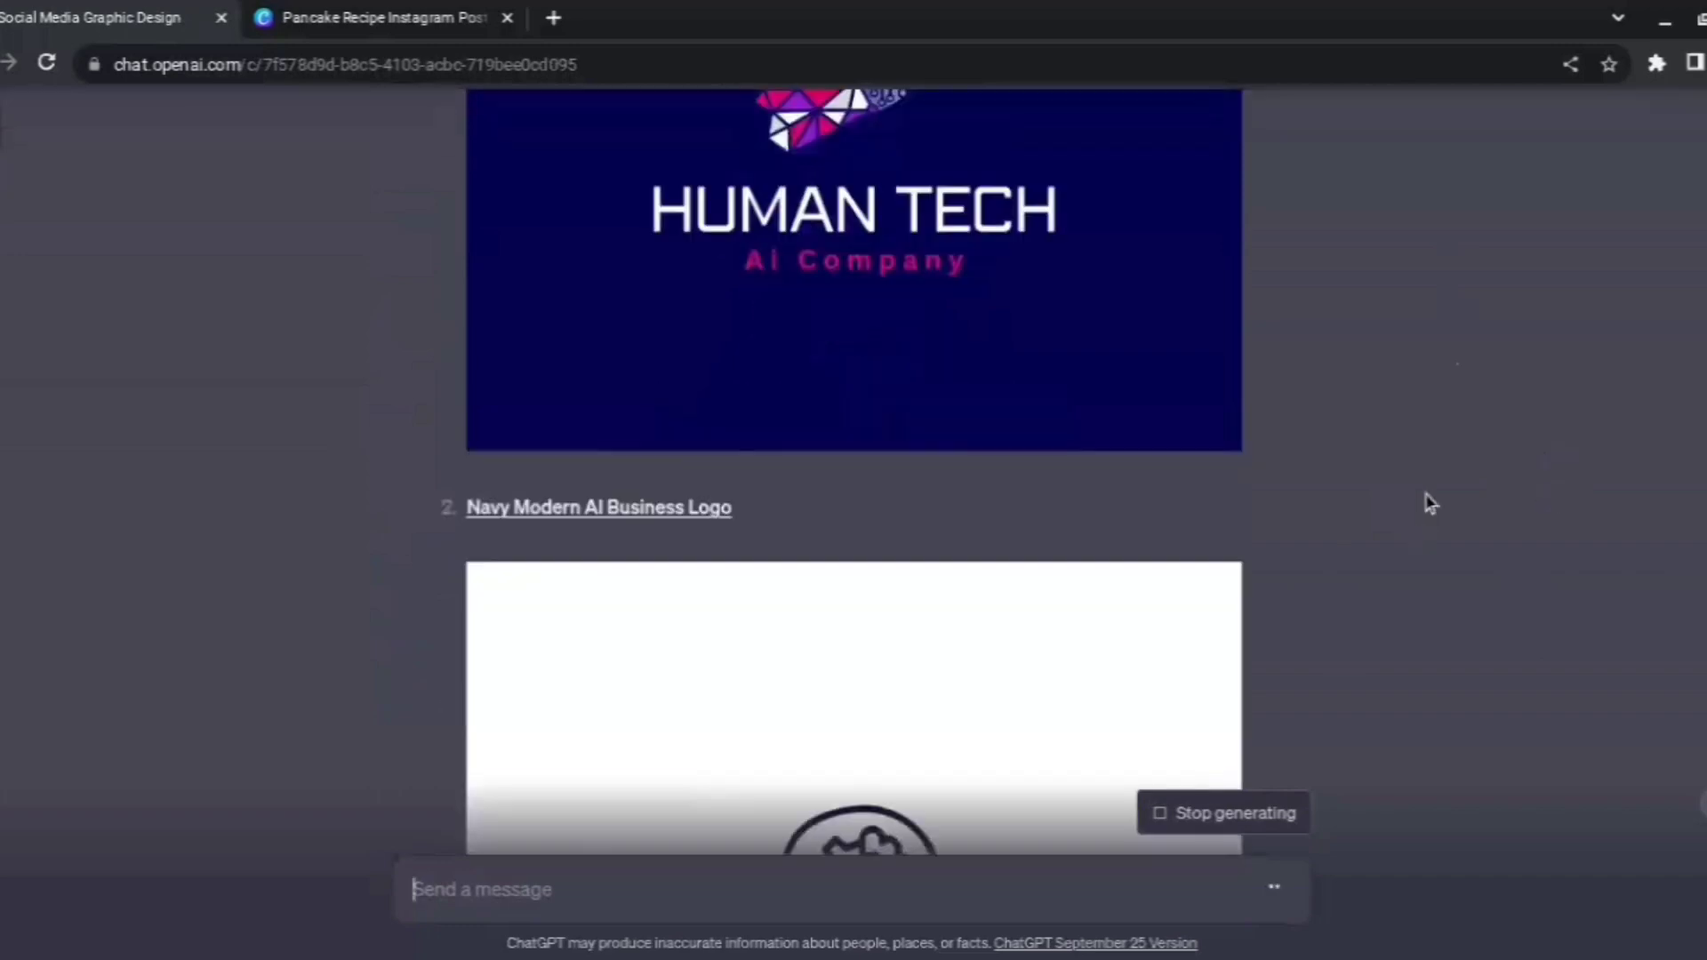
{"action": "scroll", "scroll_direction": "down", "scroll_amount": 3}
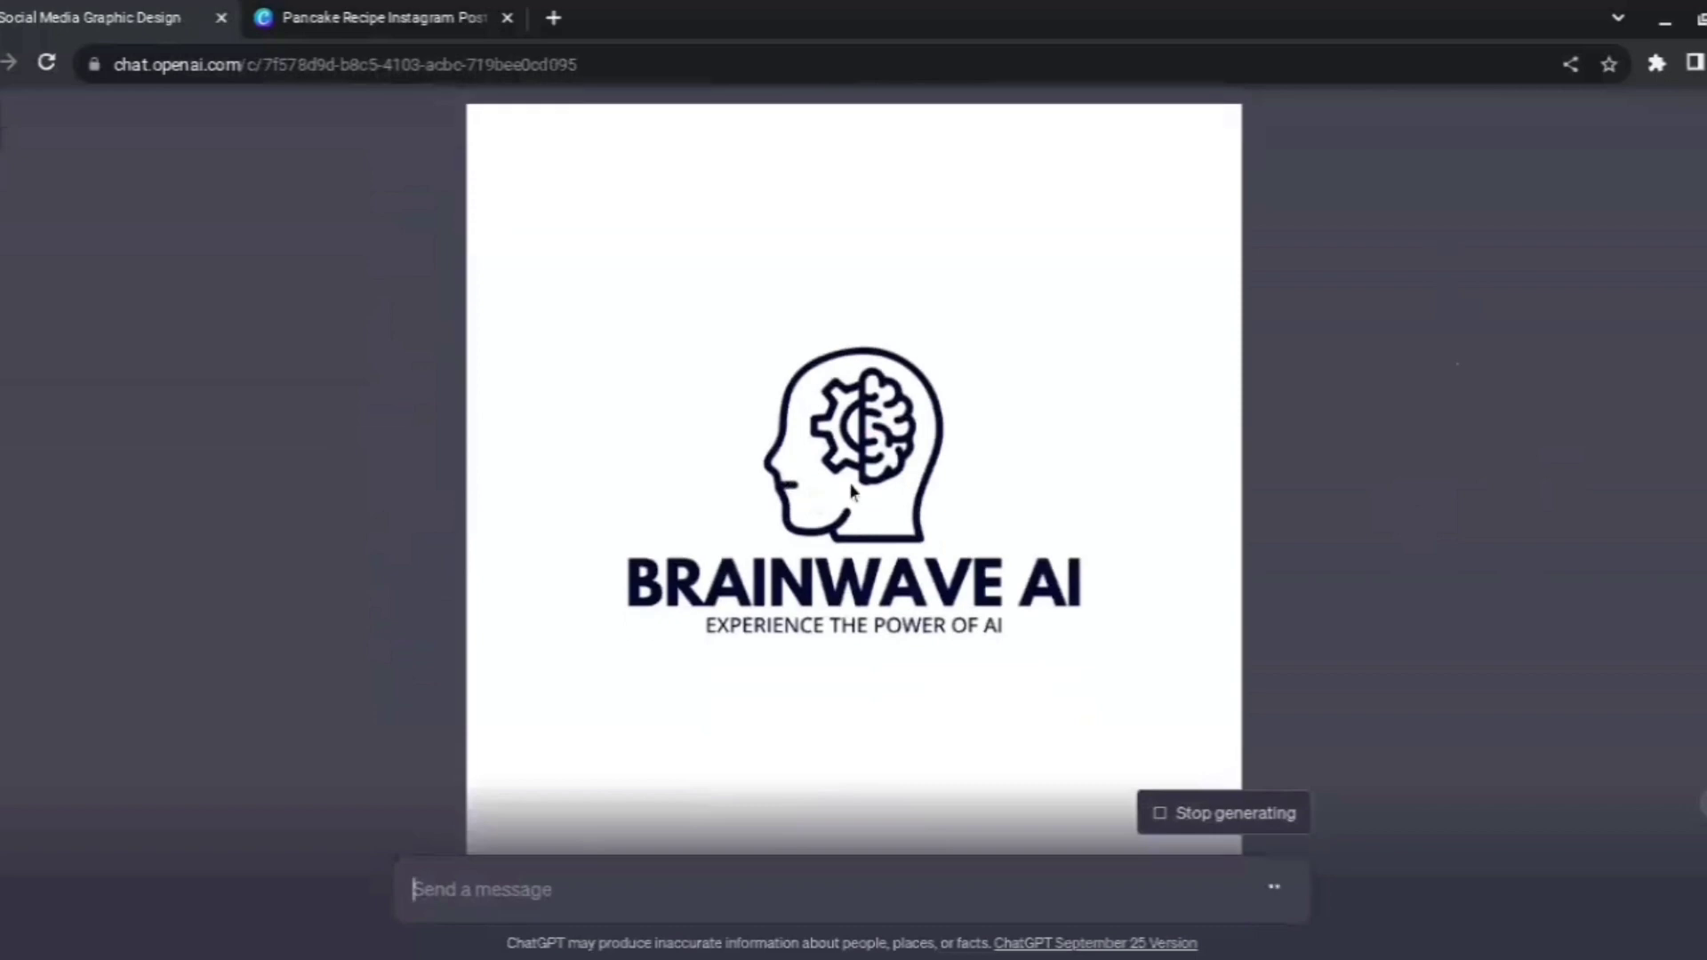
{"action": "scroll", "scroll_direction": "down", "scroll_amount": 3}
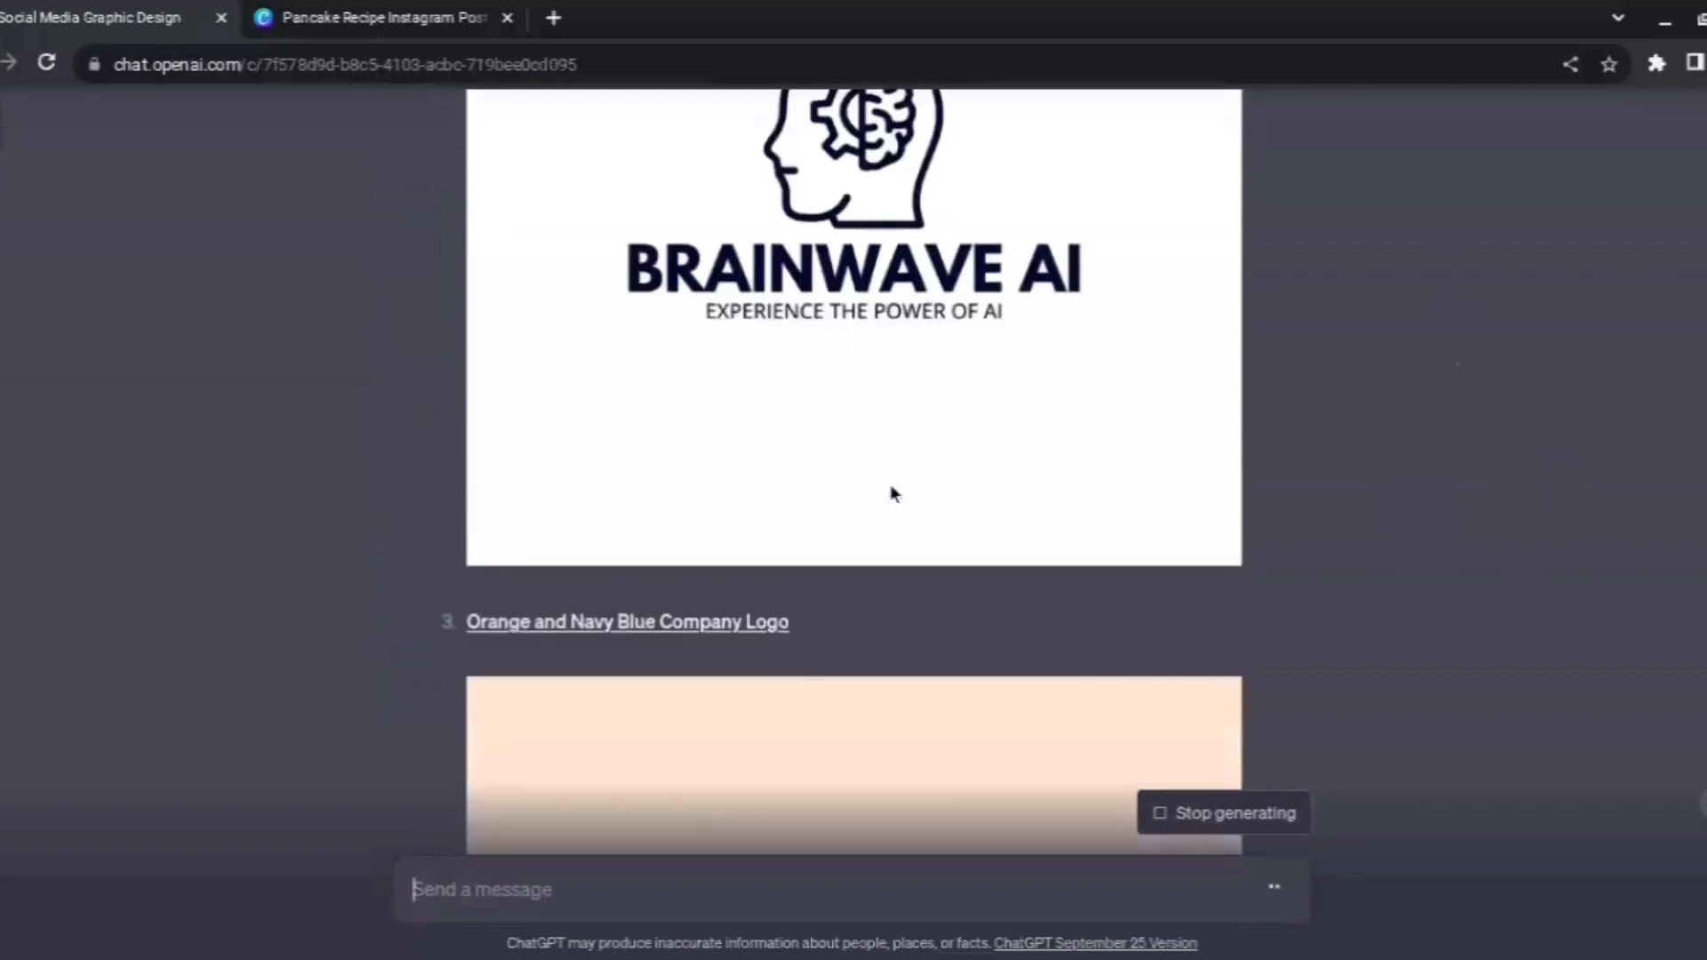
{"action": "scroll", "scroll_direction": "down", "scroll_amount": 3}
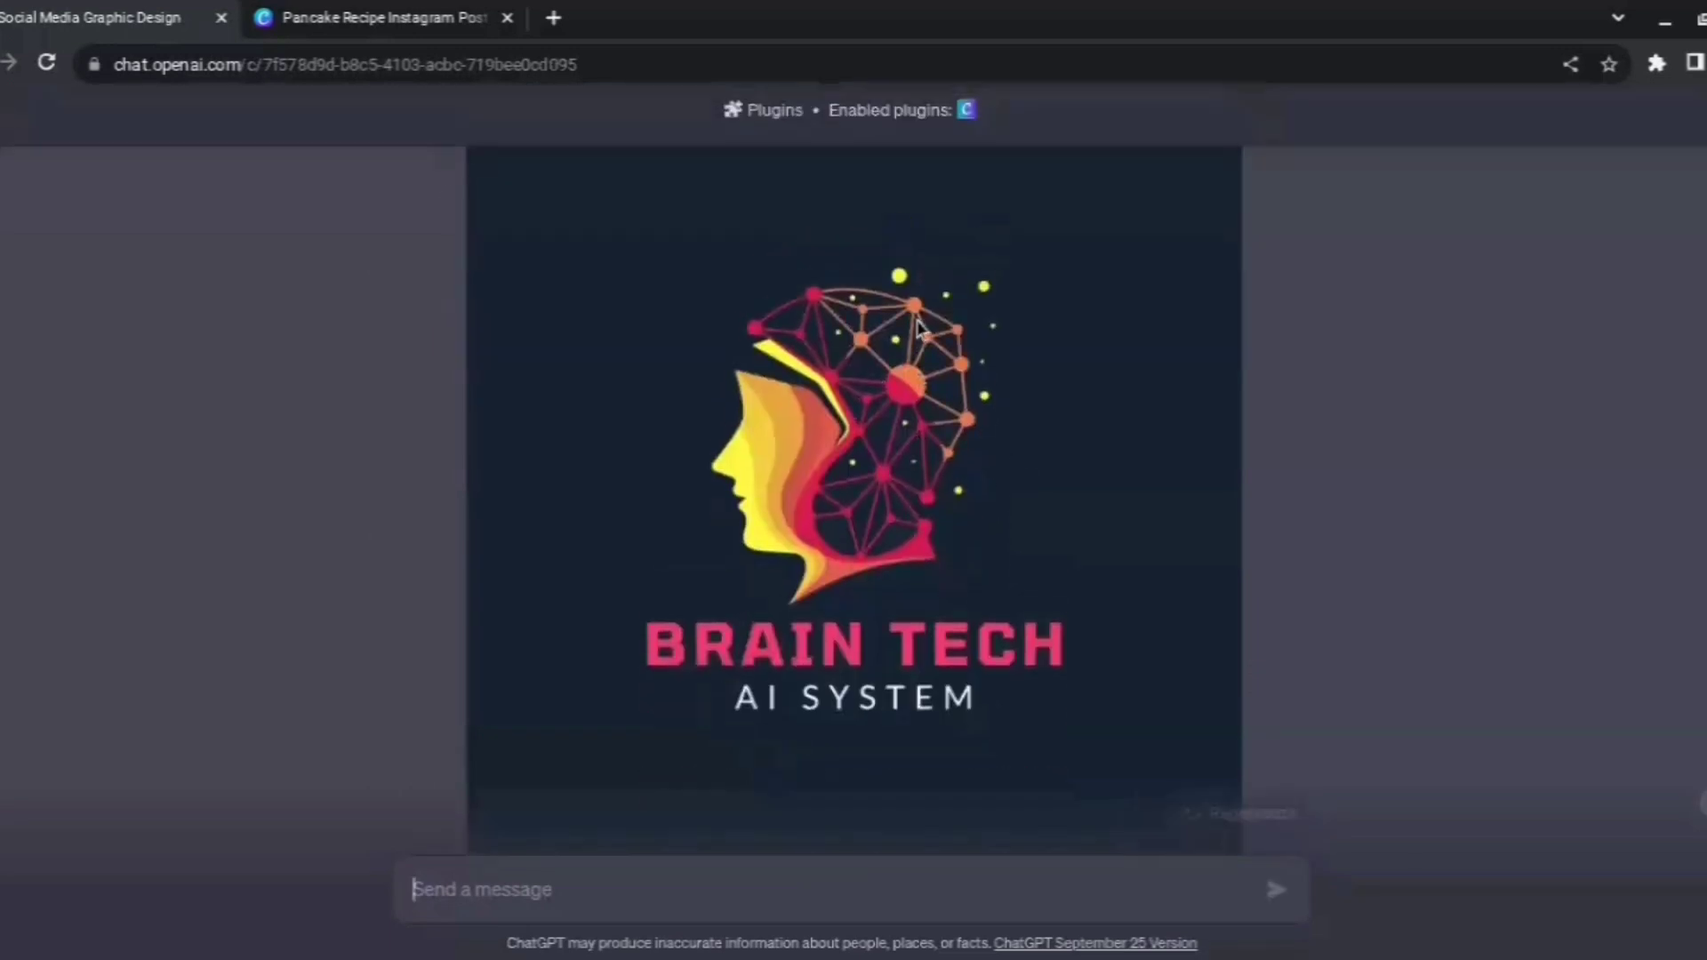
{"action": "mouse_move", "coordinate": [866, 404]}
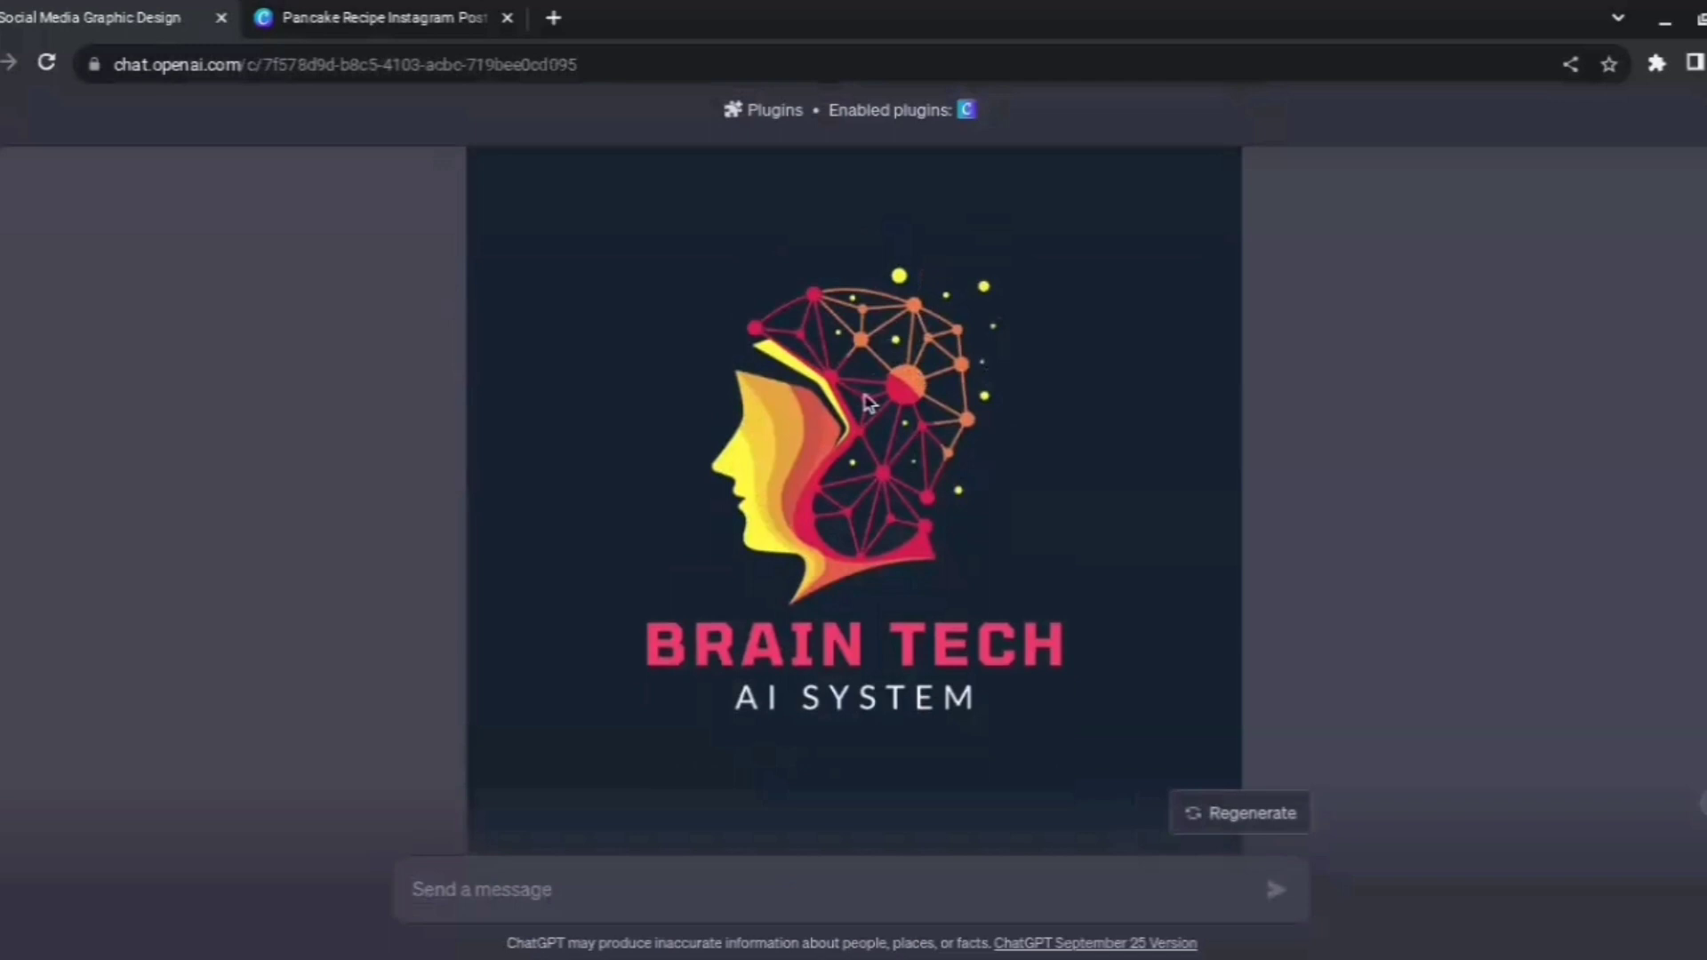
{"action": "mouse_move", "coordinate": [1055, 436]}
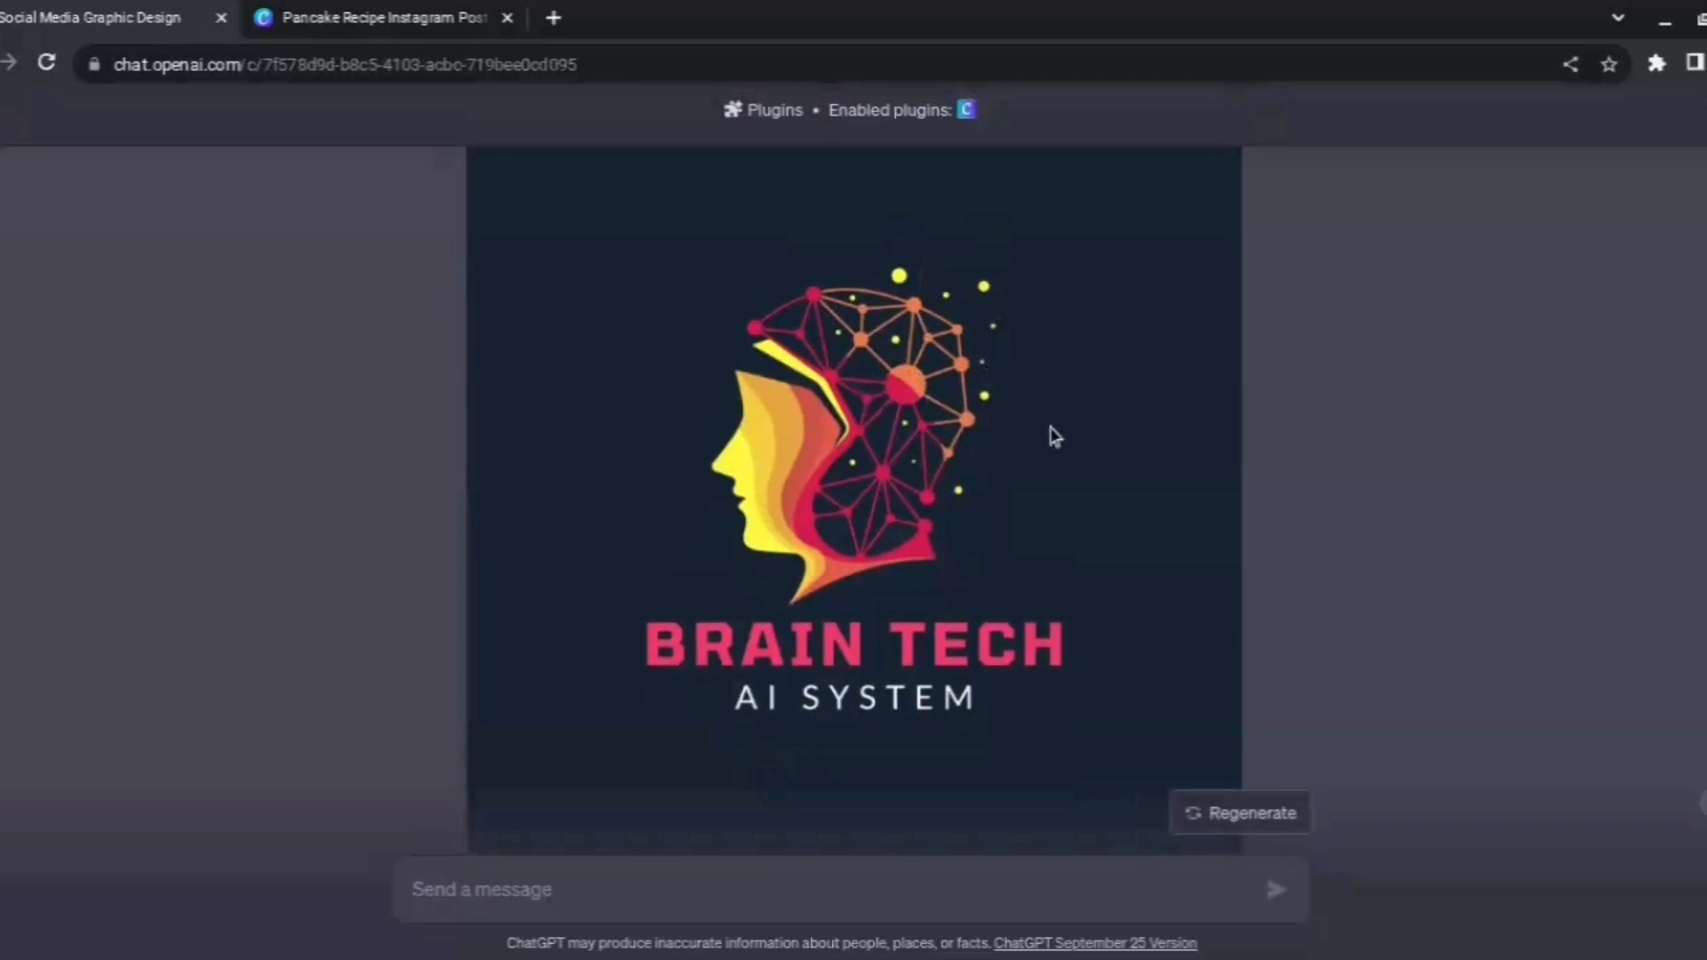
{"action": "scroll", "scroll_direction": "down", "scroll_amount": 3}
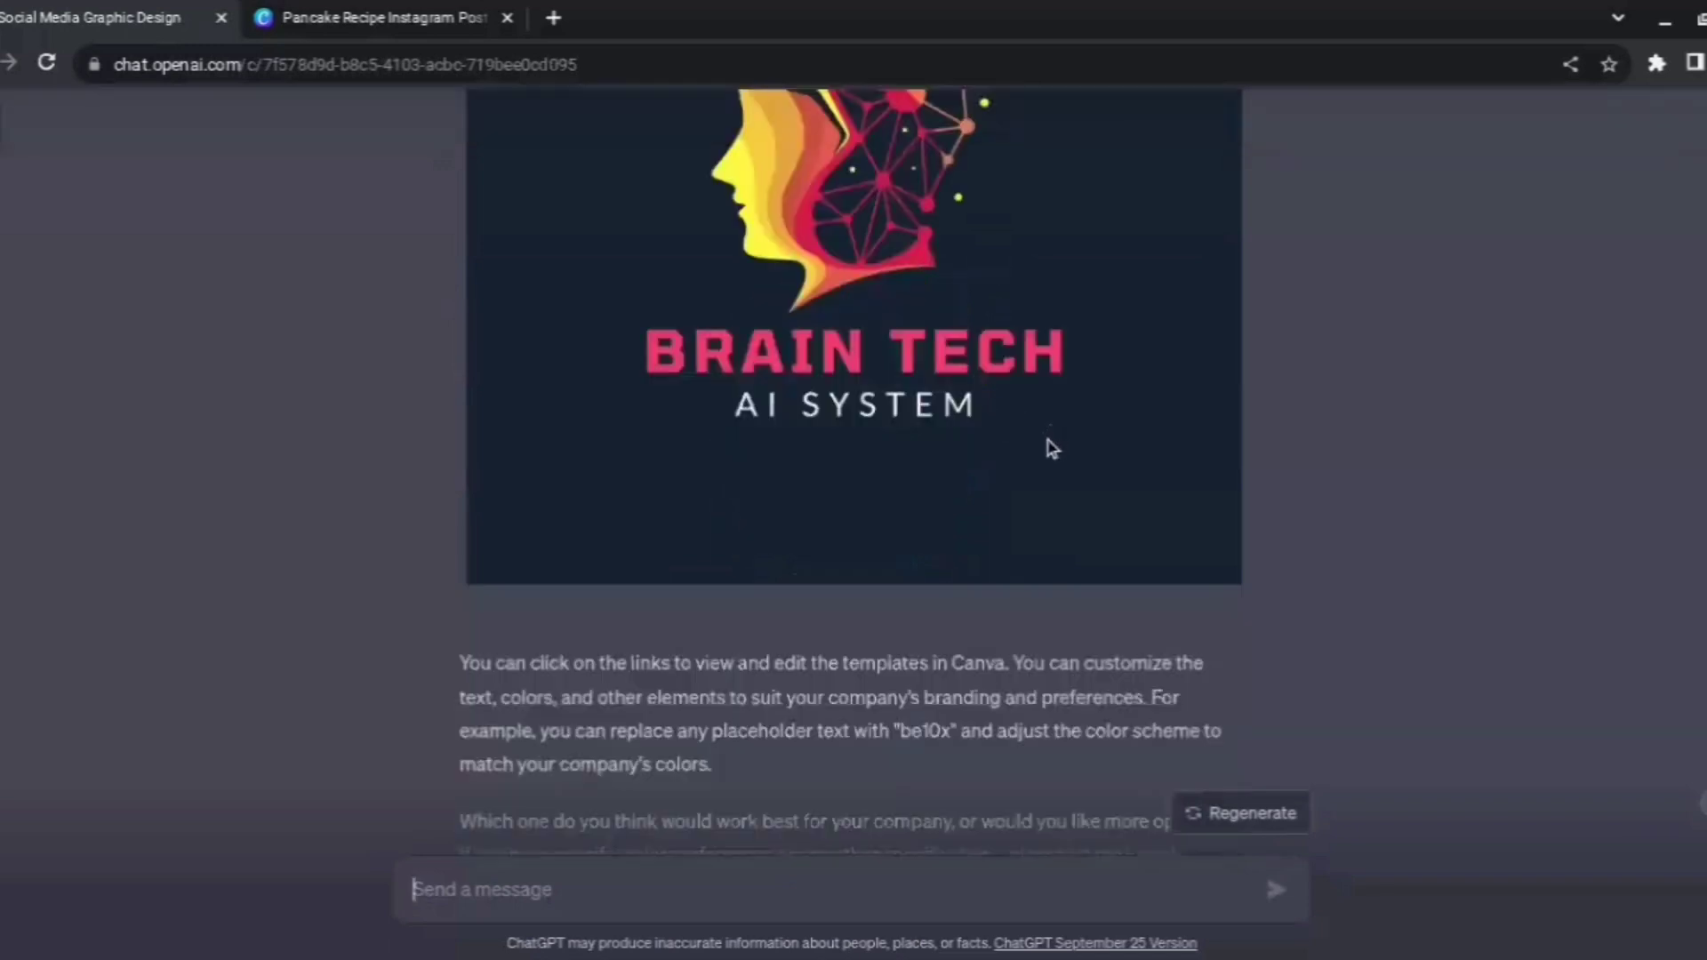
{"action": "scroll", "scroll_direction": "up", "scroll_amount": 3}
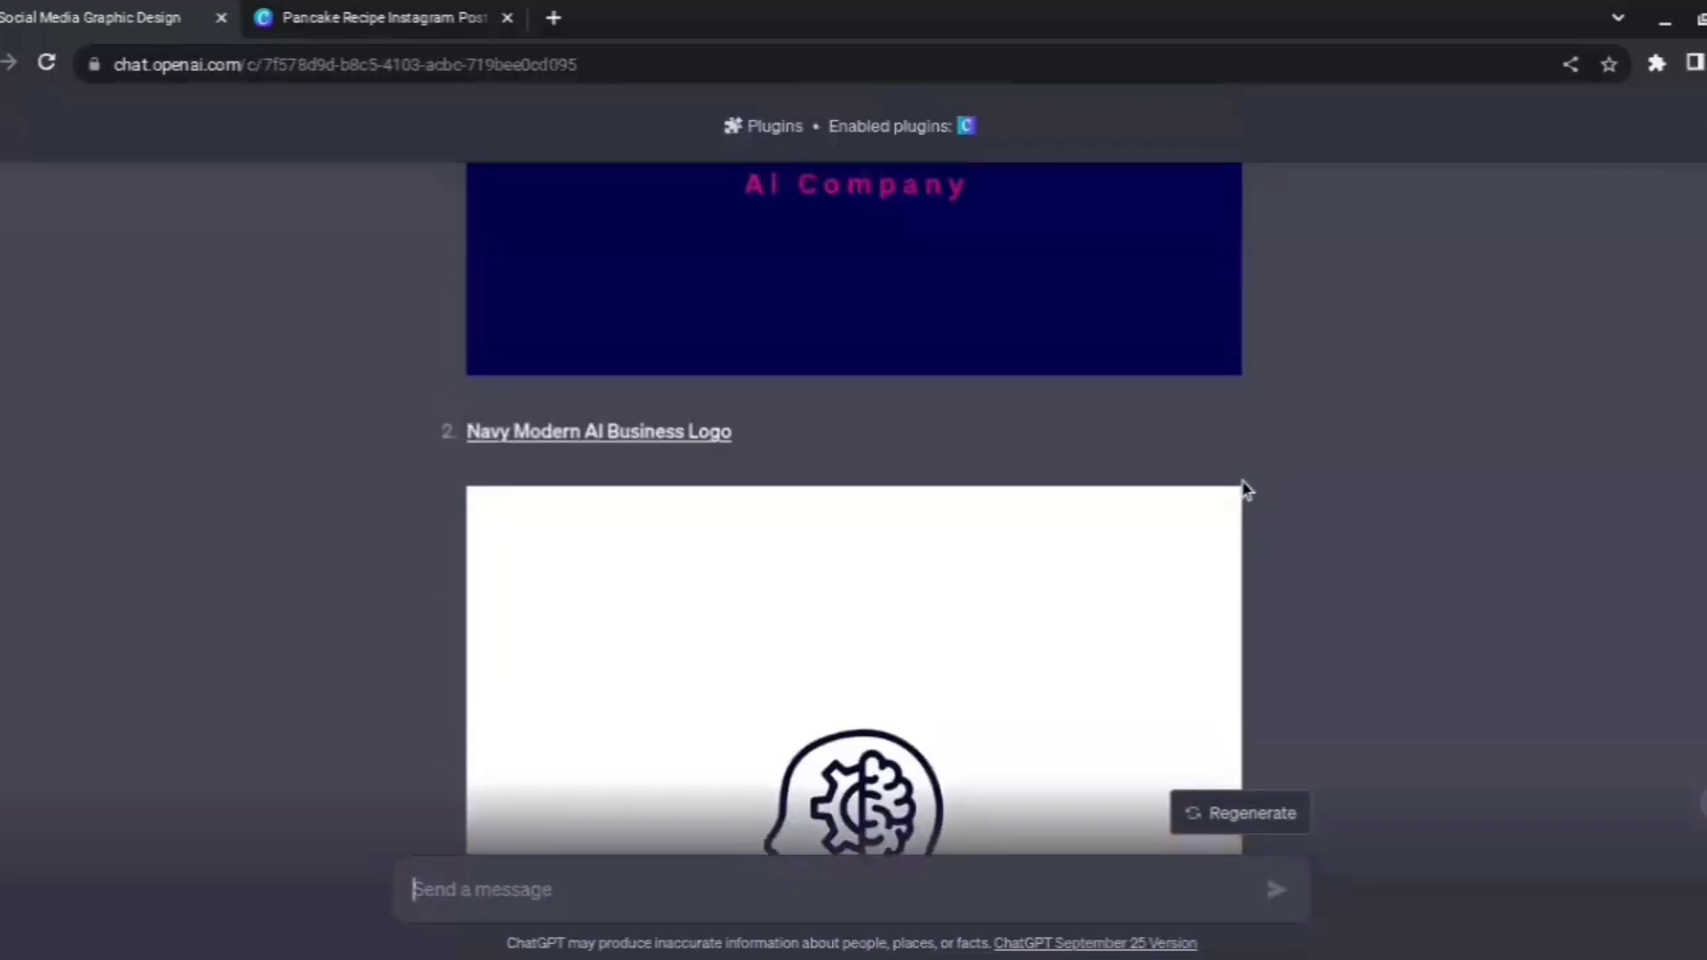
{"action": "scroll", "scroll_direction": "up", "scroll_amount": 3}
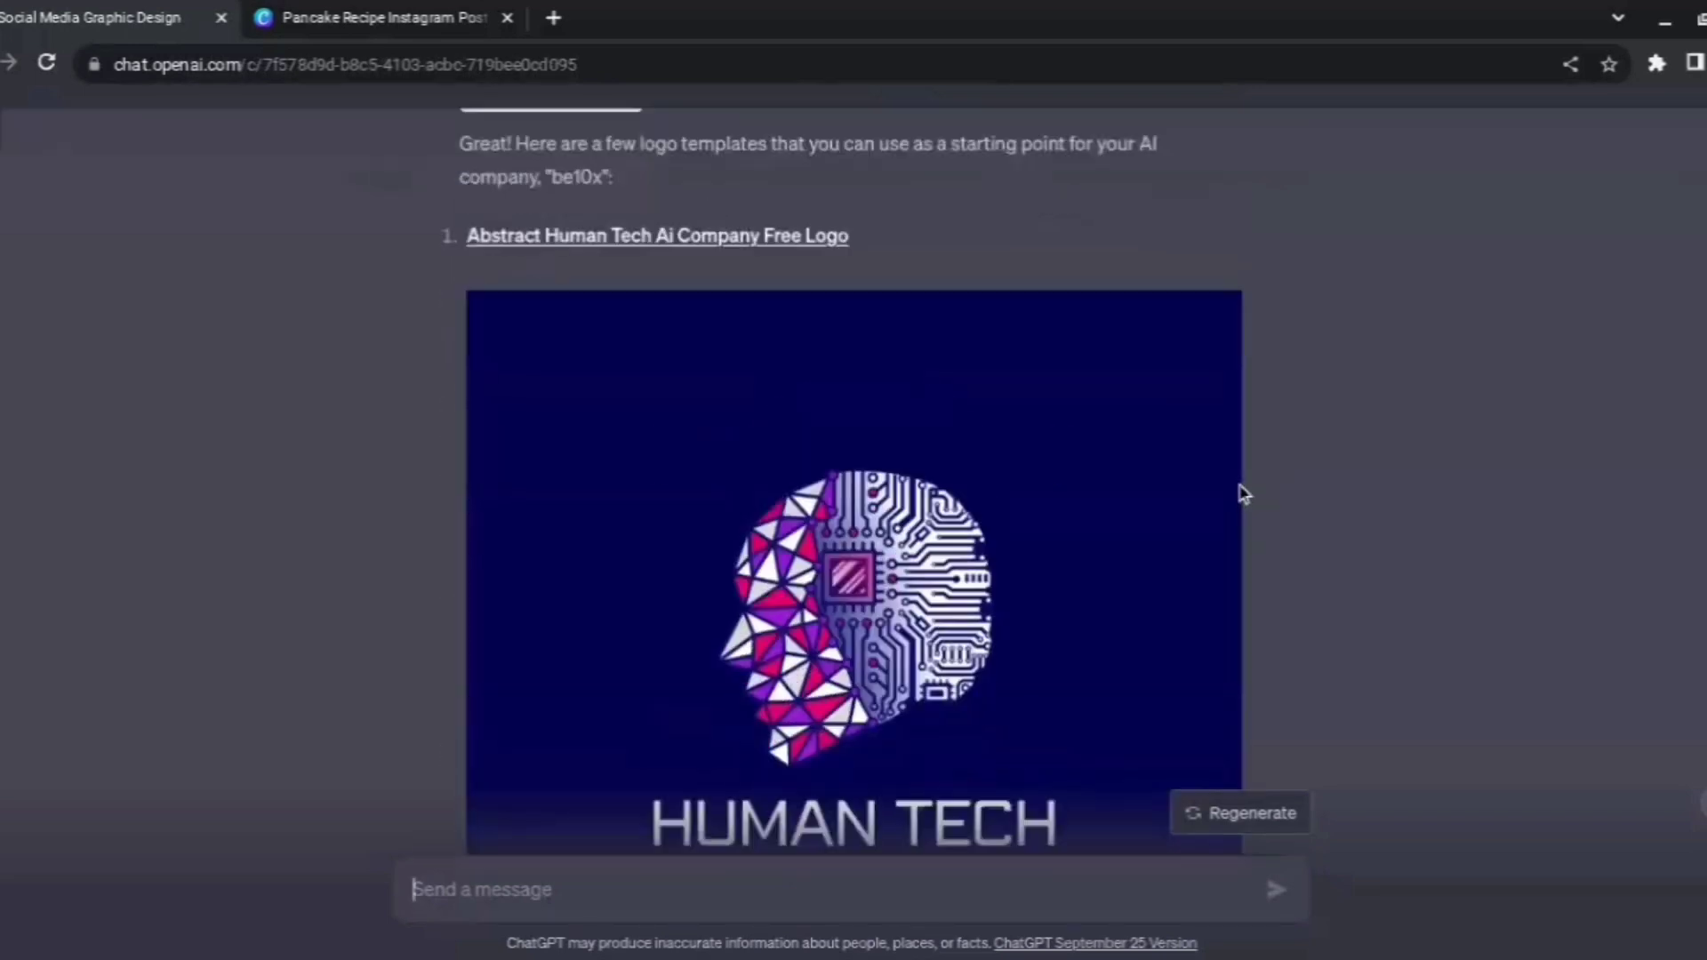
{"action": "scroll", "scroll_direction": "down", "scroll_amount": 3}
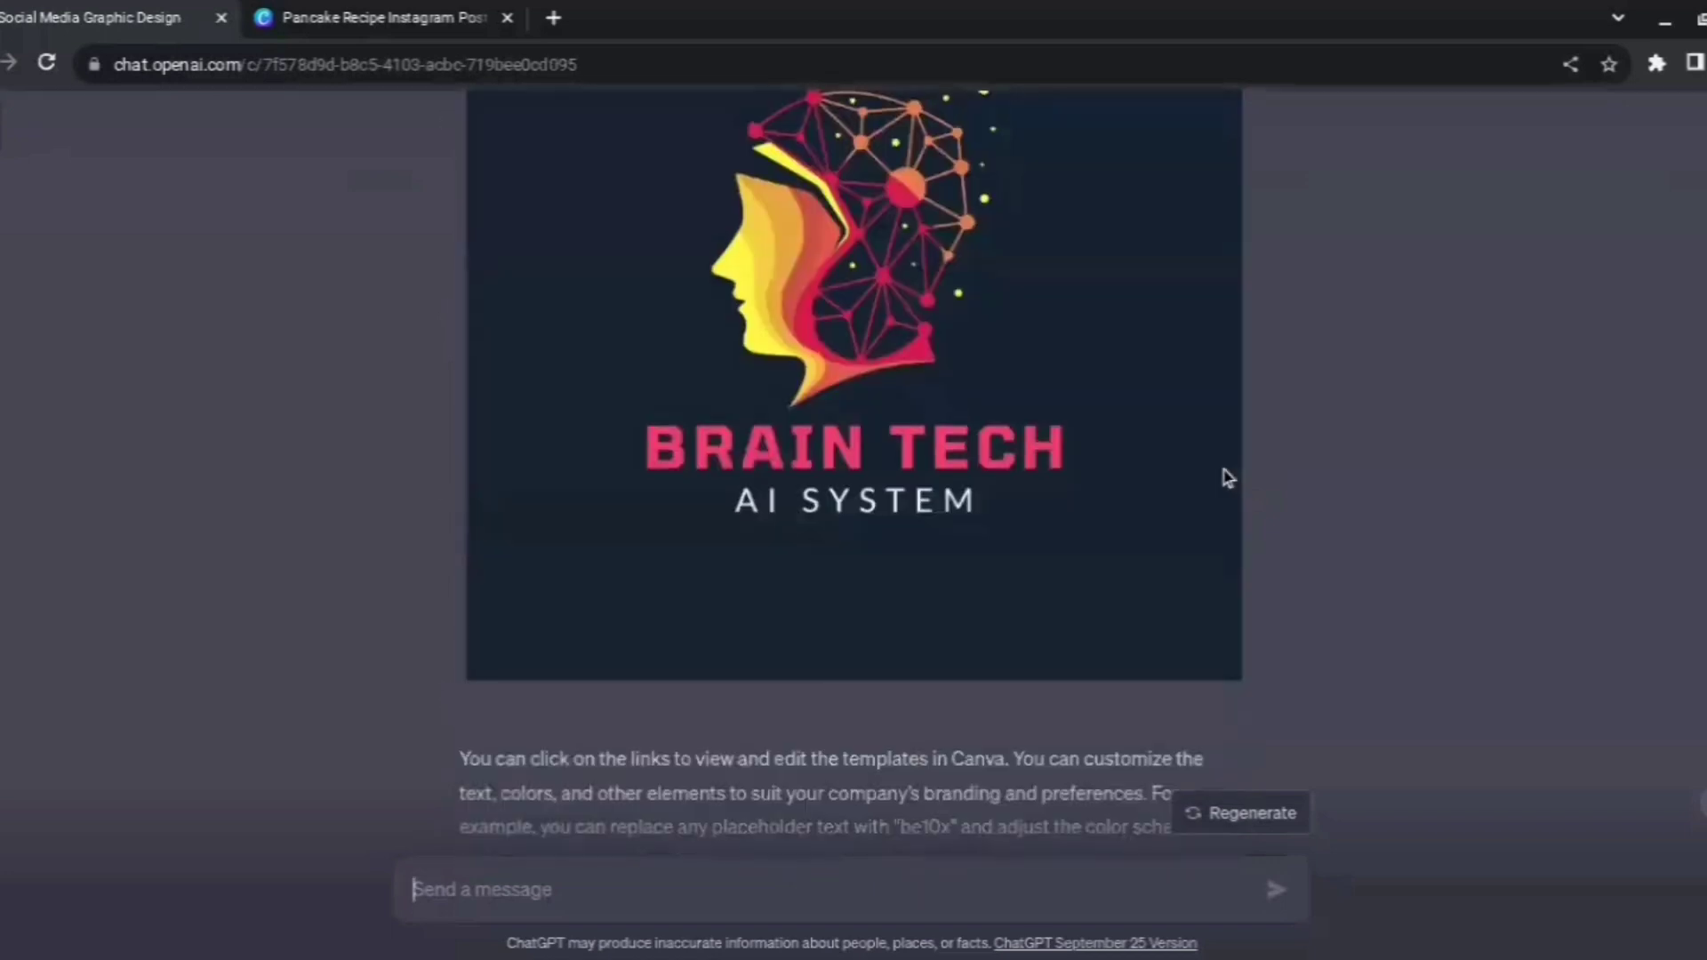
{"action": "scroll", "scroll_direction": "up", "scroll_amount": 3}
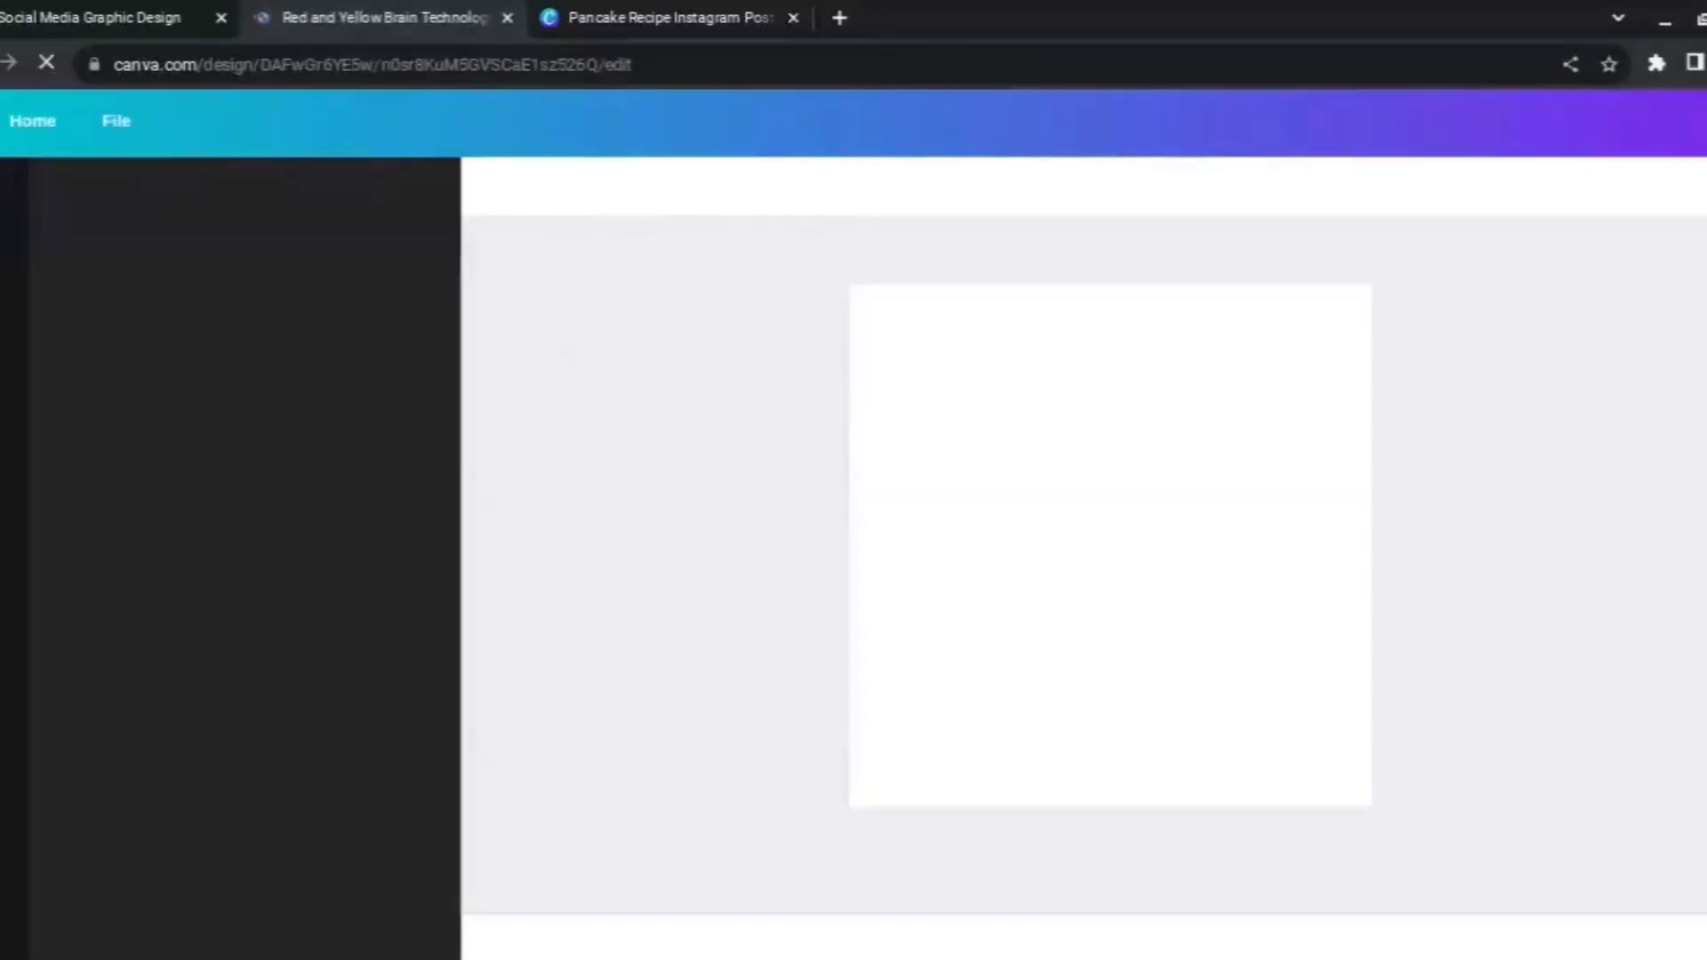
{"action": "mouse_move", "coordinate": [501, 478]}
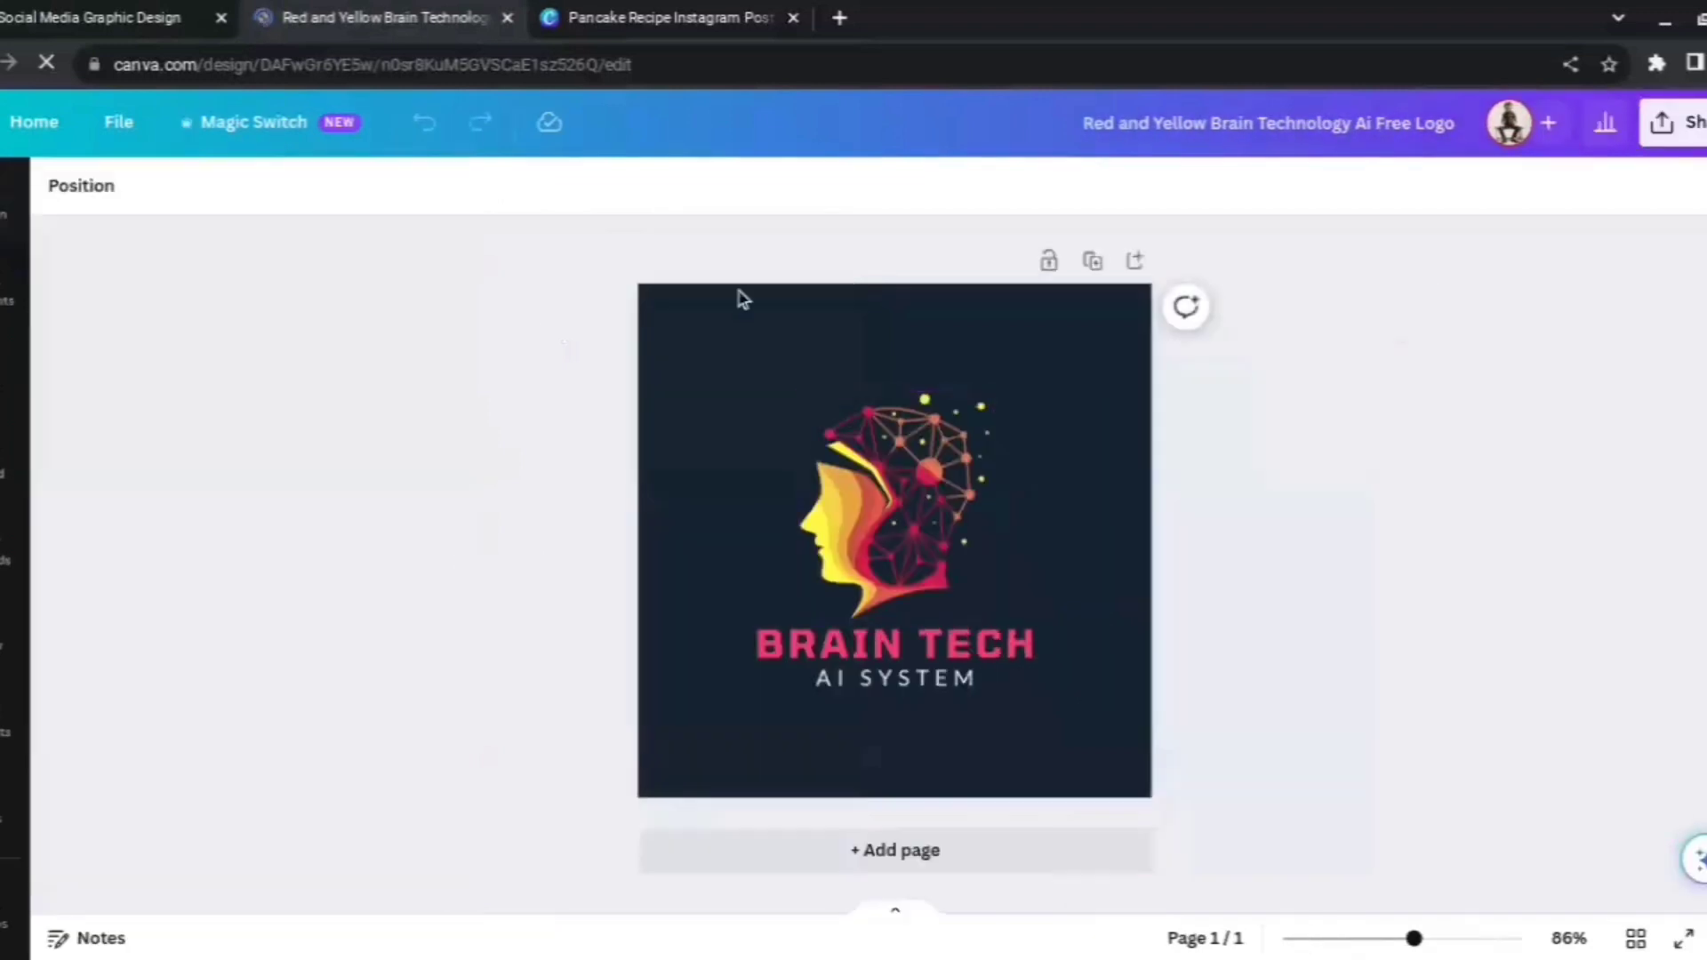
Edit the Brain Tech heading text to read BE10X.
{"action": "left_click", "coordinate": [892, 643]}
{"action": "type", "text": "BE"}
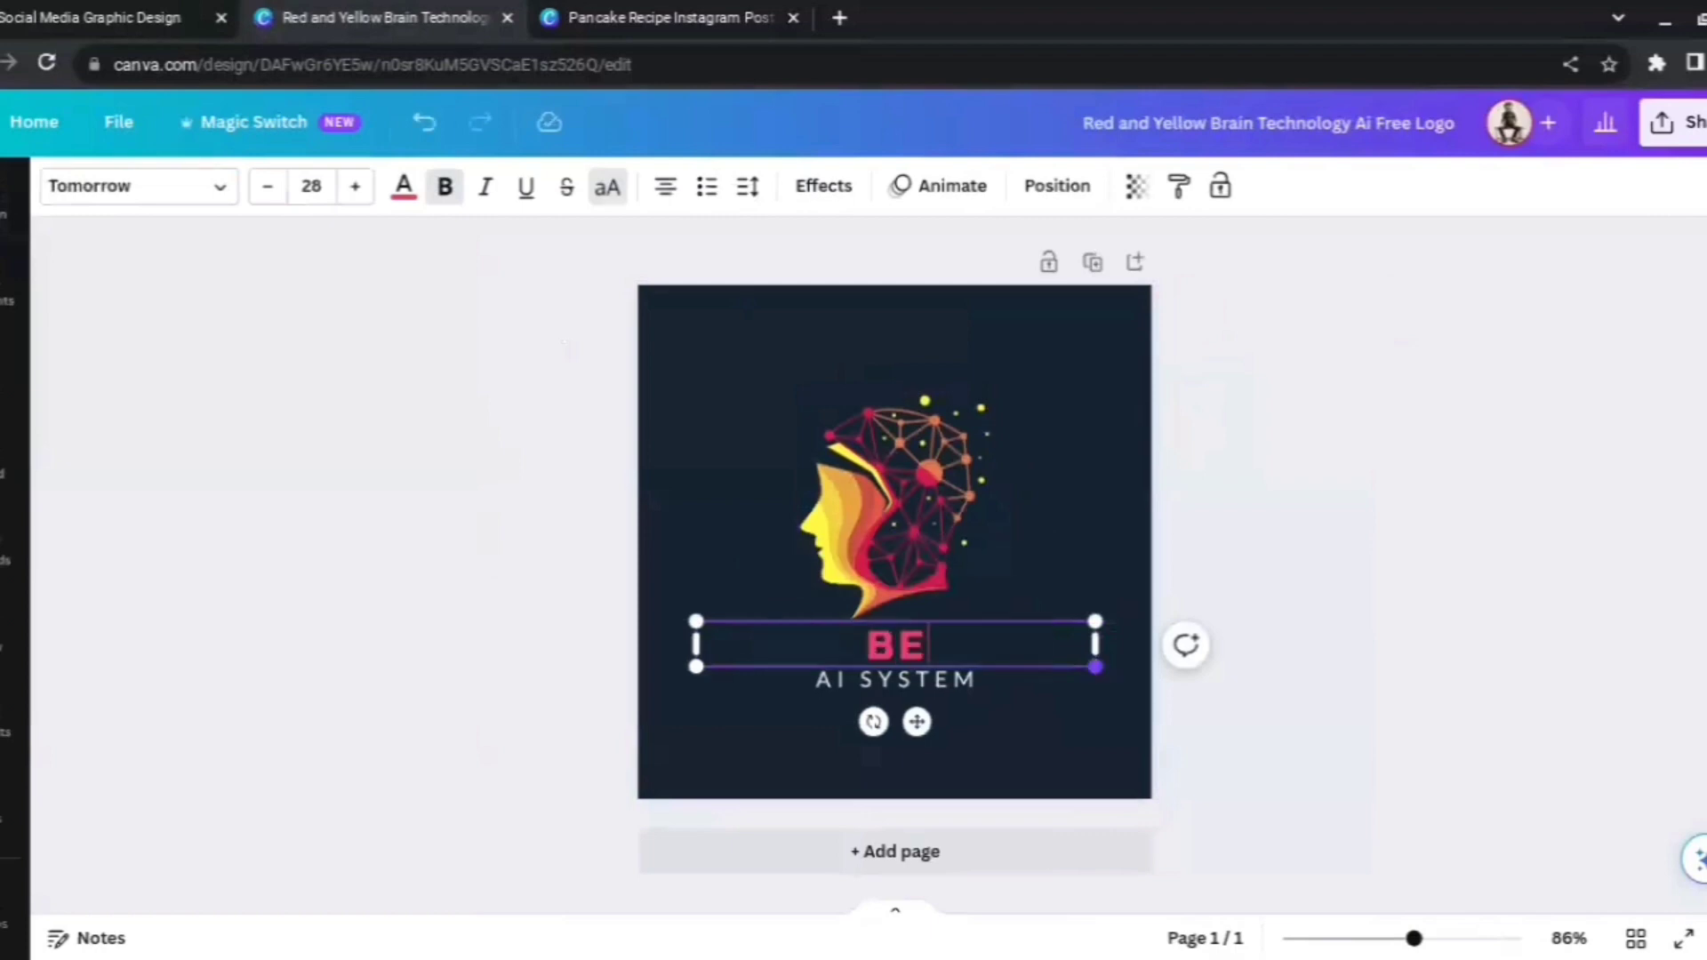
{"action": "type", "text": "10X"}
{"action": "left_click", "coordinate": [895, 679]}
{"action": "type", "text": "1 -"}
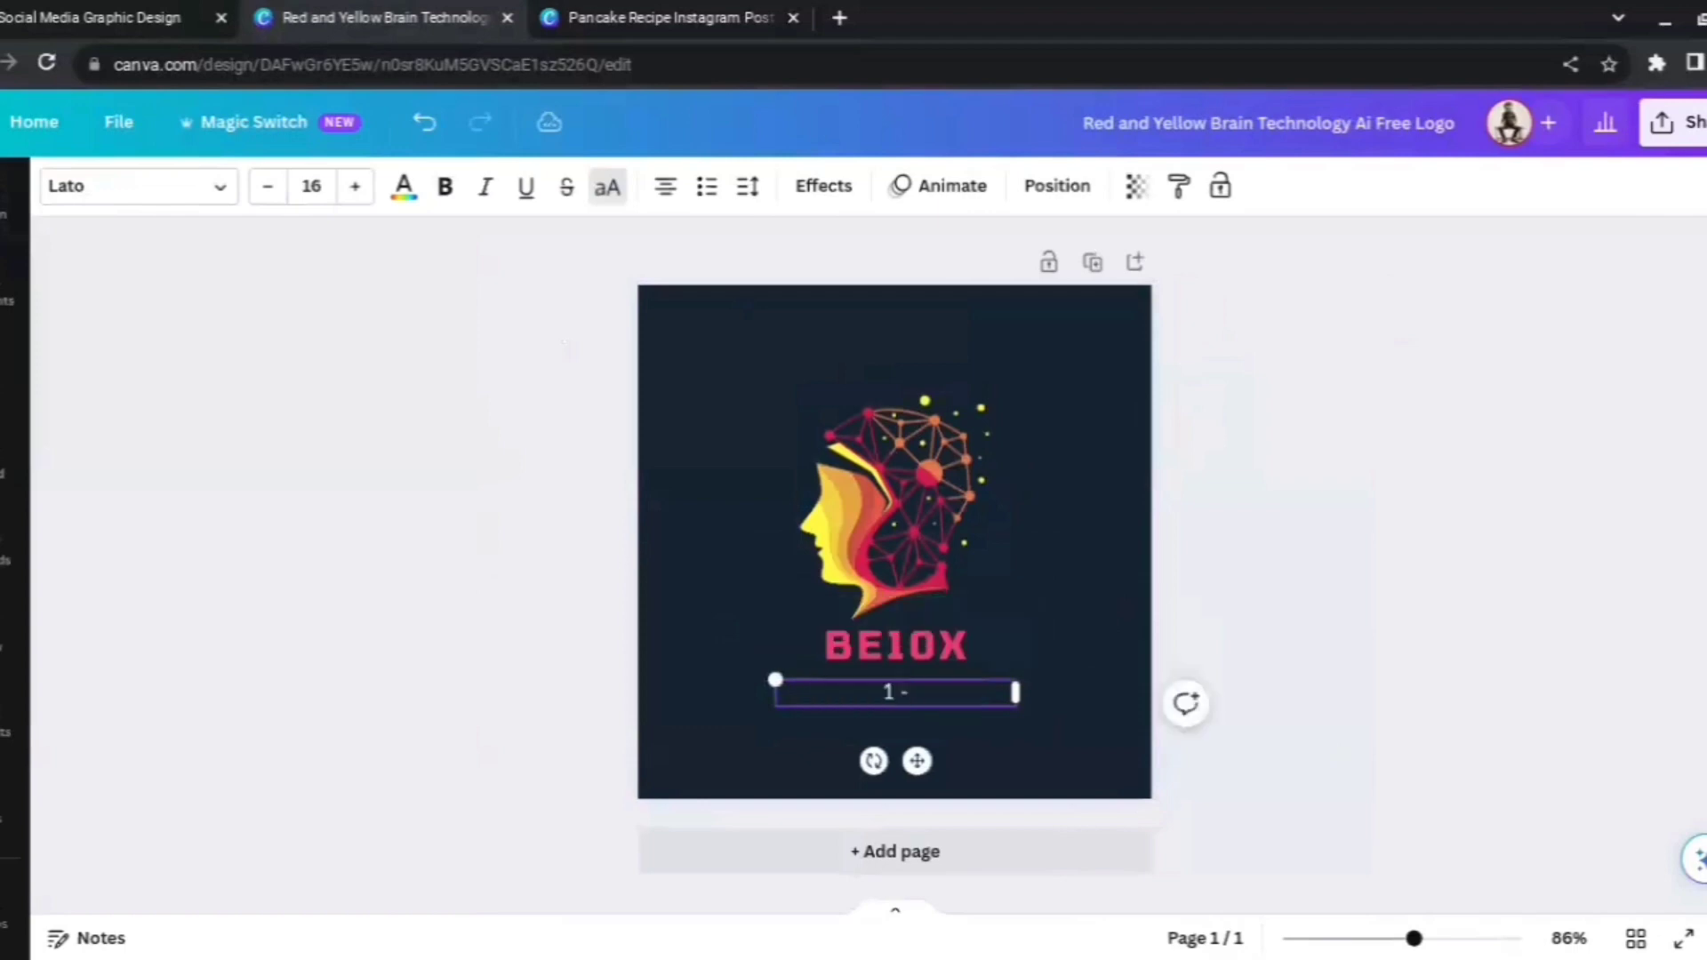
Replace the AI SYSTEM tagline with 10X YOUR PRODUCTIVITY.
{"action": "type", "text": "0X YOU"}
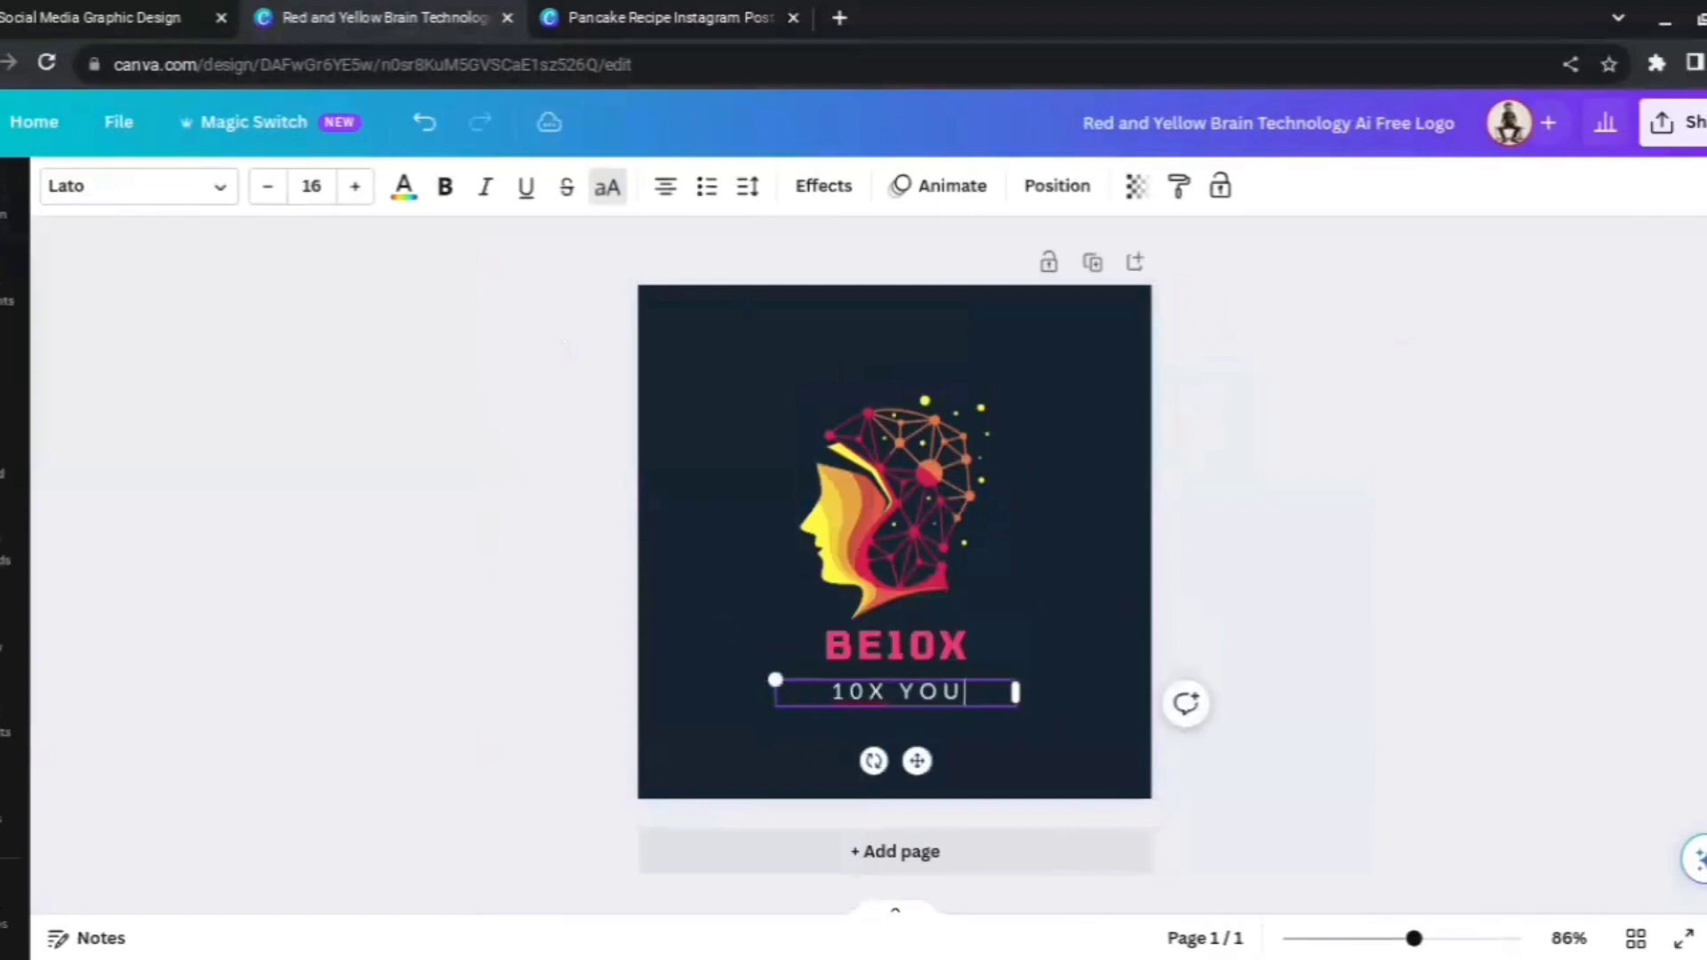
{"action": "type", "text": "R PROD"}
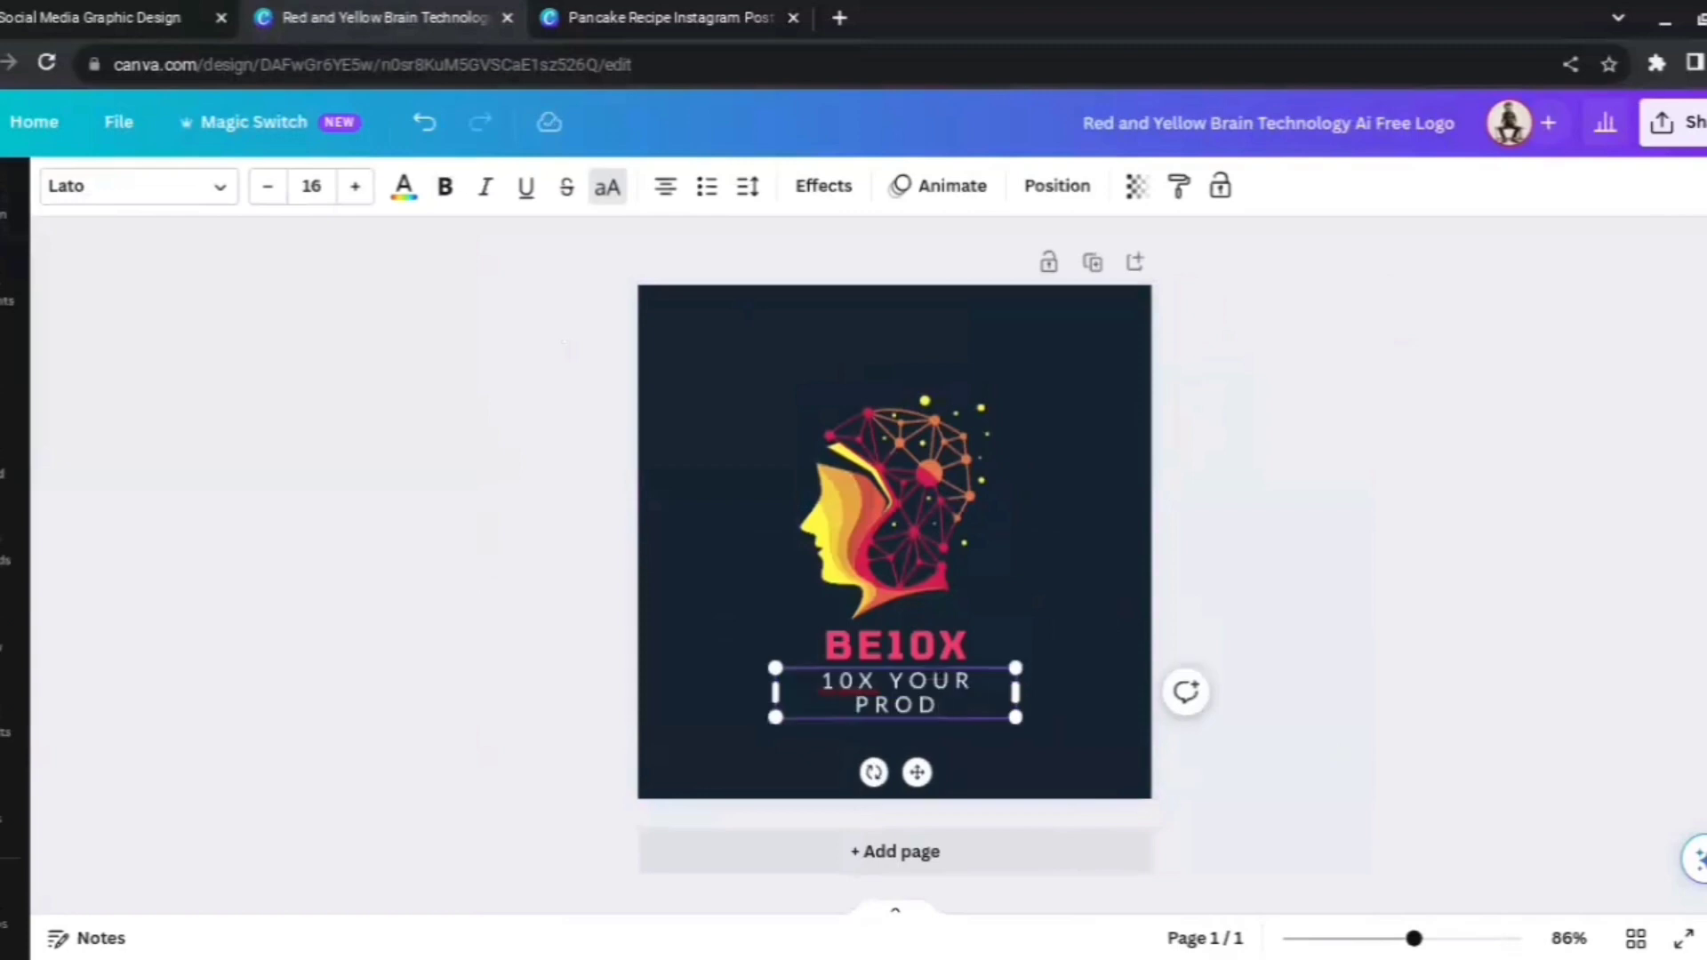
{"action": "type", "text": "UCTIVITY"}
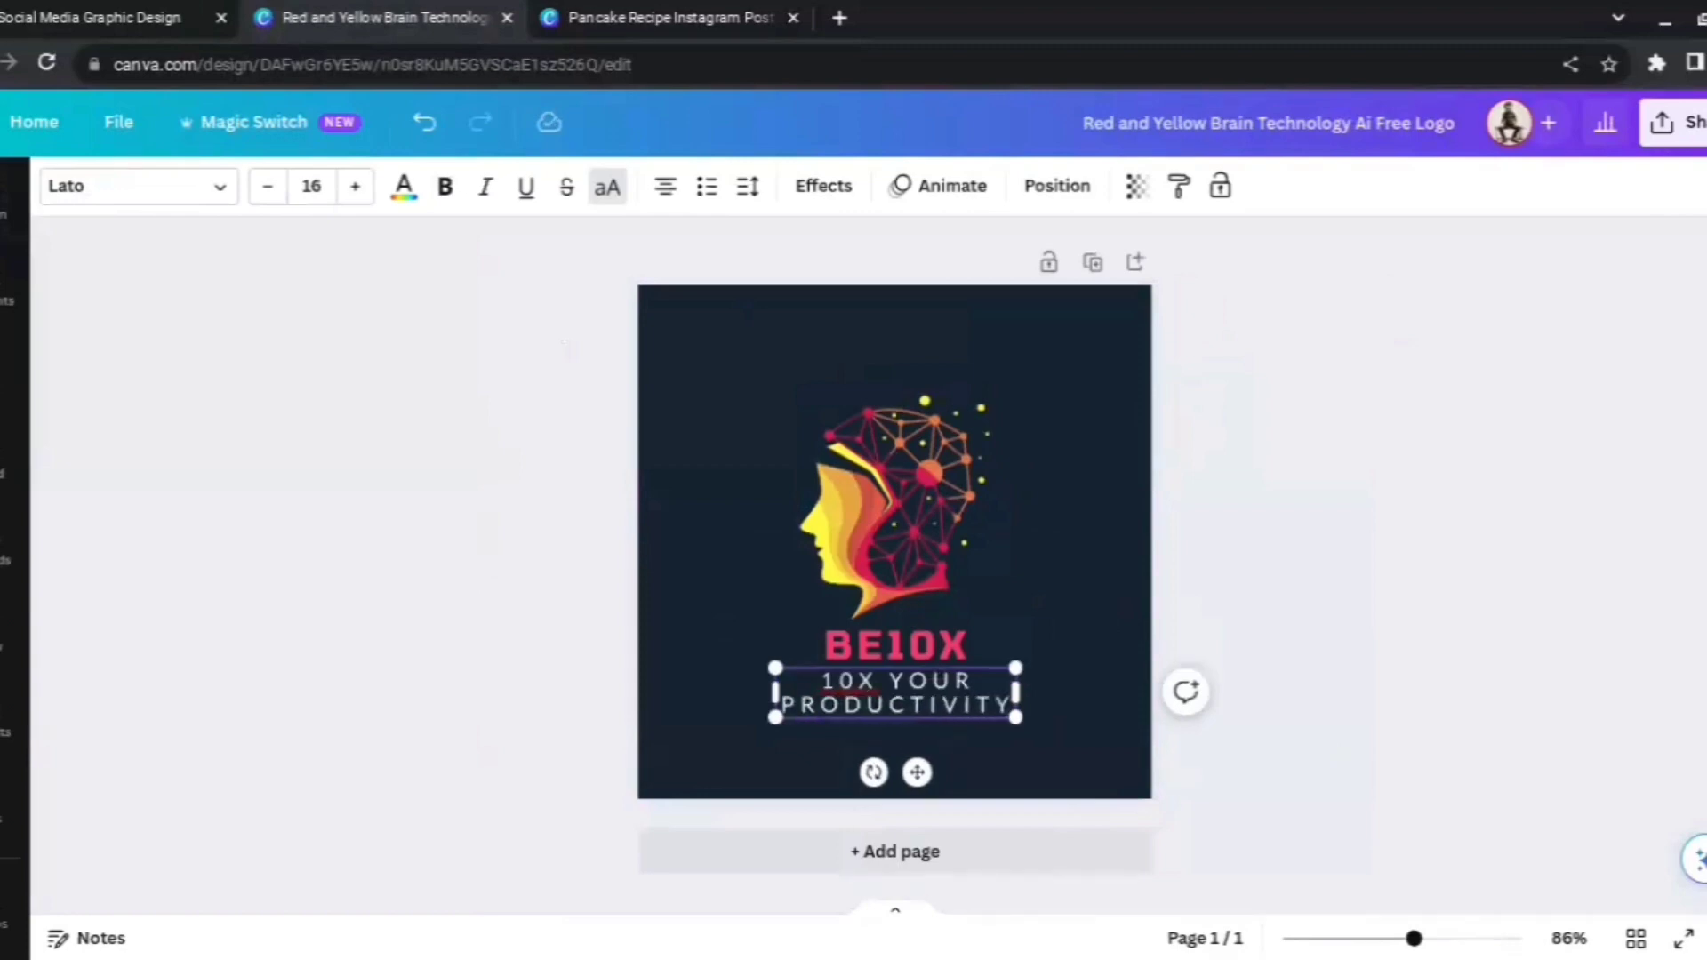
{"action": "left_click", "coordinate": [894, 644]}
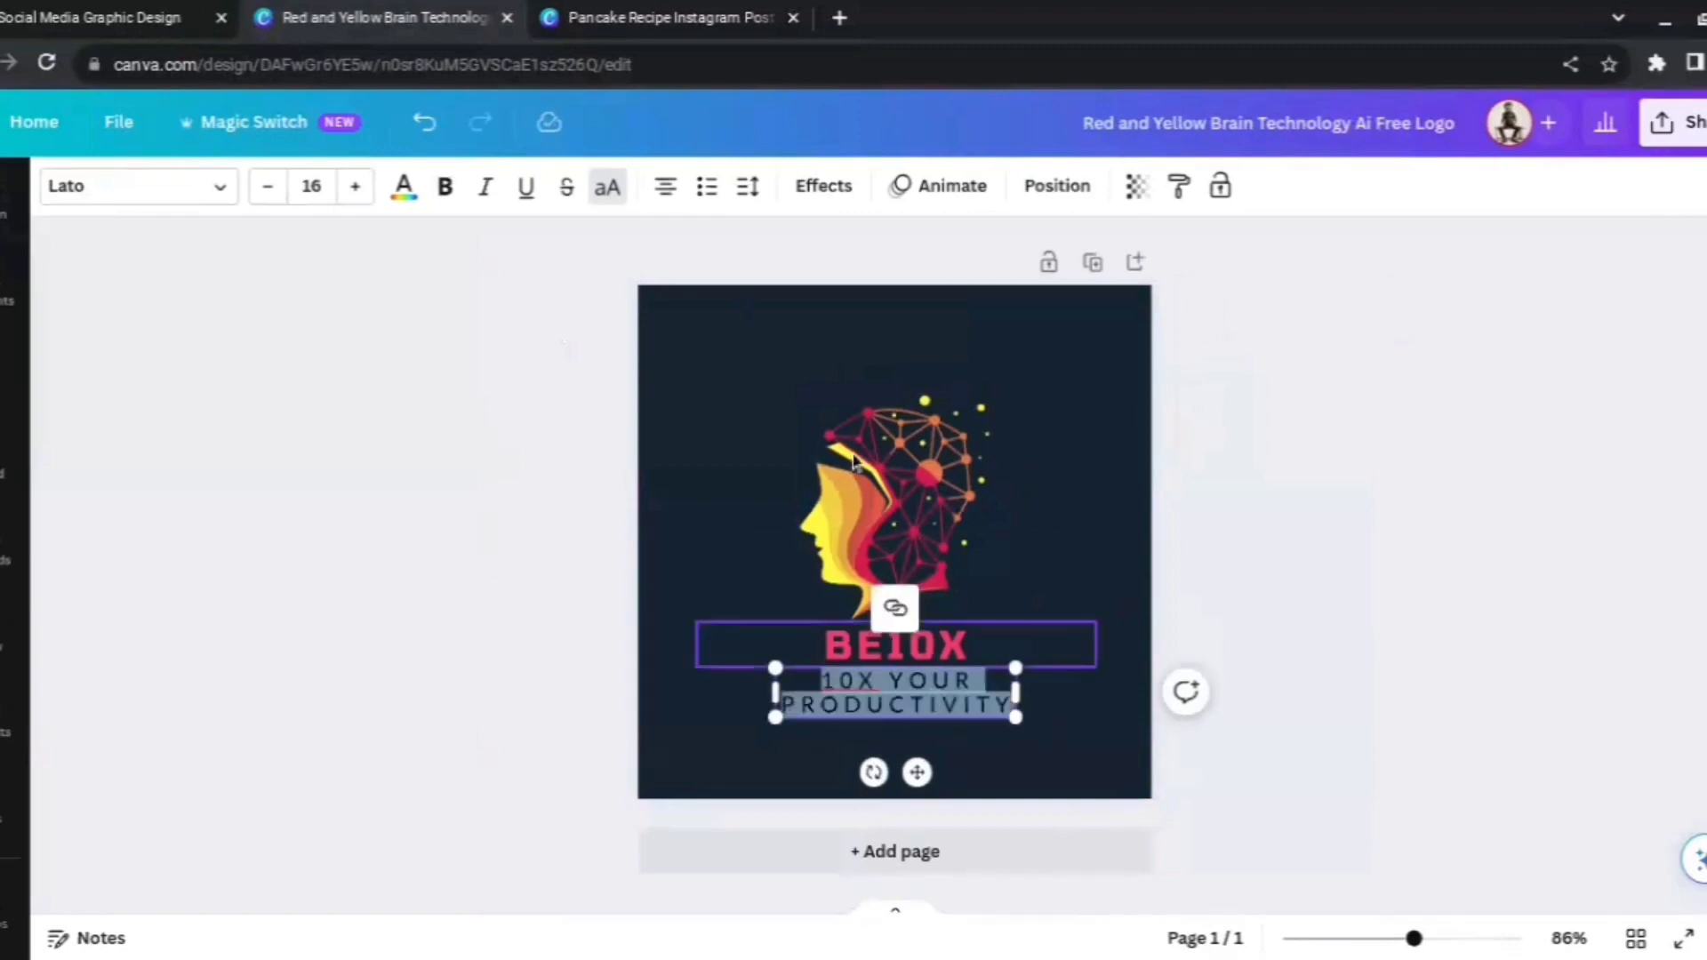
{"action": "left_click", "coordinate": [747, 185]}
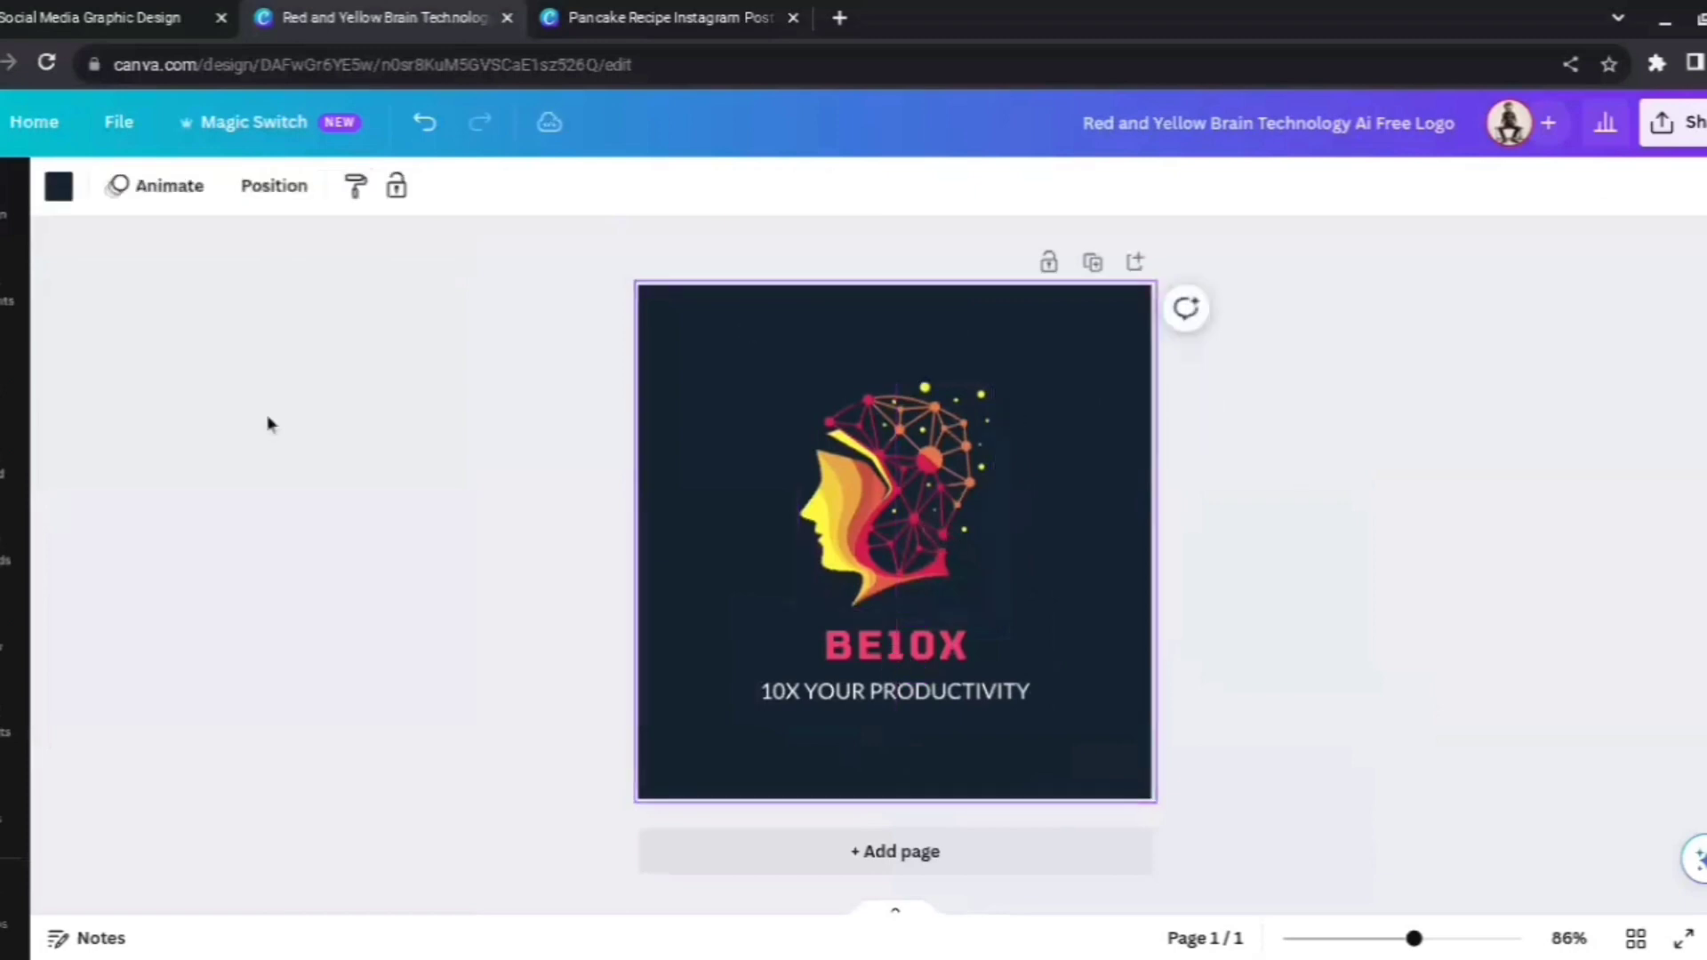
Set the logo background colour to black.
{"action": "left_click", "coordinate": [59, 185]}
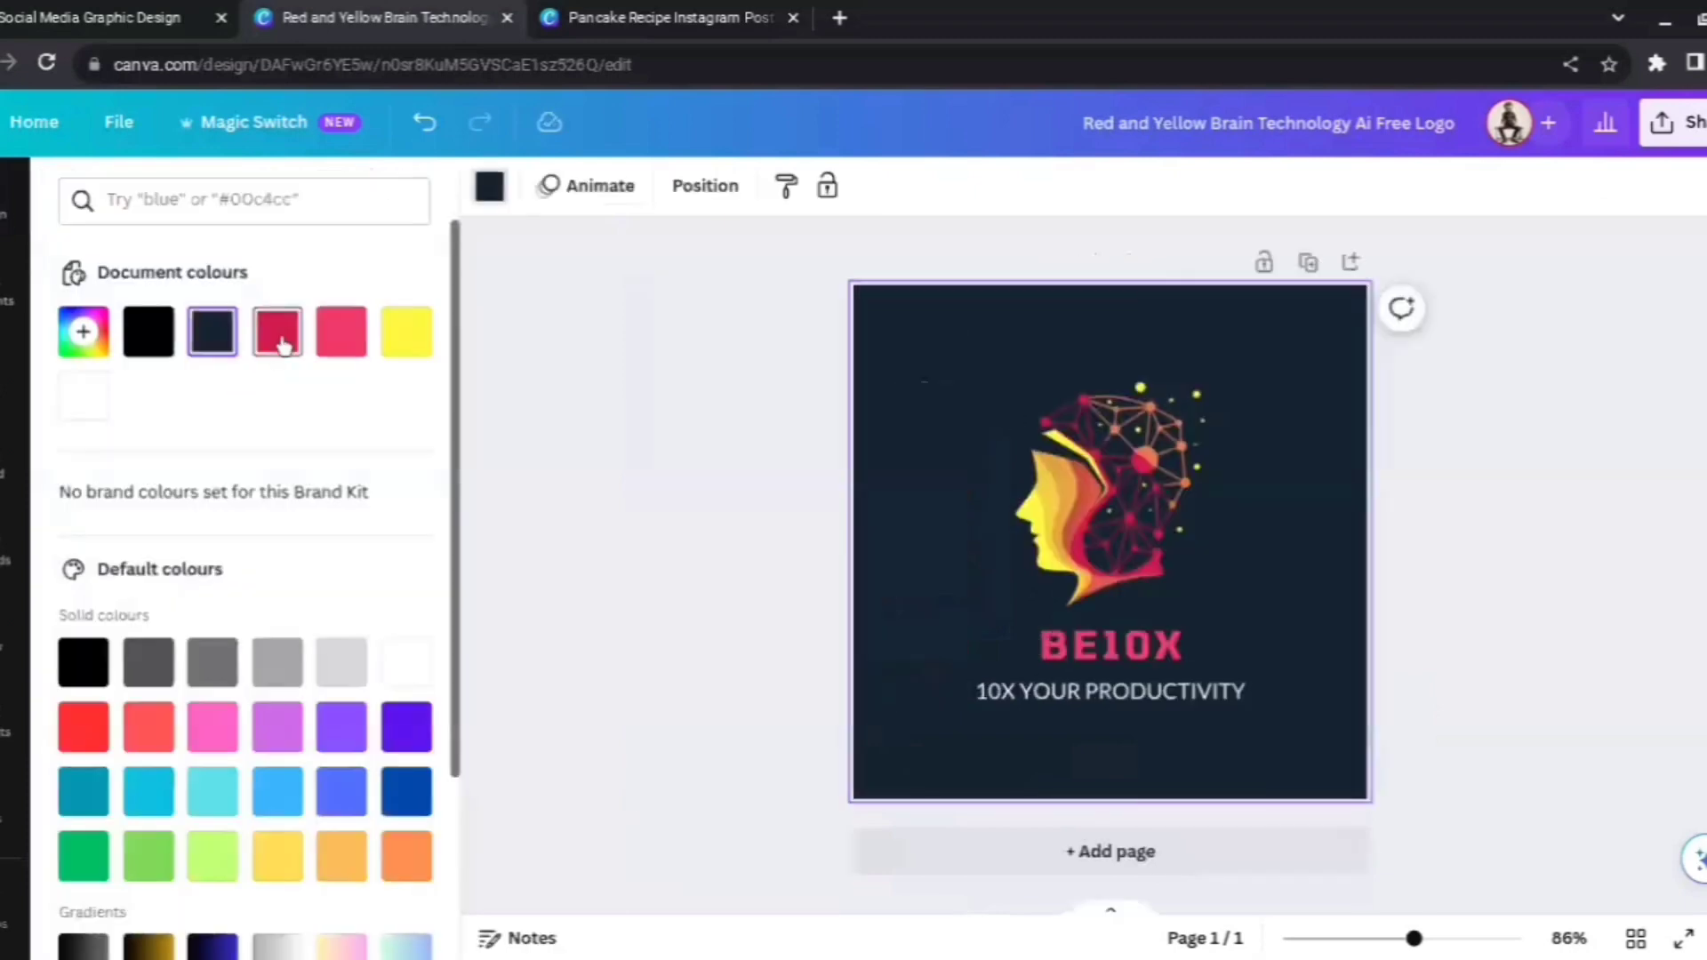
{"action": "left_click", "coordinate": [148, 331]}
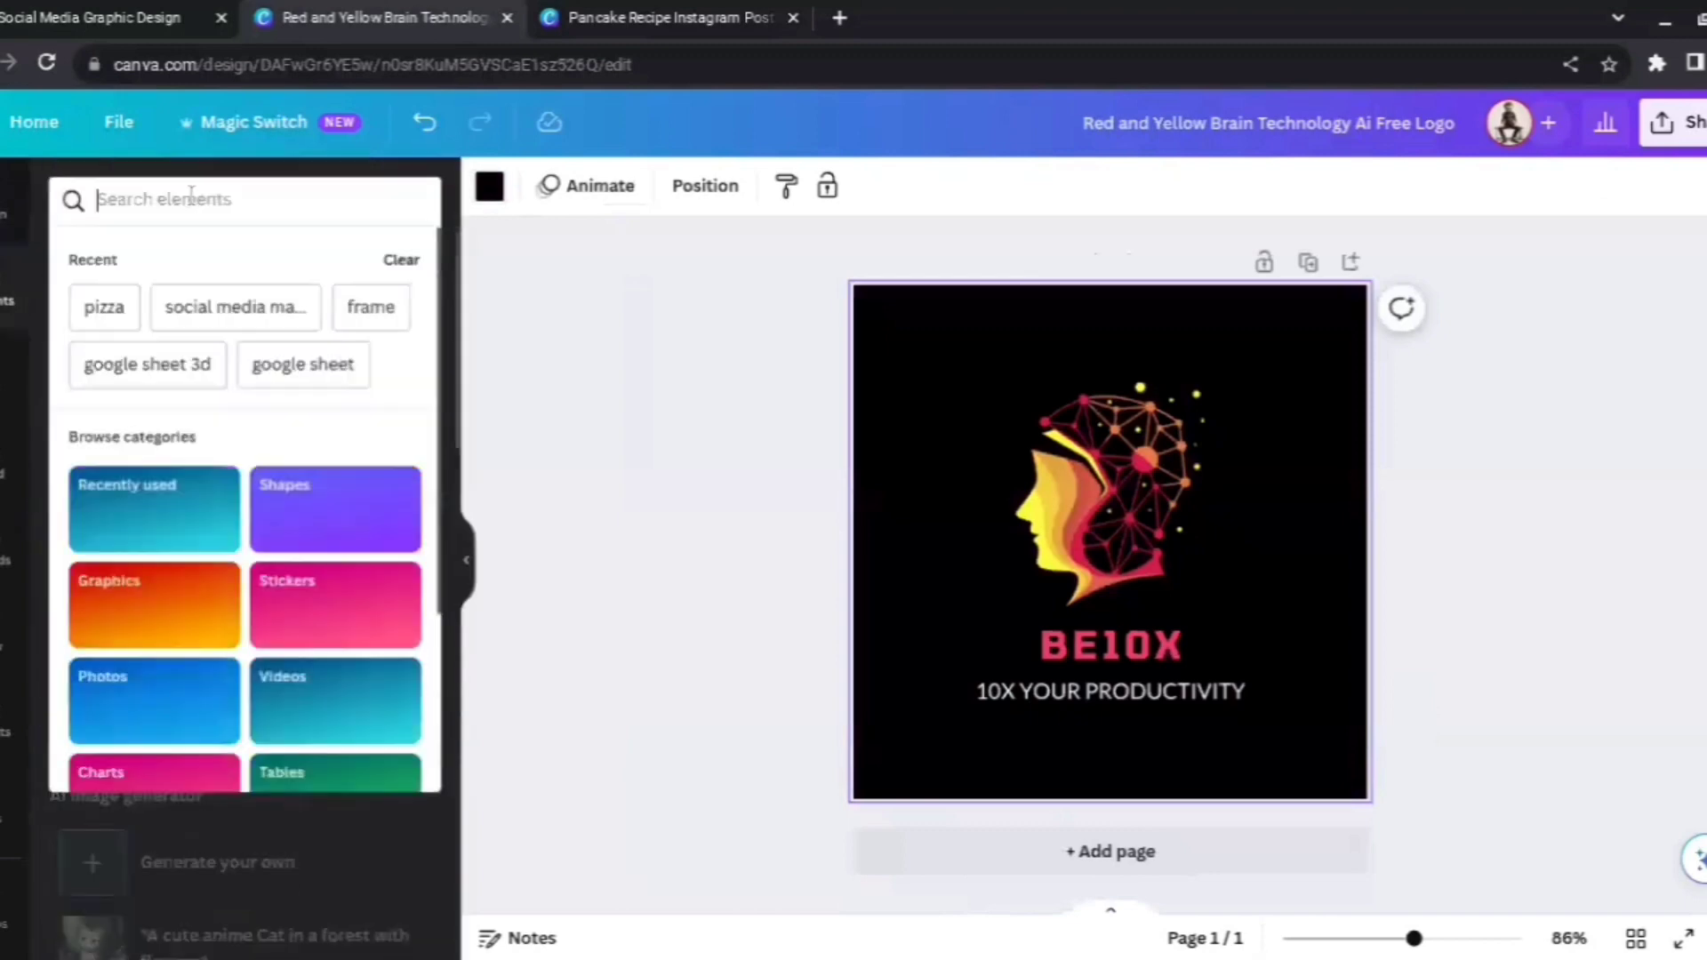
Search Elements for 'AI' and add the robot graphic to the logo.
{"action": "type", "text": "AI"}
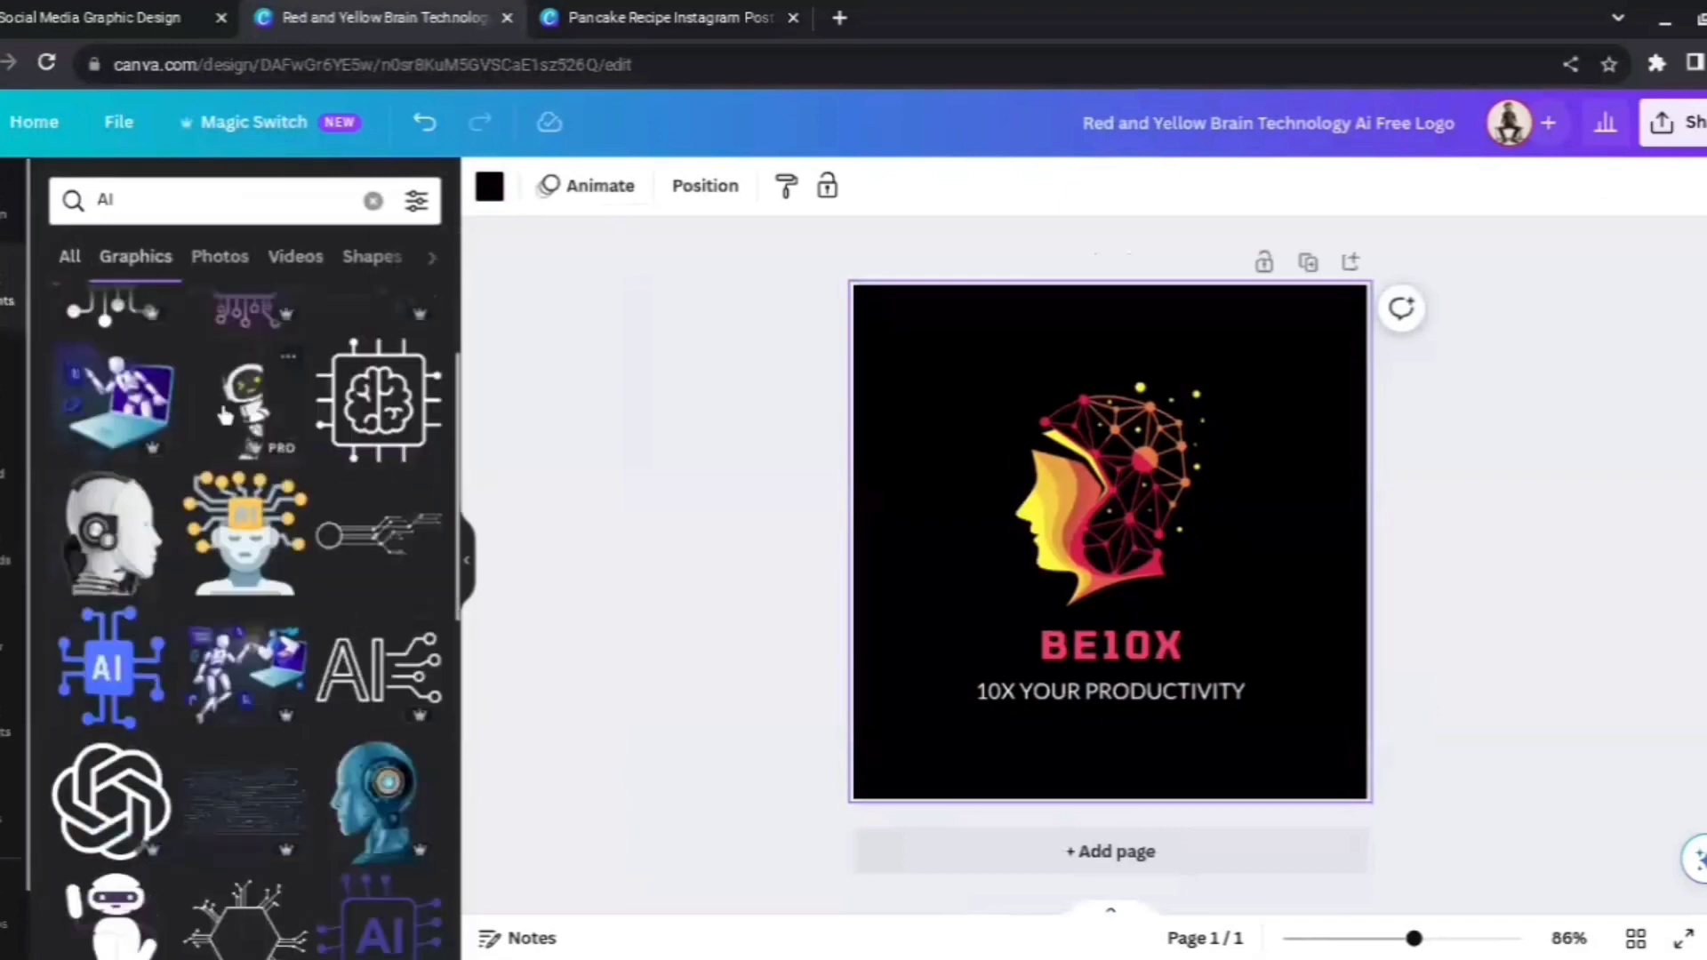
{"action": "left_click", "coordinate": [248, 397]}
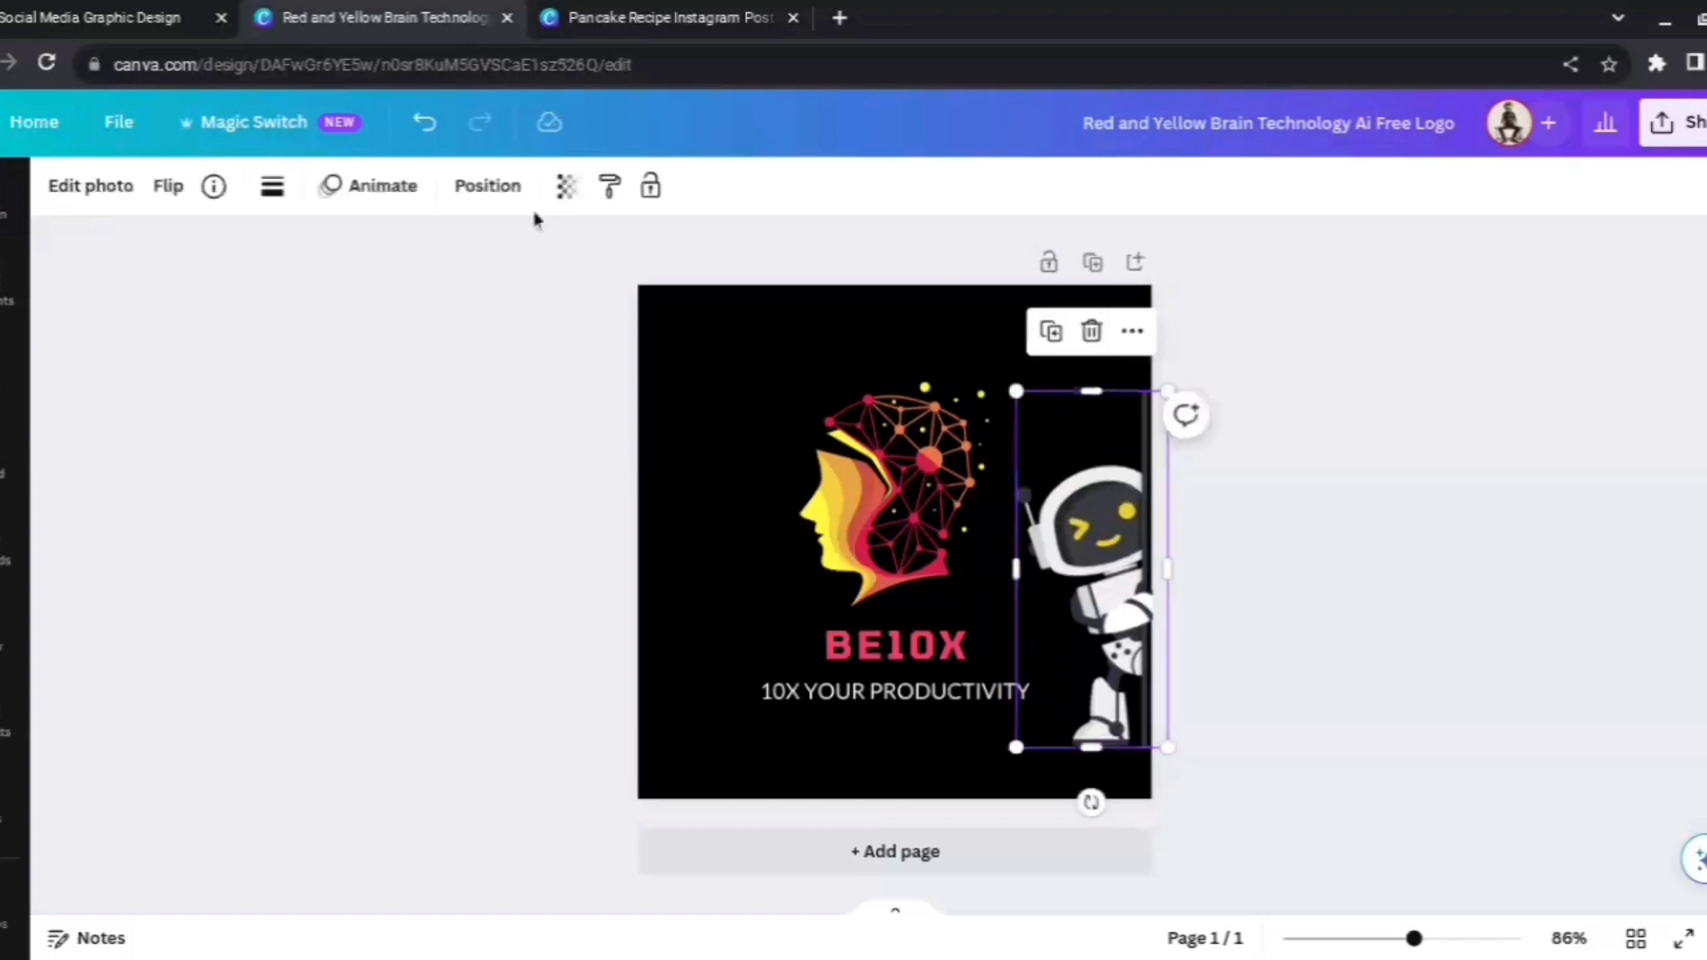
{"action": "left_click", "coordinate": [487, 185]}
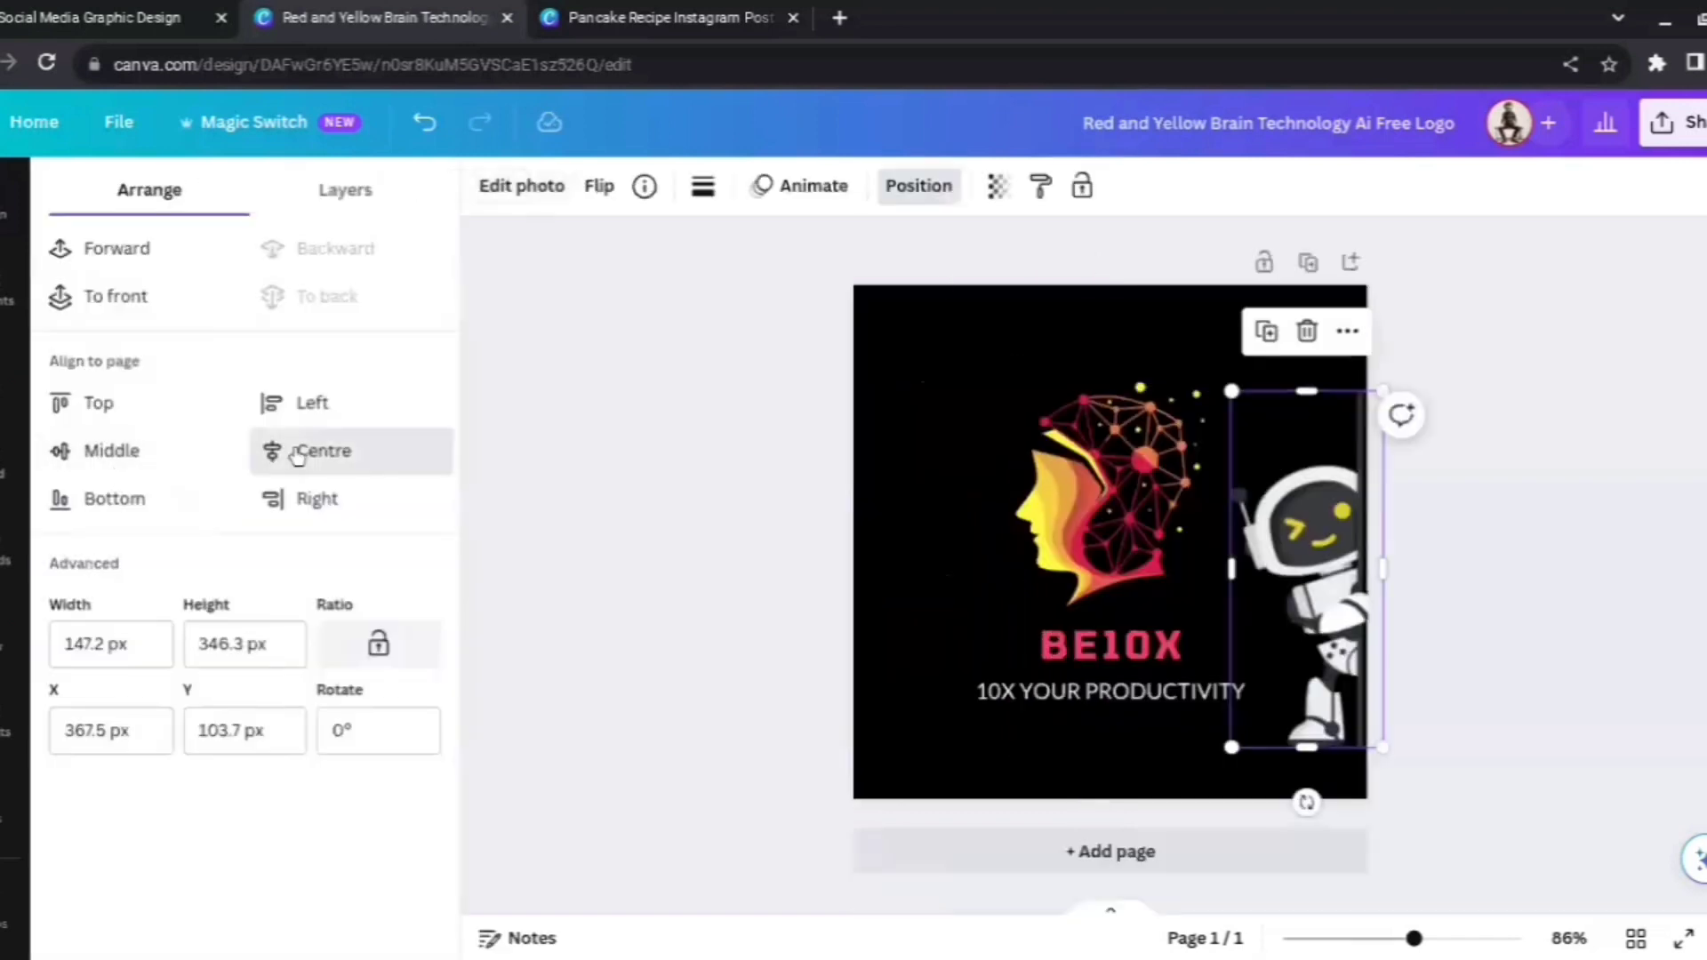